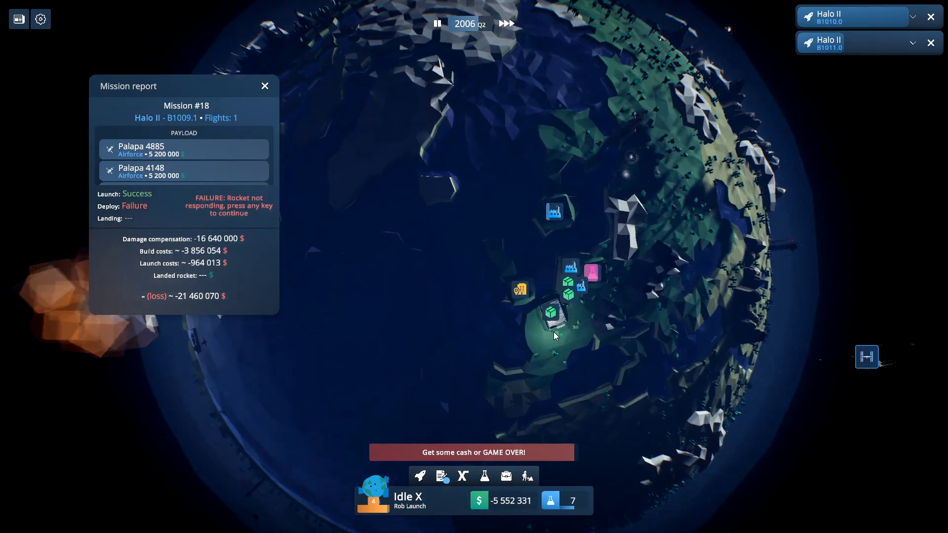
# Step: Bring up the vehicle projects and load the earlier 2003 save with Halo I's parts built
pyautogui.click(441, 476)
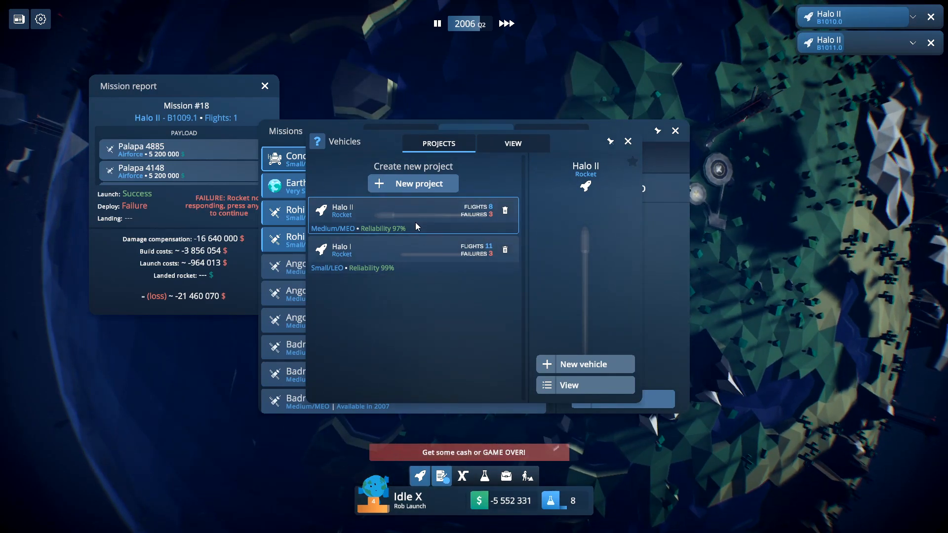
pyautogui.click(412, 254)
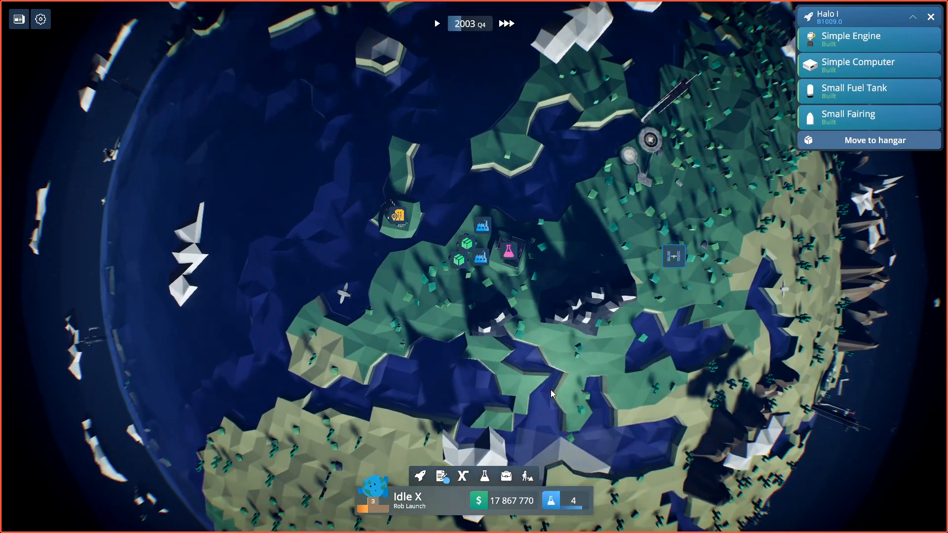
# Step: Dismiss the Halo I build status and review the available payload missions
pyautogui.click(436, 23)
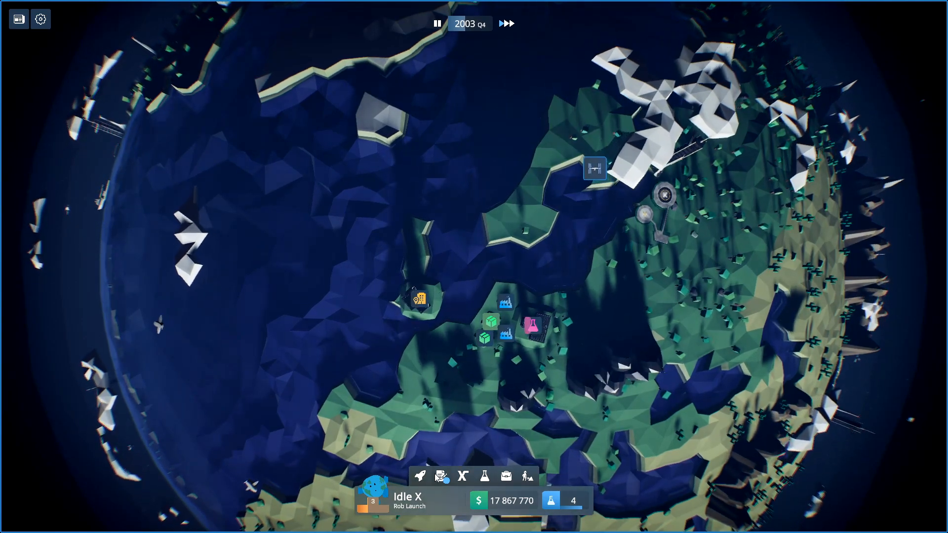
pyautogui.click(440, 475)
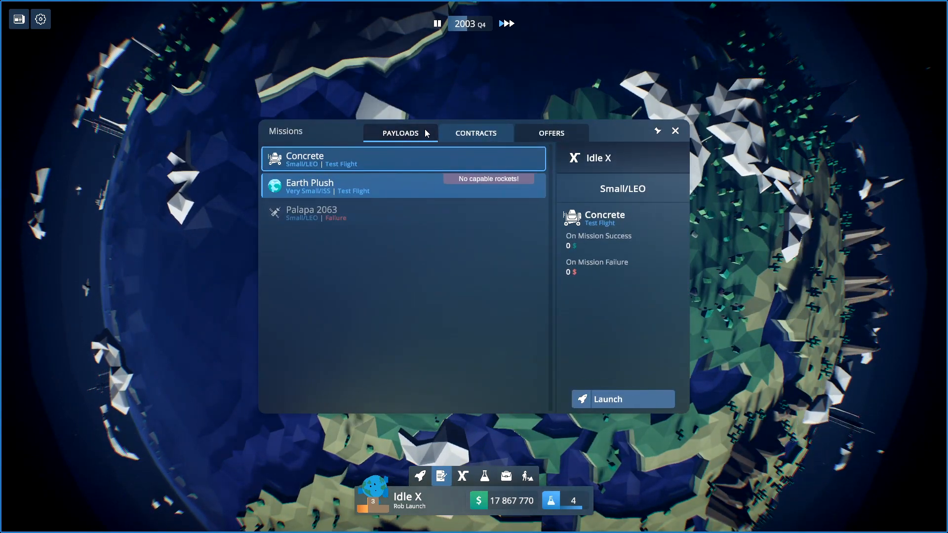
pyautogui.click(474, 134)
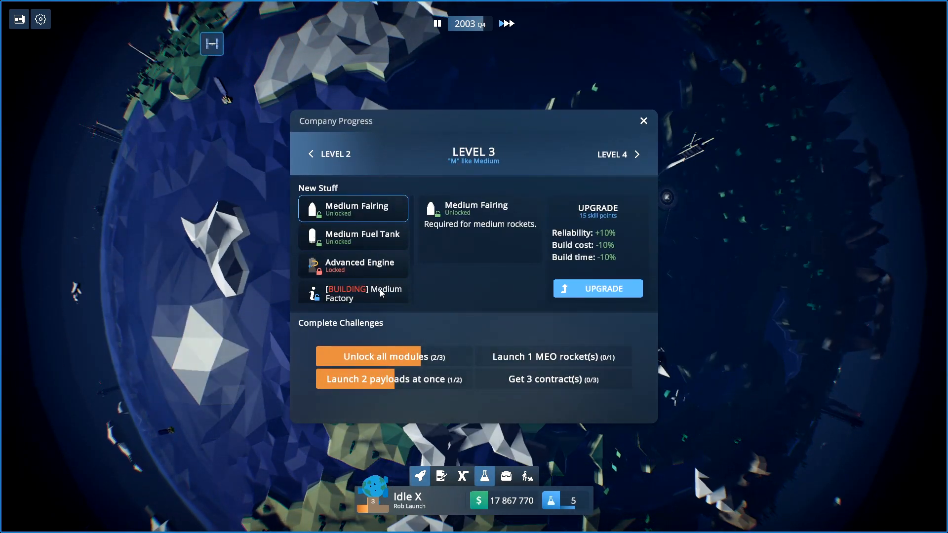
# Step: Unlock the Advanced Engine with skill points, completing Level 3, and bring up vehicle projects
pyautogui.click(354, 237)
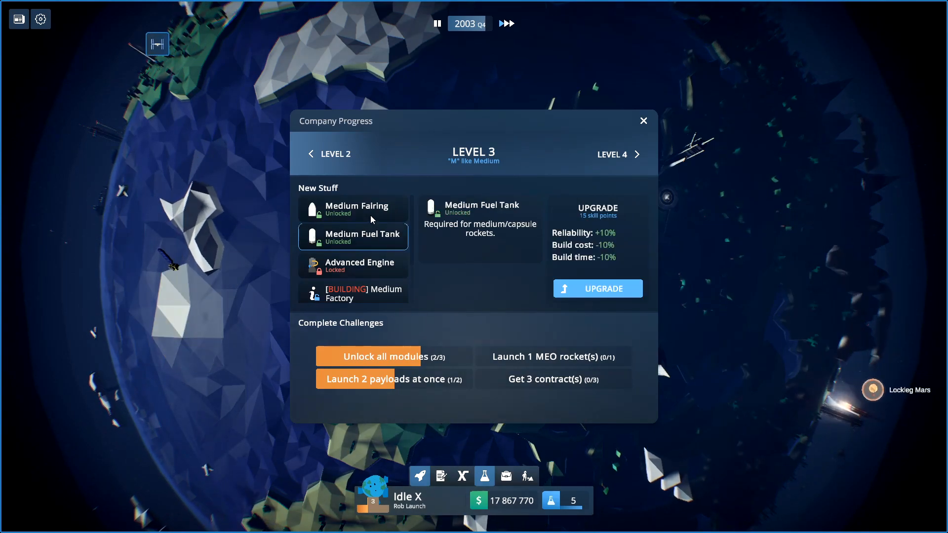
pyautogui.click(353, 208)
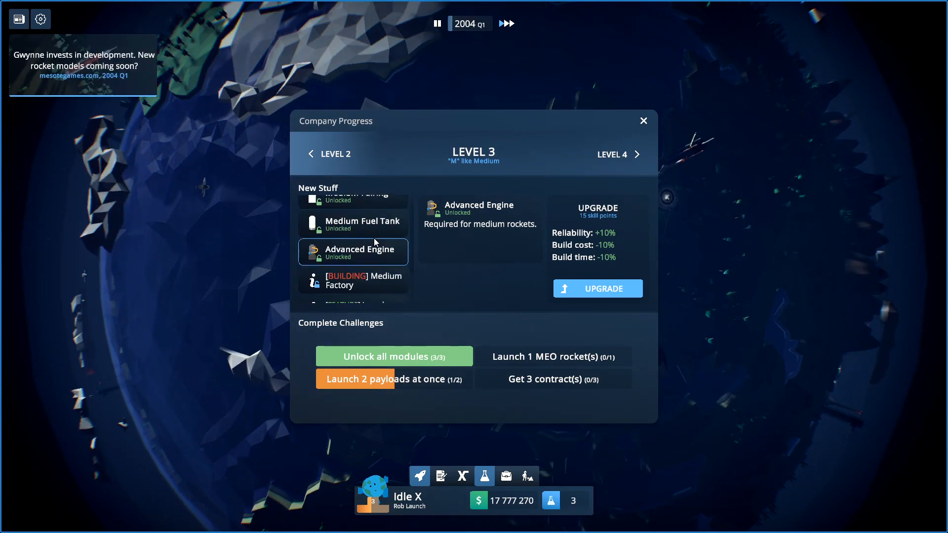
pyautogui.click(418, 475)
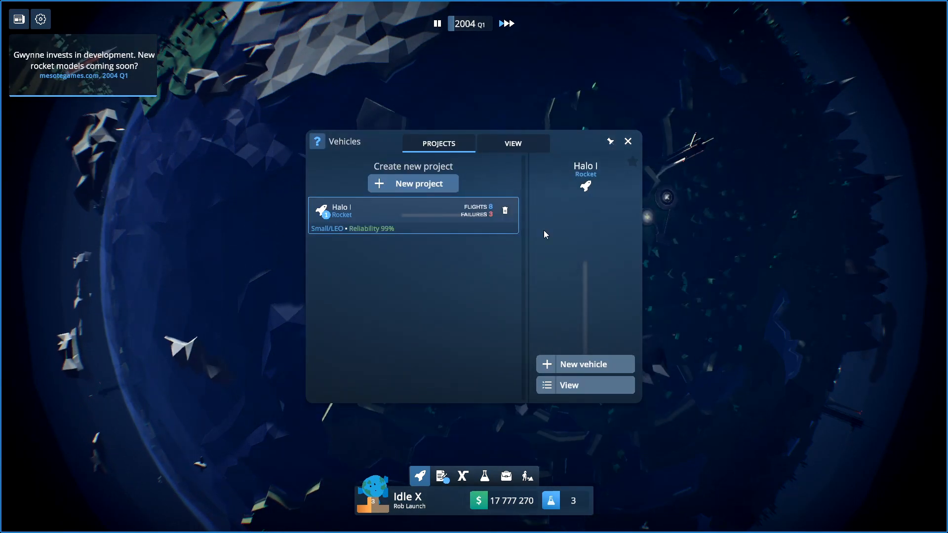
# Step: Create a new medium rocket project named 'Halo II' with medium fairing, tank and advanced engine
pyautogui.click(413, 183)
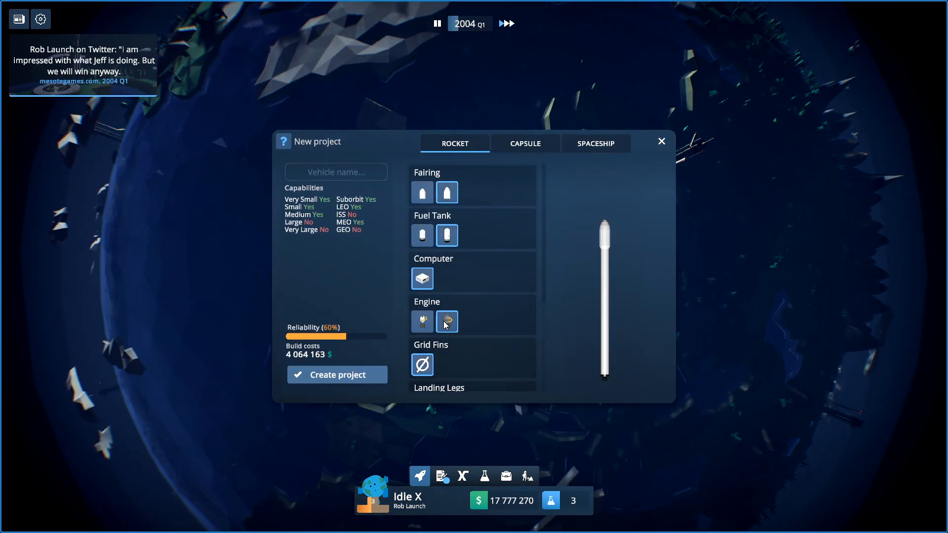
pyautogui.scroll(-3)
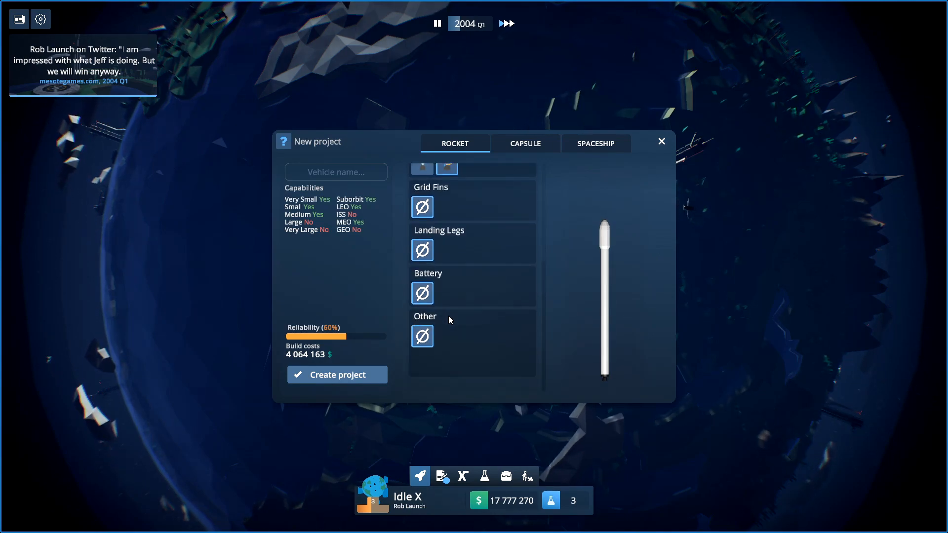
pyautogui.write('Ha')
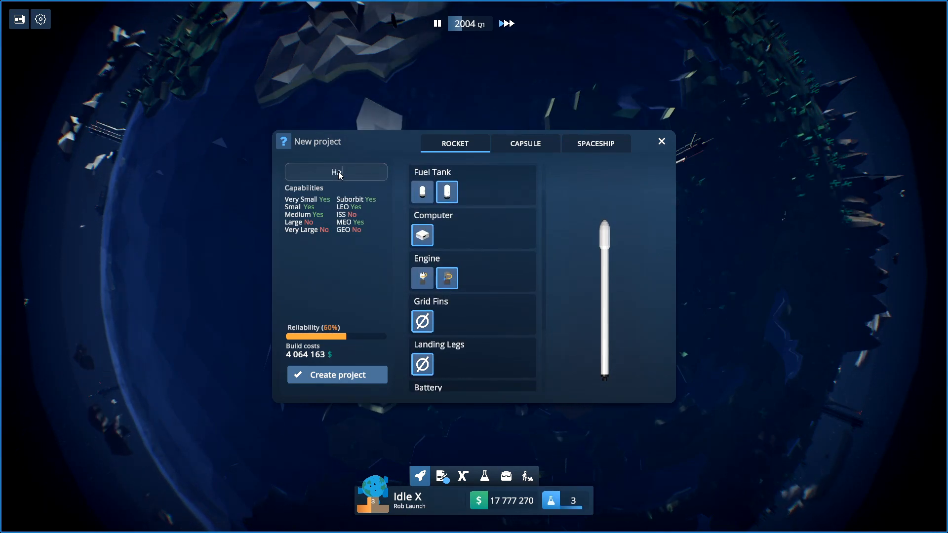
pyautogui.write('Halo II')
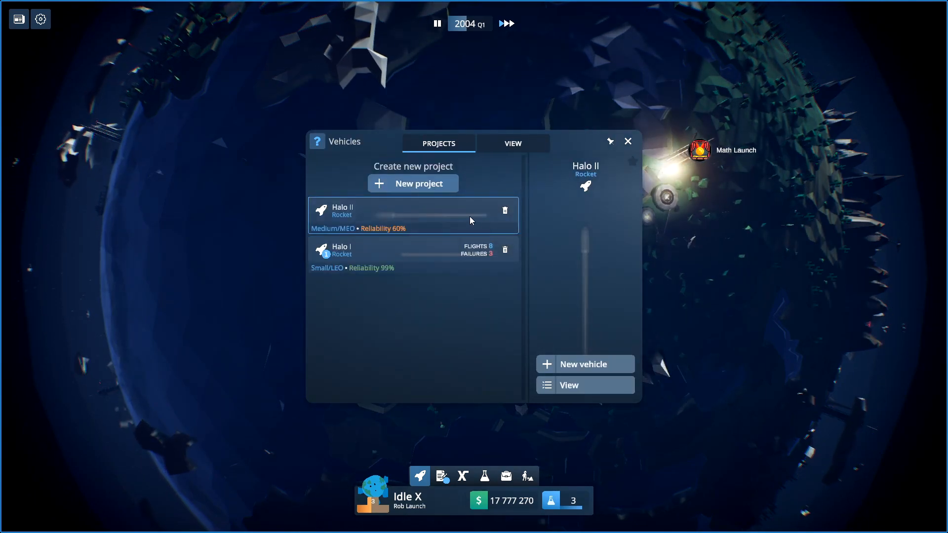
# Step: Try to build a Halo II and pay for a new 2 800 000 factory for medium modules
pyautogui.click(512, 143)
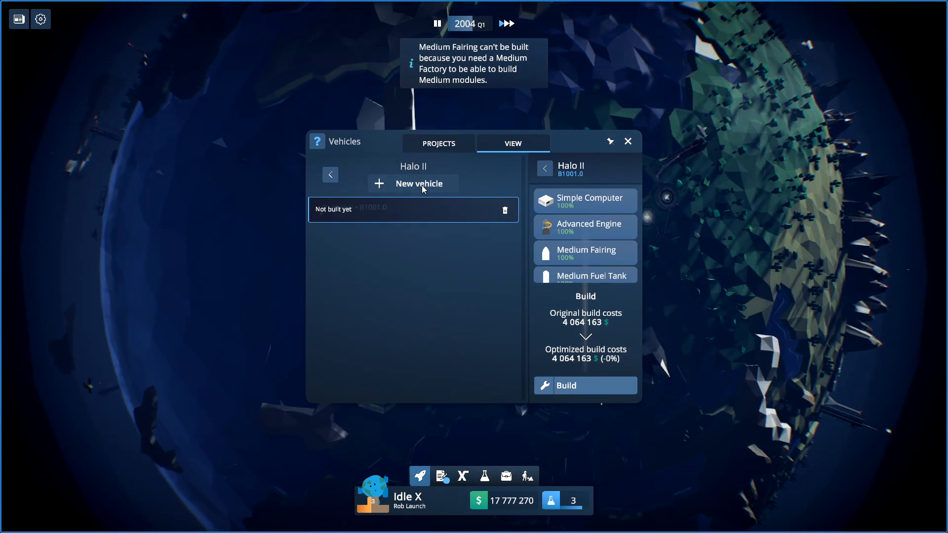
pyautogui.click(483, 475)
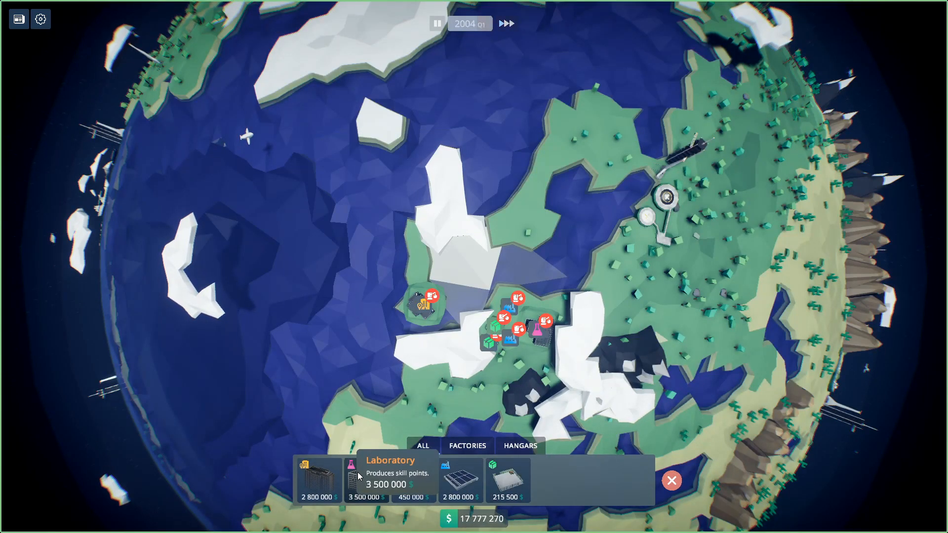
pyautogui.click(467, 445)
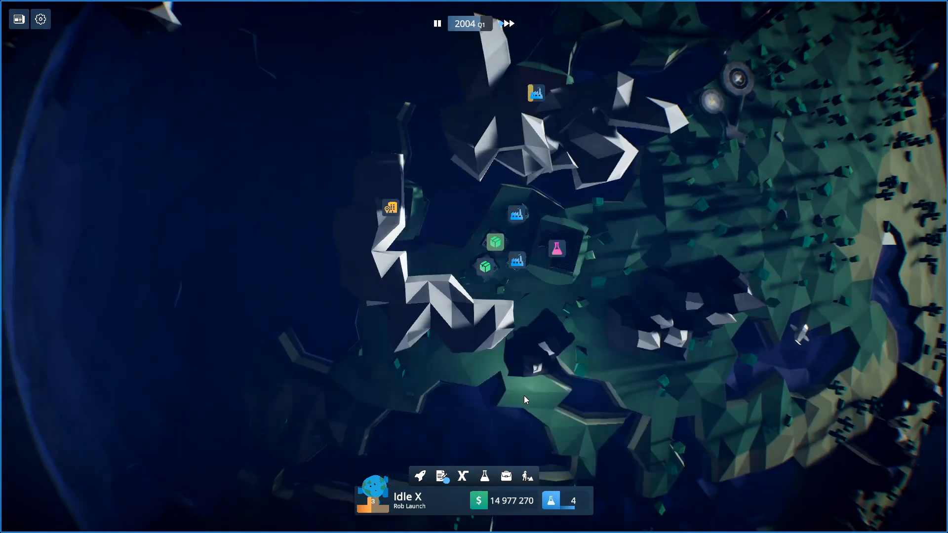
# Step: Review payload missions and contracts, then launch a built Halo I rocket
pyautogui.click(440, 476)
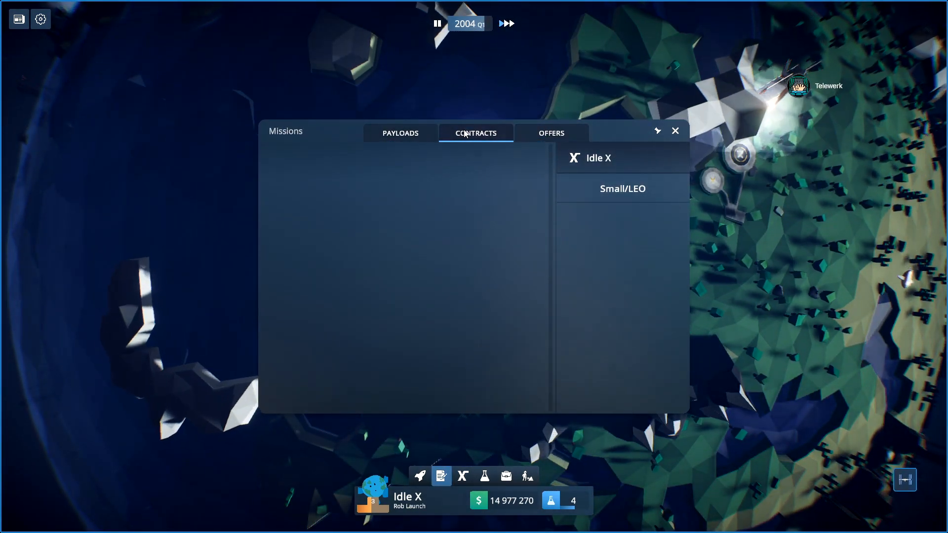
pyautogui.click(400, 132)
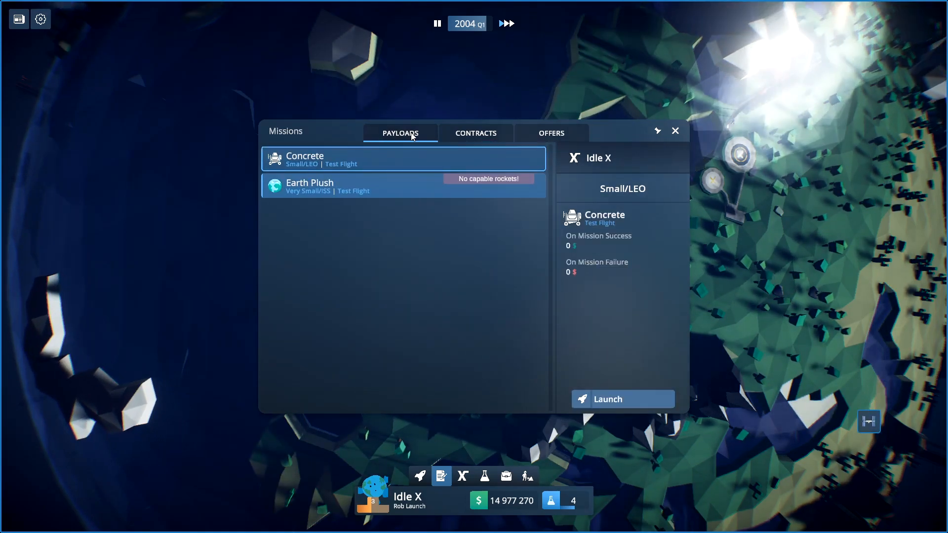
pyautogui.click(476, 133)
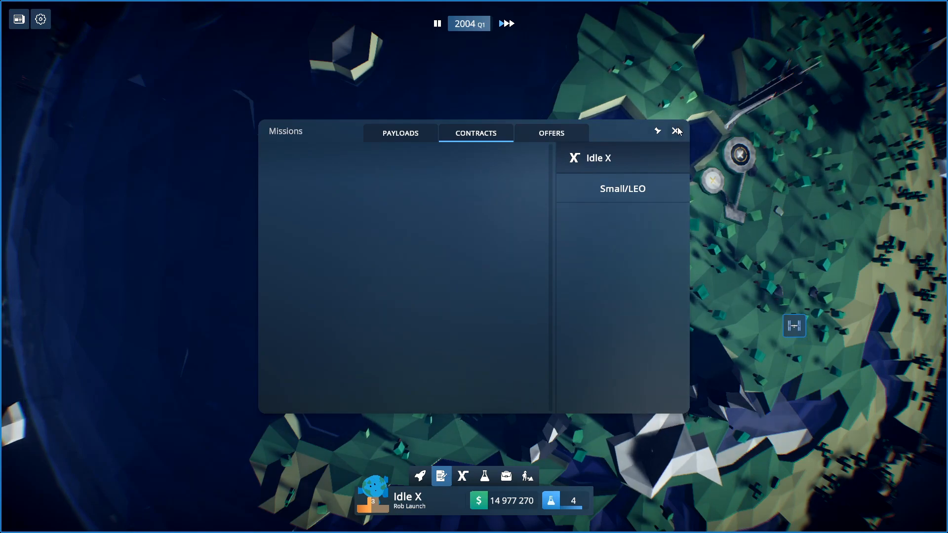
pyautogui.click(419, 476)
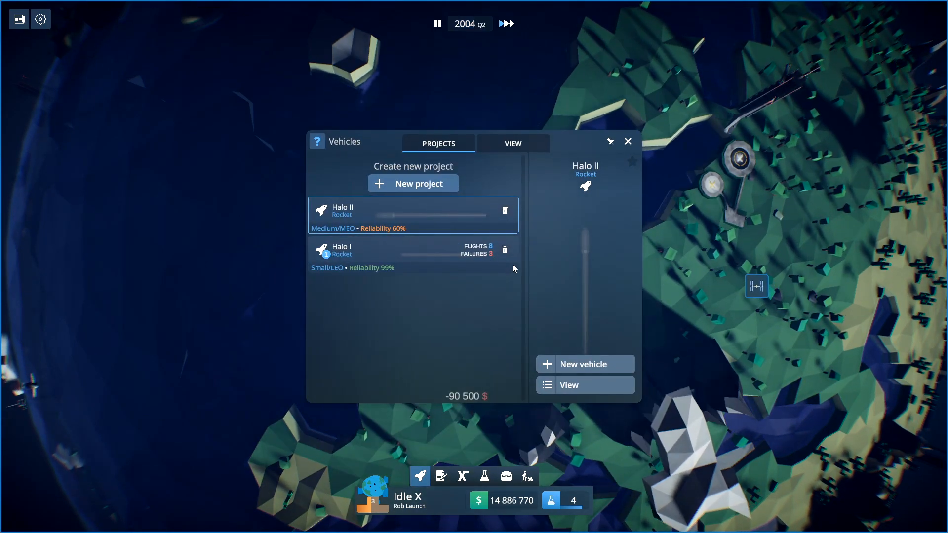
pyautogui.click(512, 143)
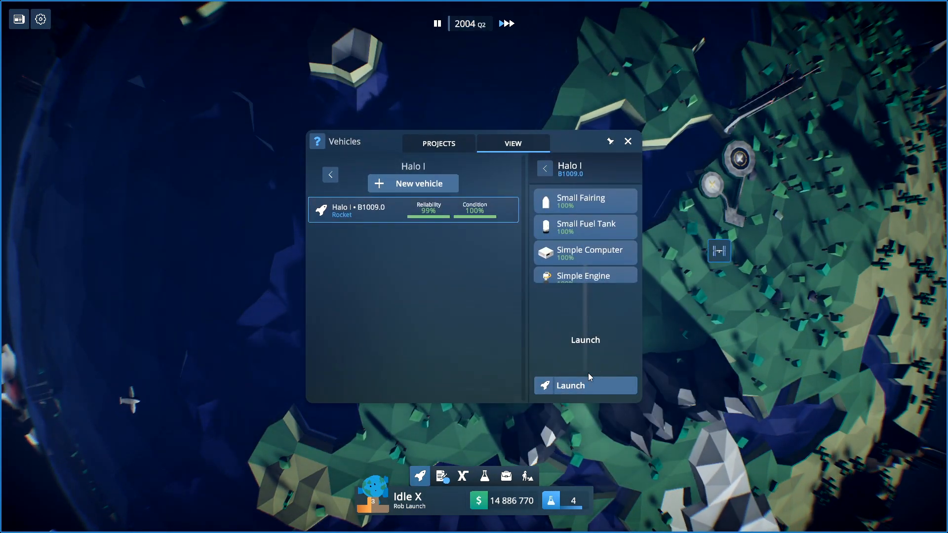
pyautogui.click(584, 385)
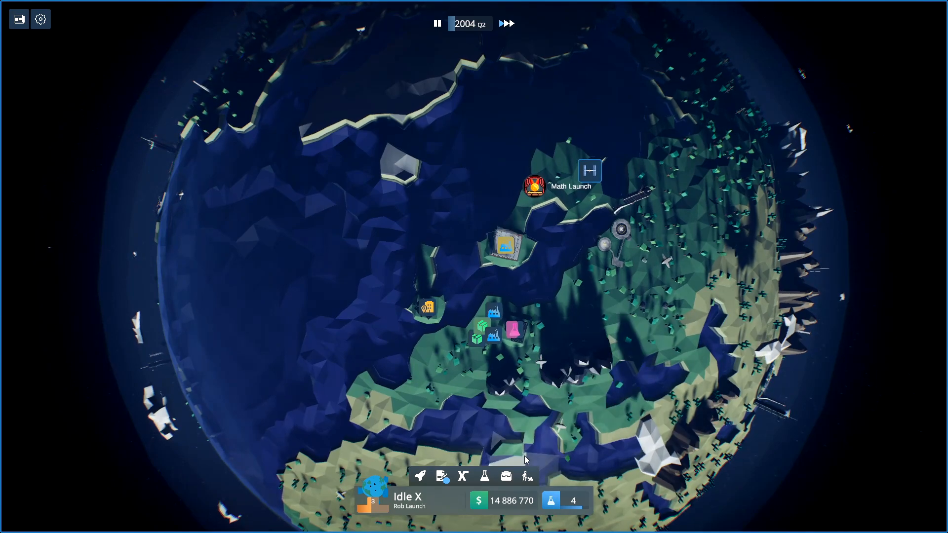
# Step: Adjust the NASA launch price and submit a price offer for the OLA contract
pyautogui.click(441, 476)
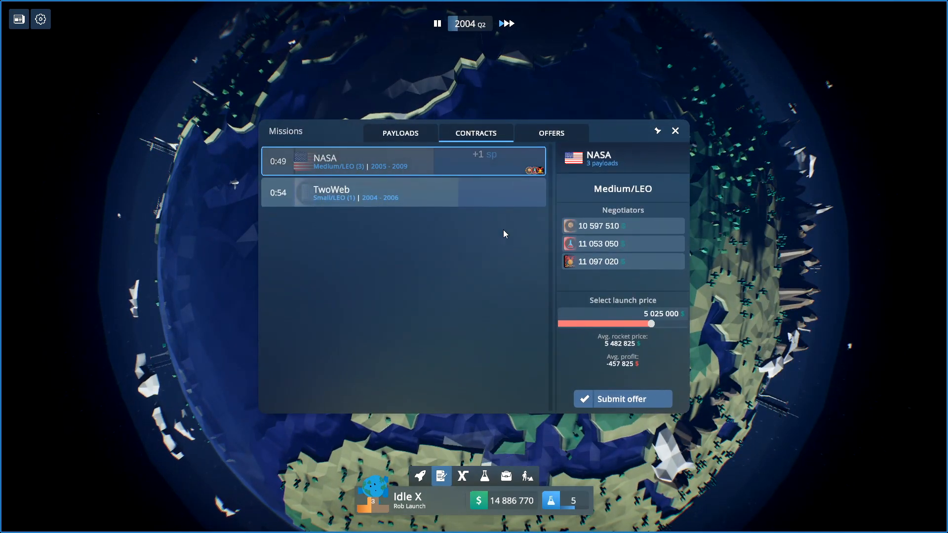
pyautogui.moveTo(651, 324); pyautogui.dragTo(686, 324)
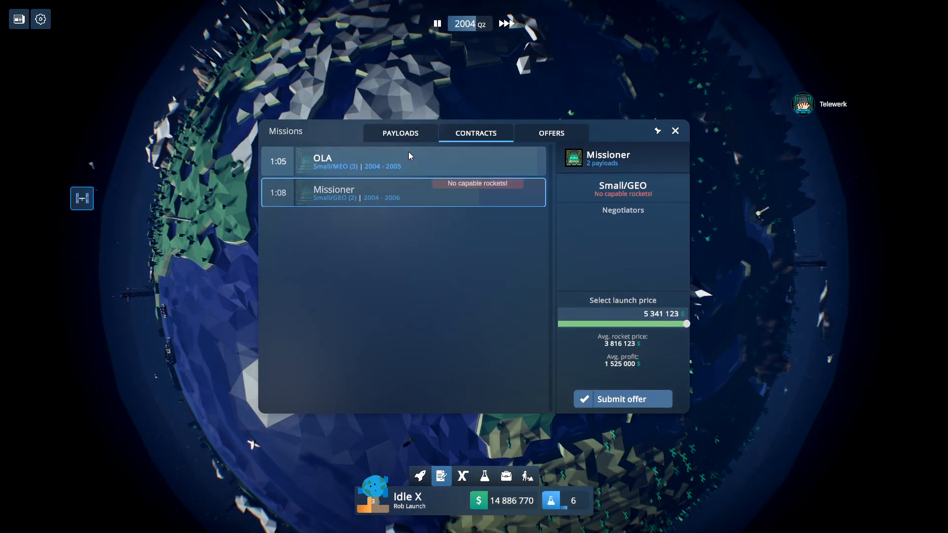
pyautogui.click(403, 161)
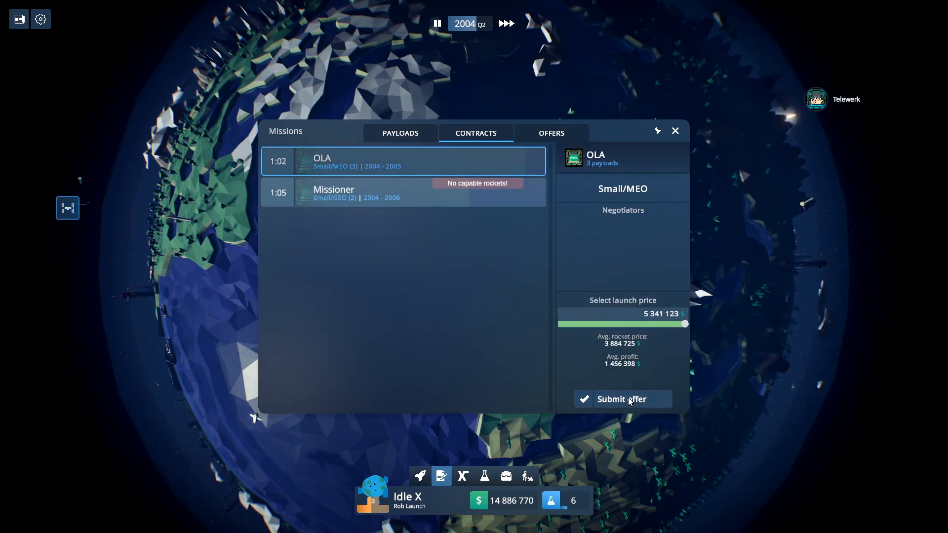
pyautogui.click(620, 399)
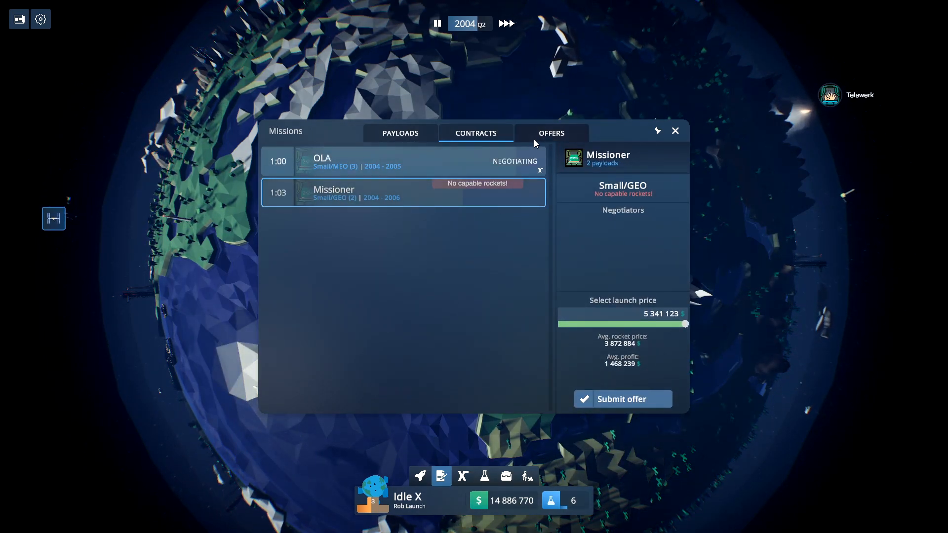
# Step: Check the Earth Plush payload among the payload missions and return to contracts
pyautogui.click(400, 133)
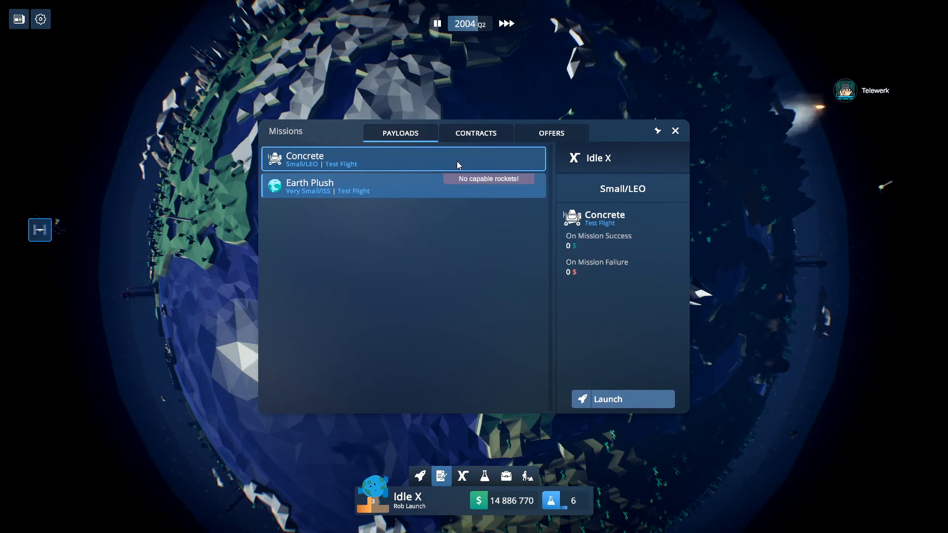
pyautogui.click(309, 187)
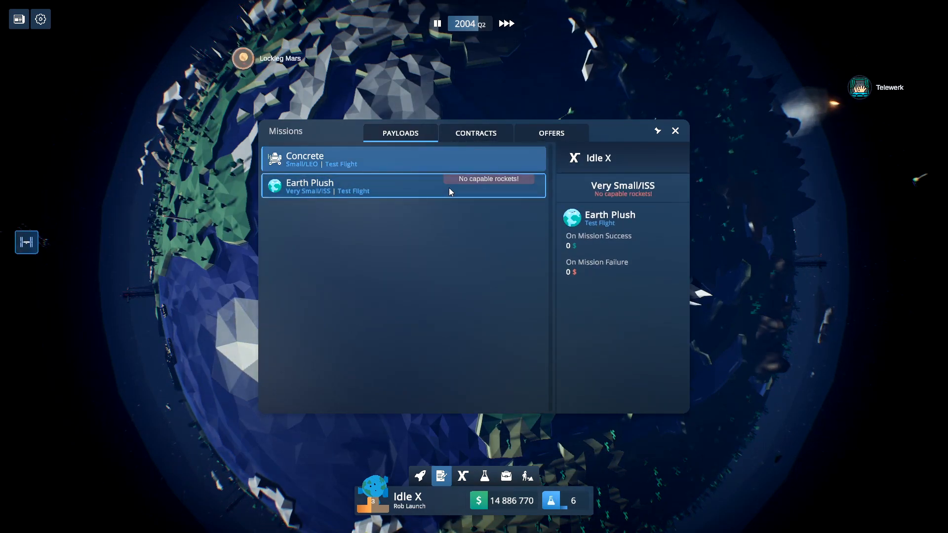
pyautogui.click(475, 134)
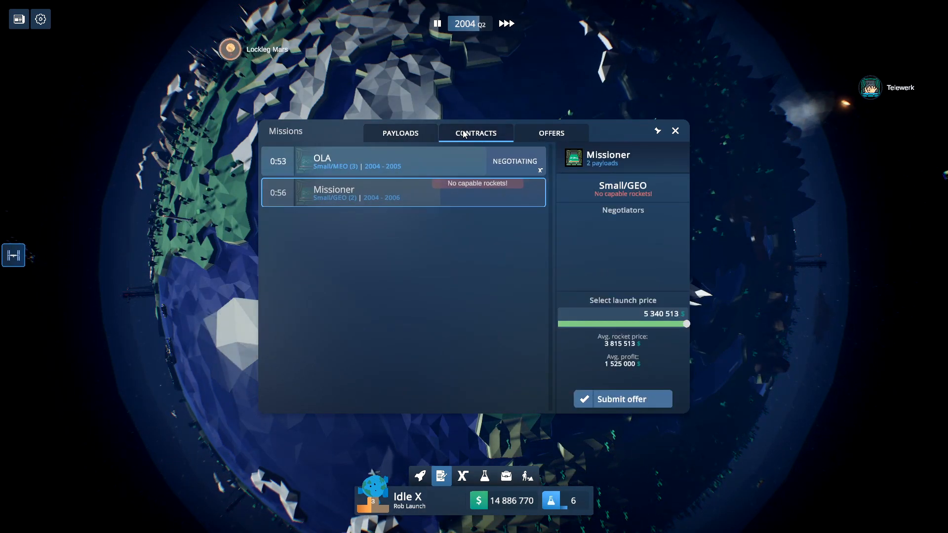
# Step: Lower the OLA bid under negotiation and submit an offer for the Suborbital Company contract
pyautogui.click(399, 161)
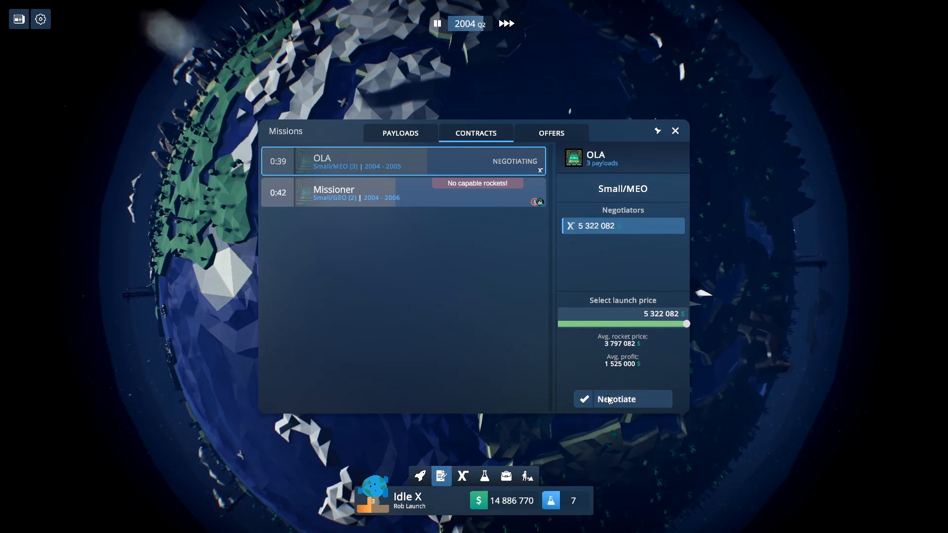
pyautogui.moveTo(686, 323); pyautogui.dragTo(677, 325)
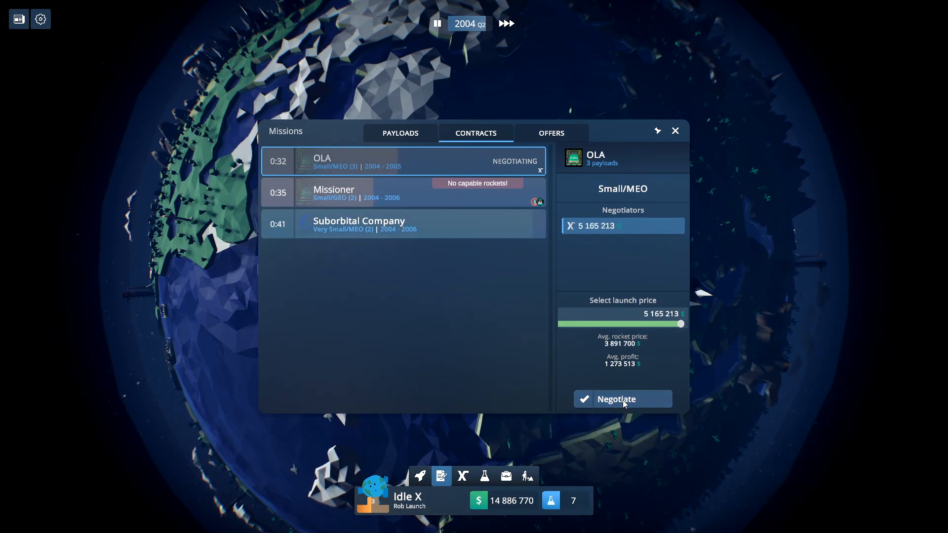
pyautogui.click(358, 224)
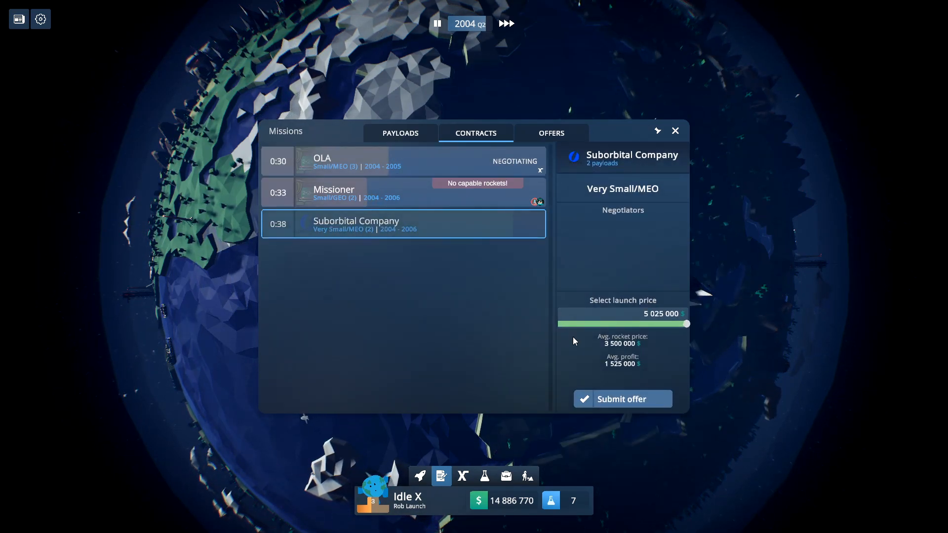
pyautogui.click(621, 398)
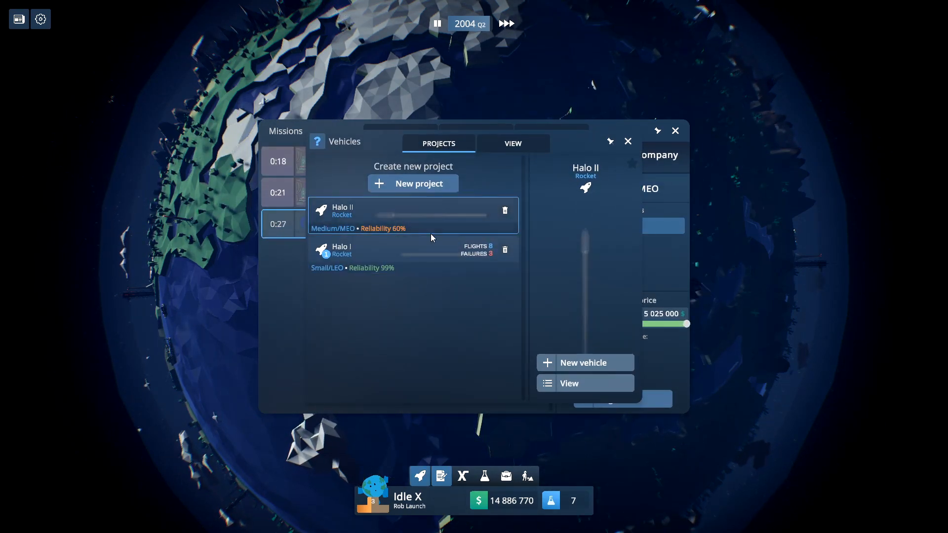
# Step: Start constructing Halo II B1001.0 and another Halo II, and send the OLA negotiation bid
pyautogui.click(512, 143)
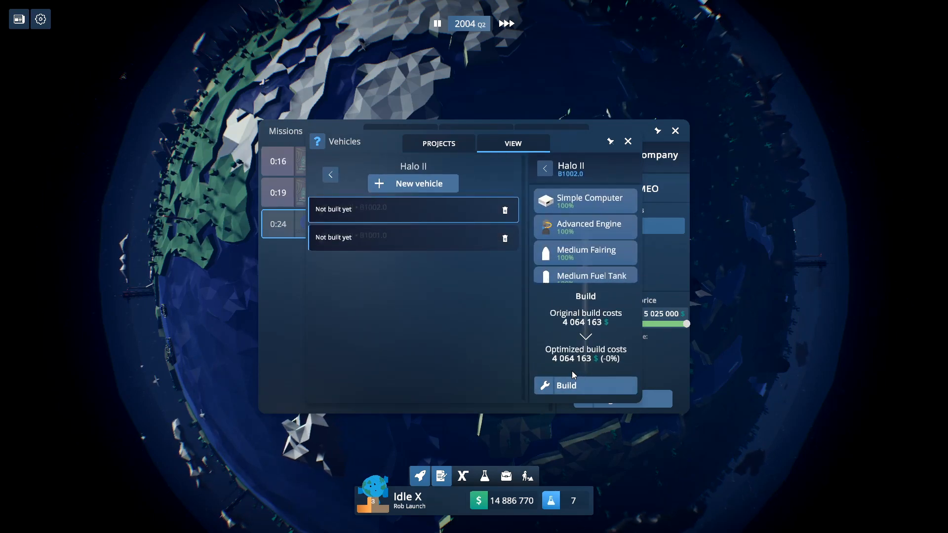
pyautogui.click(413, 237)
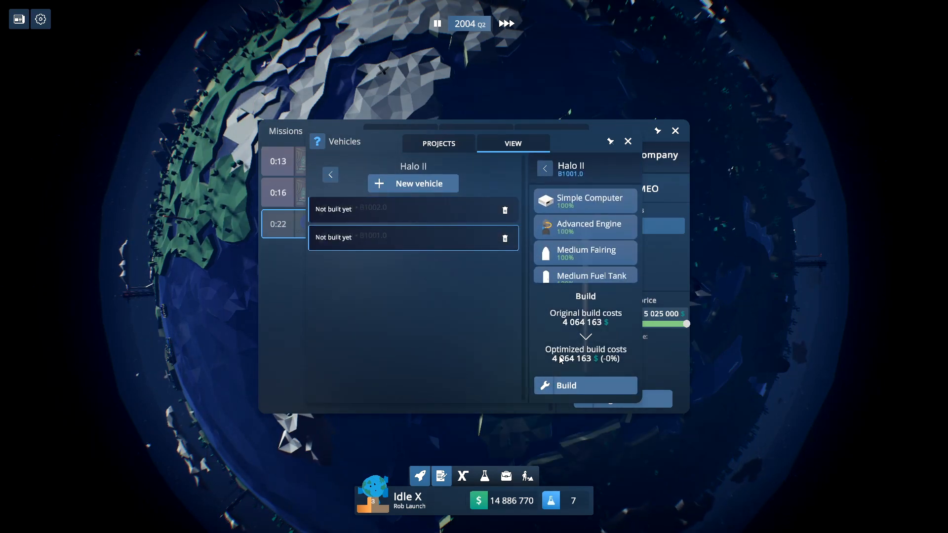
pyautogui.click(584, 385)
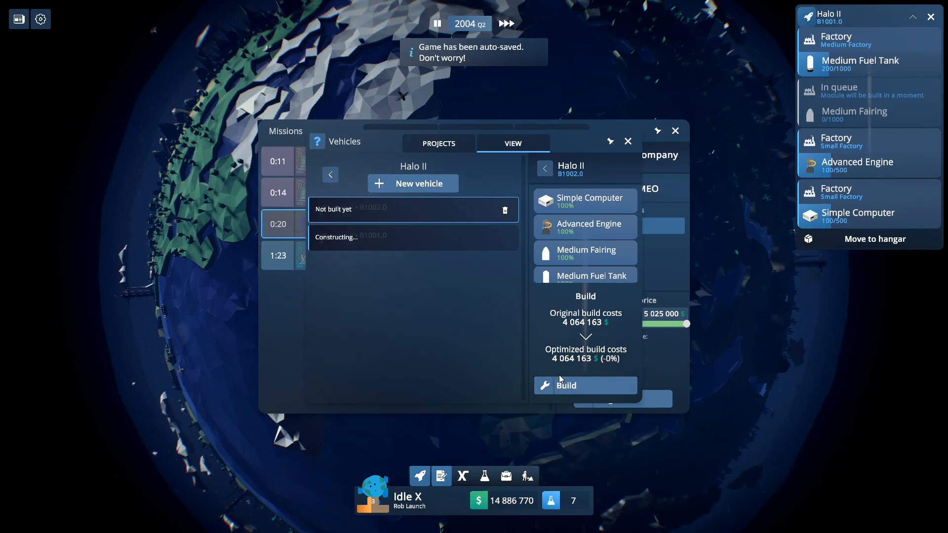
pyautogui.click(583, 385)
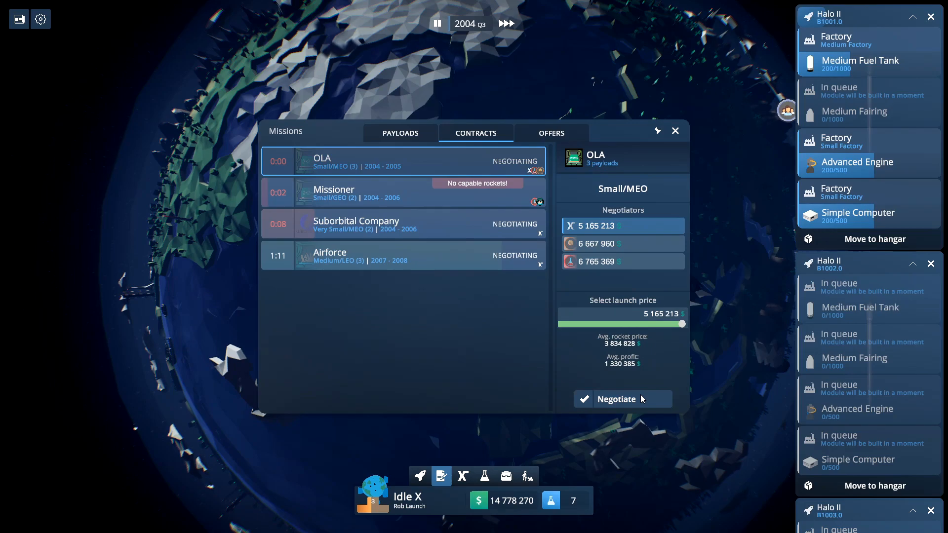
pyautogui.click(615, 399)
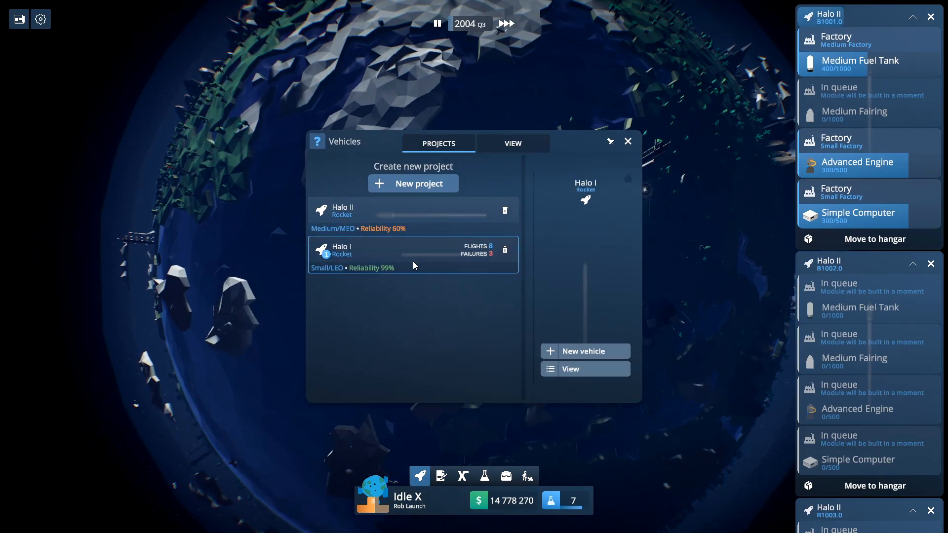
# Step: Review the Halo I builds and the available payloads in the missions overview
pyautogui.click(512, 143)
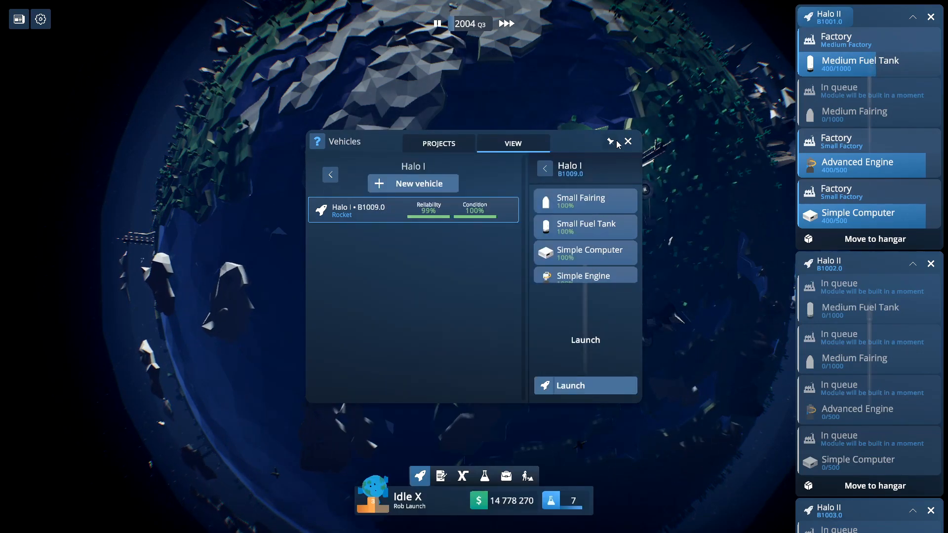
pyautogui.click(627, 141)
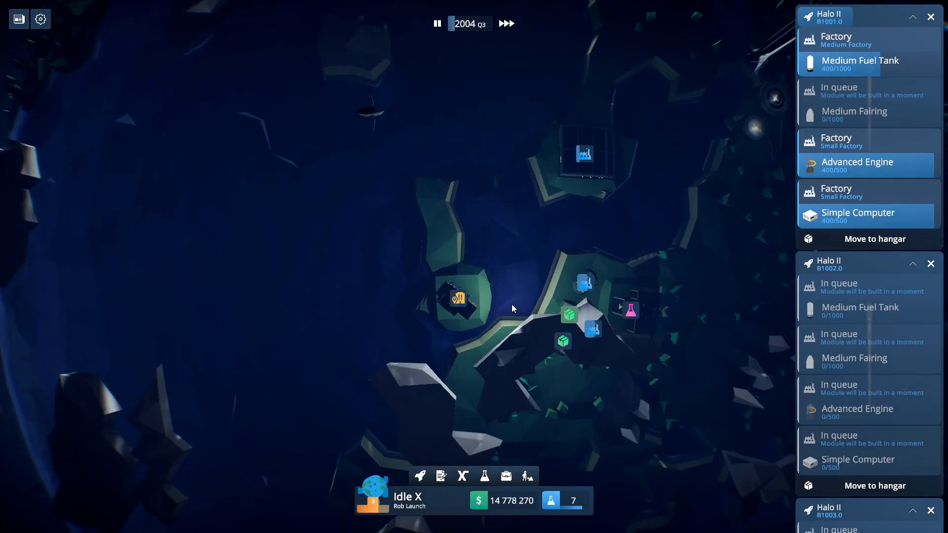
pyautogui.click(420, 476)
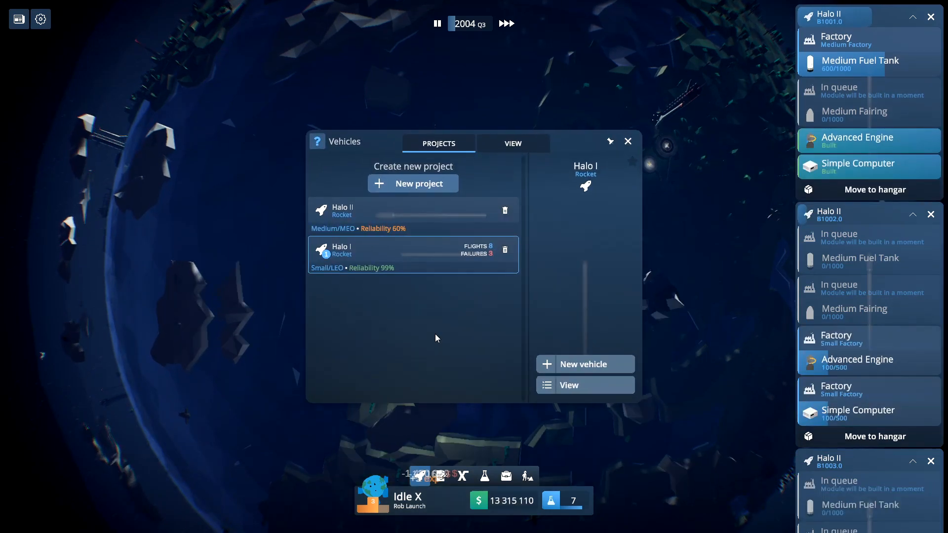
pyautogui.click(513, 143)
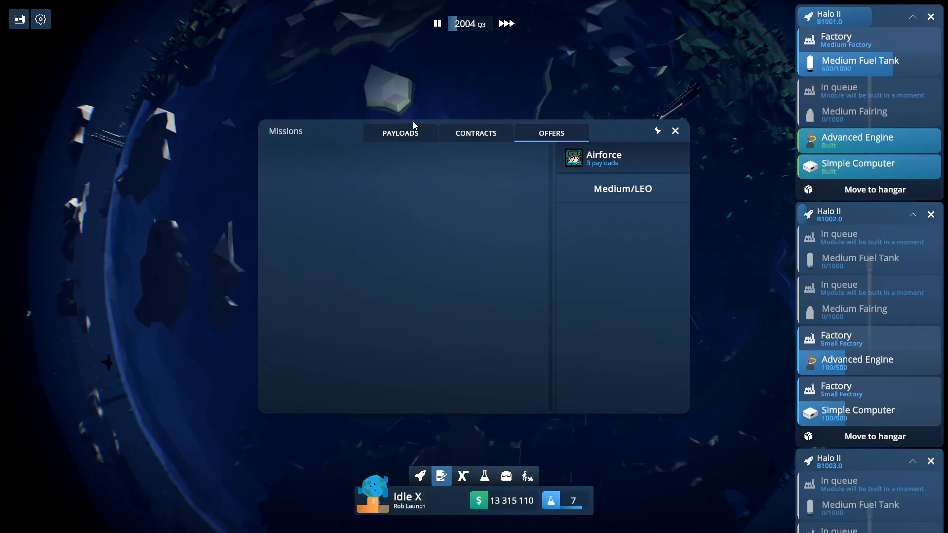
pyautogui.click(399, 133)
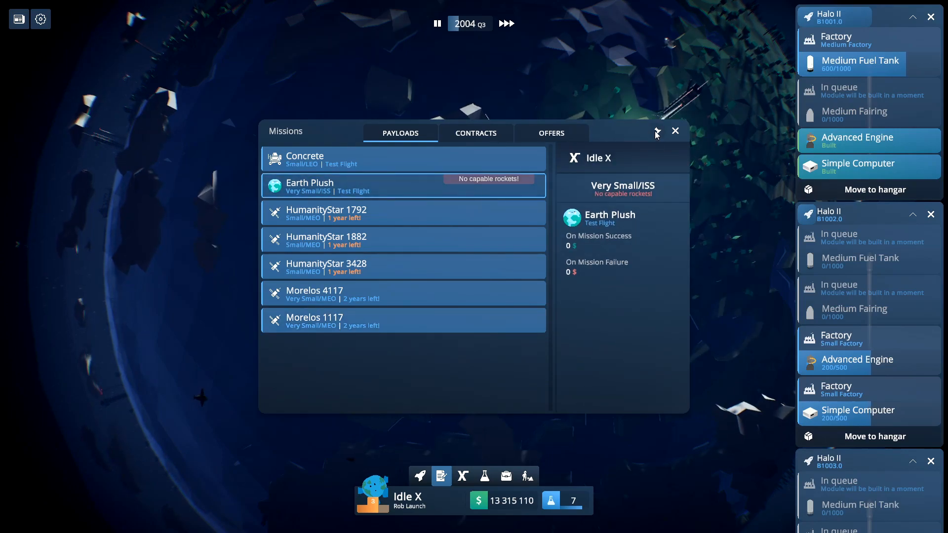
pyautogui.click(675, 130)
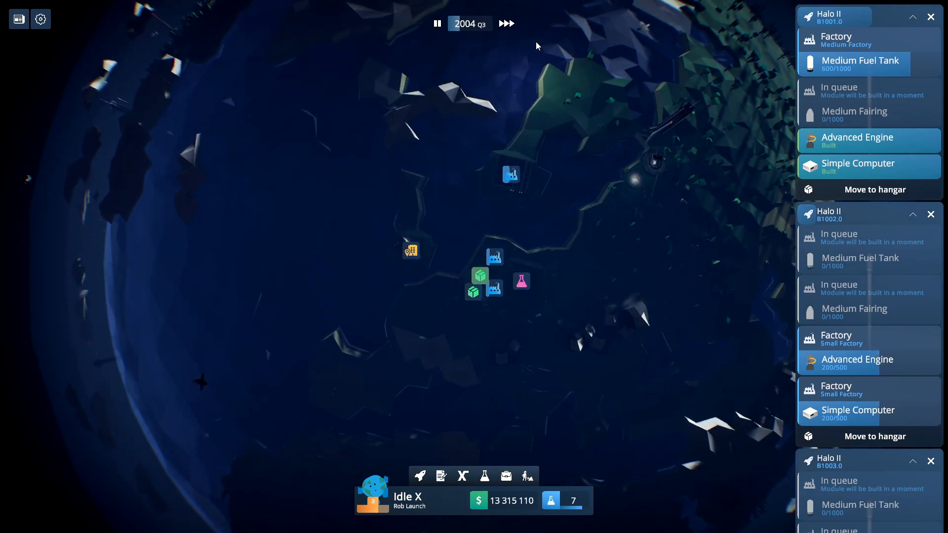
pyautogui.click(419, 476)
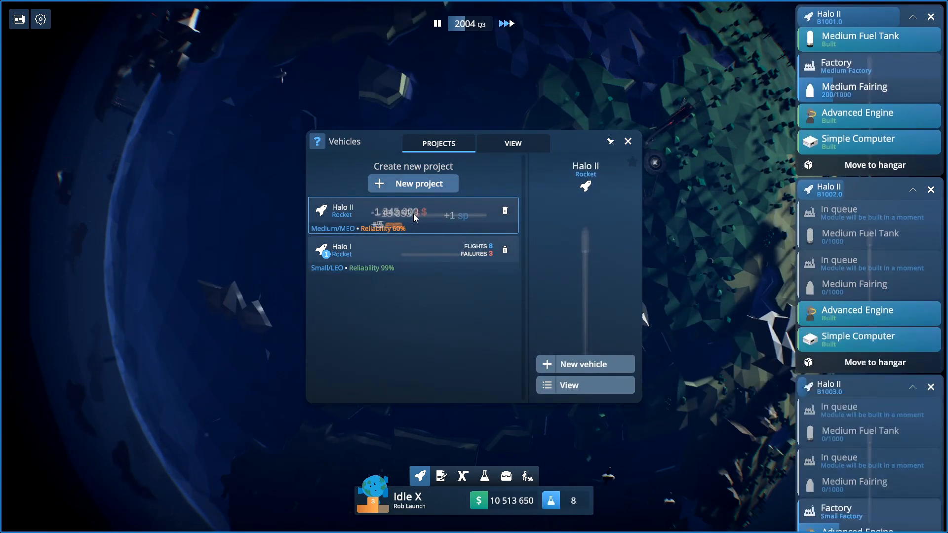
pyautogui.click(513, 143)
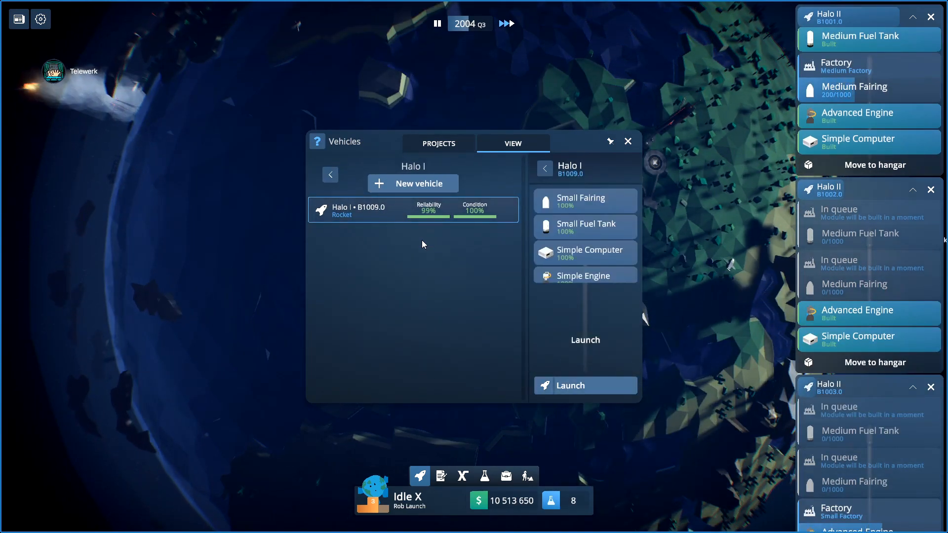
pyautogui.click(583, 385)
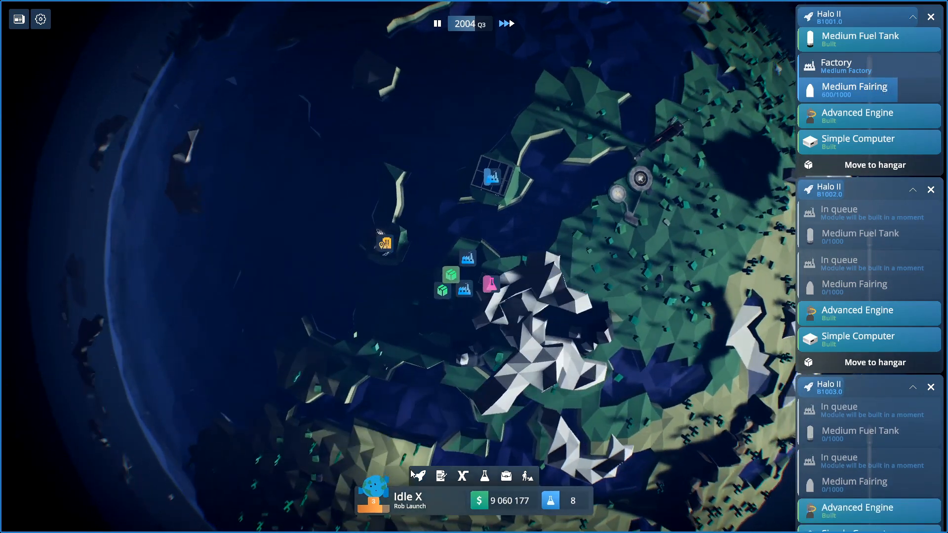
# Step: Start constructing Halo II B1004.0 and bring up the finished B1001.0 ready to launch
pyautogui.click(418, 475)
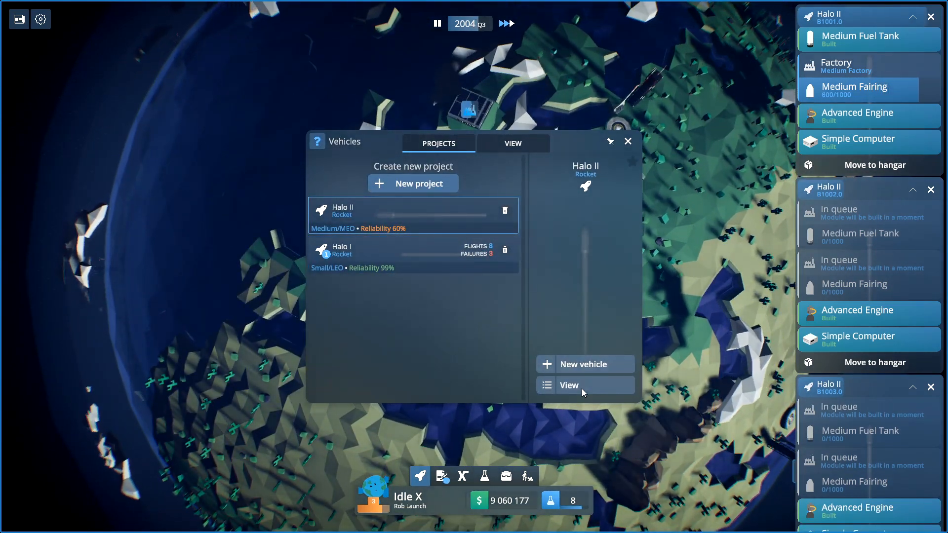
pyautogui.click(513, 143)
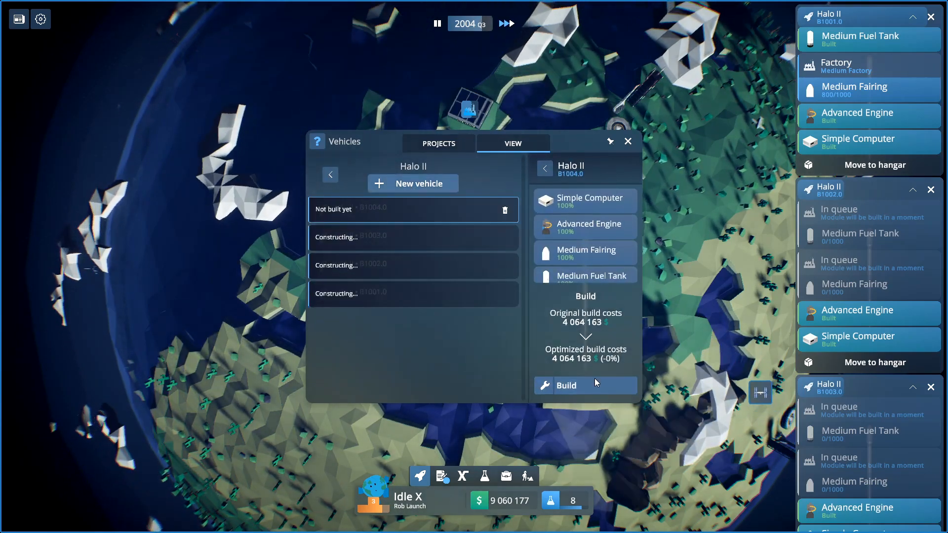
pyautogui.click(564, 385)
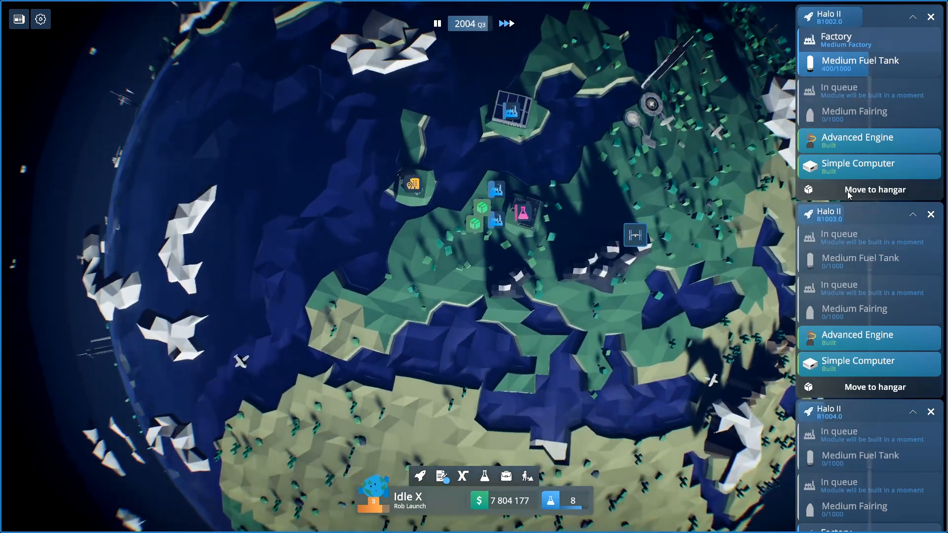
pyautogui.click(420, 475)
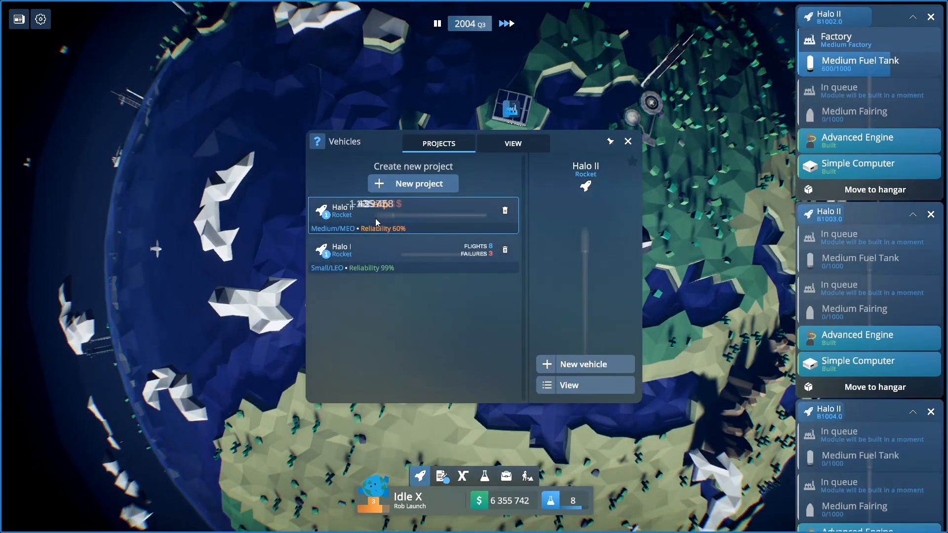
pyautogui.click(512, 143)
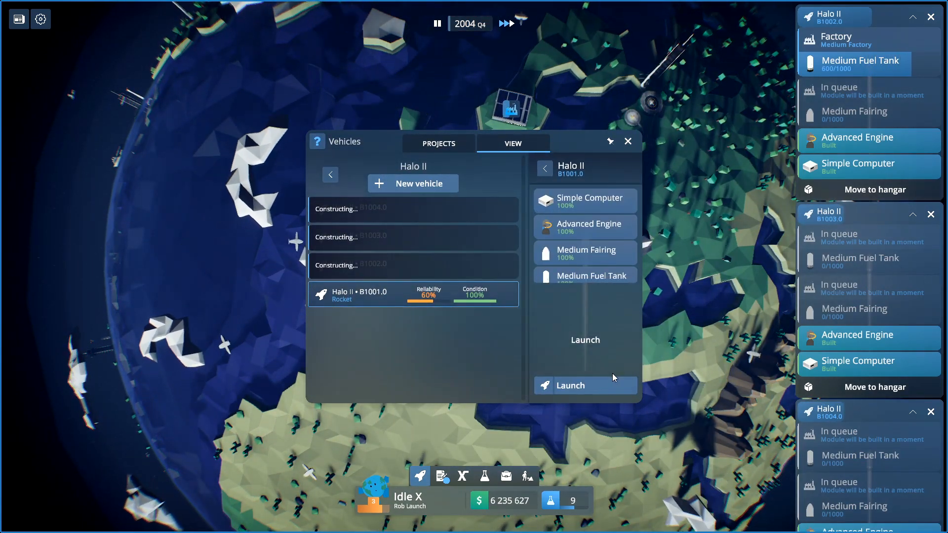
# Step: Launch Halo II B1001.0 on mission #8 with the Concrete payload from Cape Canaveral
pyautogui.click(584, 385)
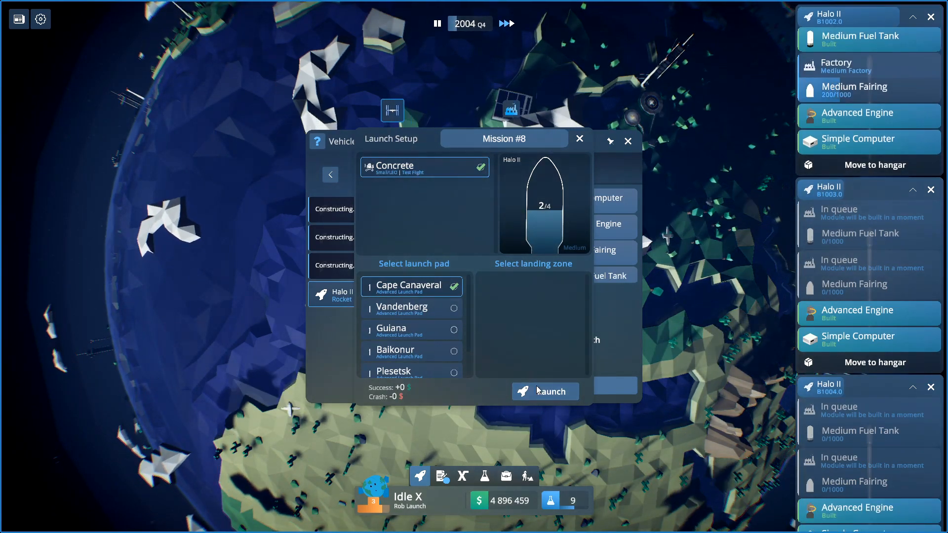
pyautogui.click(543, 391)
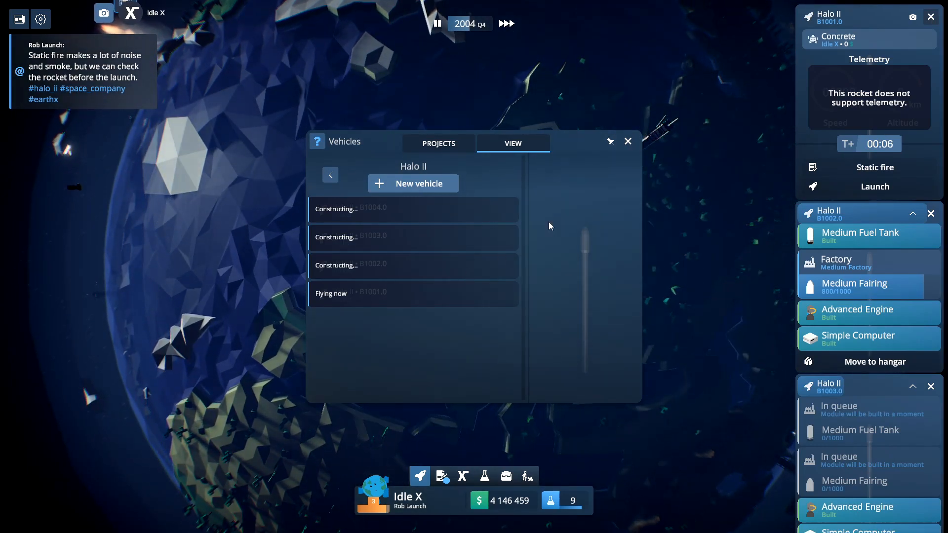
pyautogui.click(628, 141)
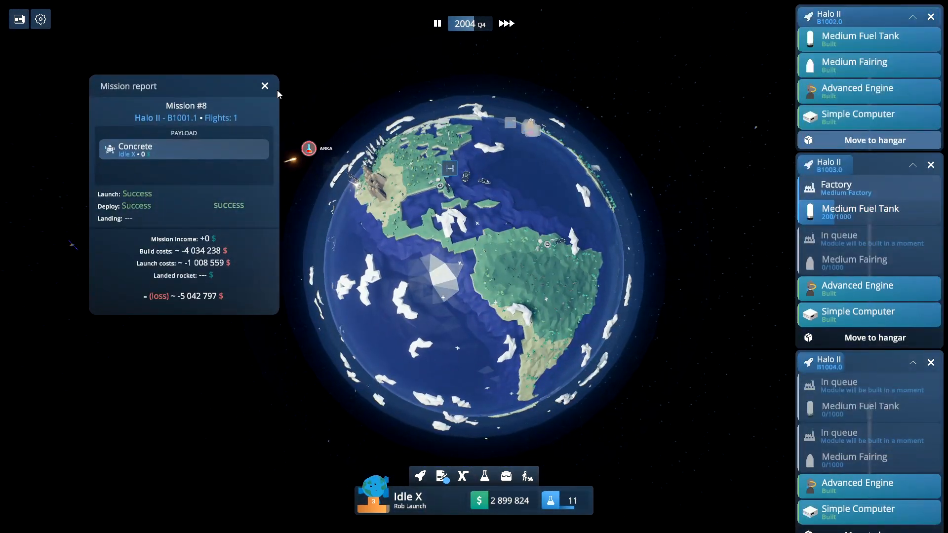
# Step: Launch the next Halo II as mission #9 from Vandenberg carrying HumanityStar 1792 and 1882
pyautogui.click(265, 86)
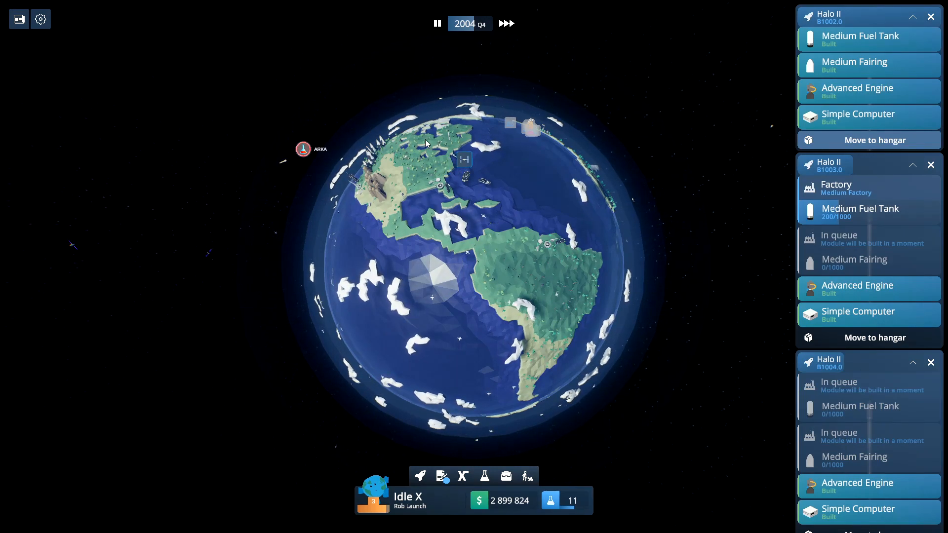
pyautogui.click(420, 476)
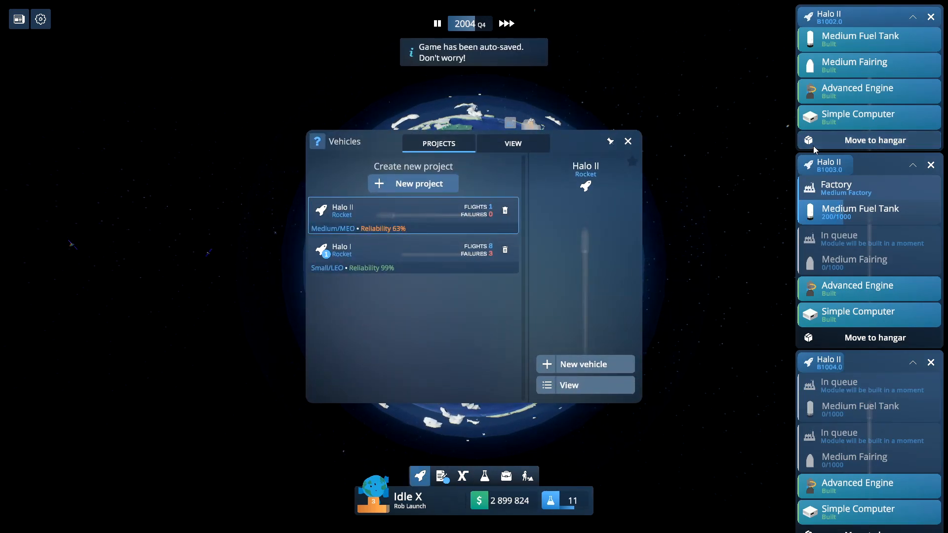
pyautogui.click(513, 143)
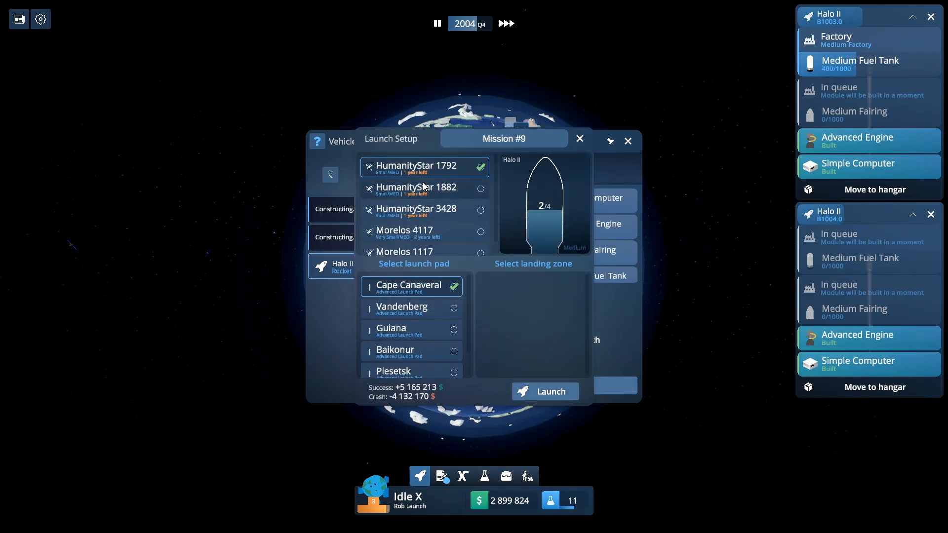
pyautogui.click(410, 308)
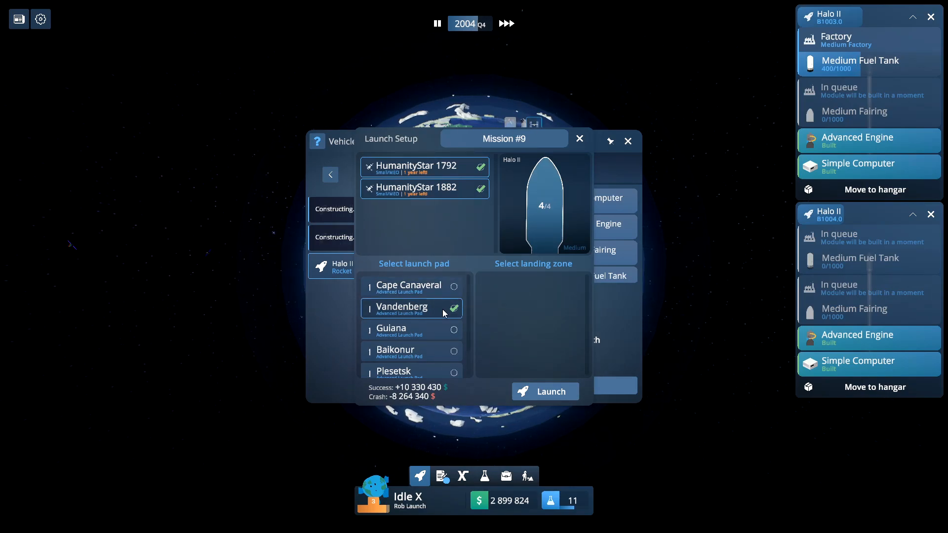
pyautogui.click(543, 391)
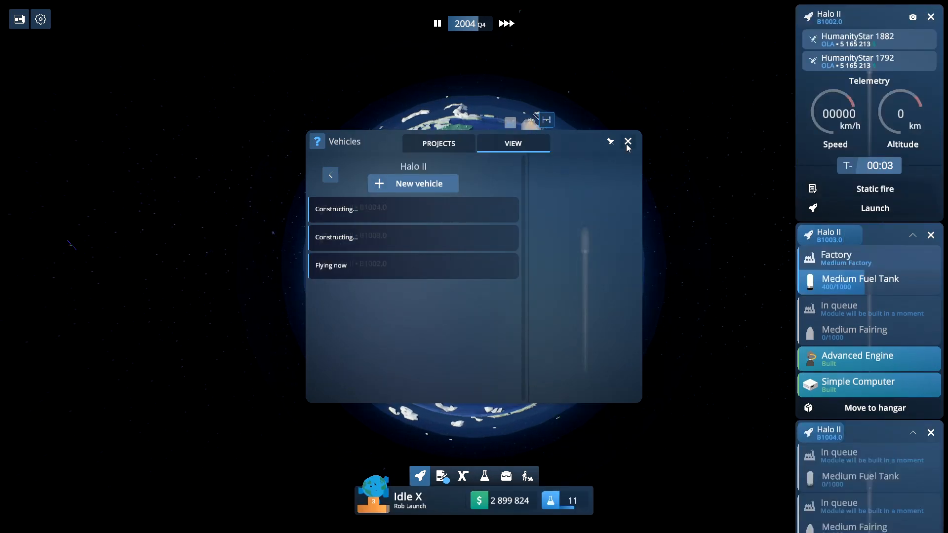
pyautogui.click(628, 141)
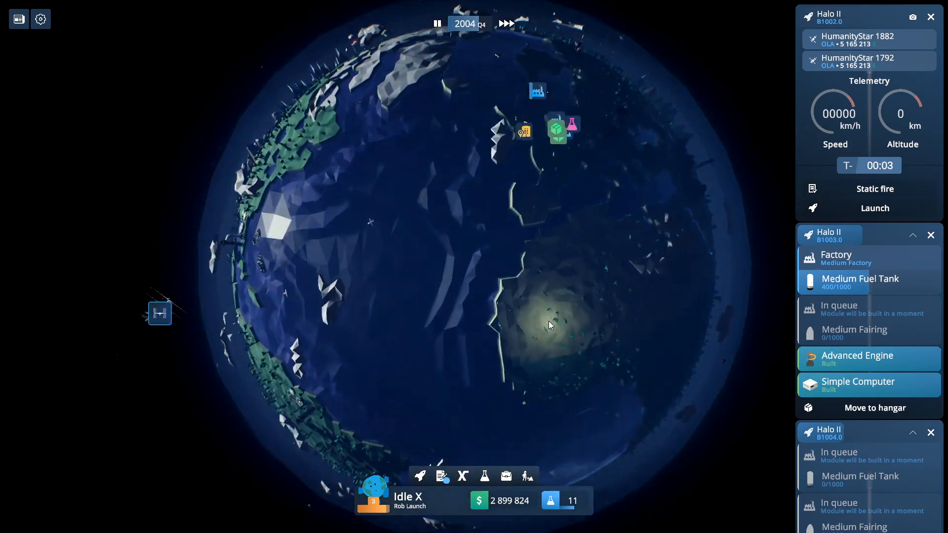
# Step: Glance at the missions payloads and contracts, then return to Halo II's countdown at the pad
pyautogui.click(484, 476)
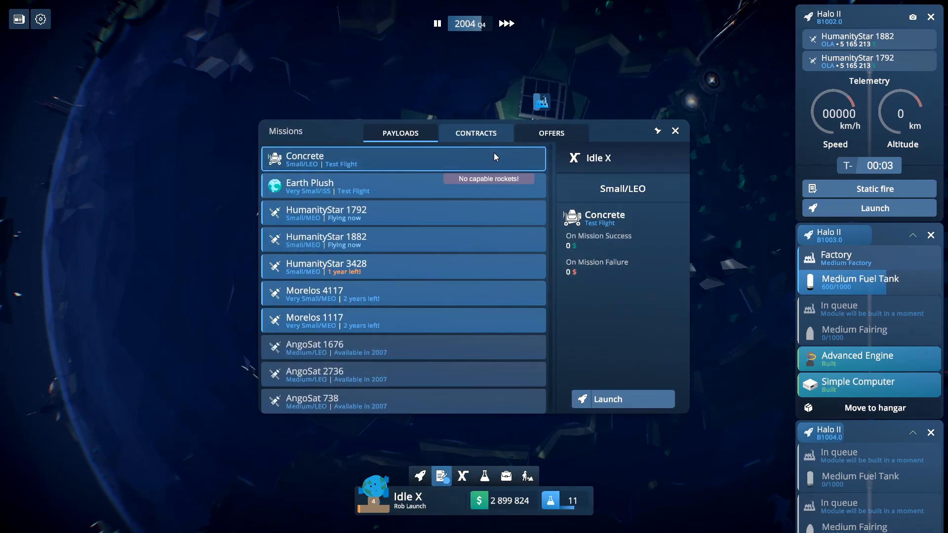
pyautogui.click(476, 133)
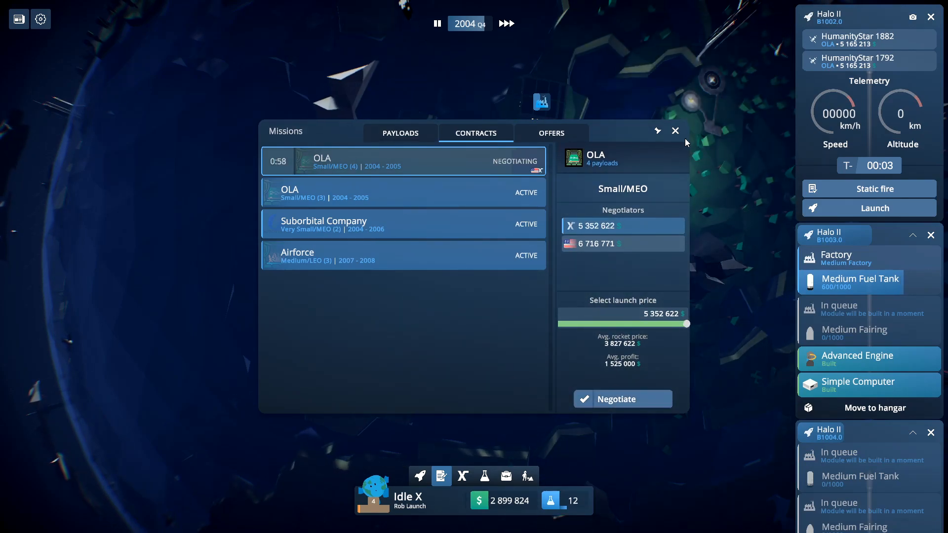
pyautogui.click(675, 130)
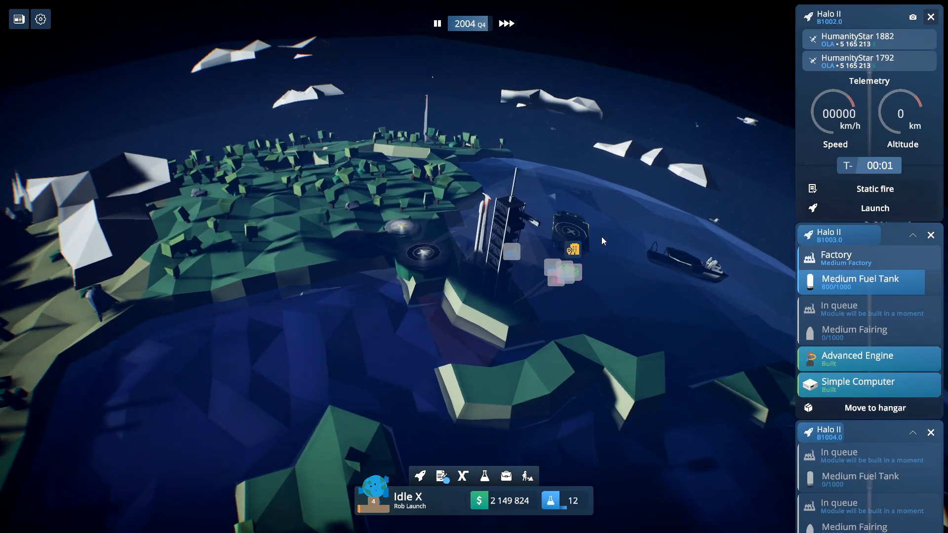
# Step: Dismiss the company news, watch Halo II deploy both HumanityStars and view the mission #9 report
pyautogui.click(18, 19)
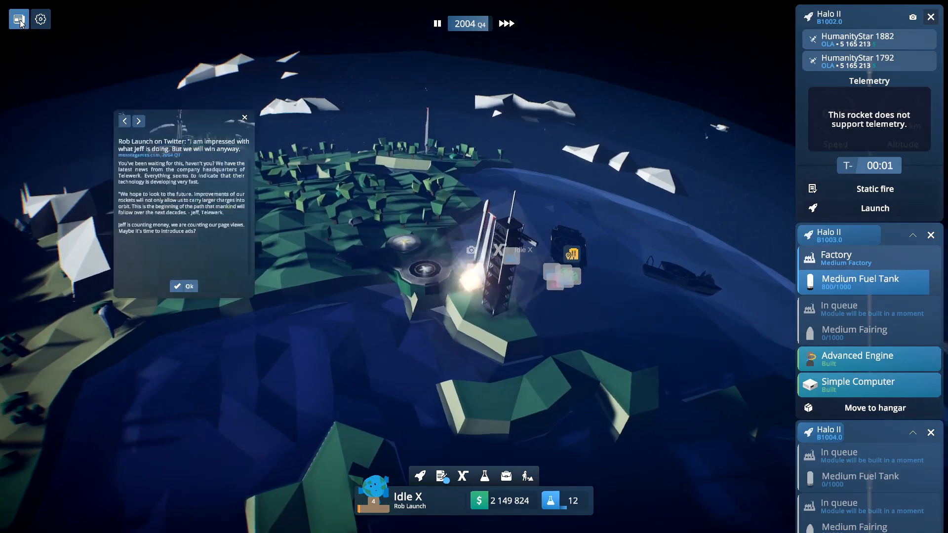
pyautogui.click(183, 286)
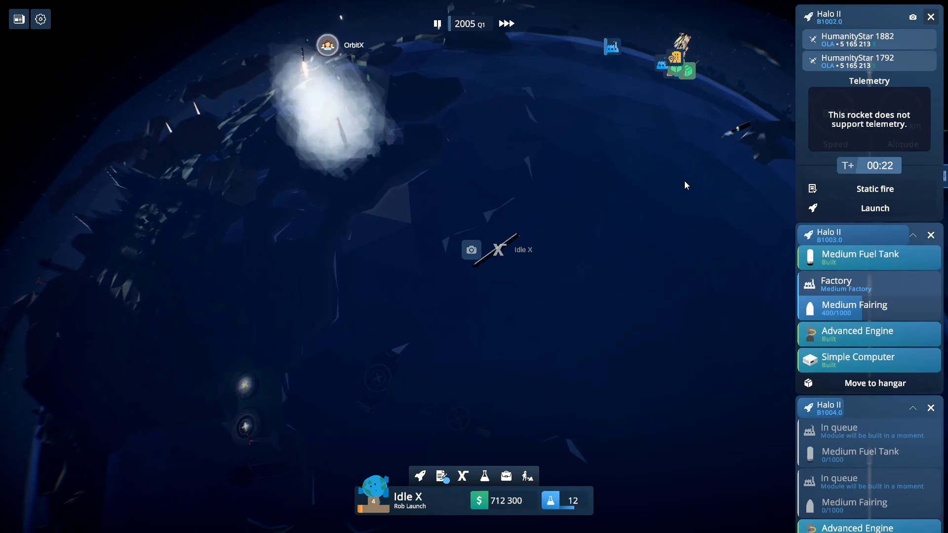
pyautogui.click(874, 208)
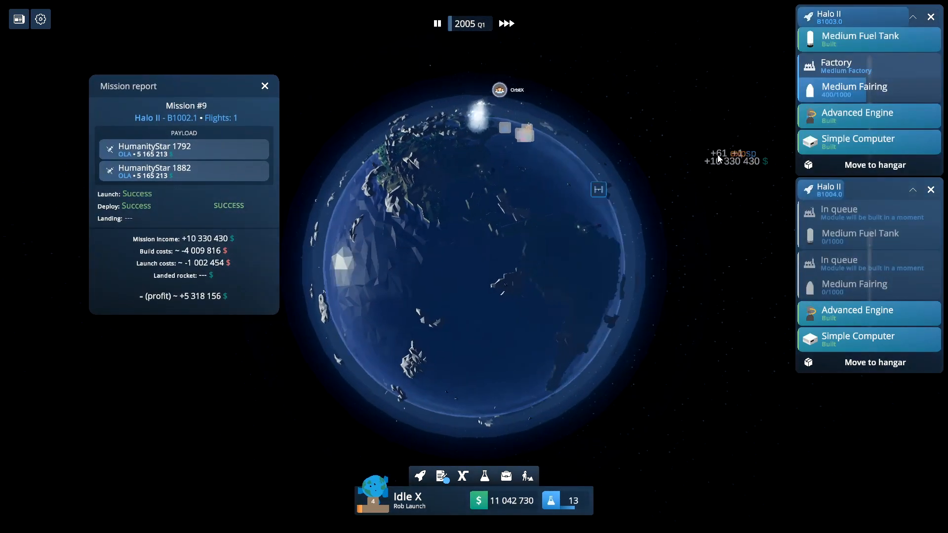
# Step: Dismiss the mission #9 report and review the contracts and available payloads
pyautogui.click(265, 86)
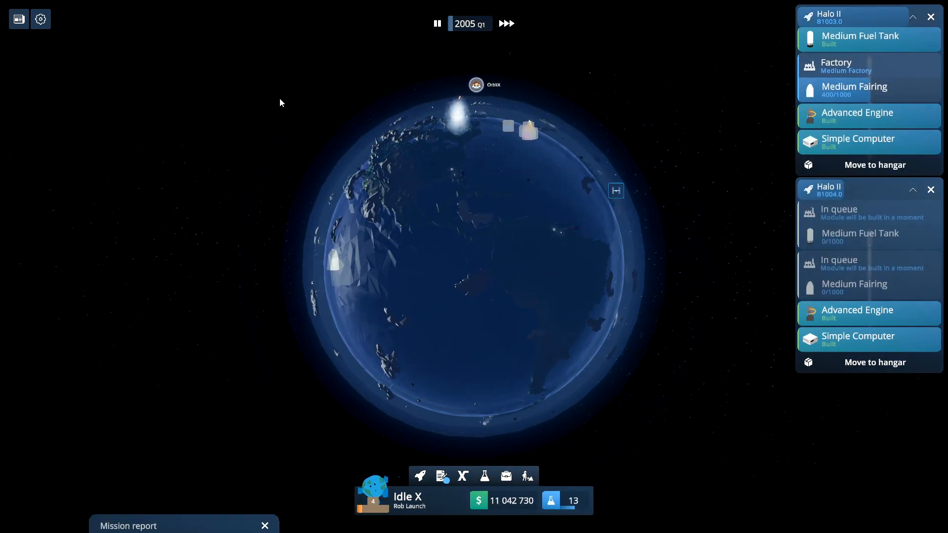
pyautogui.click(441, 475)
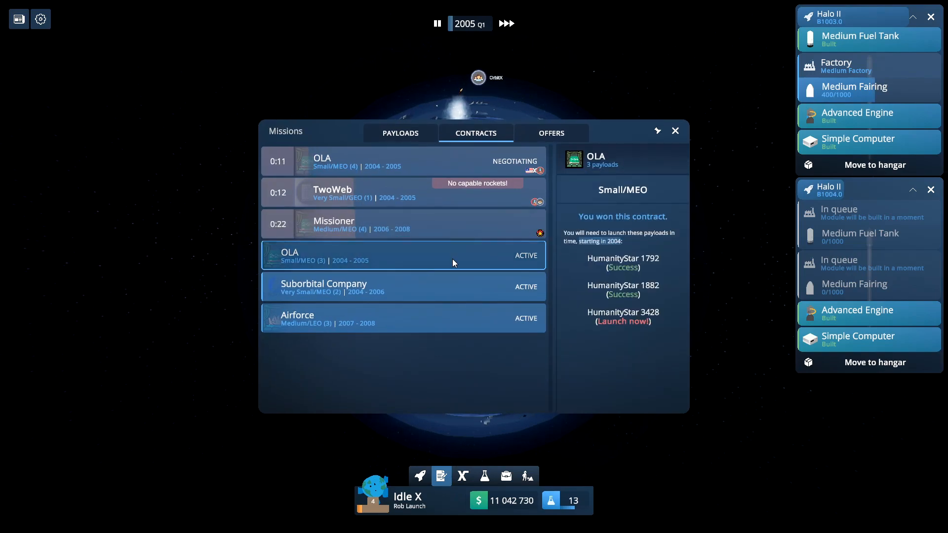
pyautogui.click(400, 133)
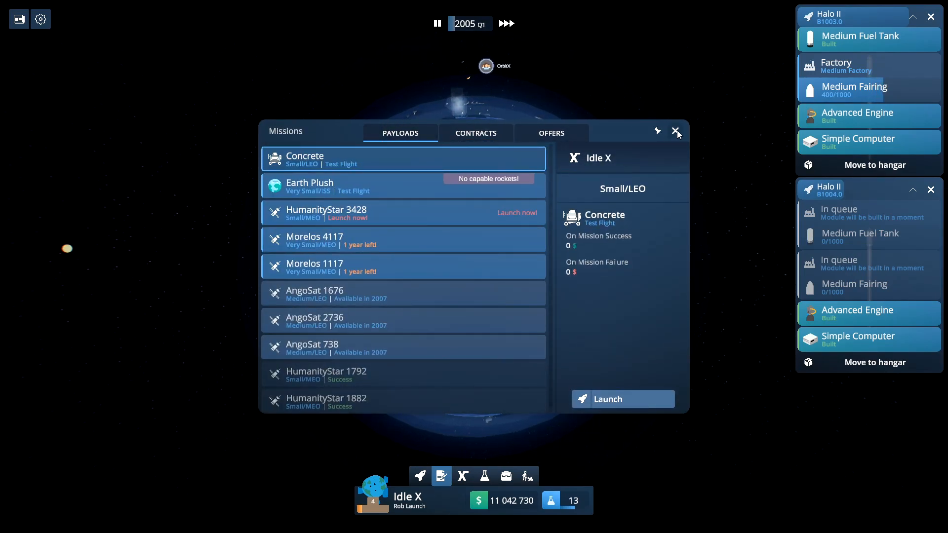
pyautogui.click(419, 476)
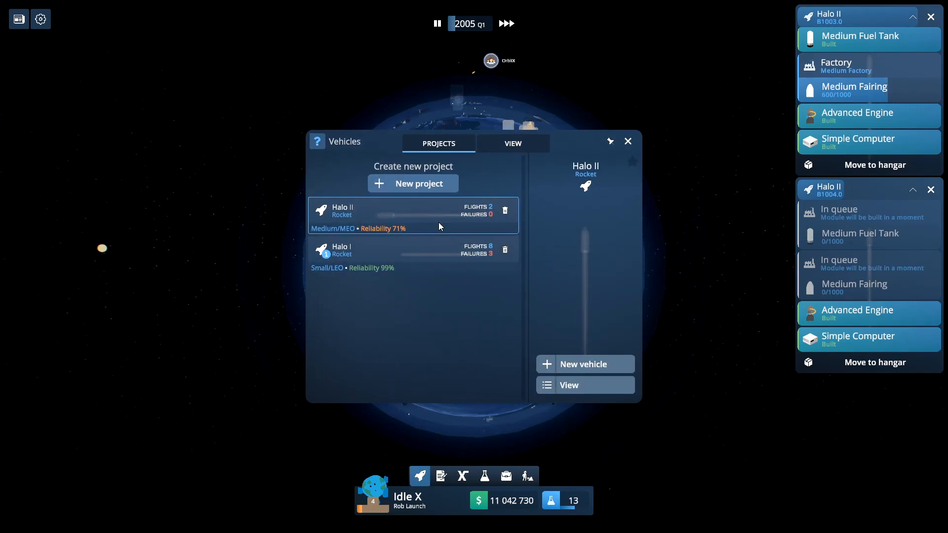
# Step: Queue another Halo II vehicle for construction from the Halo II vehicle list
pyautogui.click(512, 143)
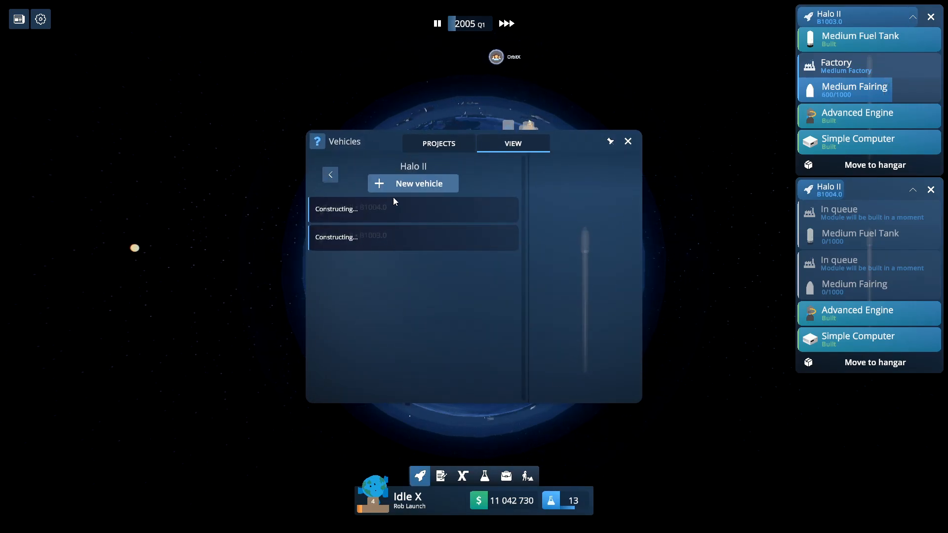
pyautogui.click(413, 184)
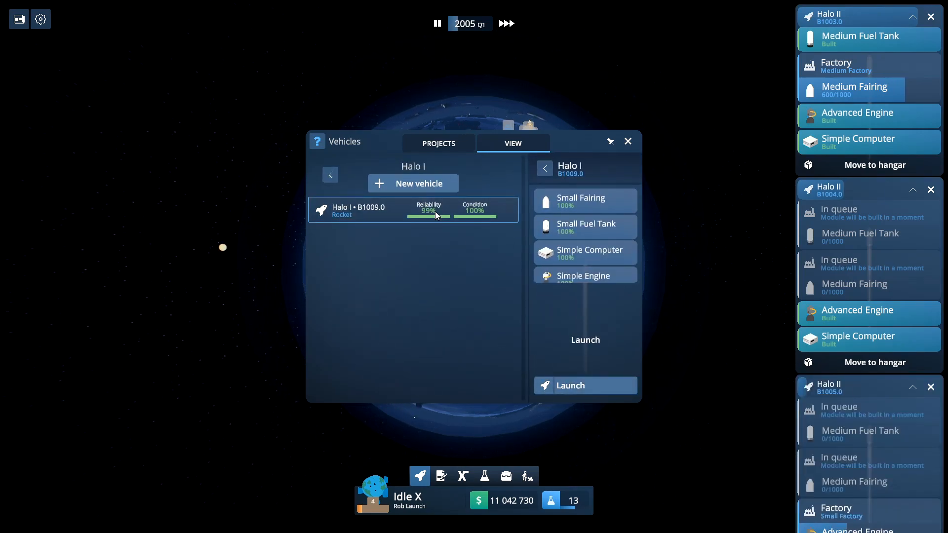
pyautogui.click(585, 385)
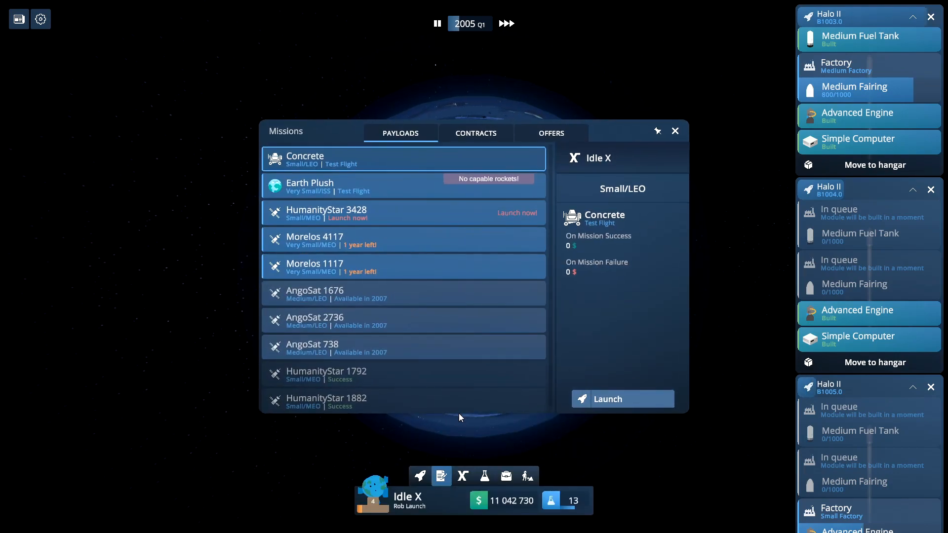
# Step: Browse the Airforce contract's payloads and the payload list, then close the missions overview
pyautogui.click(476, 133)
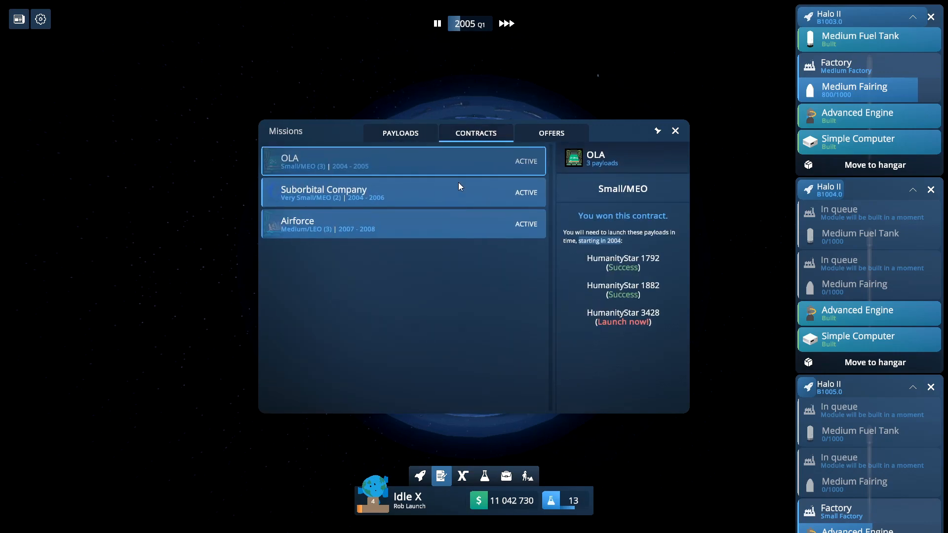
pyautogui.click(403, 224)
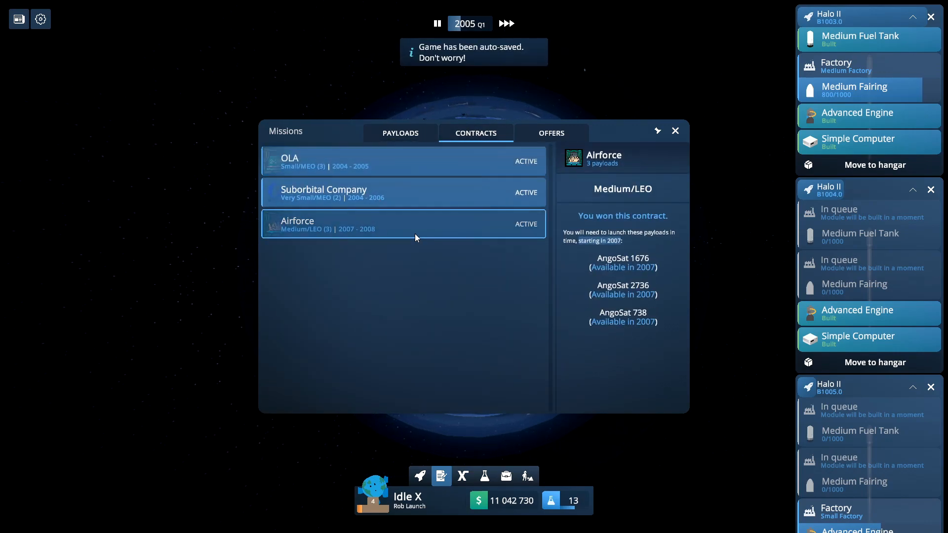
pyautogui.moveTo(398, 231)
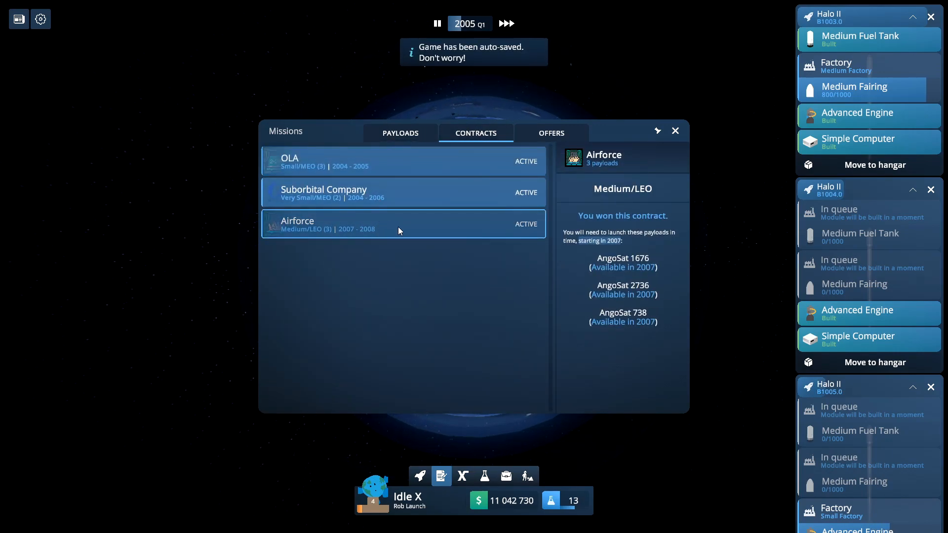
pyautogui.click(436, 24)
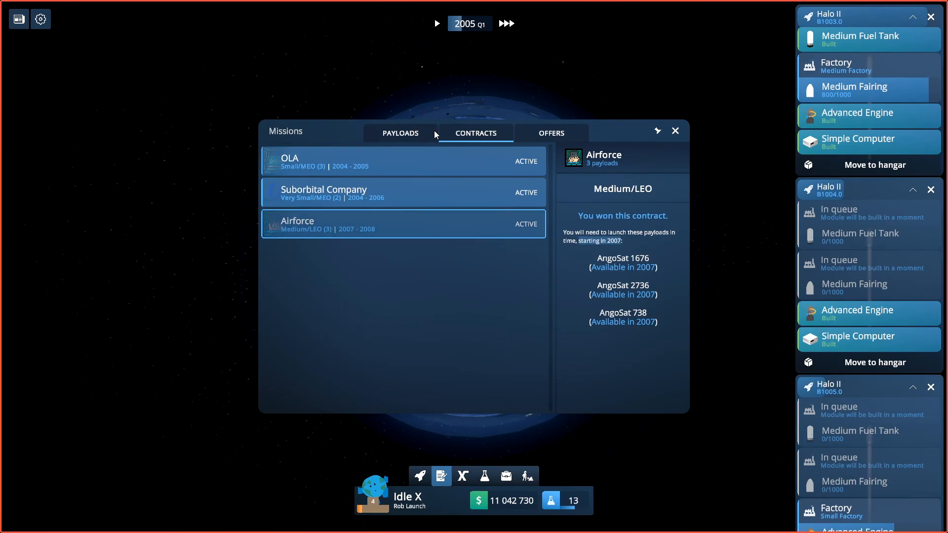
pyautogui.click(399, 133)
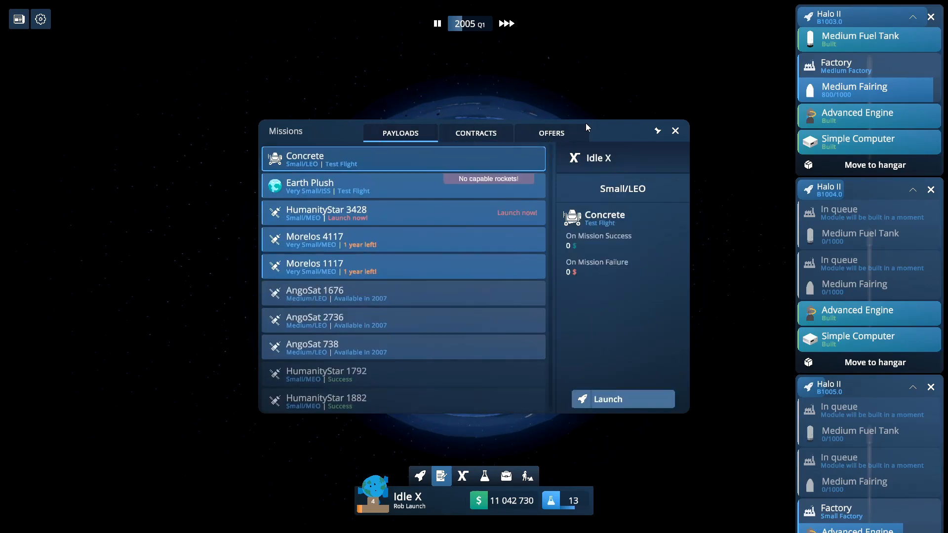
pyautogui.click(674, 130)
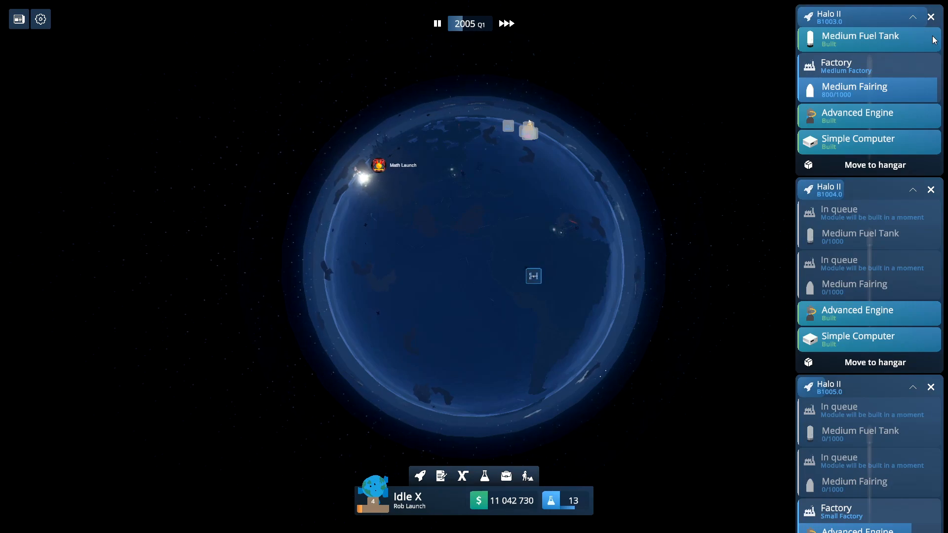
# Step: Collapse the build panels and load Halo II B1003 with HumanityStar 3428 and both Morelos payloads for Mission #10
pyautogui.click(929, 17)
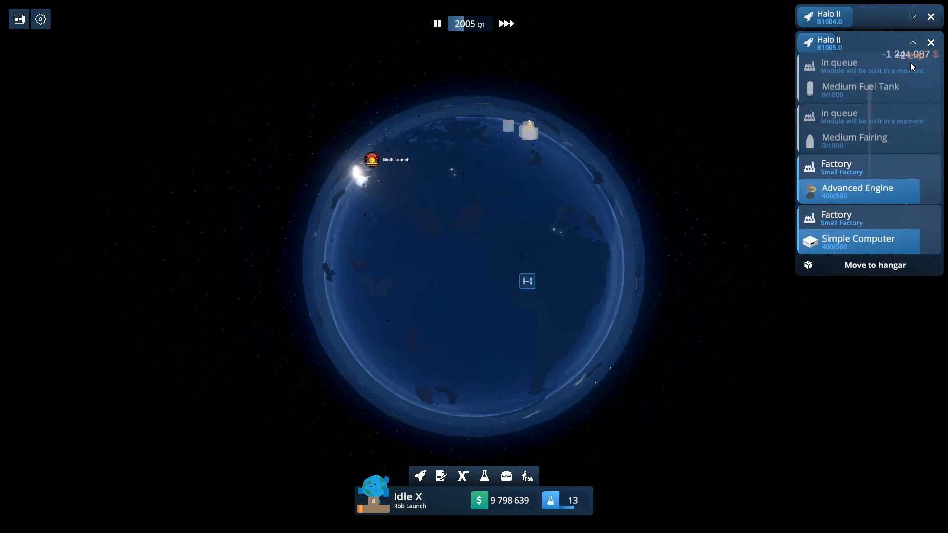
pyautogui.click(912, 43)
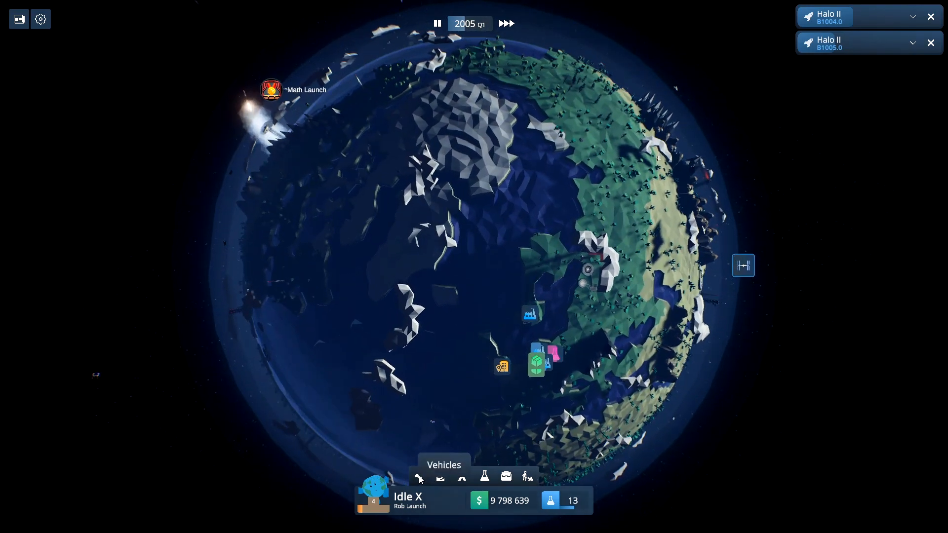
pyautogui.click(419, 478)
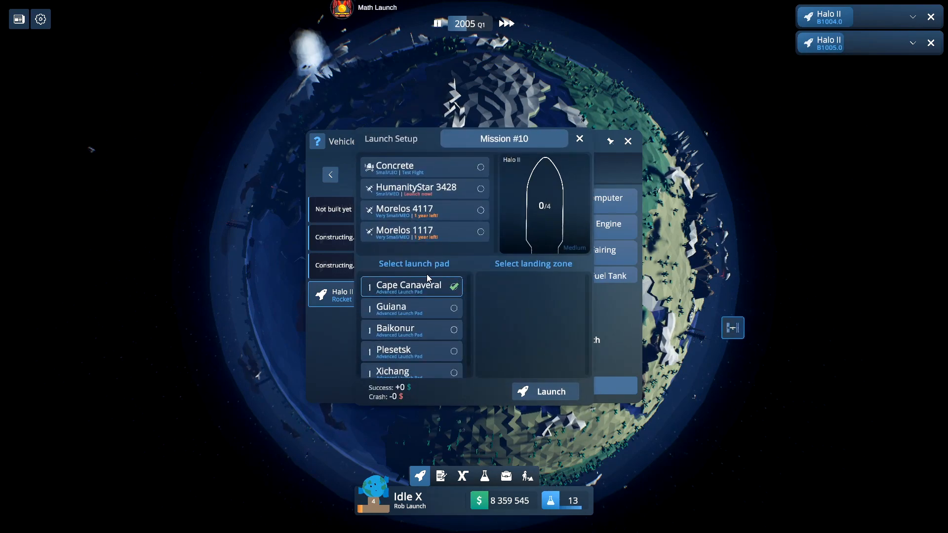
pyautogui.click(423, 188)
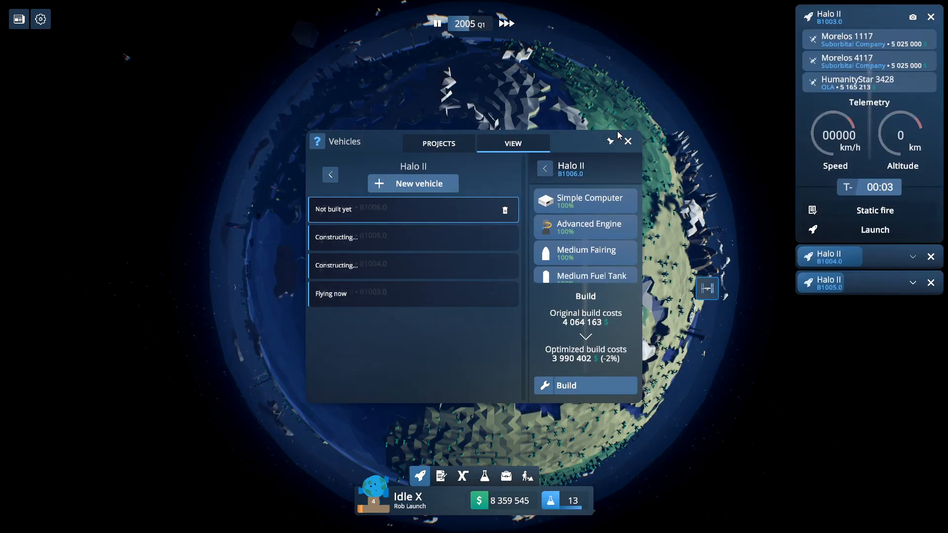
# Step: Start building another Halo II (B1006) and leave the Vehicles overview
pyautogui.click(584, 385)
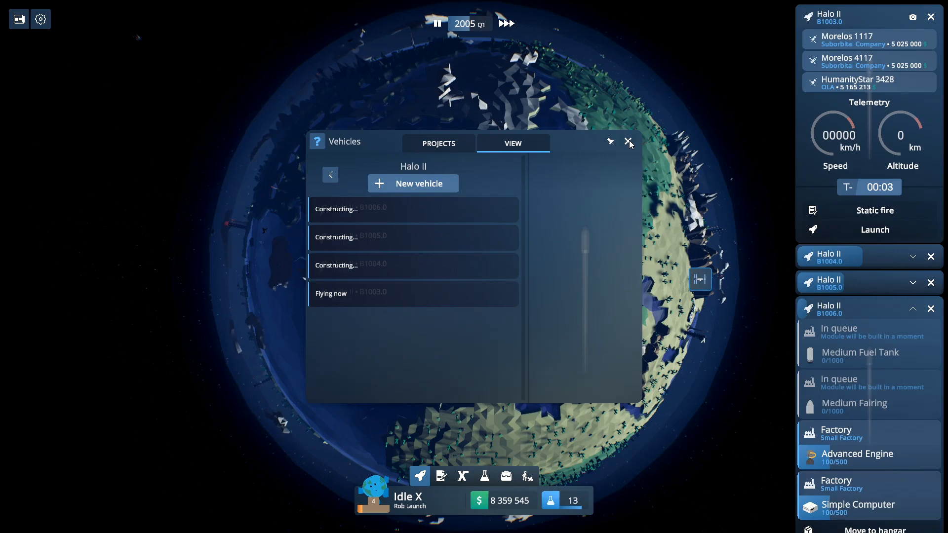
pyautogui.click(629, 141)
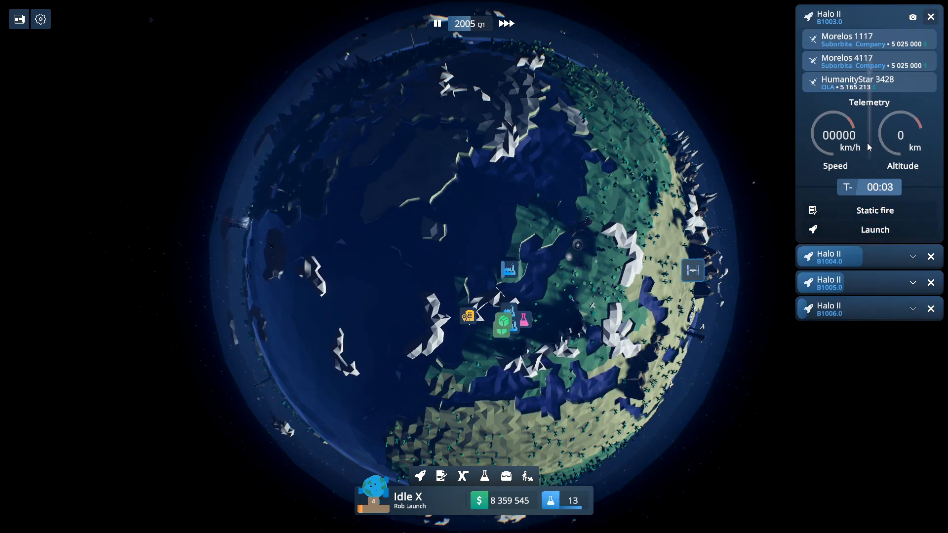
# Step: Launch Halo II B1003 on Mission #10 and watch the liftoff
pyautogui.click(874, 229)
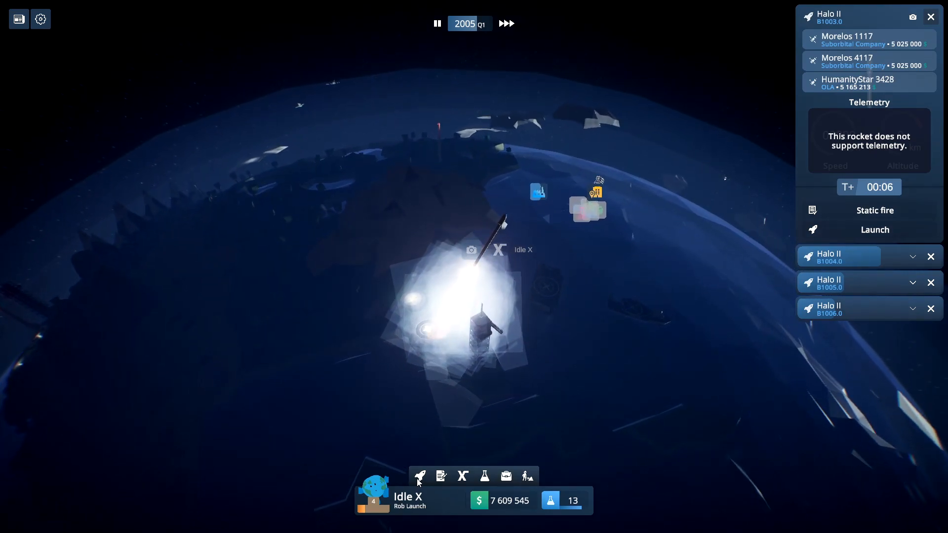
pyautogui.click(484, 476)
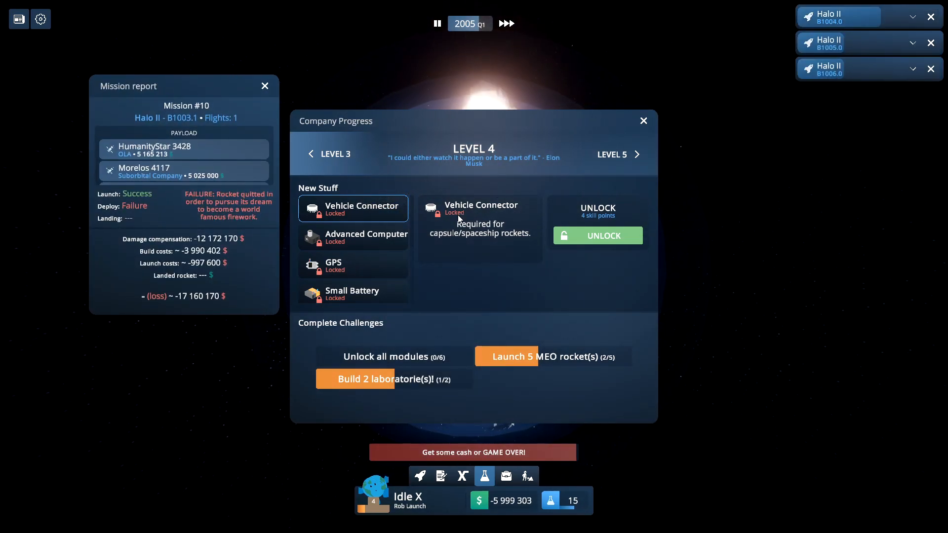
# Step: Unlock the Level 4 Vehicle Connector and Advanced Computer modules in Company Progress
pyautogui.click(353, 238)
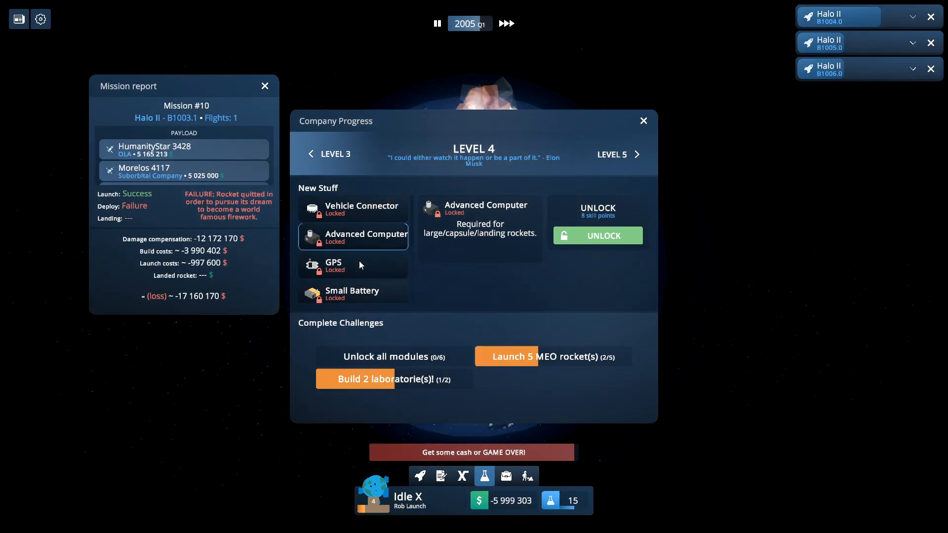
pyautogui.click(596, 235)
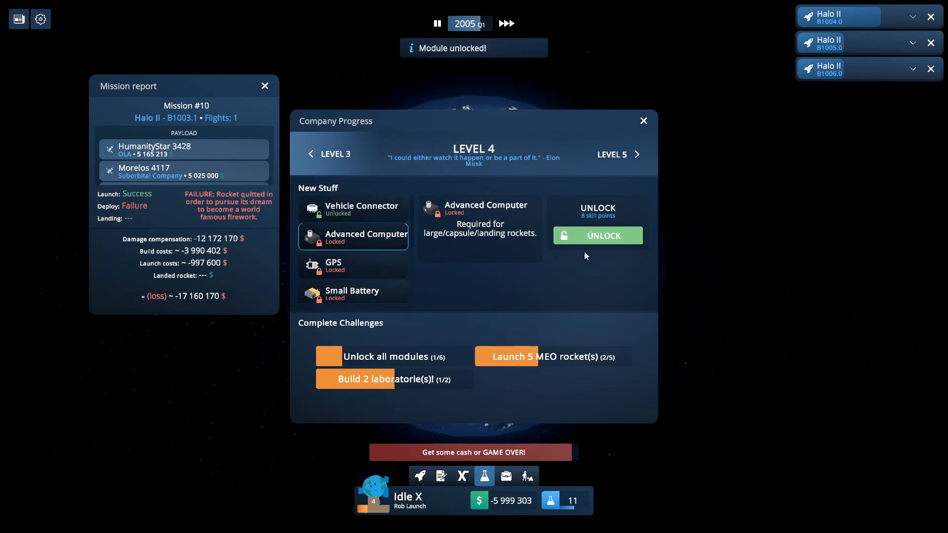
pyautogui.click(596, 235)
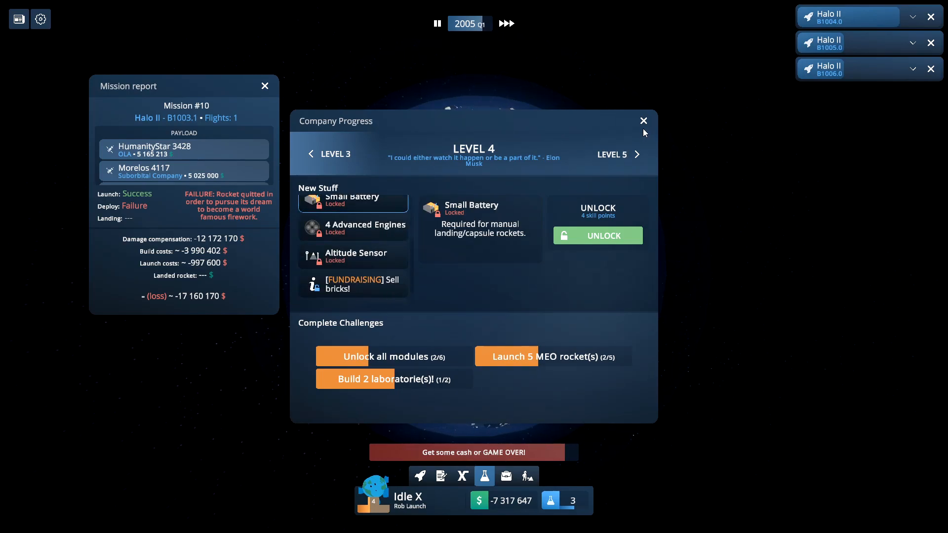
pyautogui.click(642, 120)
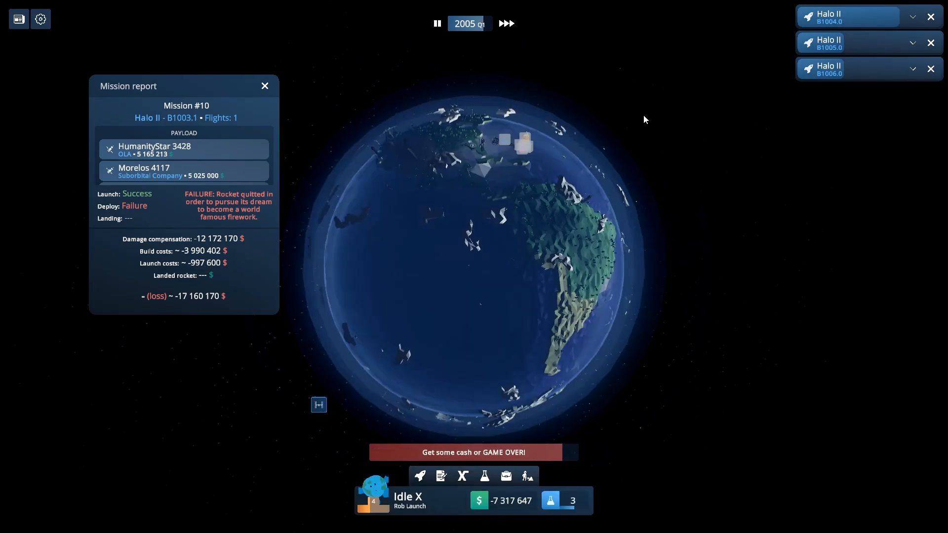
# Step: Review the company finance summary after the failed deploy
pyautogui.click(506, 476)
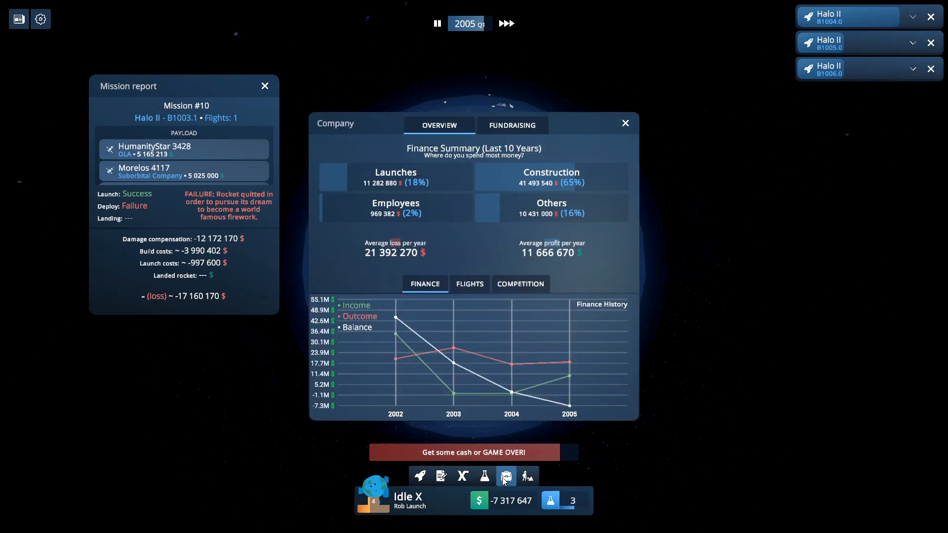
pyautogui.click(512, 125)
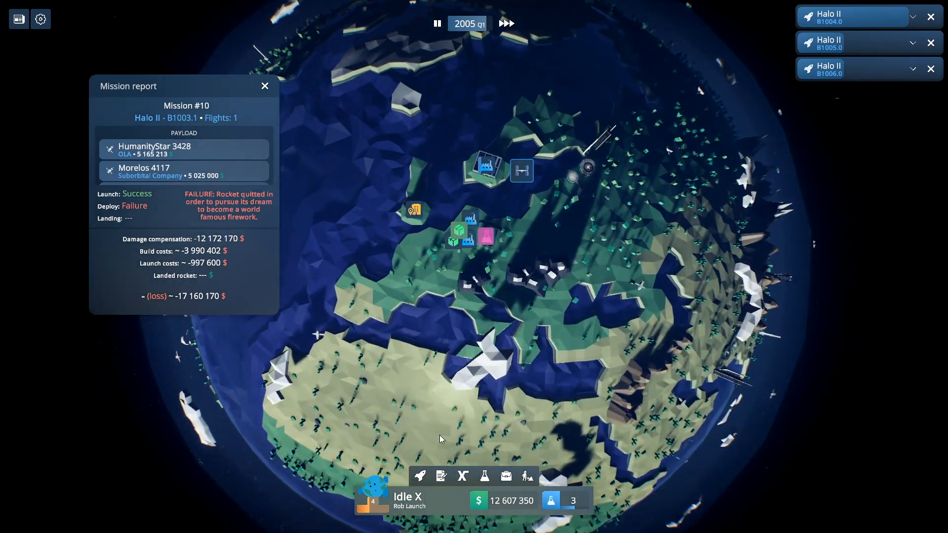
# Step: Check the Halo II vehicles, dismiss the Mission #10 report and ready a Halo I for the Concrete test flight
pyautogui.click(419, 477)
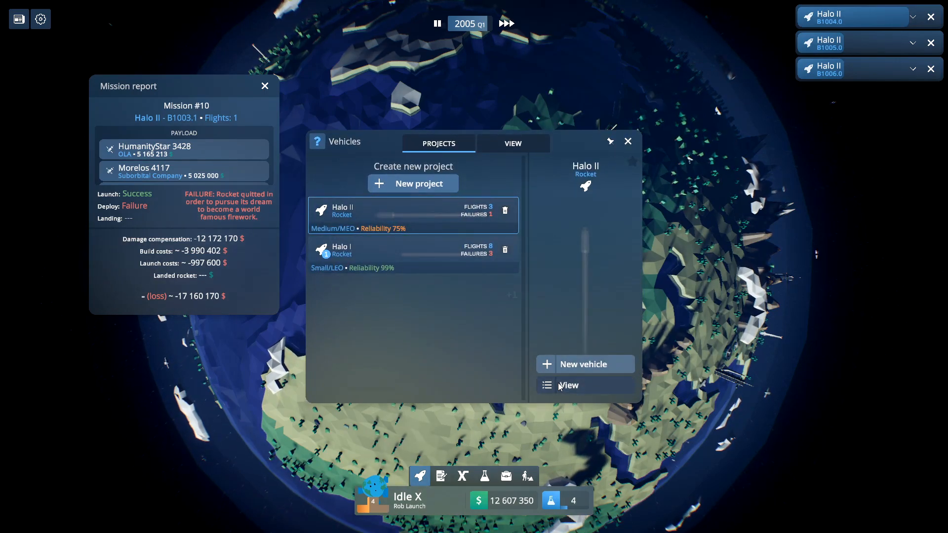
pyautogui.click(513, 143)
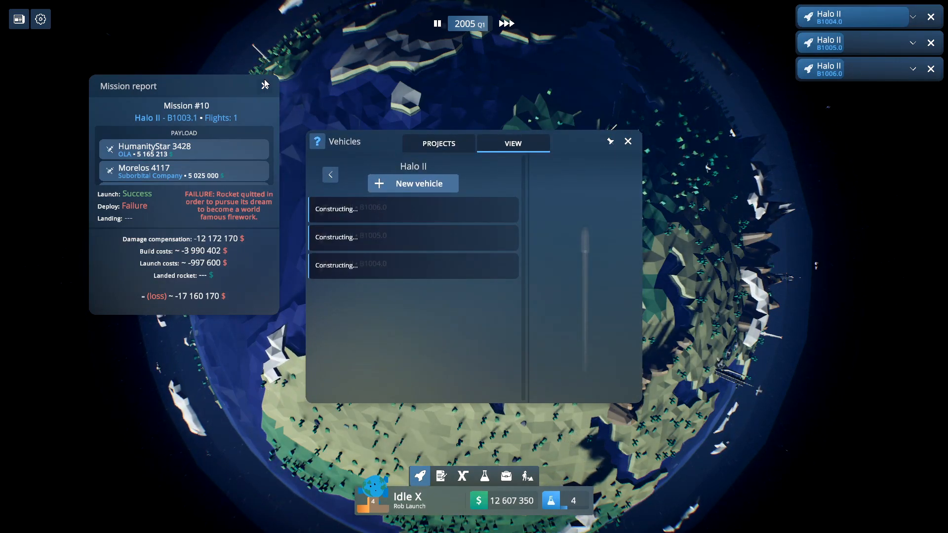
pyautogui.click(264, 85)
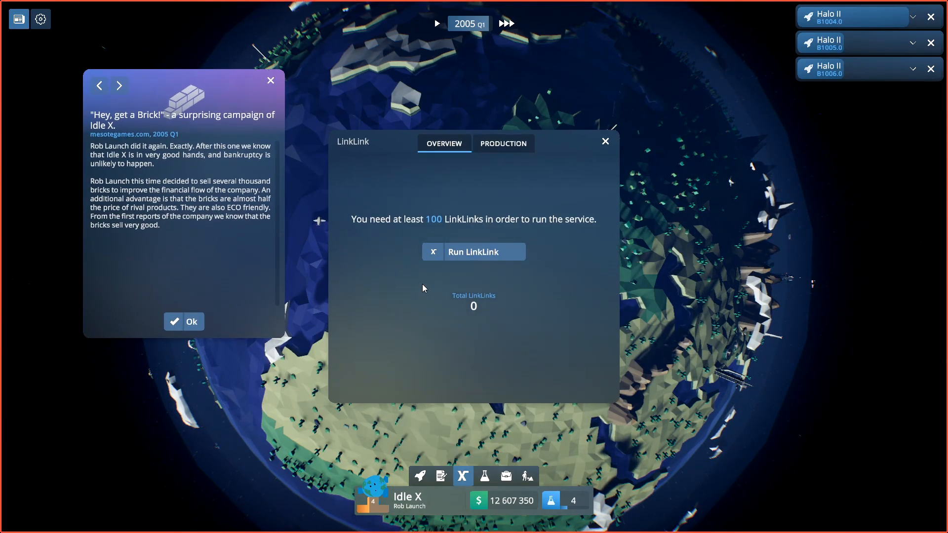
pyautogui.click(183, 321)
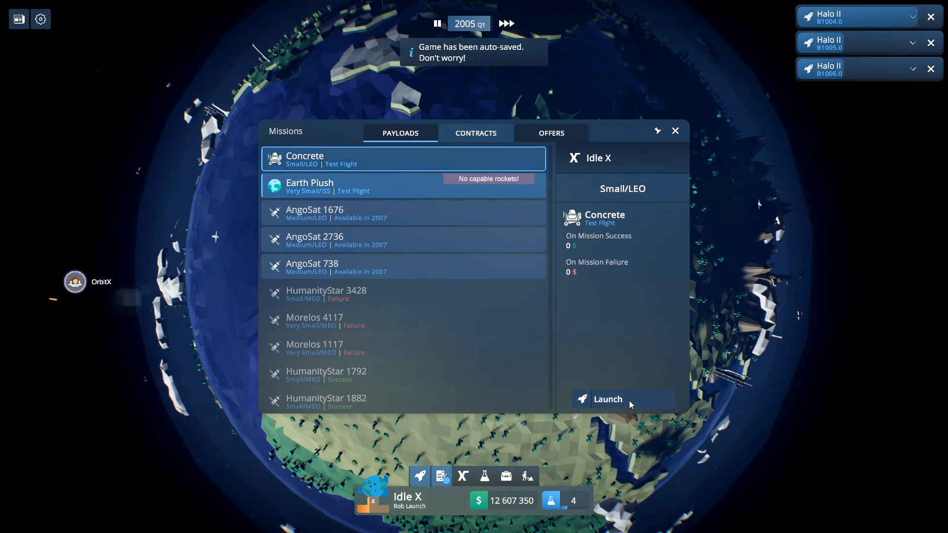
pyautogui.click(607, 399)
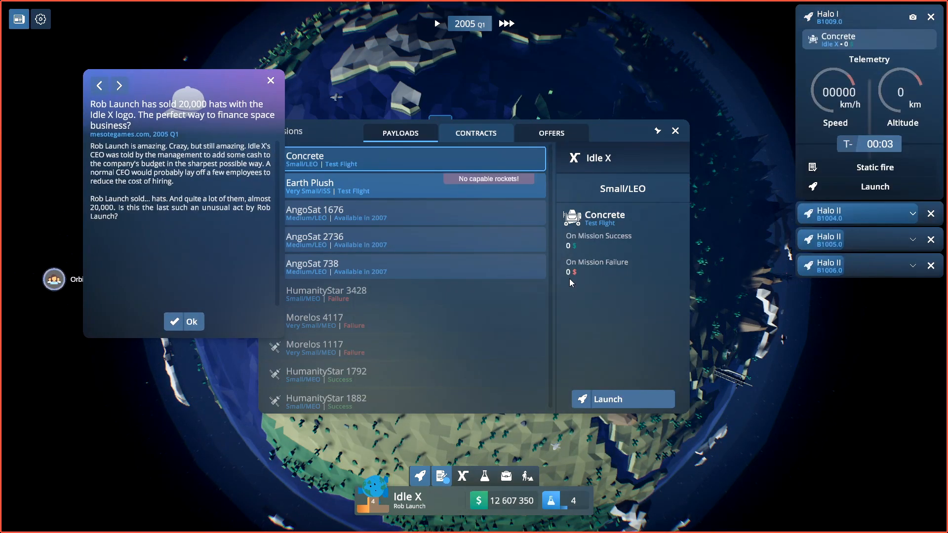
pyautogui.moveTo(330, 64)
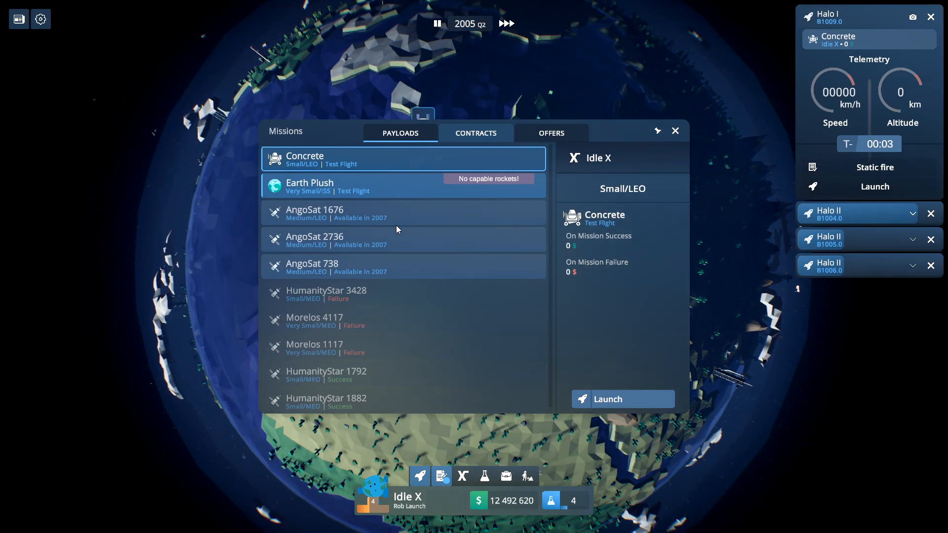
# Step: Look over the OLA and Airforce contracts in the Contracts list
pyautogui.click(475, 133)
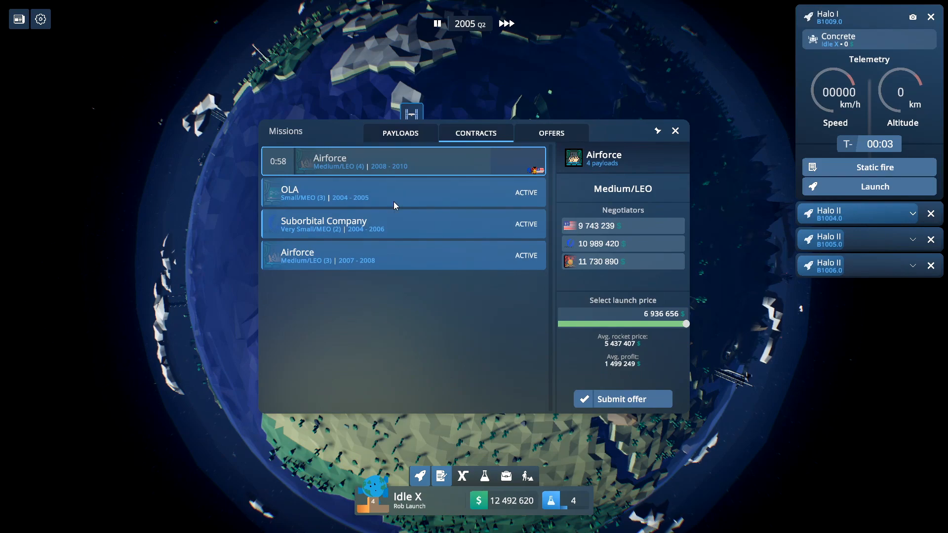
pyautogui.click(403, 192)
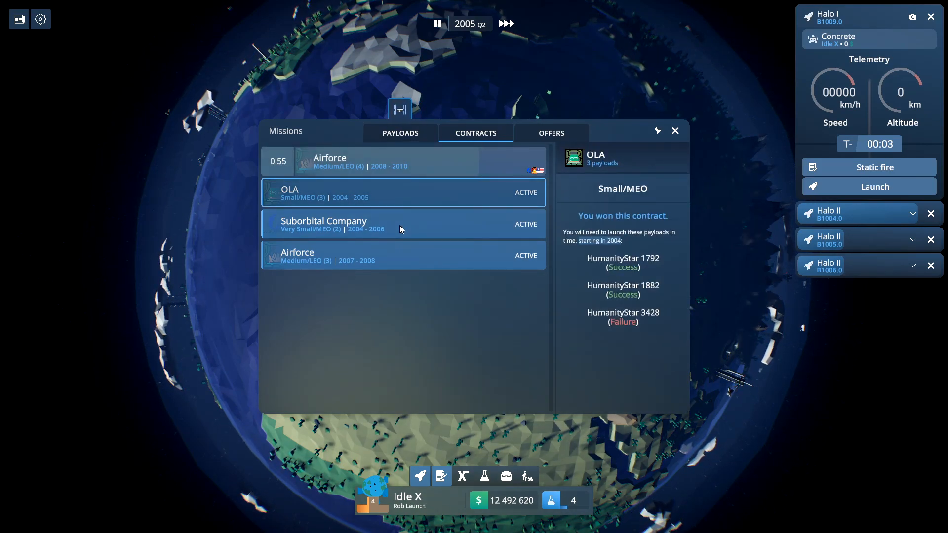
pyautogui.click(402, 161)
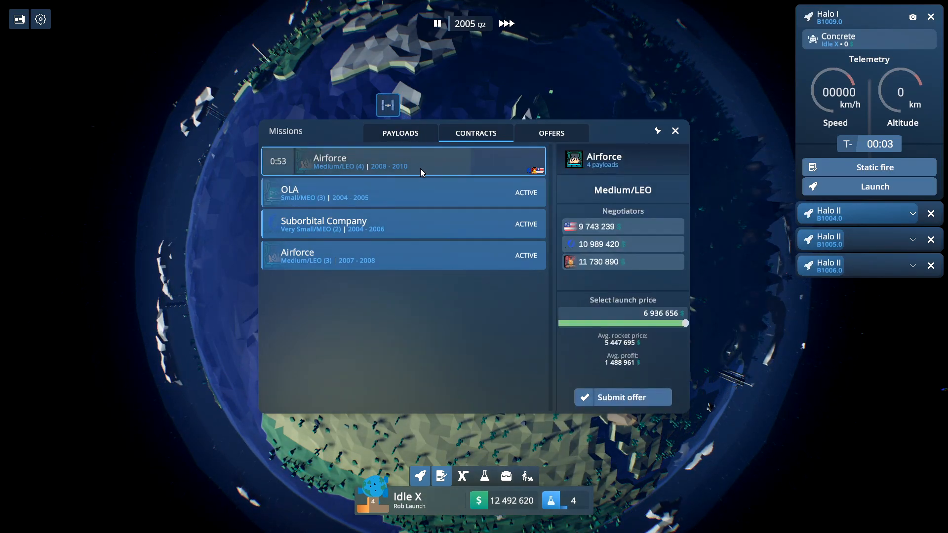
pyautogui.click(620, 397)
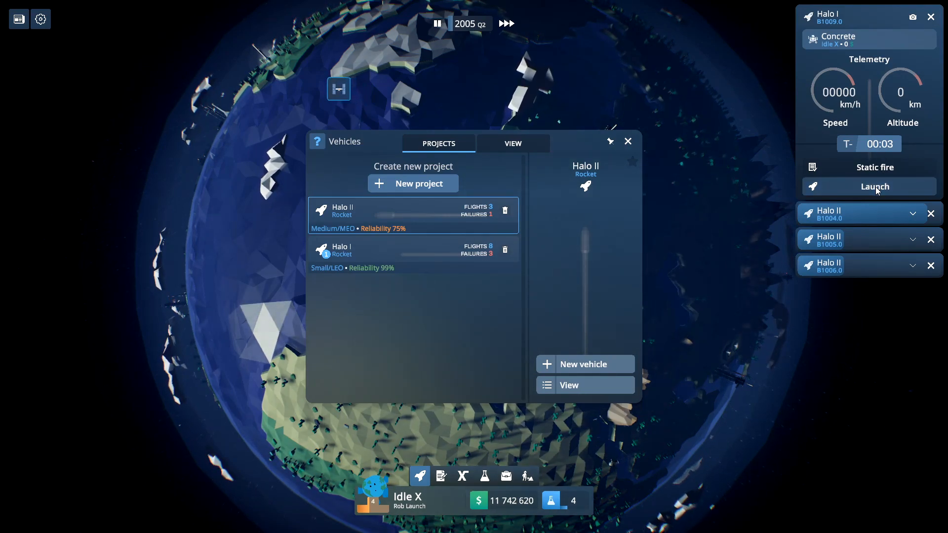
# Step: Launch the Halo I Concrete test flight and unlock the GPS module in Level 4 progress
pyautogui.click(440, 476)
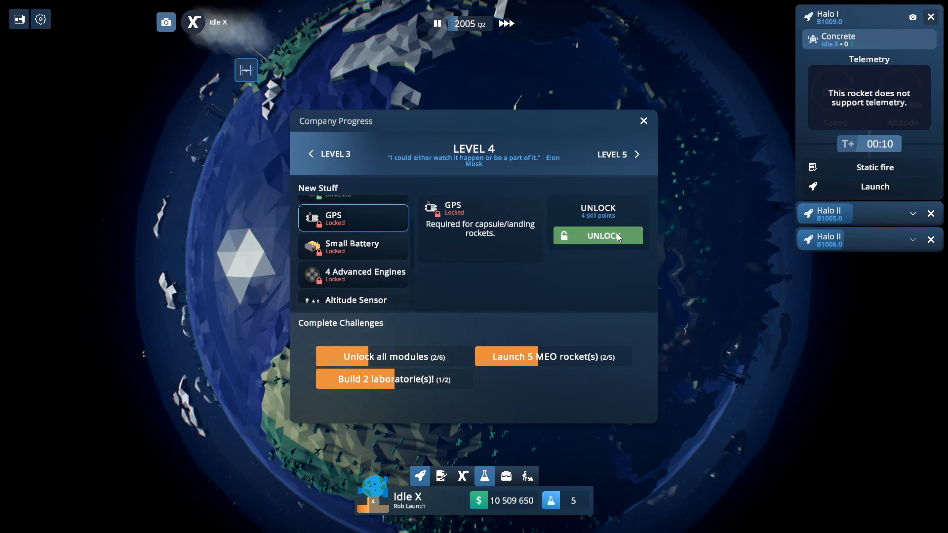
pyautogui.click(596, 235)
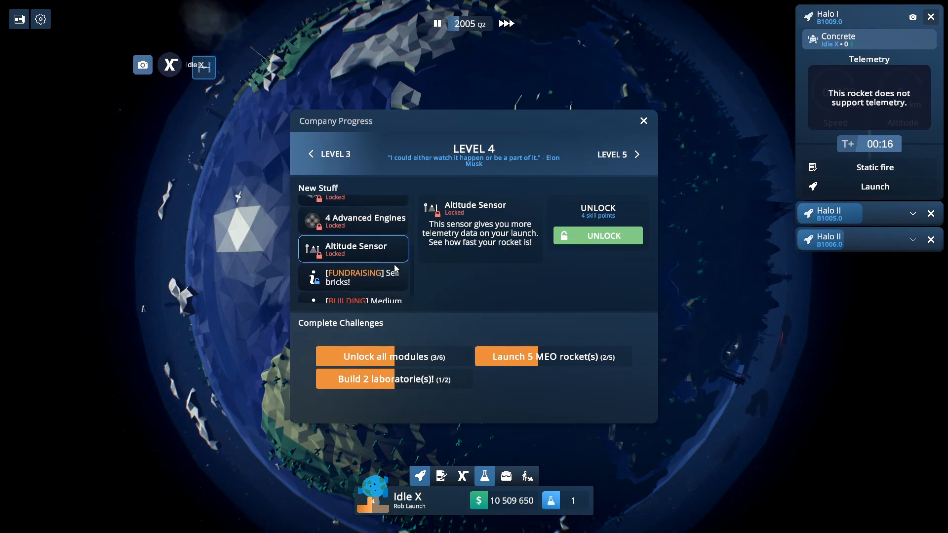
pyautogui.click(873, 187)
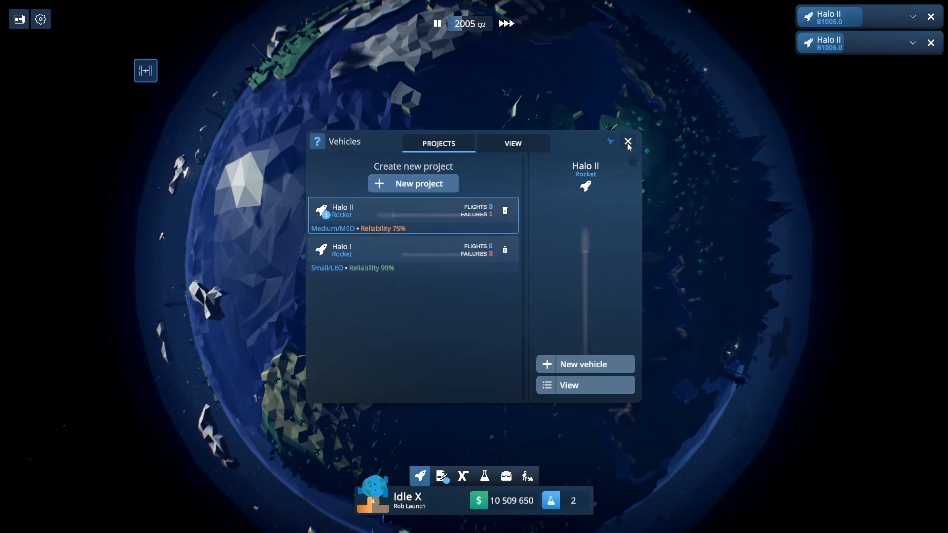
# Step: Browse the mission payloads and the NASA contract in the Missions window
pyautogui.click(628, 141)
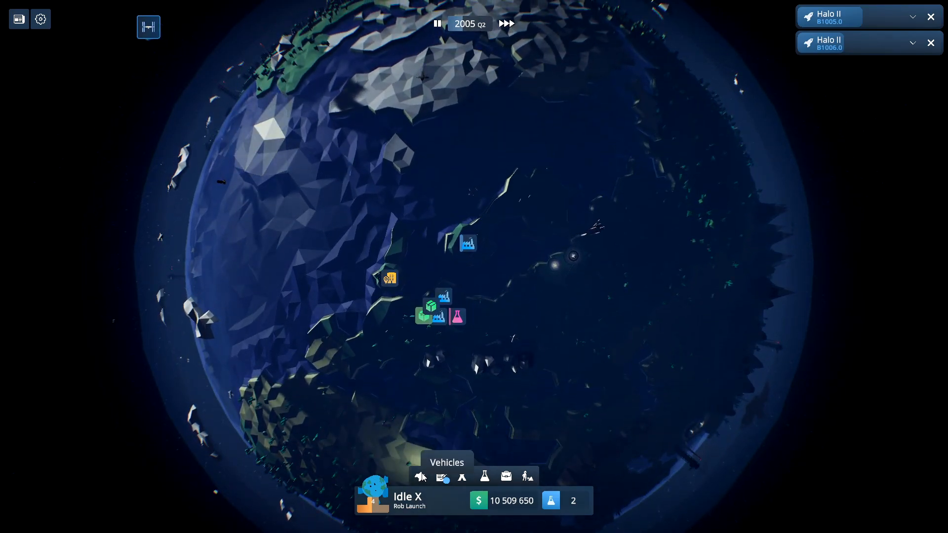
pyautogui.click(442, 476)
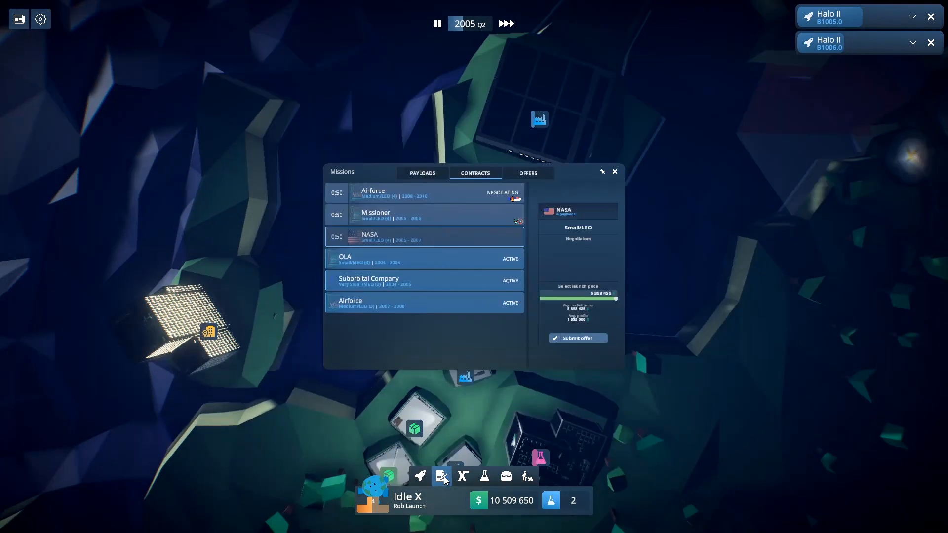
pyautogui.click(399, 133)
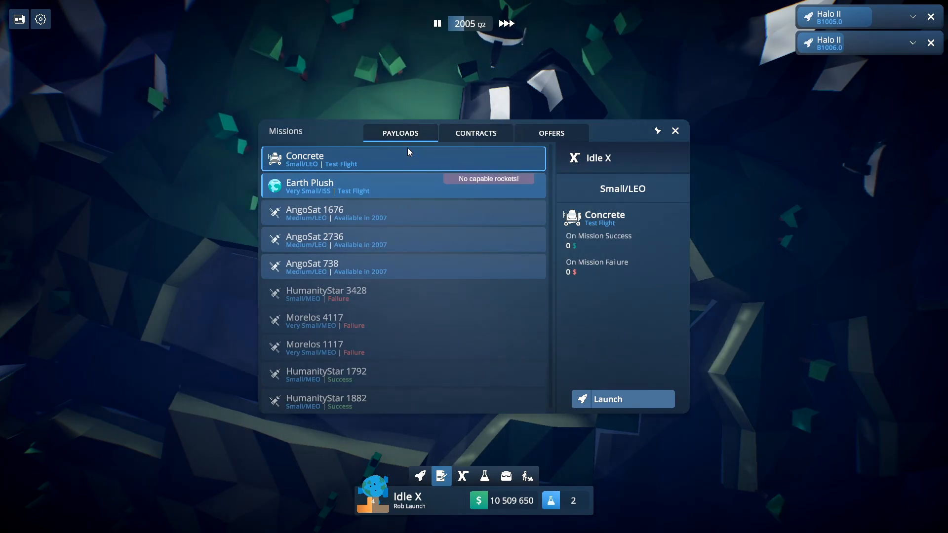
pyautogui.click(475, 133)
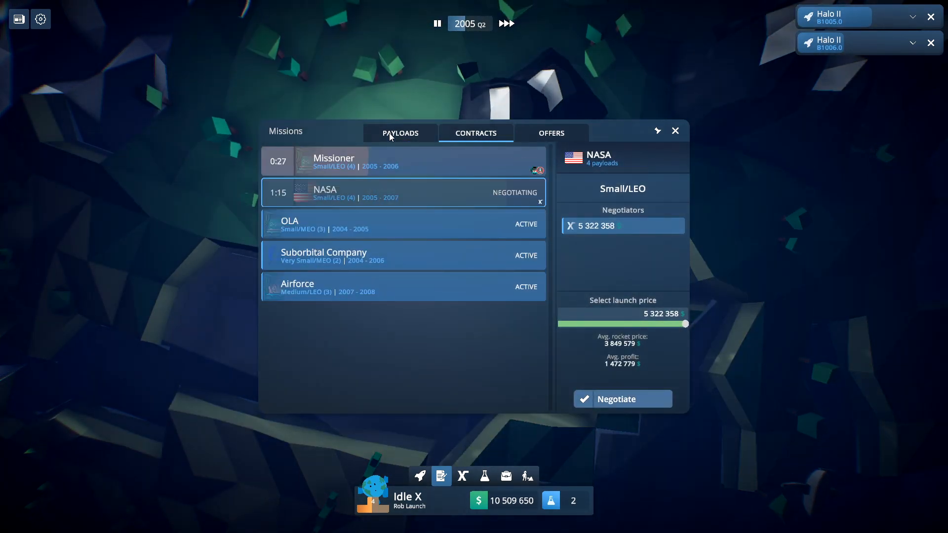
pyautogui.click(675, 130)
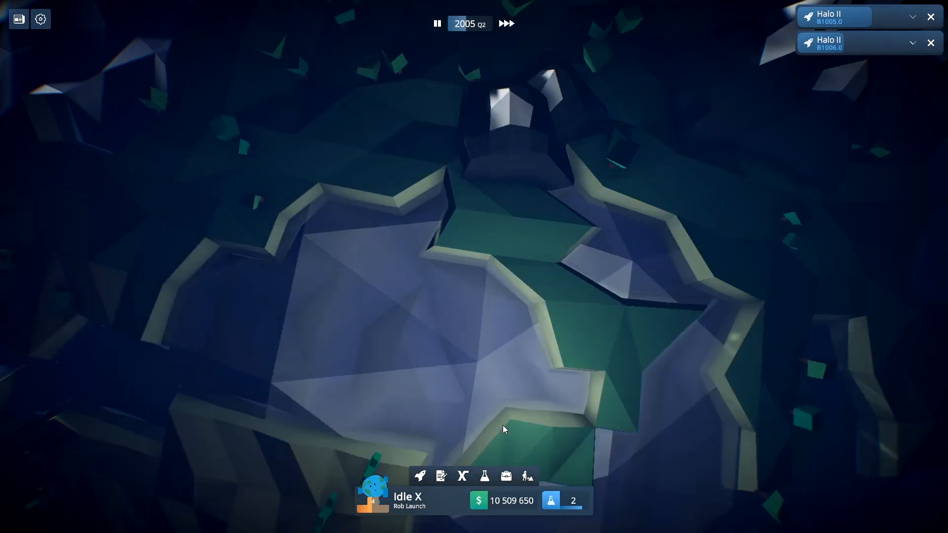
# Step: Start building a new Halo I rocket (B1010) from the Vehicles overview
pyautogui.click(420, 476)
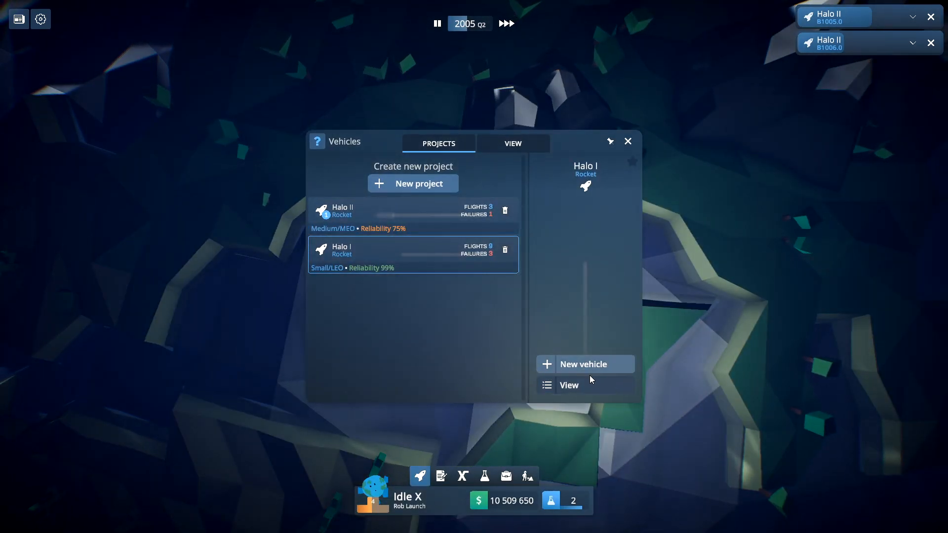
pyautogui.click(585, 365)
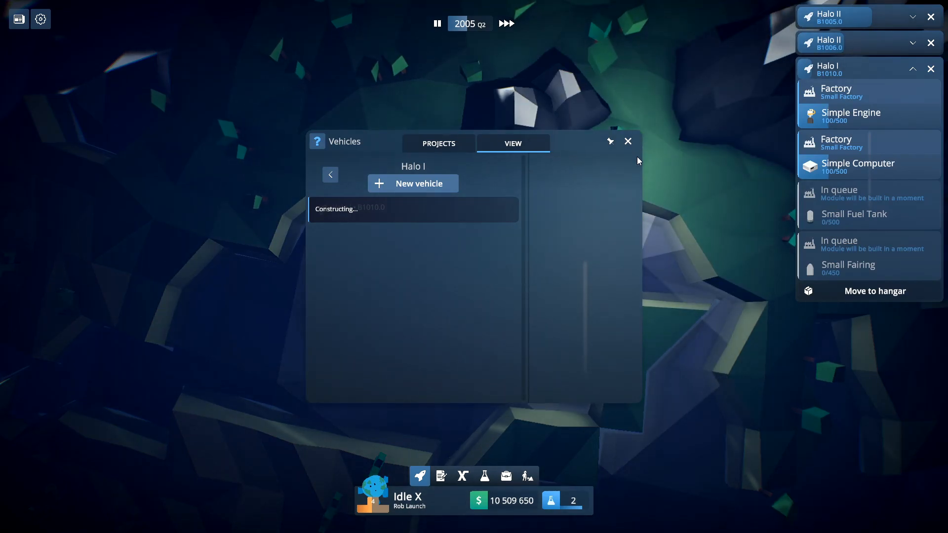
pyautogui.click(628, 141)
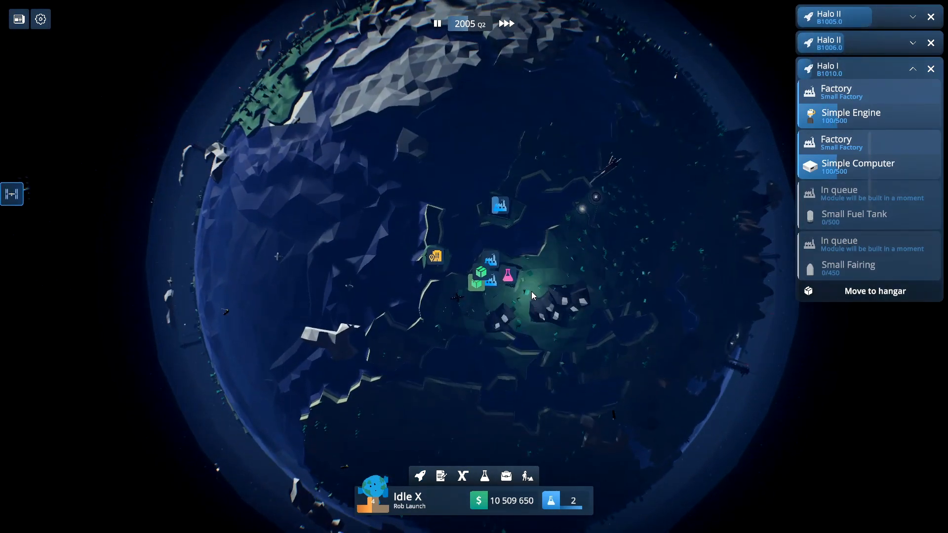
pyautogui.click(420, 475)
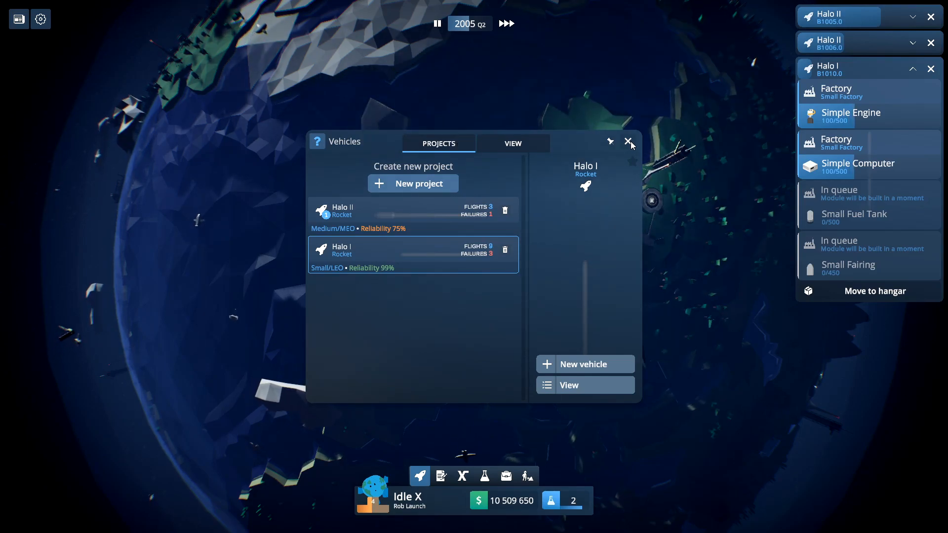
pyautogui.click(440, 476)
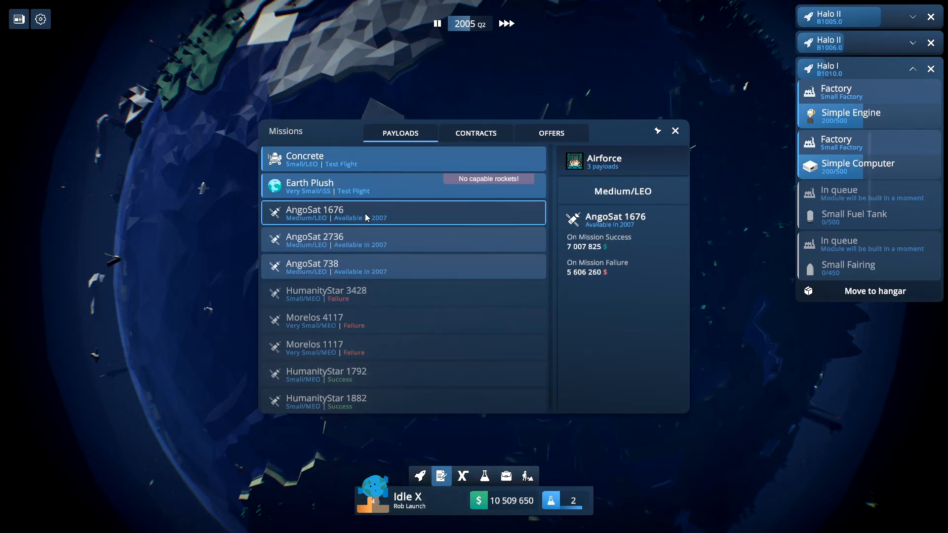
# Step: View AngoSat 738 and submit a price offer on the Missioner contract
pyautogui.click(311, 266)
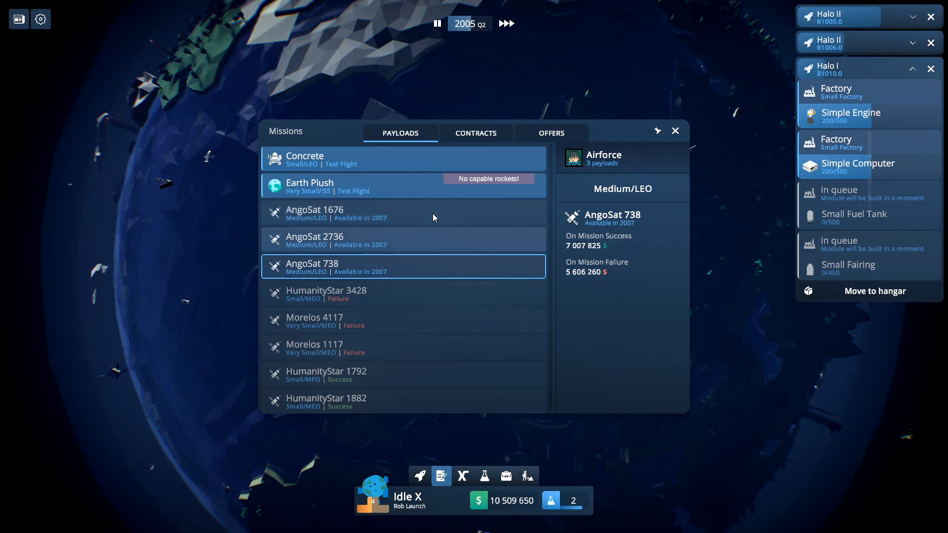
pyautogui.click(476, 133)
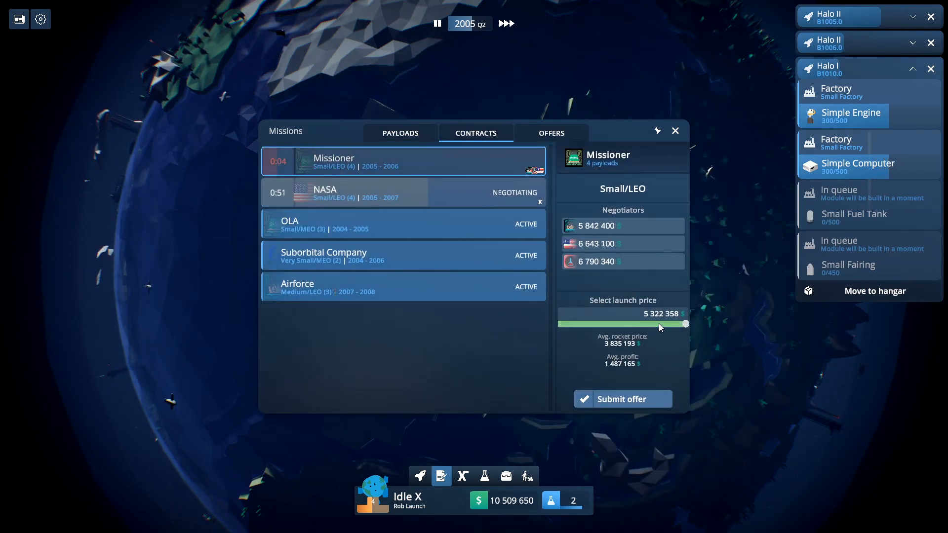
pyautogui.click(621, 398)
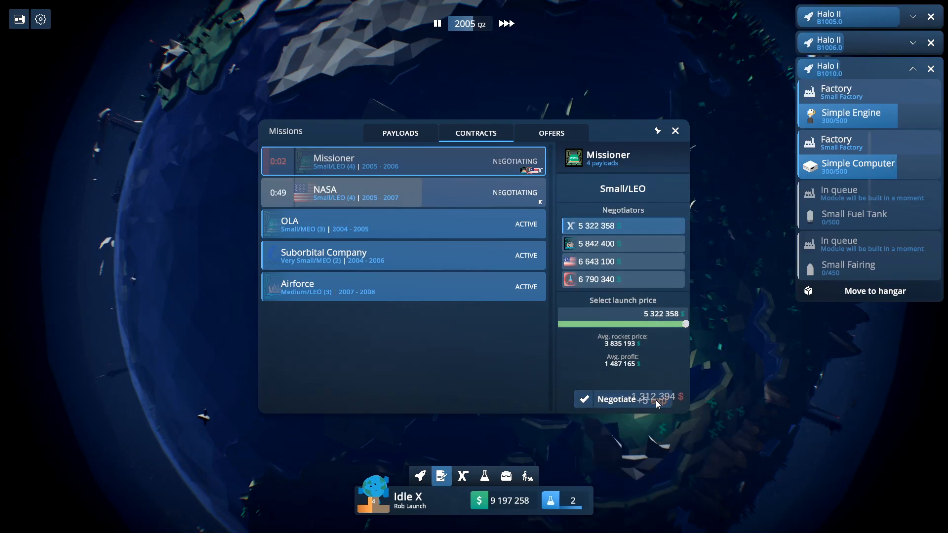
pyautogui.click(616, 399)
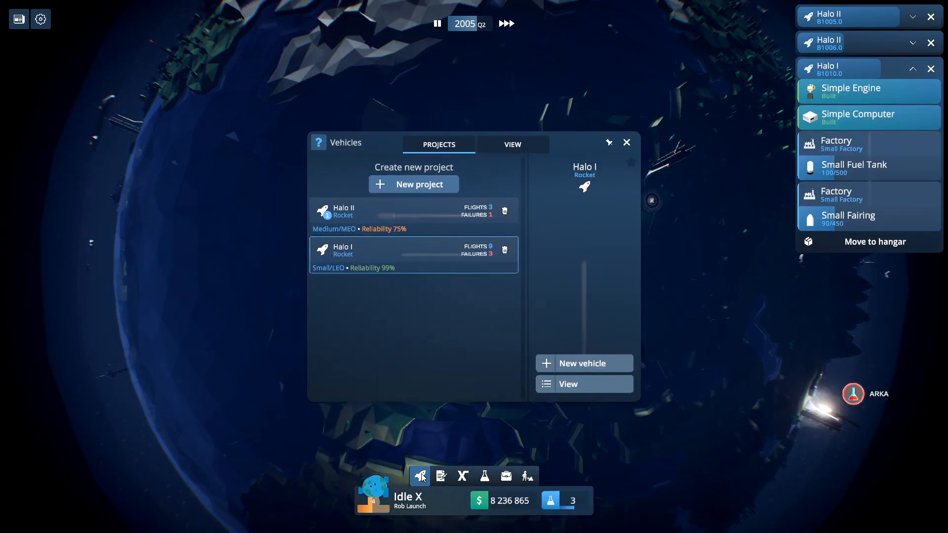
# Step: Start building another Halo I (B1011) and bring up the mission payloads list
pyautogui.click(513, 144)
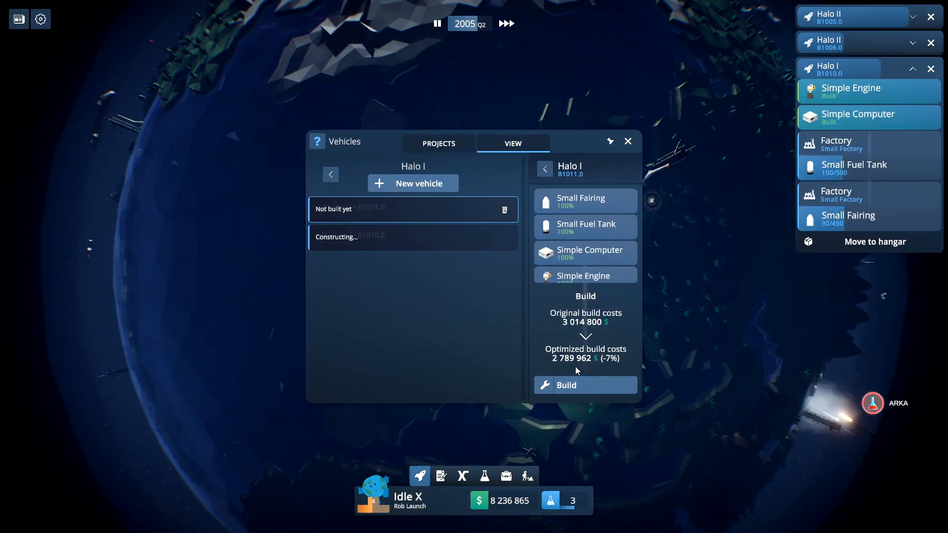
pyautogui.click(583, 385)
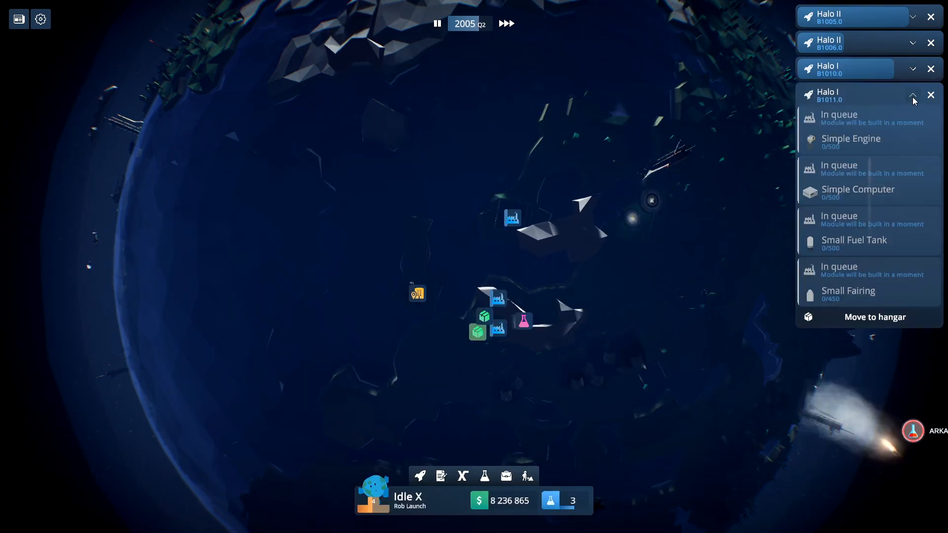
pyautogui.click(913, 96)
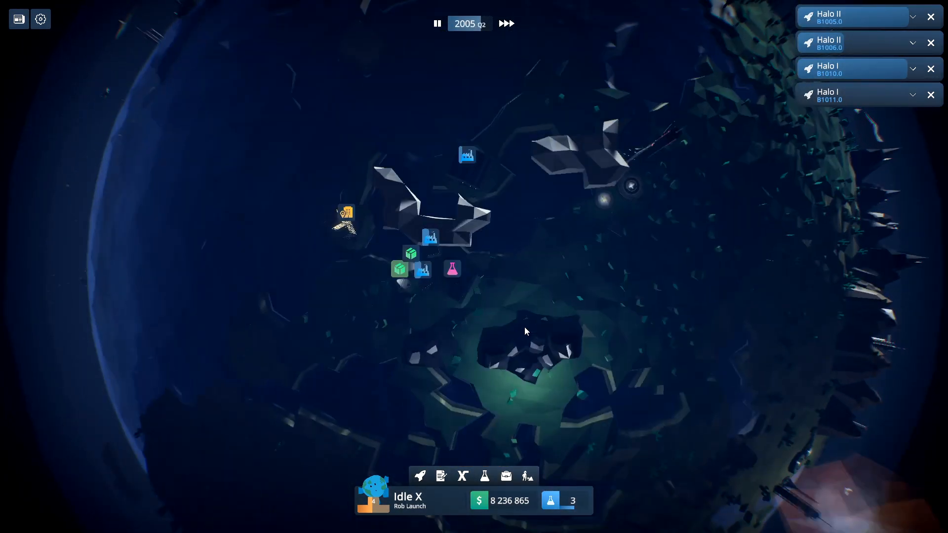
pyautogui.moveTo(524, 331); pyautogui.dragTo(553, 329)
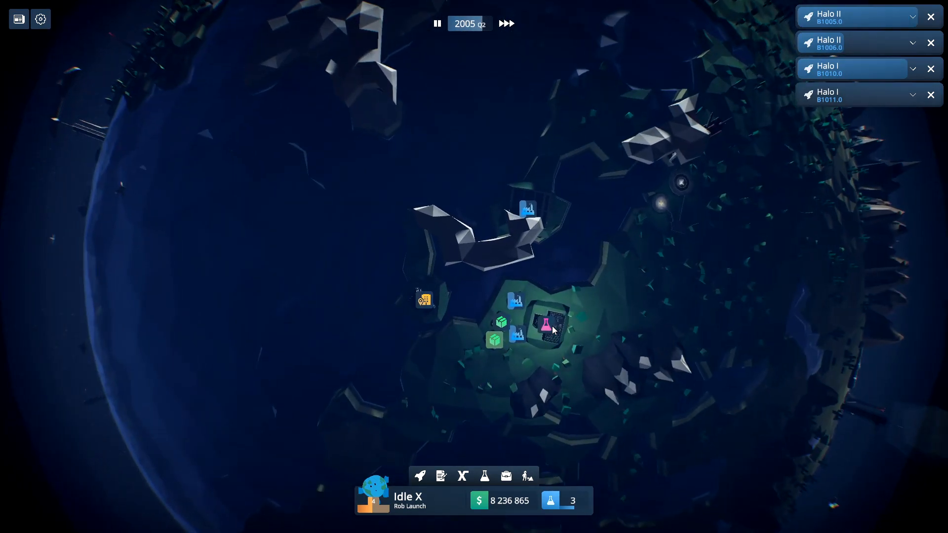
pyautogui.click(440, 476)
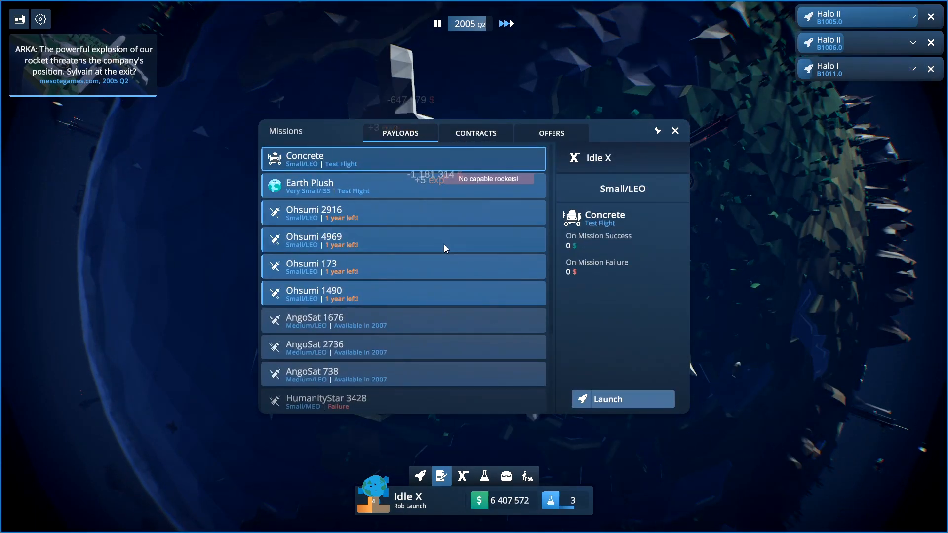
# Step: Launch Ohsumi 2916 on a Halo I from Pacific Spaceport
pyautogui.click(621, 398)
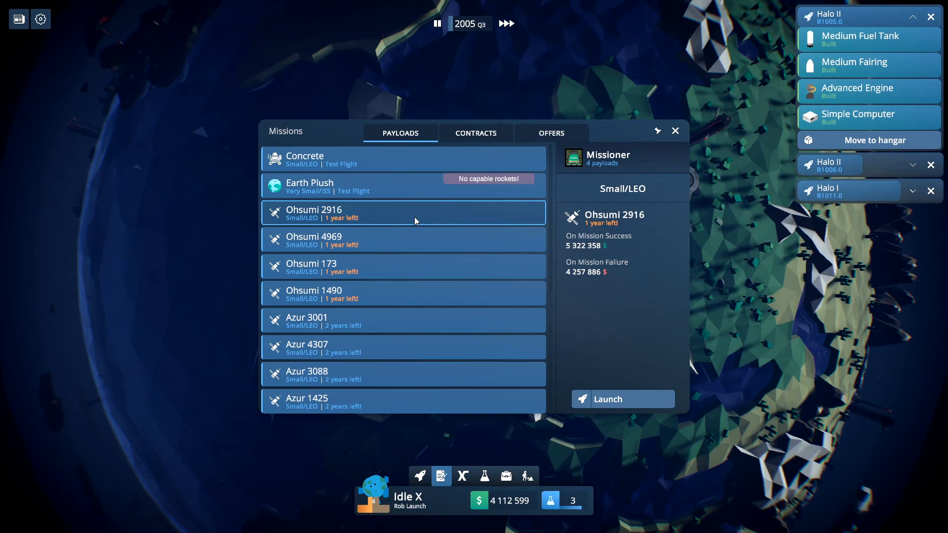
pyautogui.click(403, 213)
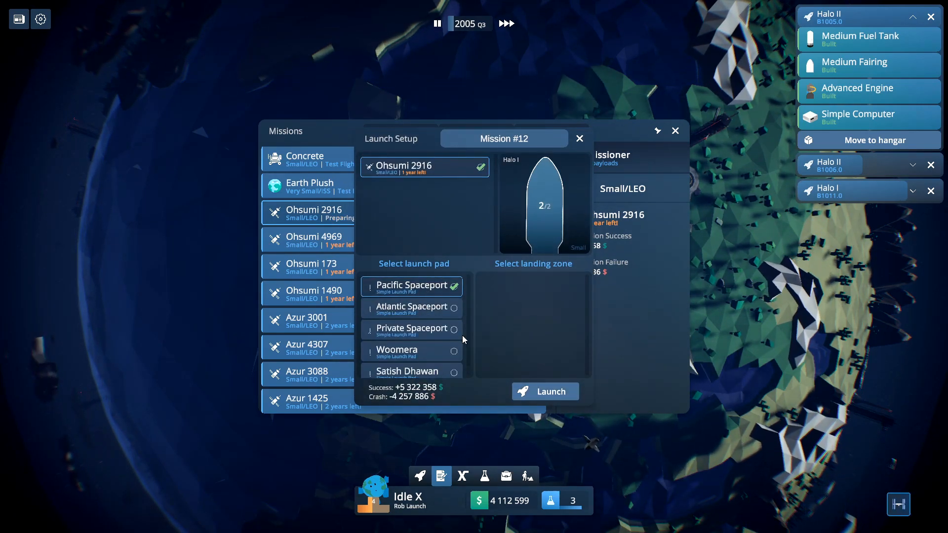
pyautogui.click(543, 391)
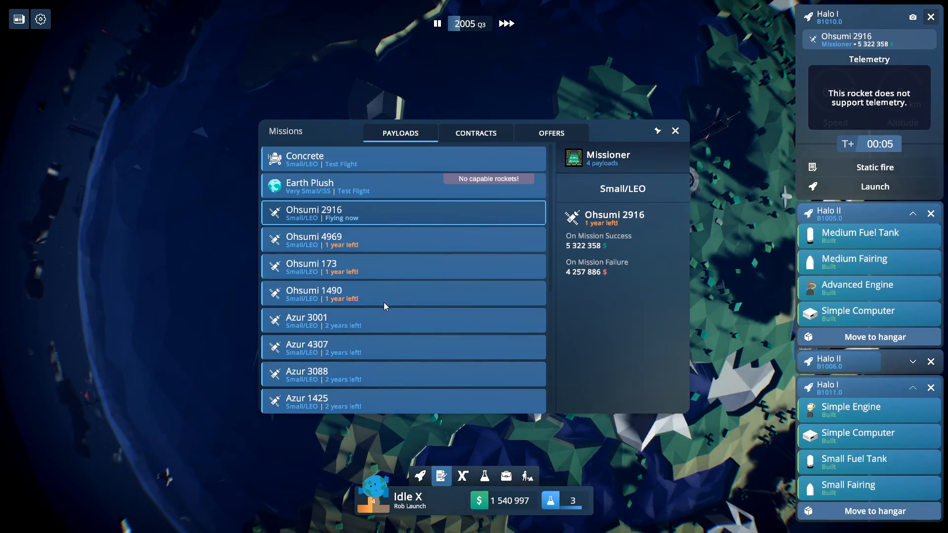
# Step: Launch Ohsumi 173 and Ohsumi 1490 on a Halo II and close Missions
pyautogui.click(403, 294)
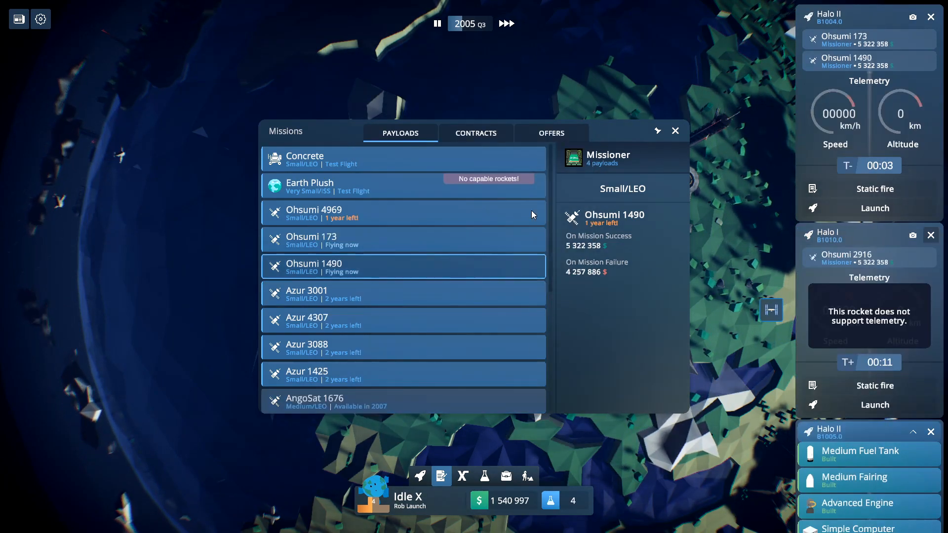
pyautogui.click(675, 130)
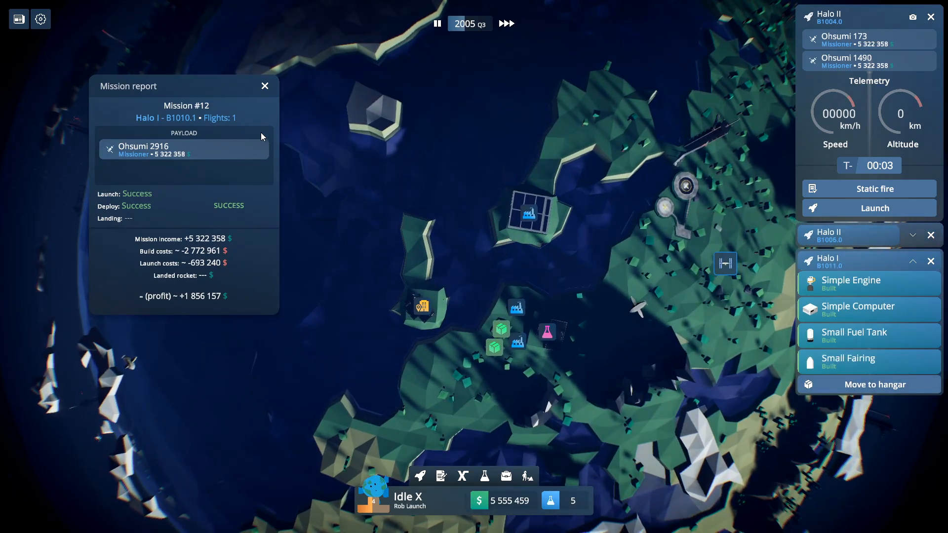
# Step: Dismiss the Mission #12 report and review the Halo II and Halo I projects
pyautogui.click(265, 85)
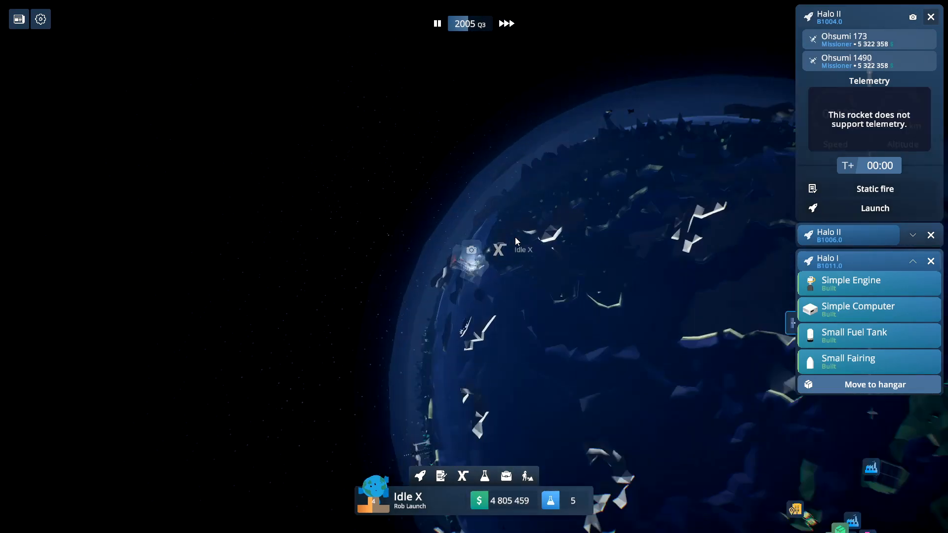
pyautogui.click(874, 208)
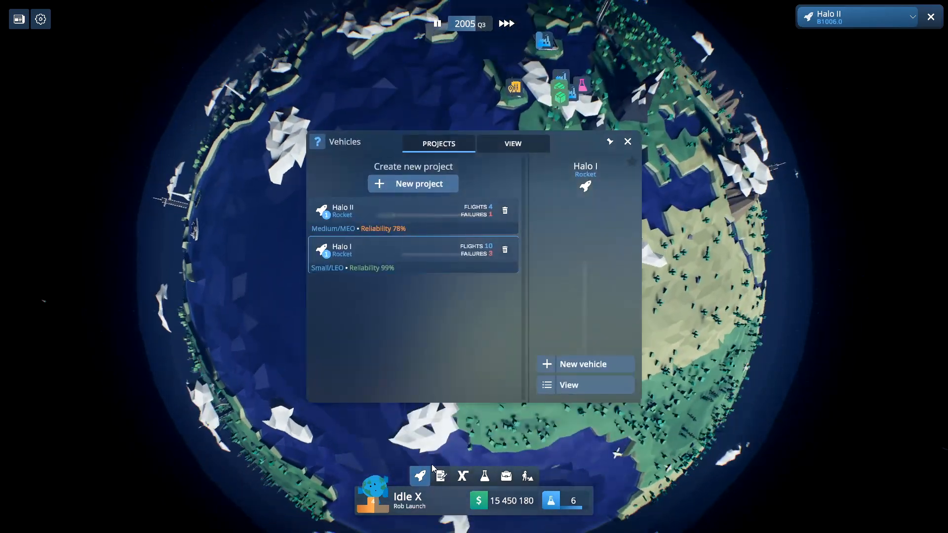
# Step: Launch Ohsumi 4969 and Azur 3001 on Halo II B1005 from Cape Canaveral
pyautogui.click(513, 143)
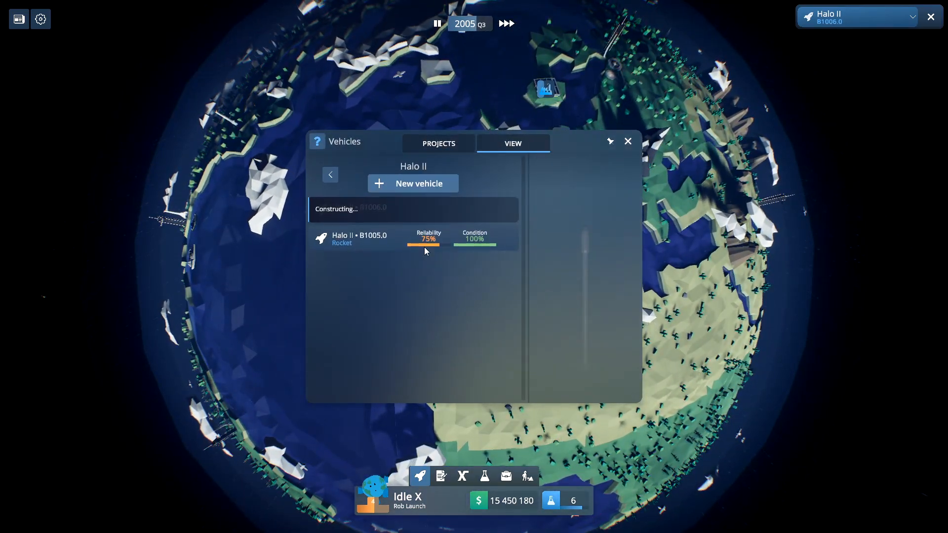
pyautogui.click(342, 238)
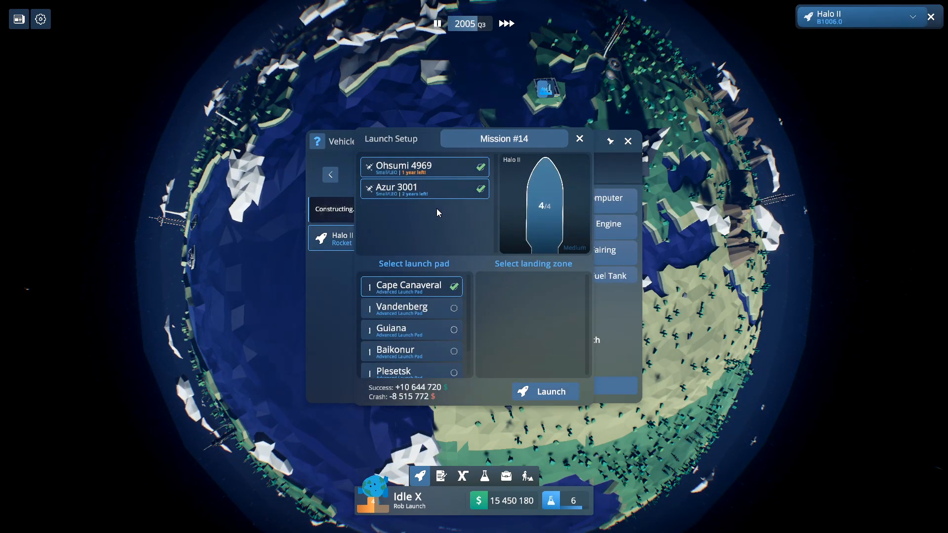
pyautogui.click(543, 391)
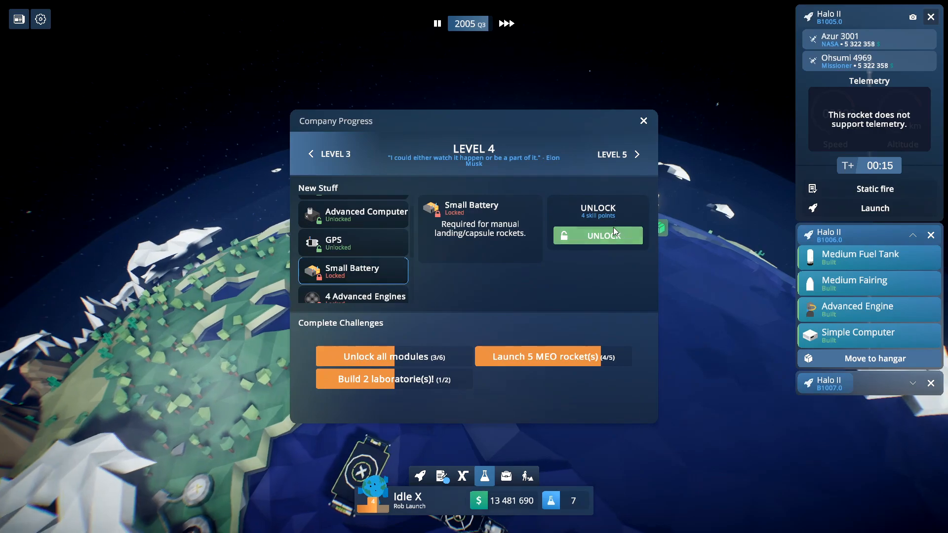
# Step: Unlock the Small Battery module, dismiss the Mission #14 report and review the contracts list
pyautogui.click(596, 235)
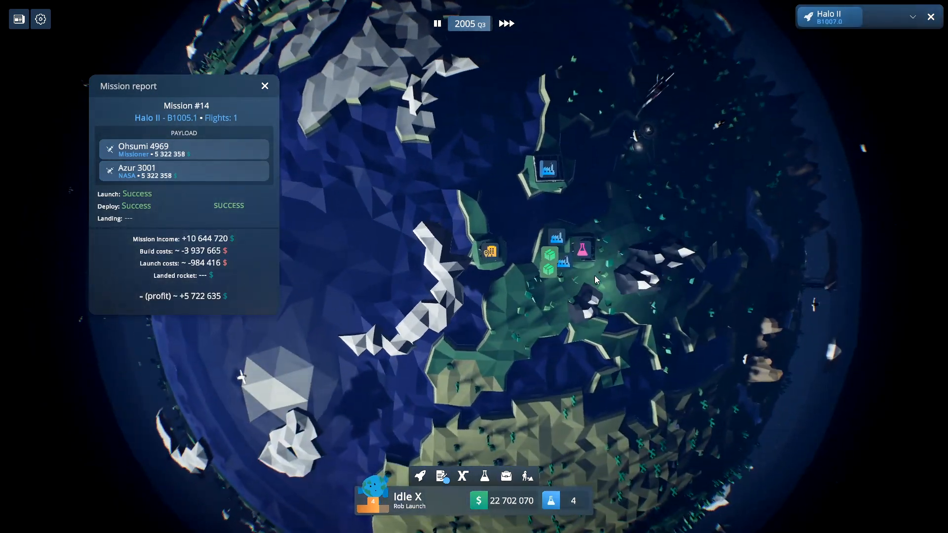
pyautogui.click(265, 86)
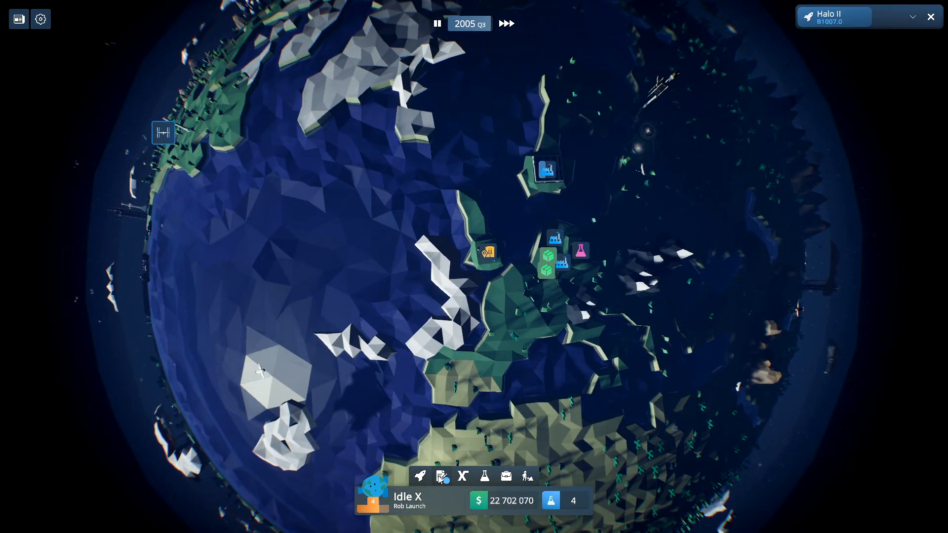
pyautogui.click(440, 475)
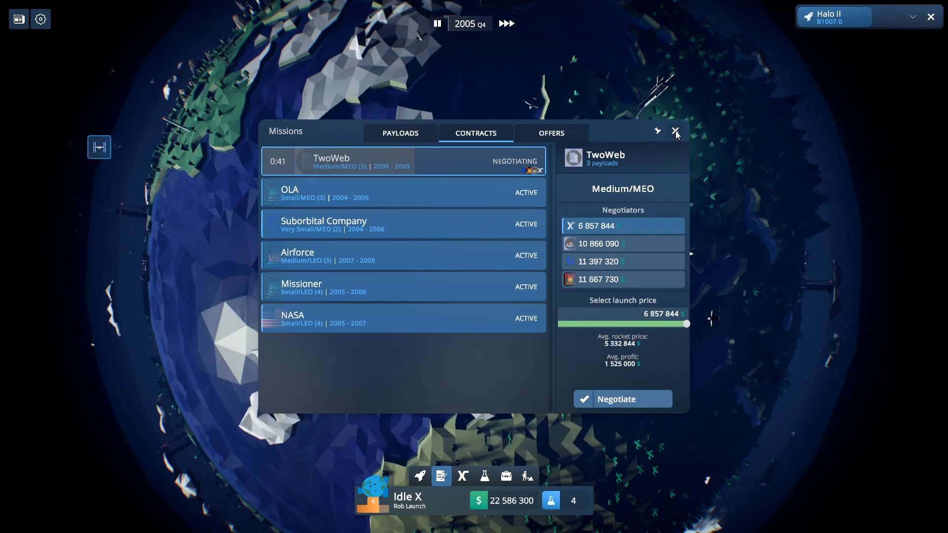
pyautogui.click(675, 131)
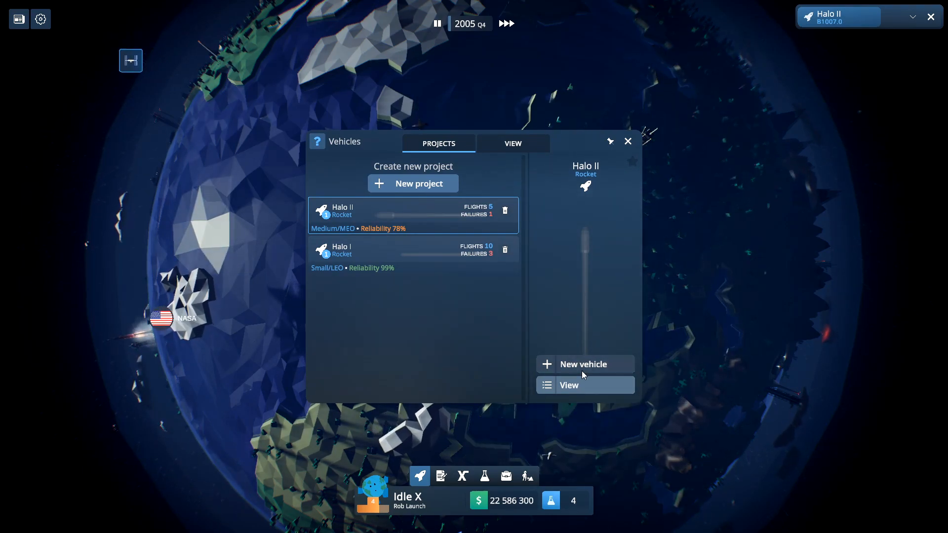
# Step: Order a new Halo II vehicle and start building it
pyautogui.click(512, 143)
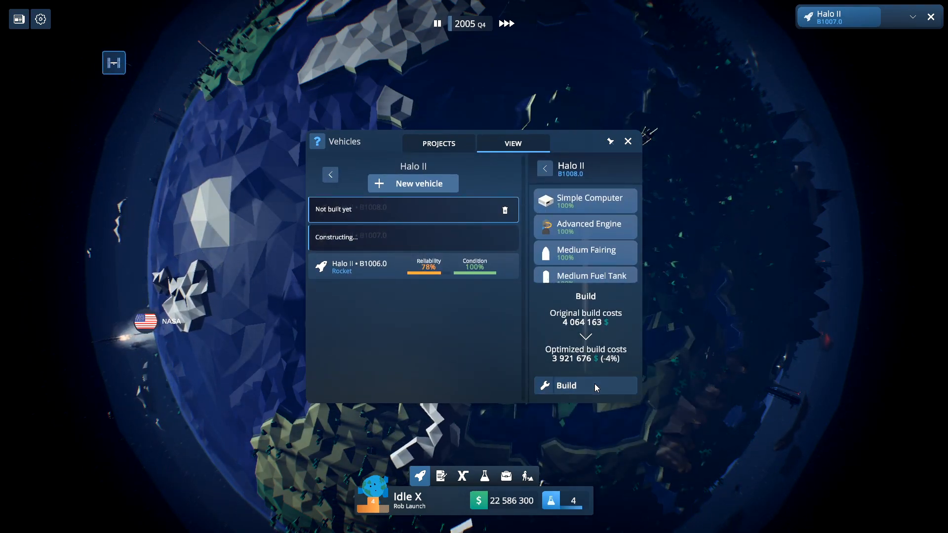
pyautogui.click(566, 386)
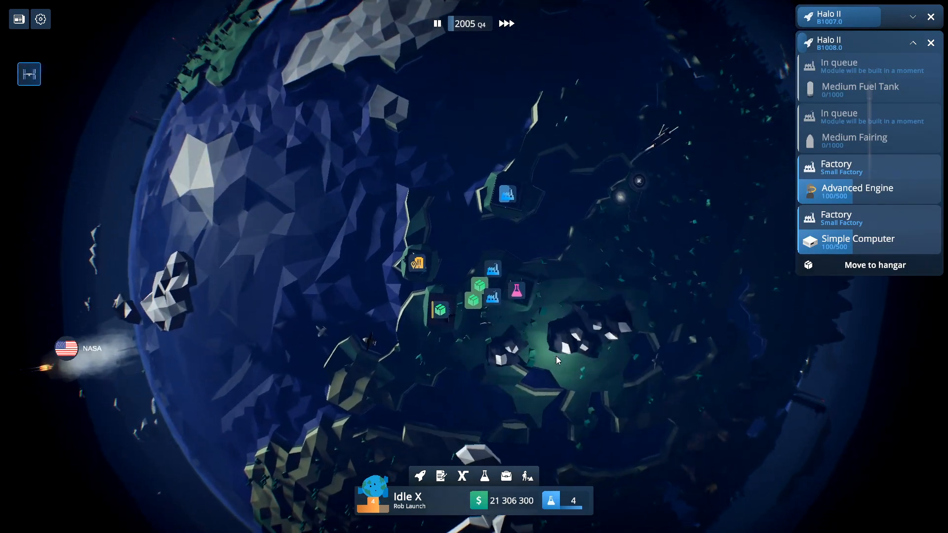
# Step: Set up a Halo II launch of Azur 4307 and Azur 3088 from Cape Canaveral
pyautogui.click(440, 476)
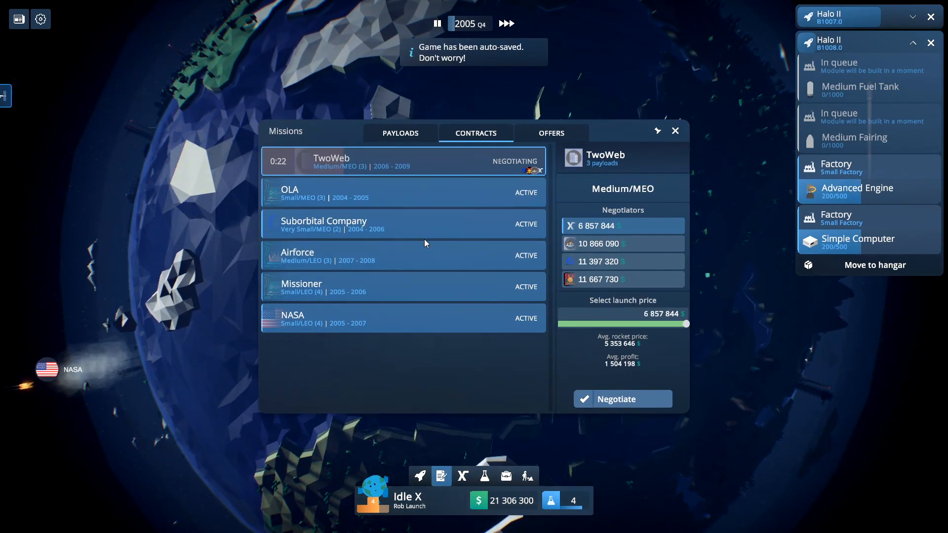
pyautogui.click(400, 133)
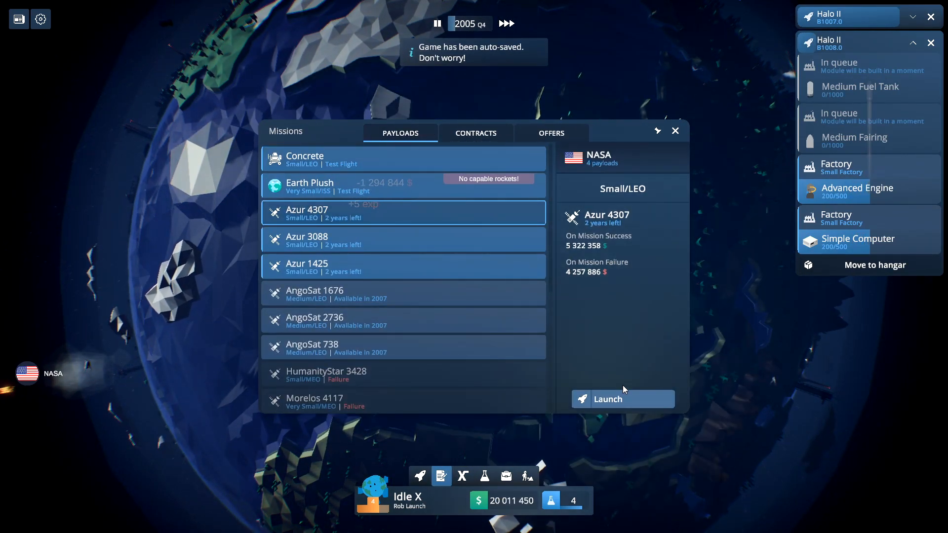
pyautogui.click(607, 398)
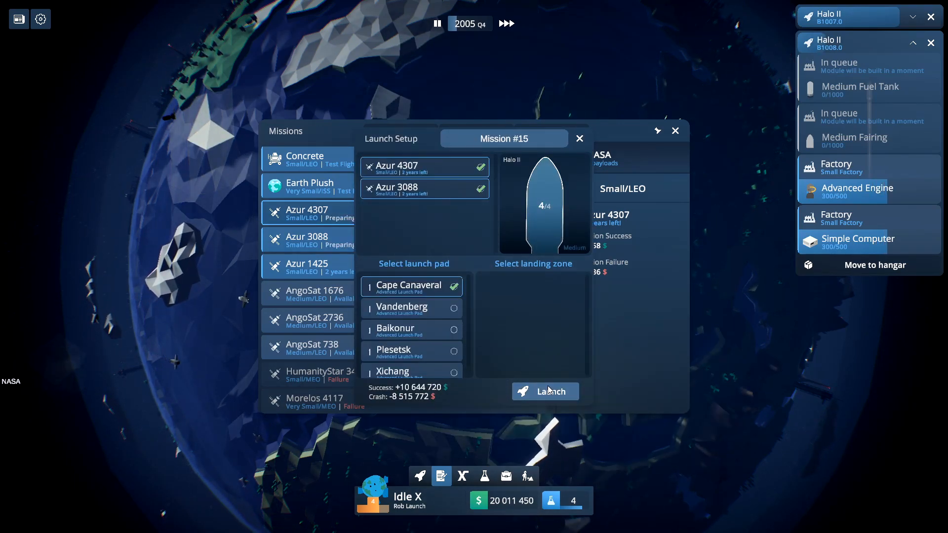
pyautogui.click(544, 390)
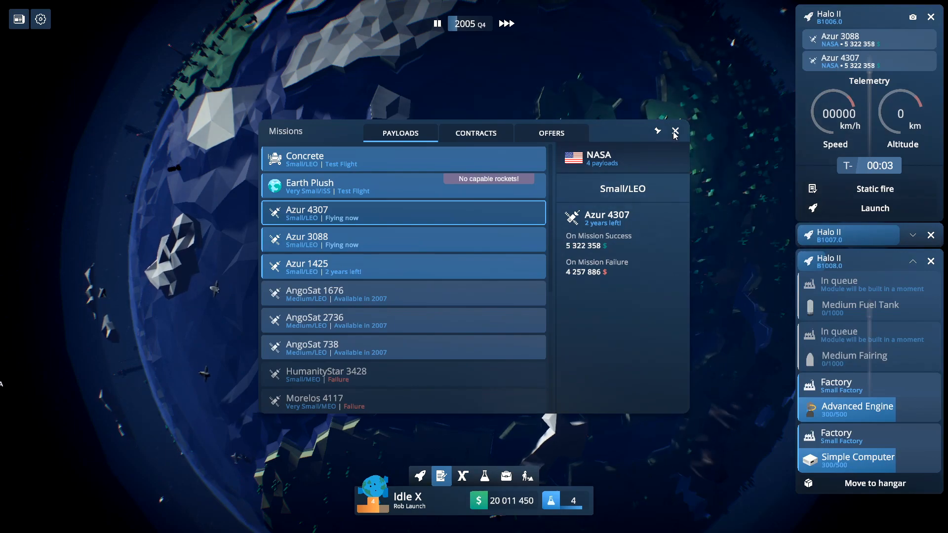
pyautogui.click(675, 131)
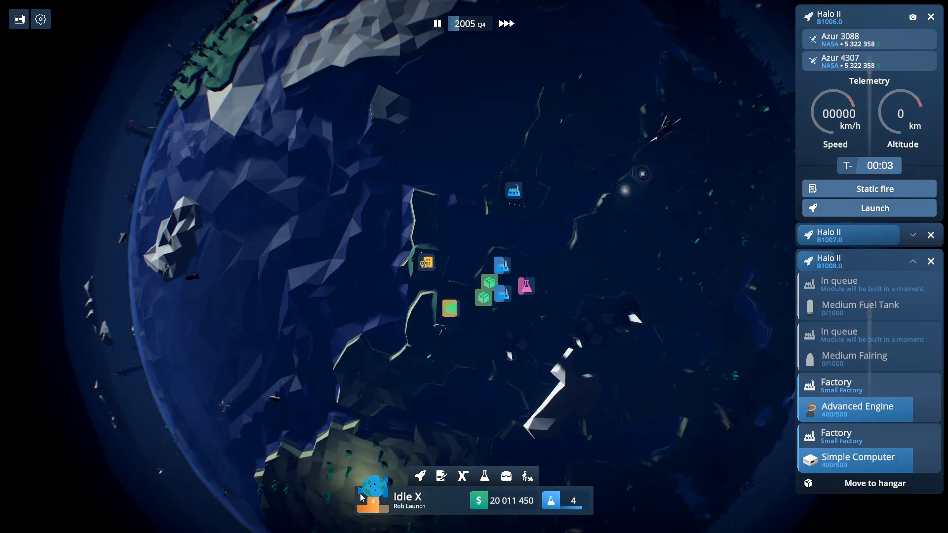
# Step: Unlock the 4 Advanced Engines module and static fire the loaded Halo II
pyautogui.click(483, 476)
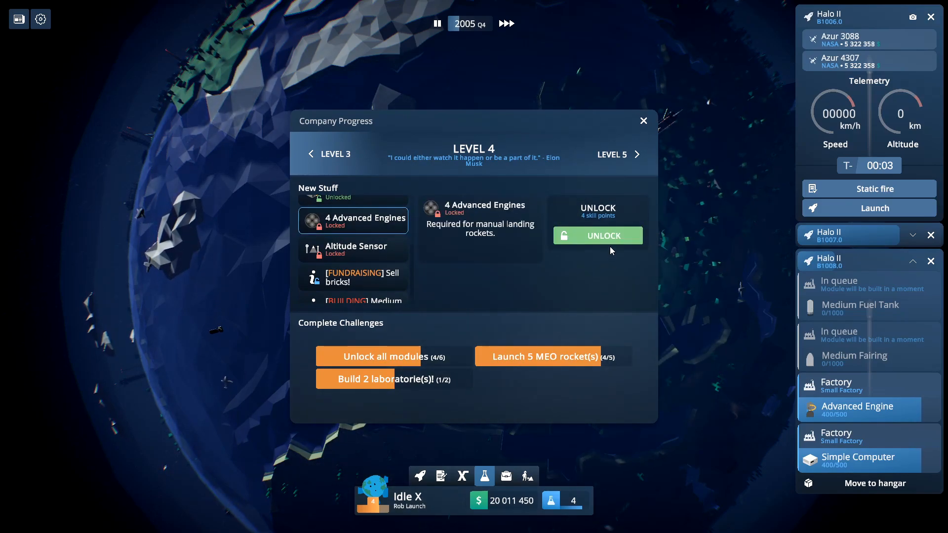
pyautogui.click(598, 235)
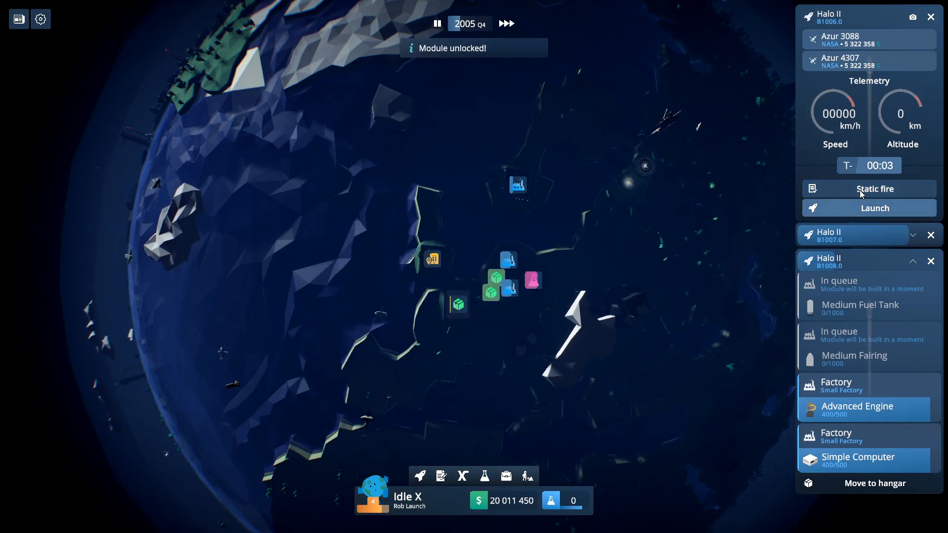
pyautogui.click(874, 208)
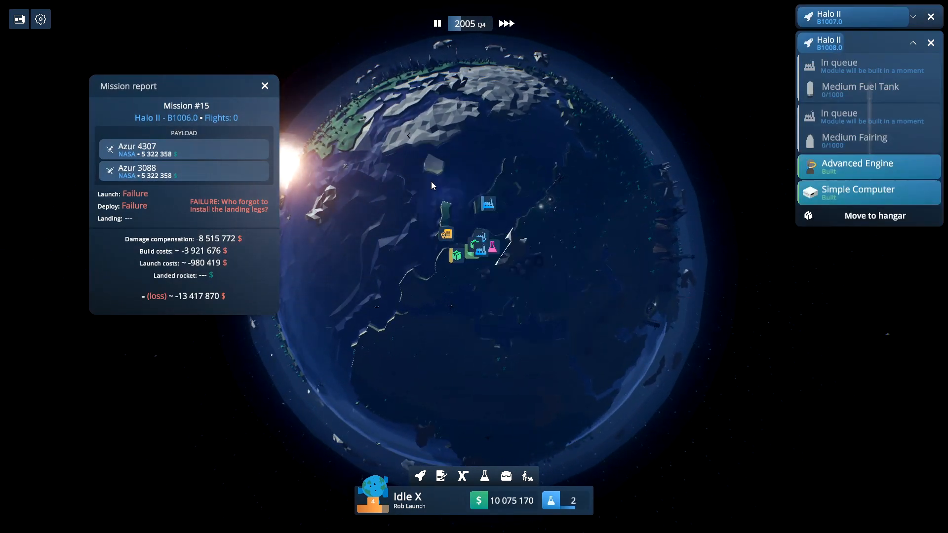
# Step: Dismiss the failed Mission #15 report and order another Halo II rocket
pyautogui.click(264, 86)
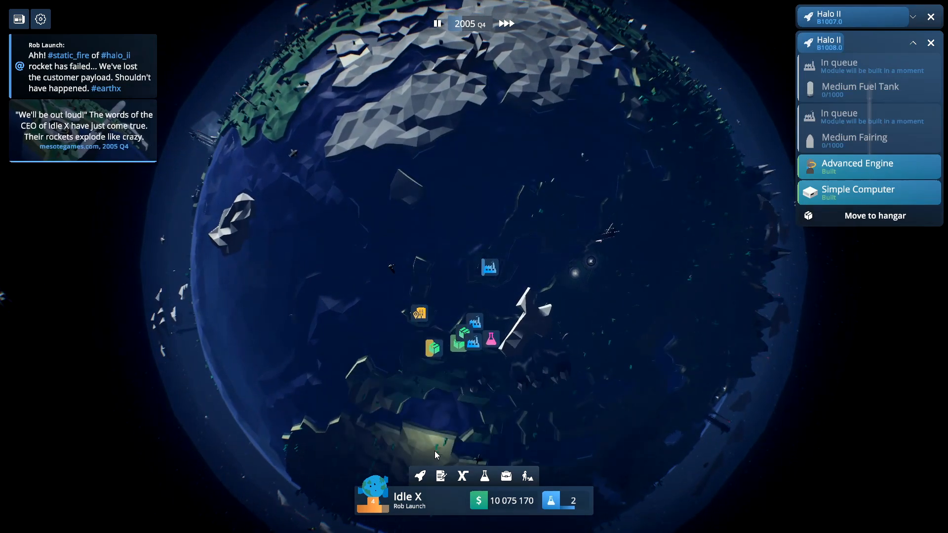
pyautogui.click(418, 475)
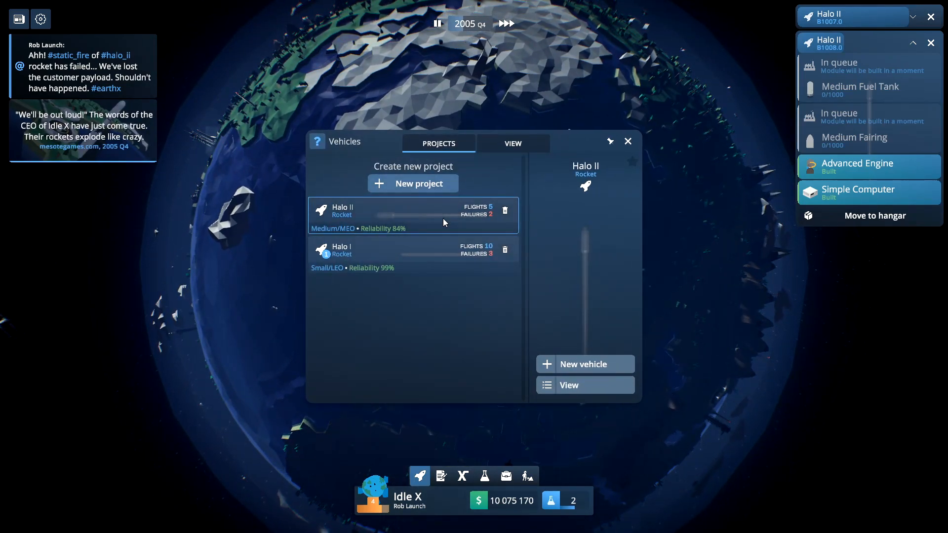
pyautogui.click(512, 143)
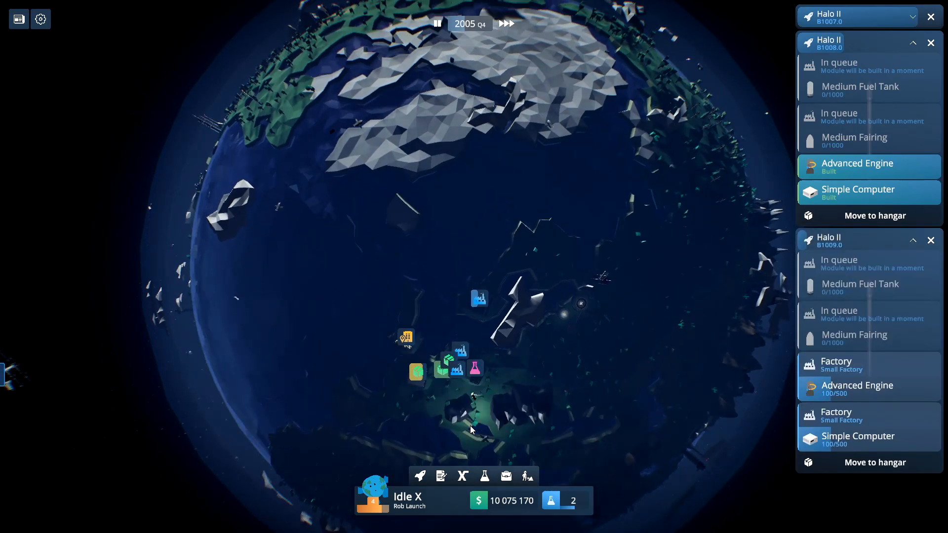
# Step: Launch Halo I B1011 carrying NASA's Azur 1425 payload
pyautogui.click(440, 476)
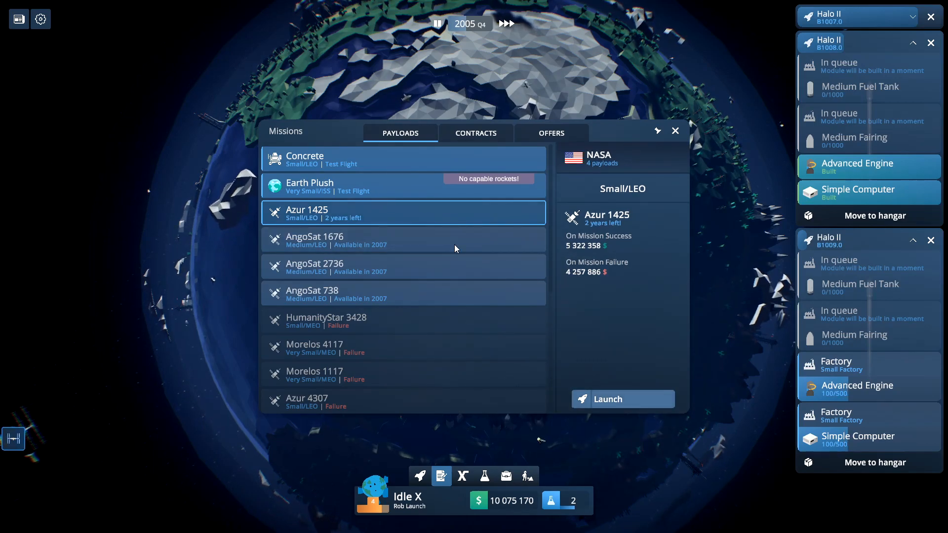
pyautogui.click(621, 399)
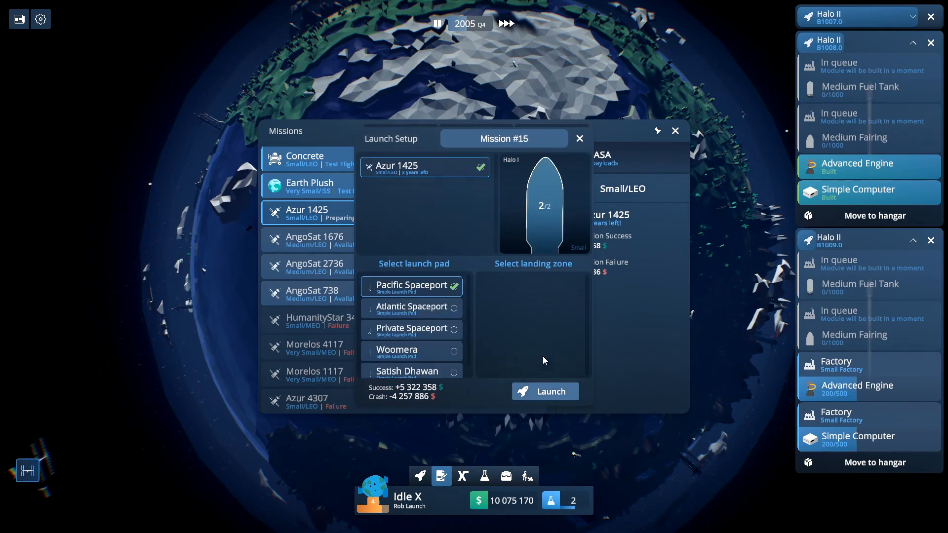
pyautogui.click(543, 391)
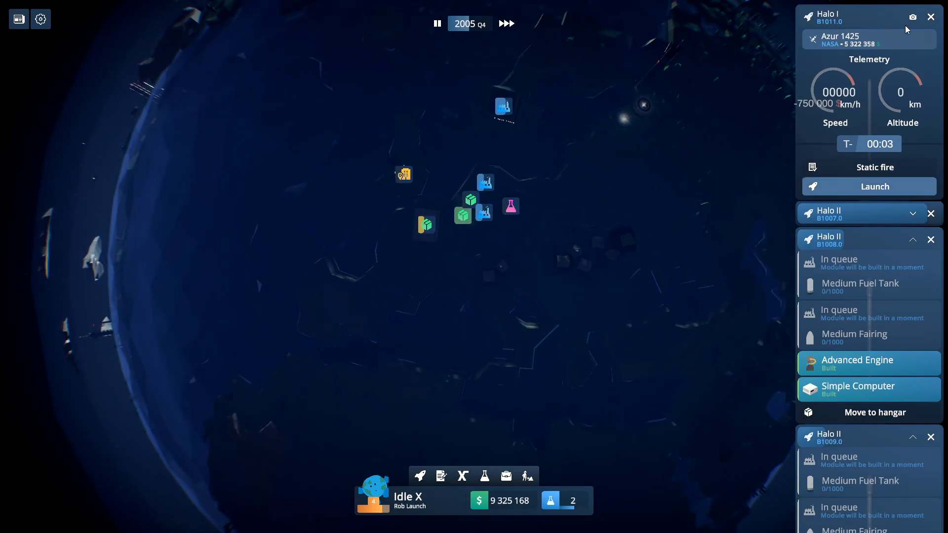
pyautogui.click(869, 187)
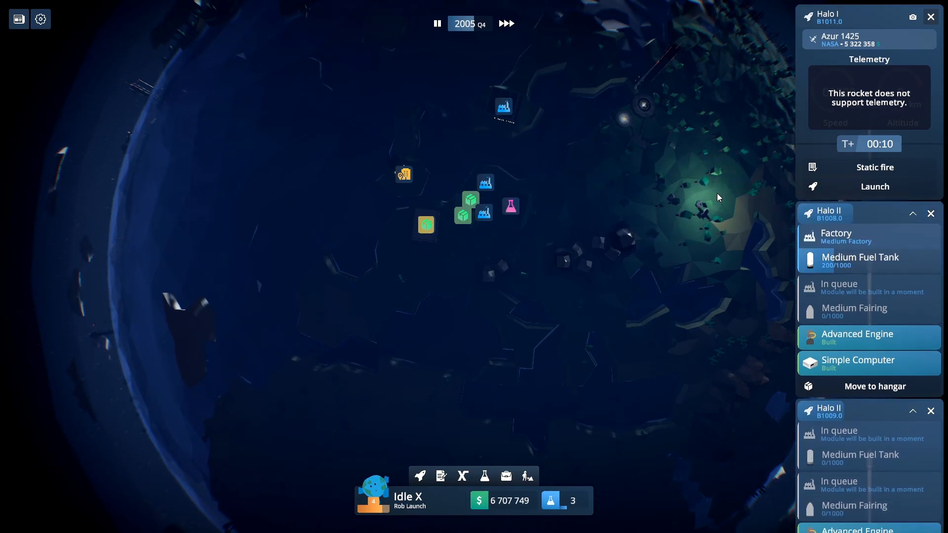
# Step: Bring up the list of available missions after the flight
pyautogui.click(440, 476)
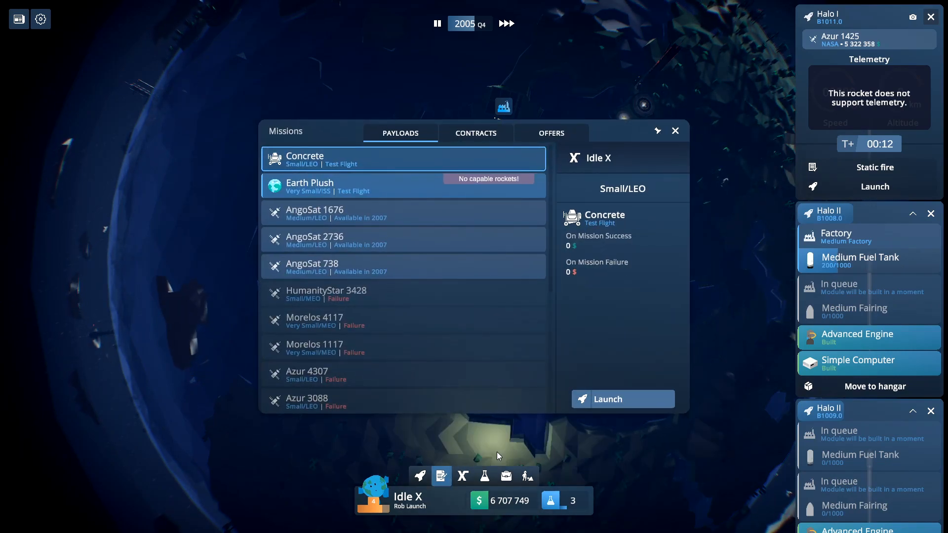
pyautogui.click(675, 131)
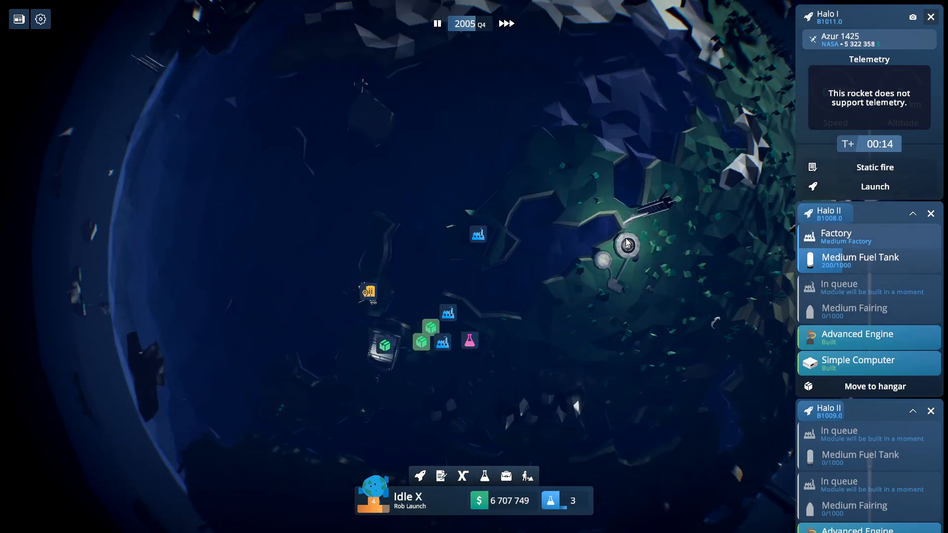
pyautogui.click(441, 476)
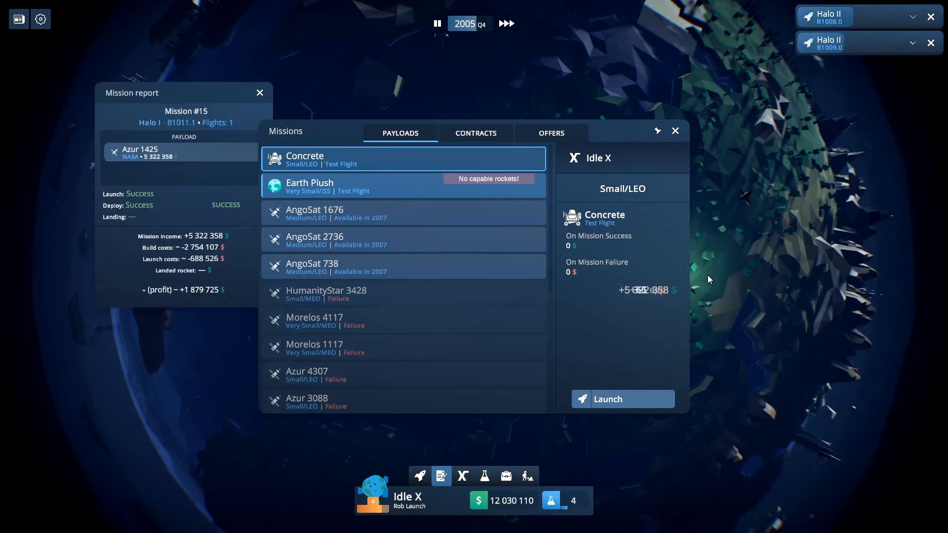
# Step: Raise the launch price and submit a bid for the Suborbital Company contract
pyautogui.click(475, 133)
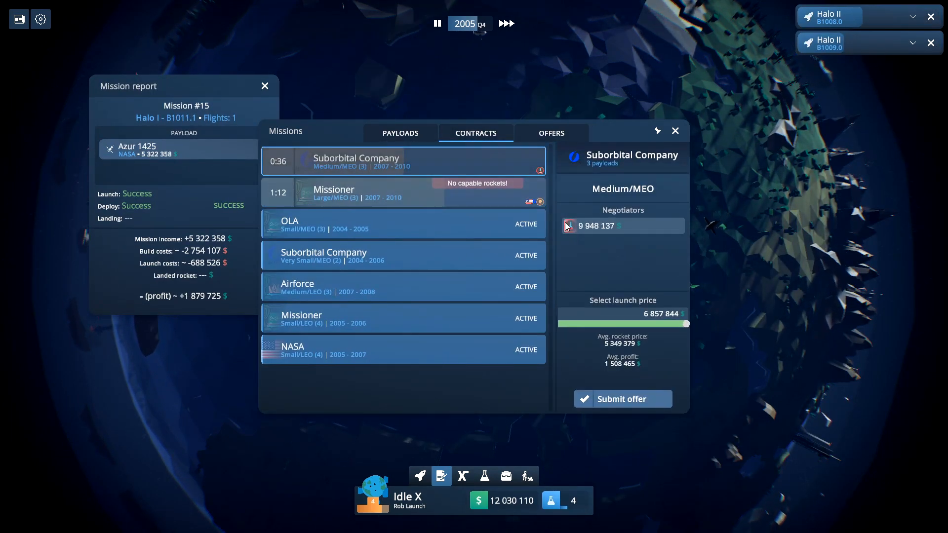
pyautogui.moveTo(686, 324); pyautogui.dragTo(671, 324)
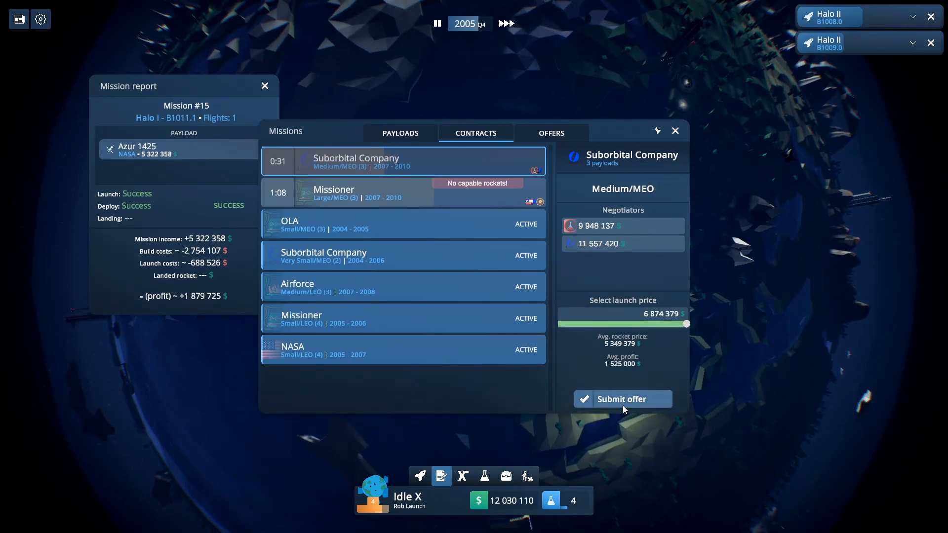
pyautogui.click(620, 399)
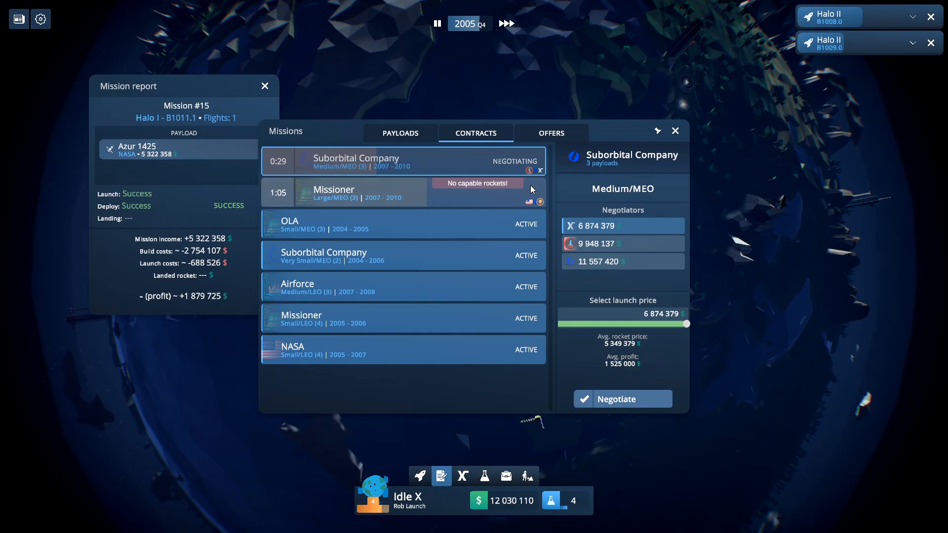
# Step: Submit a 5 025 000 bid for the Missioner Large/MEO contract, adjusting the price slider
pyautogui.click(401, 193)
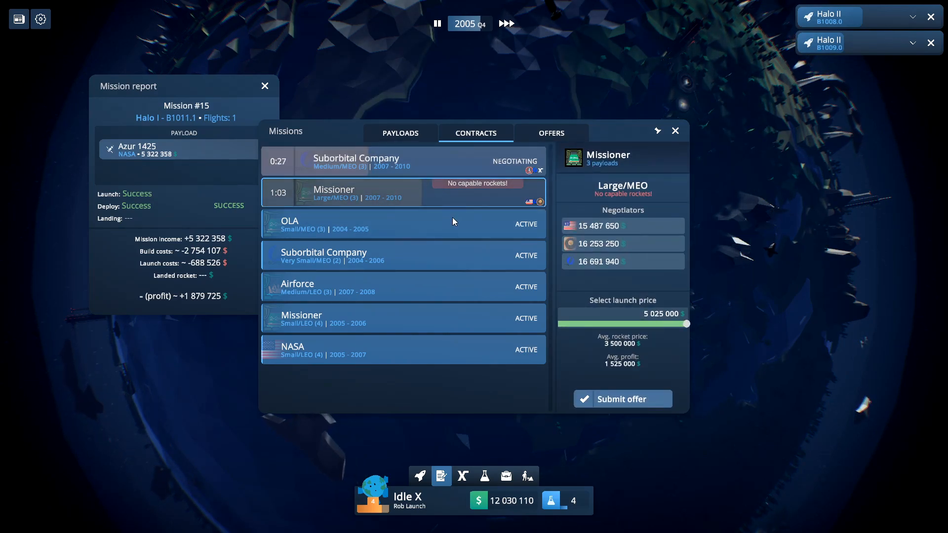
pyautogui.click(621, 399)
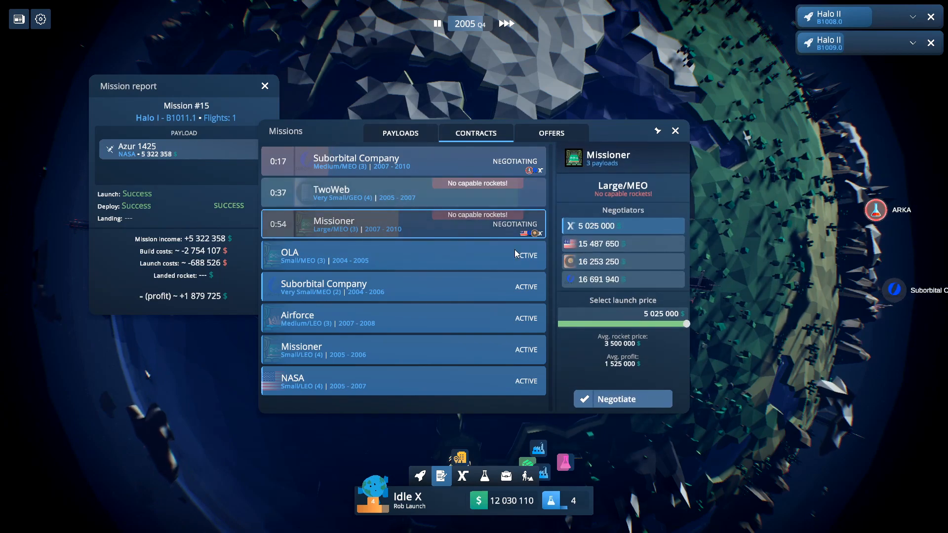
pyautogui.moveTo(686, 324); pyautogui.dragTo(560, 324)
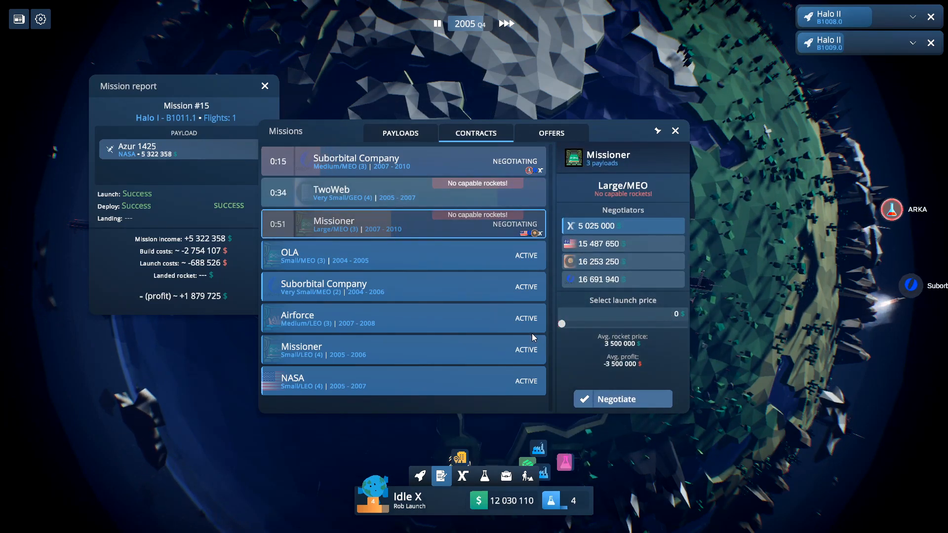
pyautogui.moveTo(560, 324); pyautogui.dragTo(686, 324)
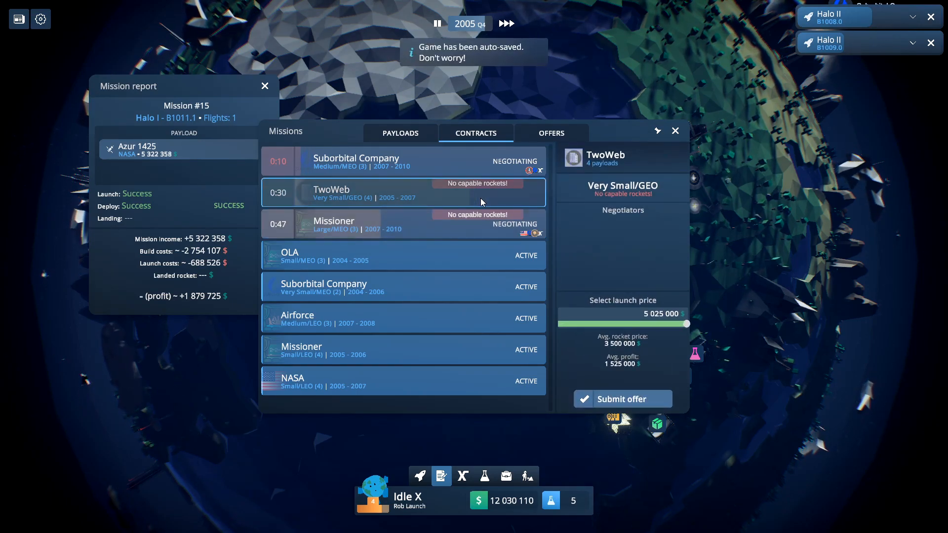
# Step: Resubmit a slightly lower Suborbital Company bid at 6 853 526 and close the missions window
pyautogui.click(355, 161)
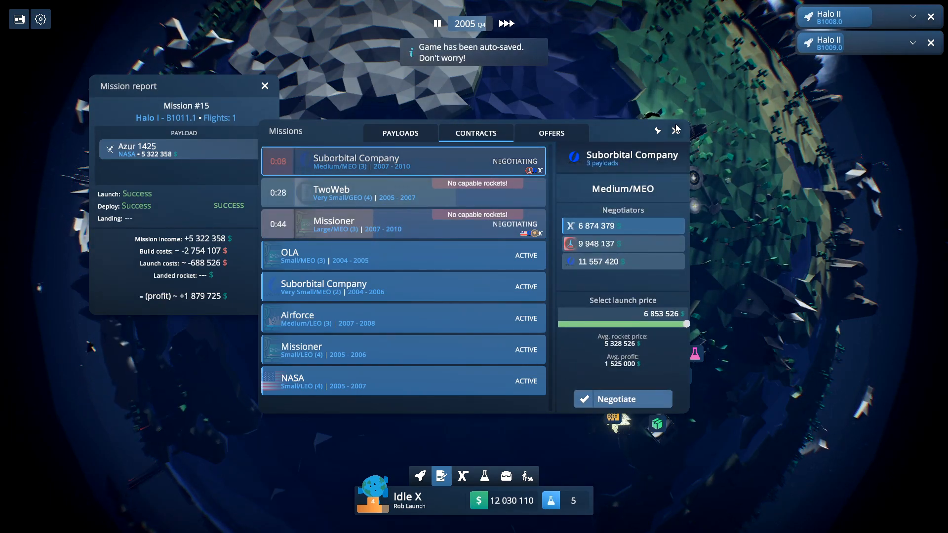
pyautogui.click(674, 130)
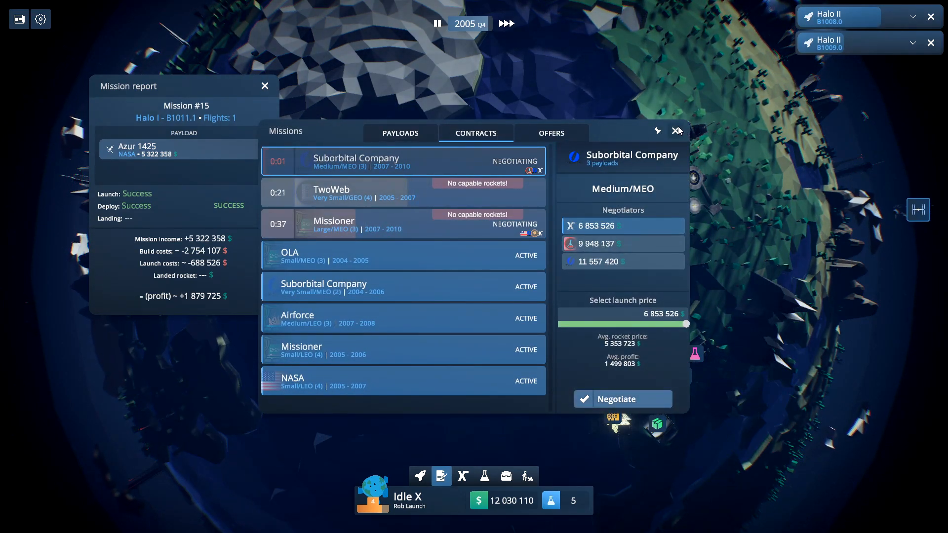
pyautogui.click(676, 131)
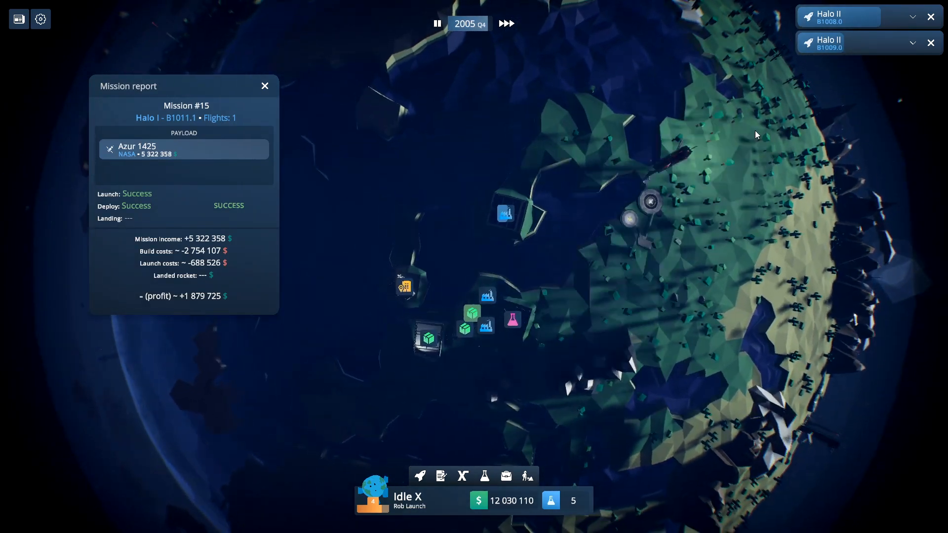
# Step: Dismiss the Halo I mission report and start building another Halo II rocket, B1010
pyautogui.click(419, 476)
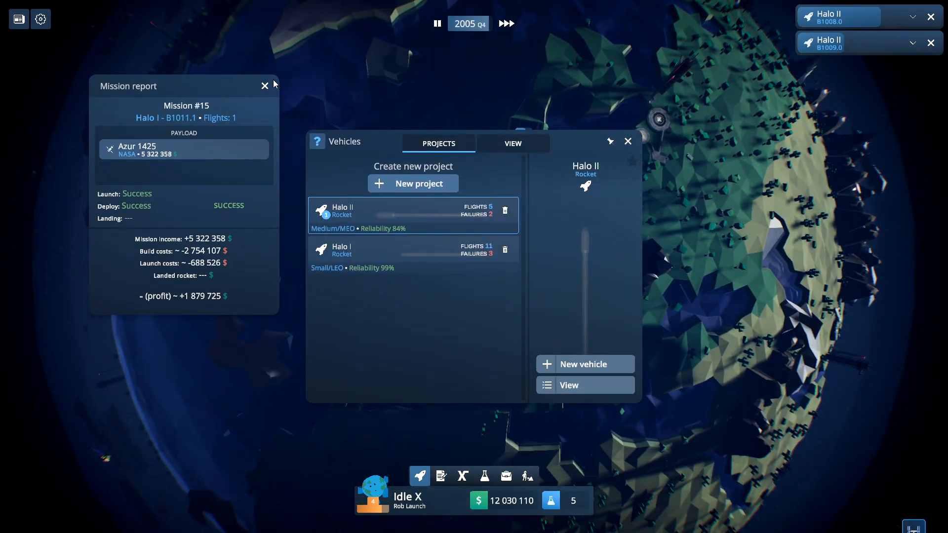
pyautogui.click(264, 85)
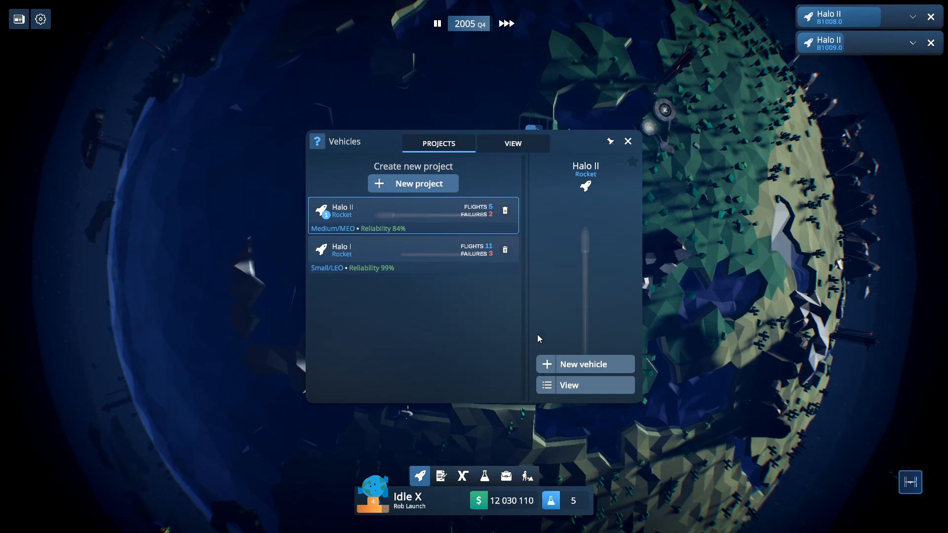
pyautogui.click(513, 143)
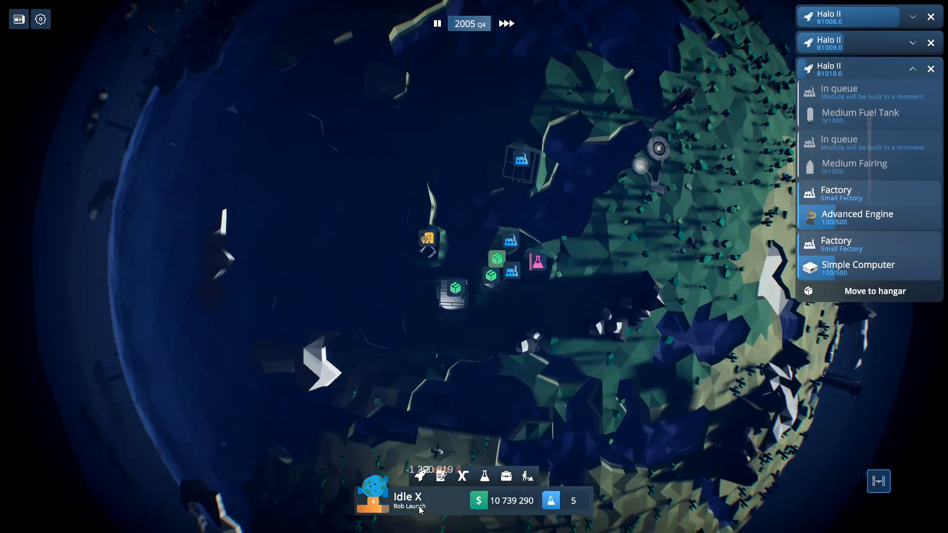
# Step: Put Halo II B1007.0 on the Guiana pad with the Concrete test payload
pyautogui.click(420, 477)
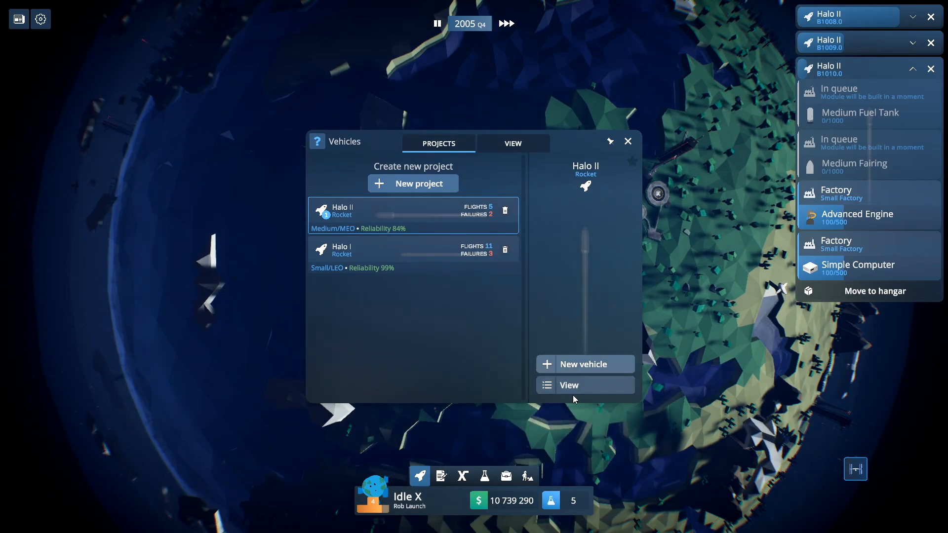
pyautogui.click(512, 143)
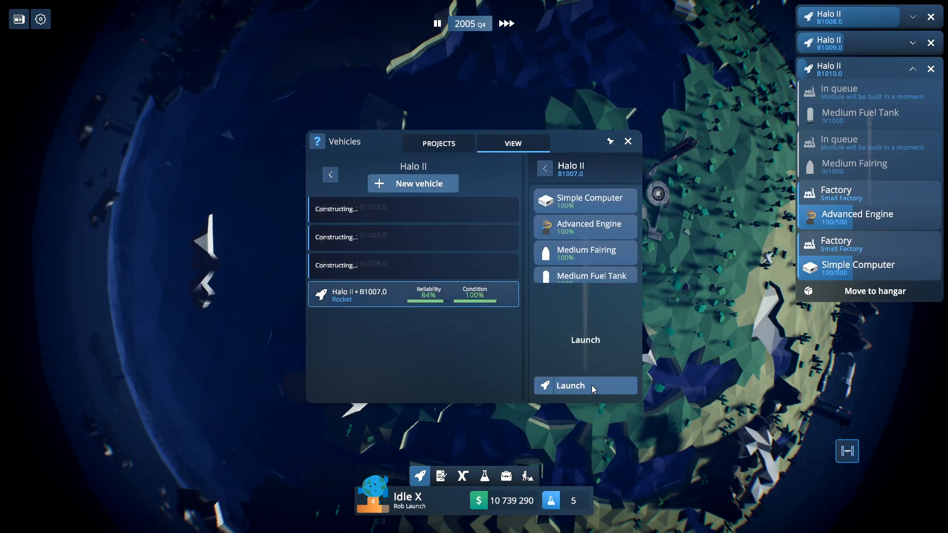
pyautogui.click(583, 386)
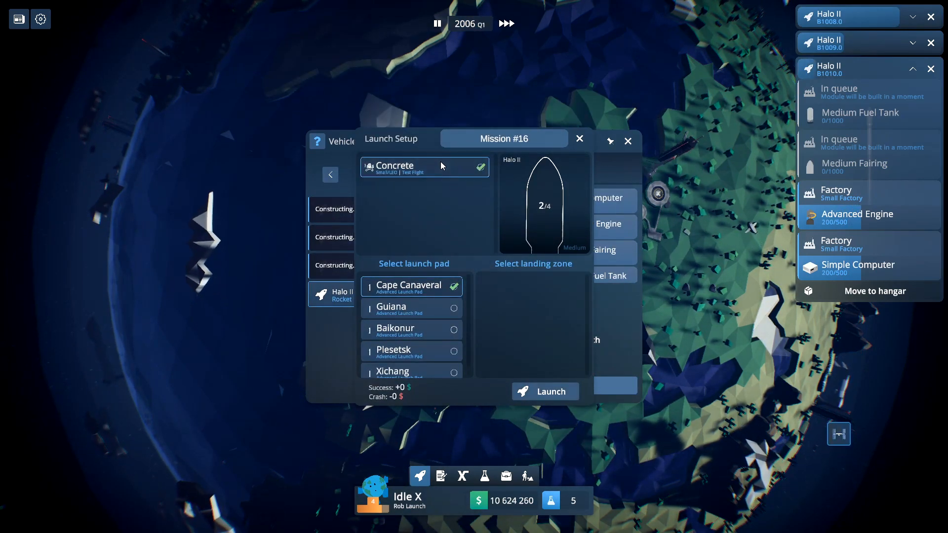
pyautogui.click(411, 308)
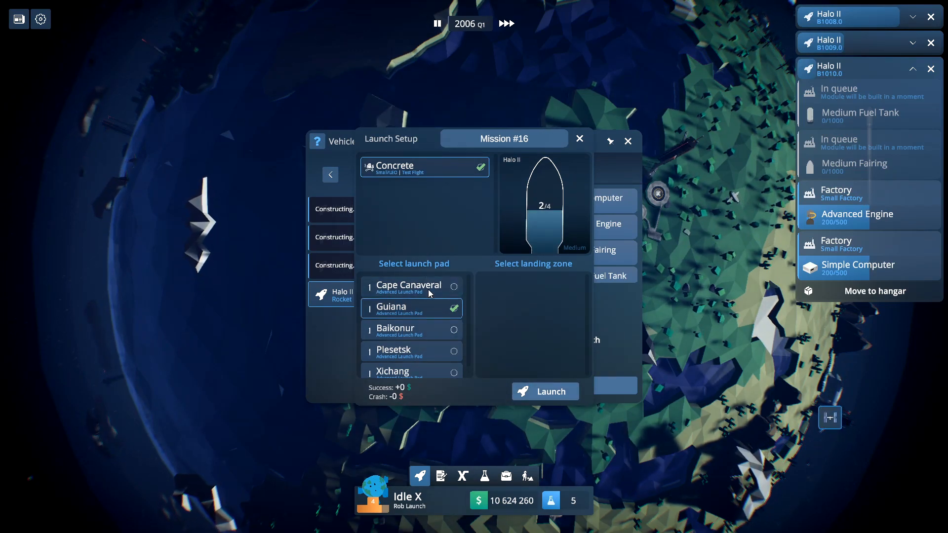
pyautogui.click(543, 391)
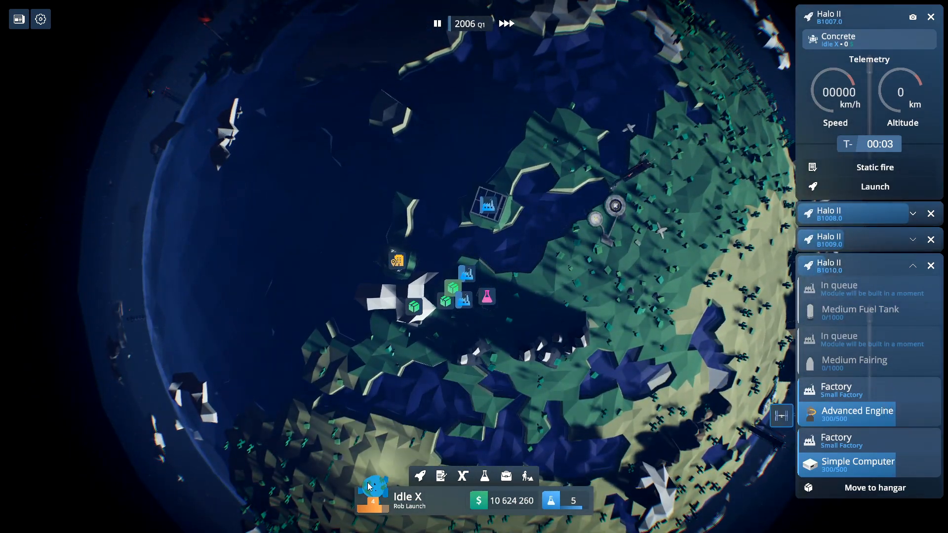
# Step: Unlock the Altitude Sensor in Company Progress, completing the unlock-all-modules challenge
pyautogui.click(484, 477)
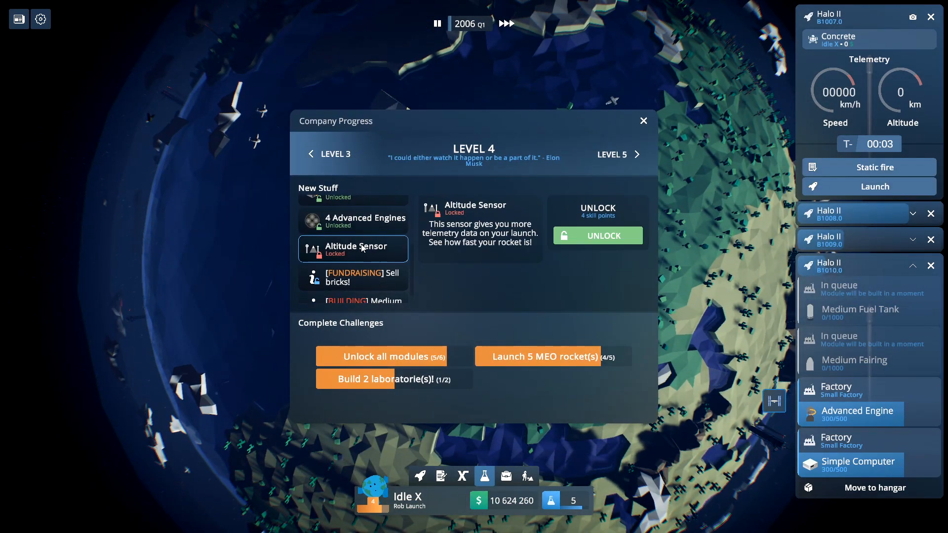
pyautogui.click(596, 235)
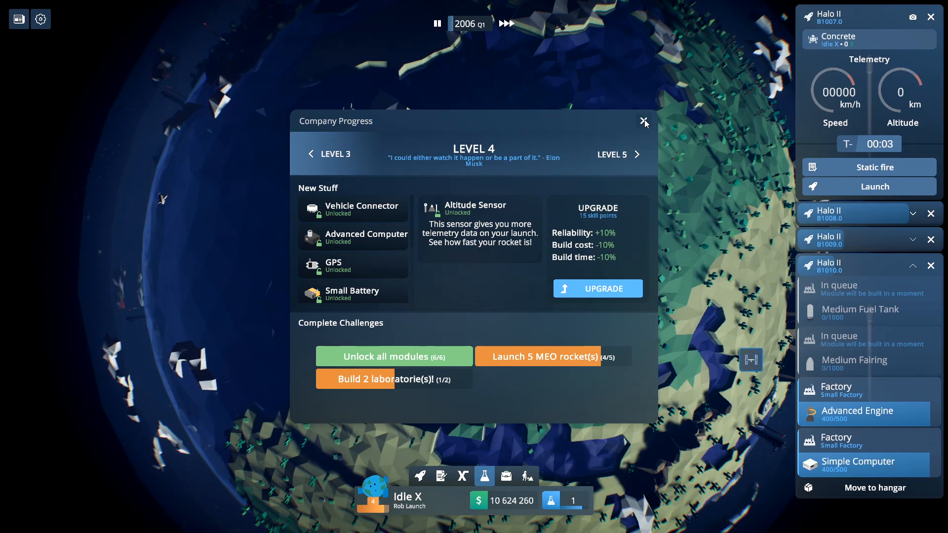
pyautogui.click(644, 121)
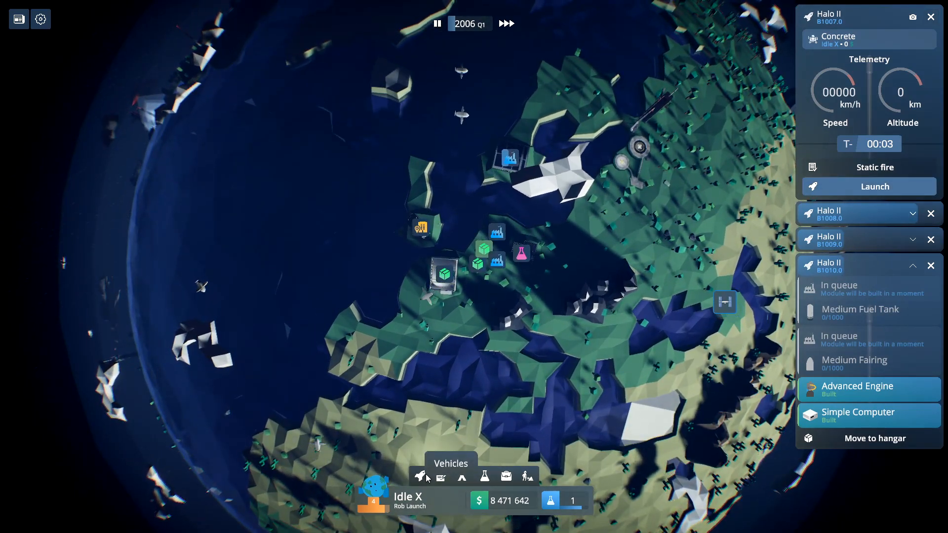
pyautogui.moveTo(440, 477)
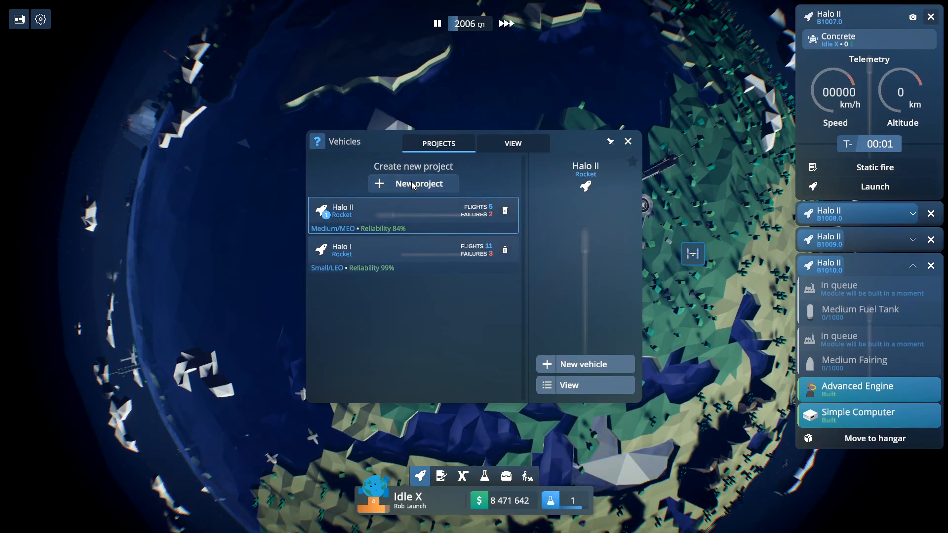
# Step: Draft a new vehicle design with the newest engine, a capsule fairing and a capsule
pyautogui.click(419, 183)
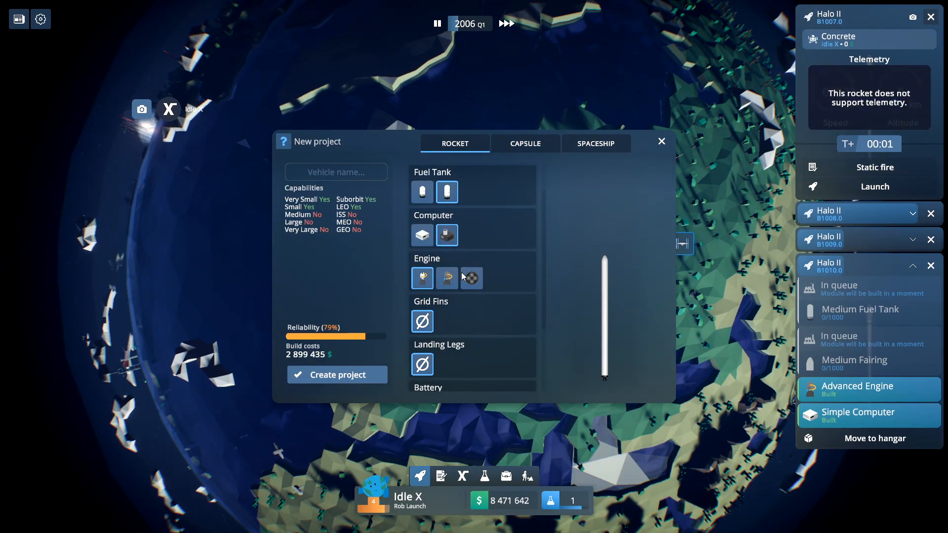
pyautogui.click(446, 278)
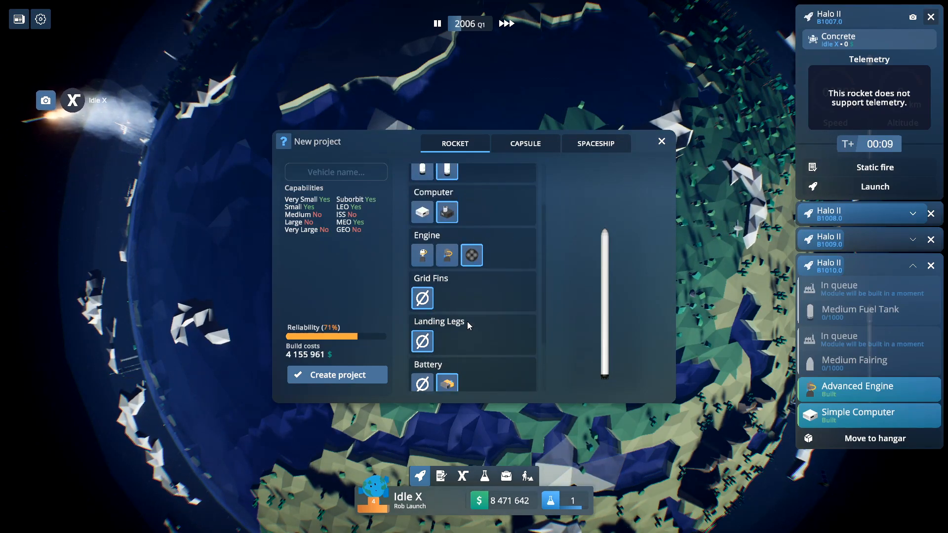
pyautogui.click(472, 192)
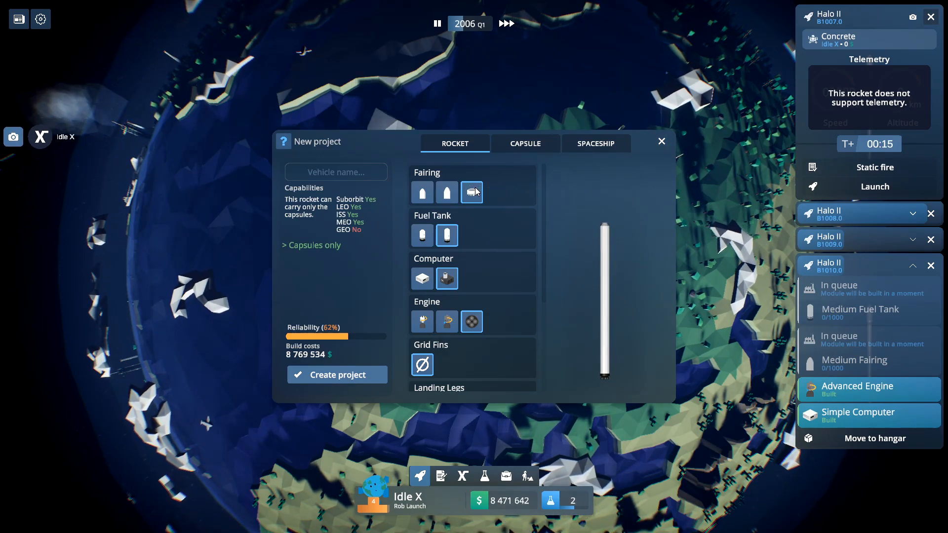
pyautogui.click(525, 143)
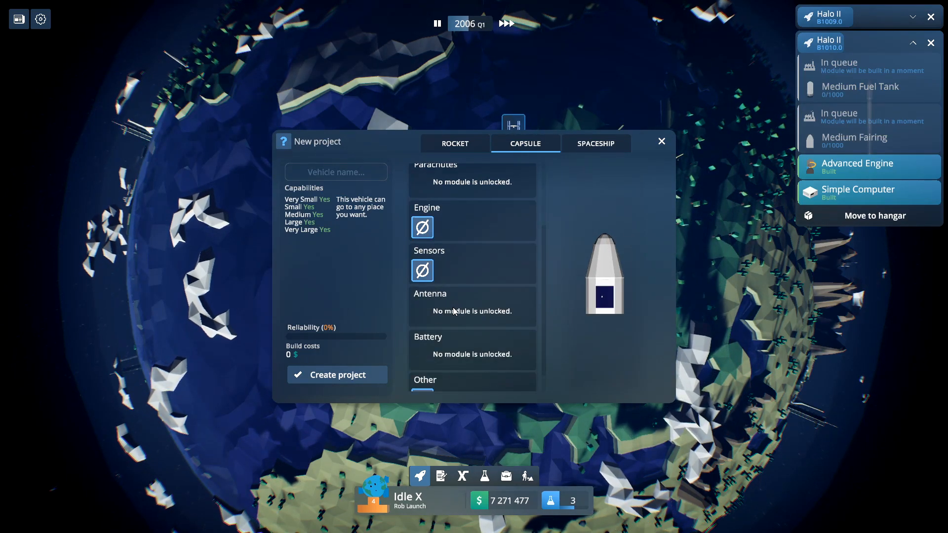
pyautogui.scroll(-3)
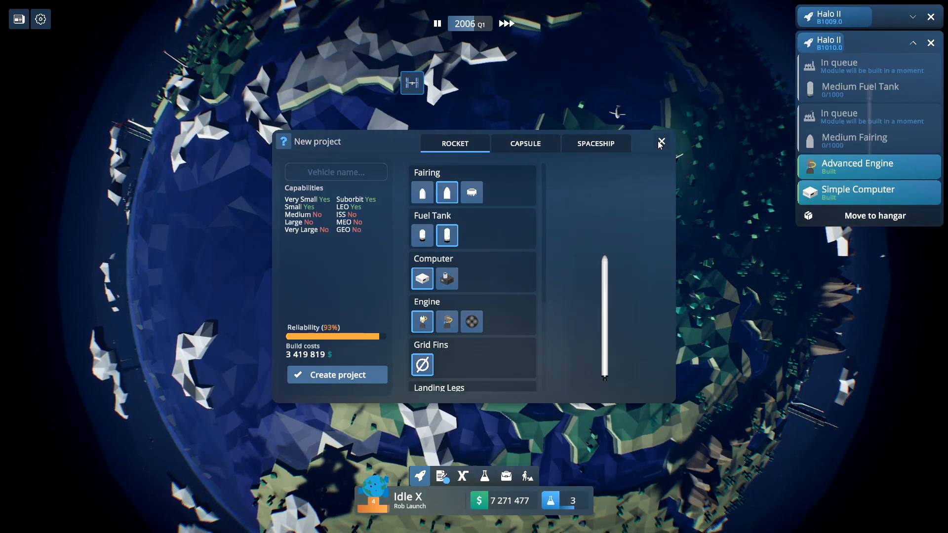
# Step: Abandon the new rocket design and list the built Halo II vehicles
pyautogui.click(659, 143)
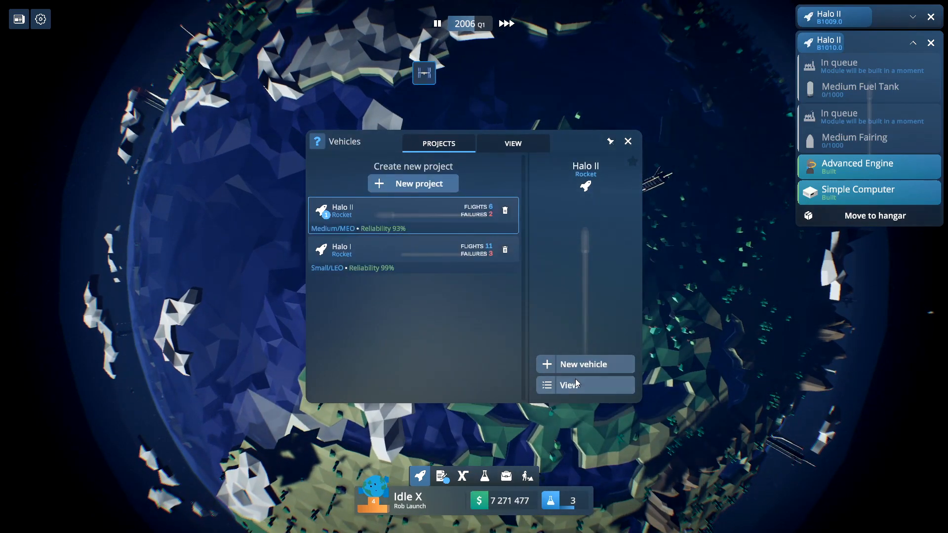
pyautogui.click(512, 143)
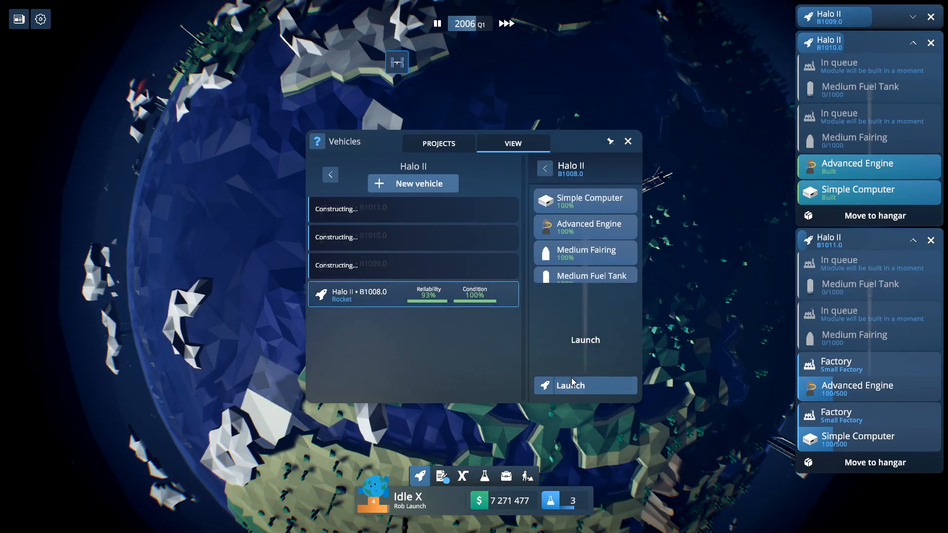
# Step: Submit an offer for the Missioner Small/LEO contract and inspect the AngoSat 1676 payload rewards
pyautogui.click(583, 385)
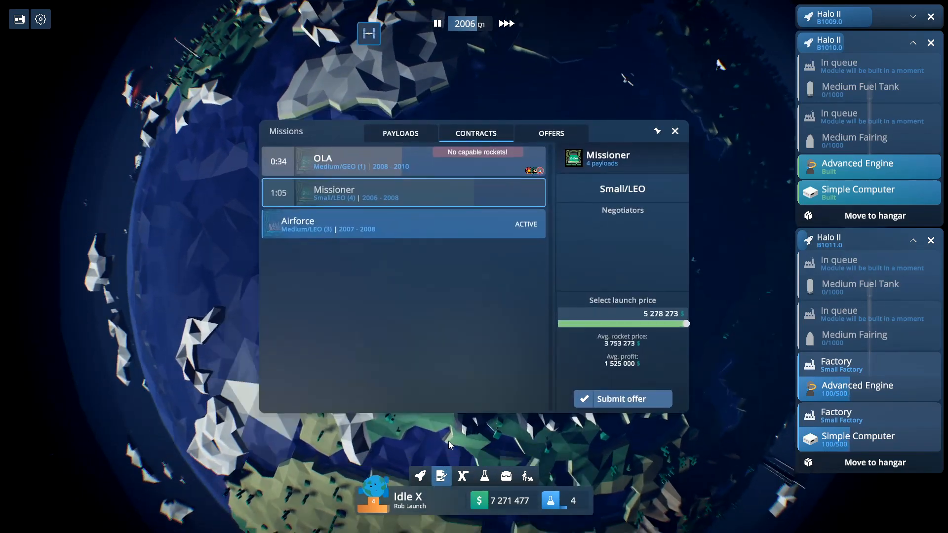
pyautogui.click(403, 223)
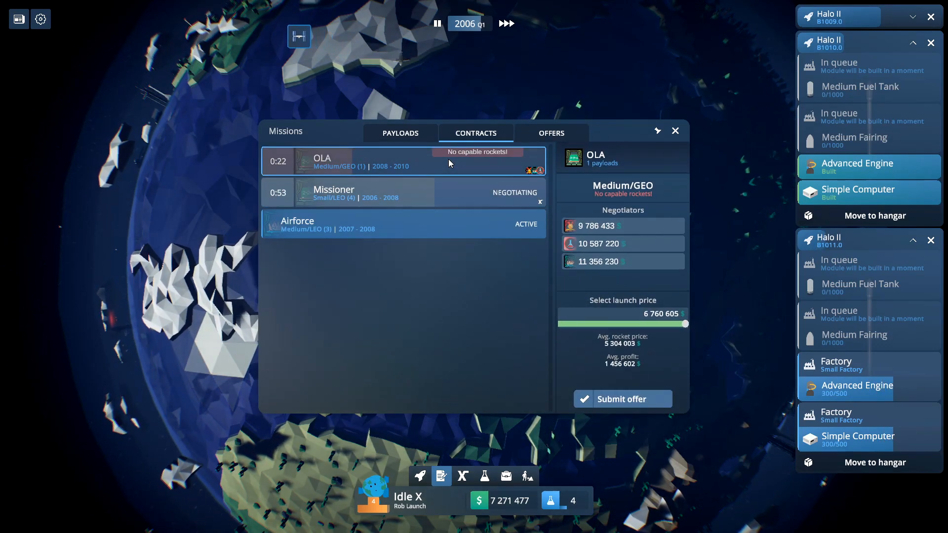
pyautogui.click(400, 133)
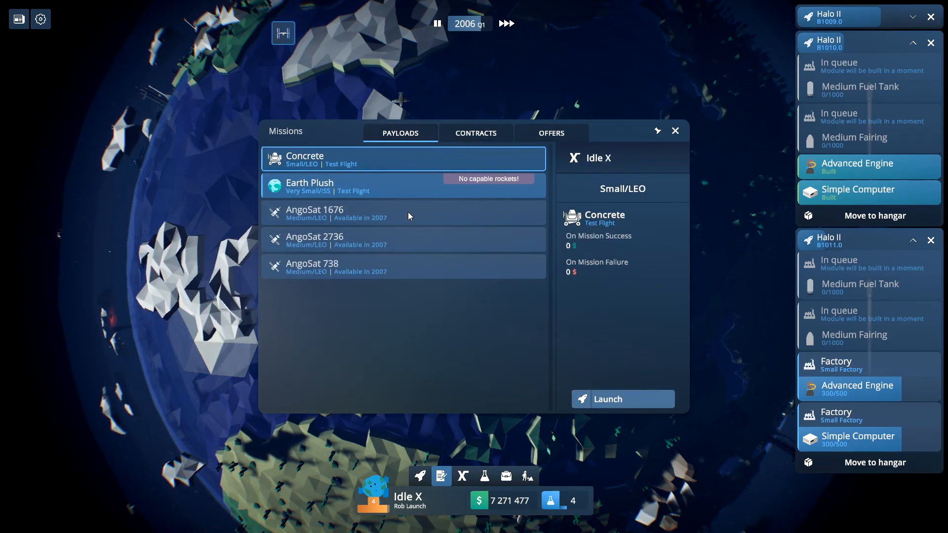
pyautogui.click(314, 213)
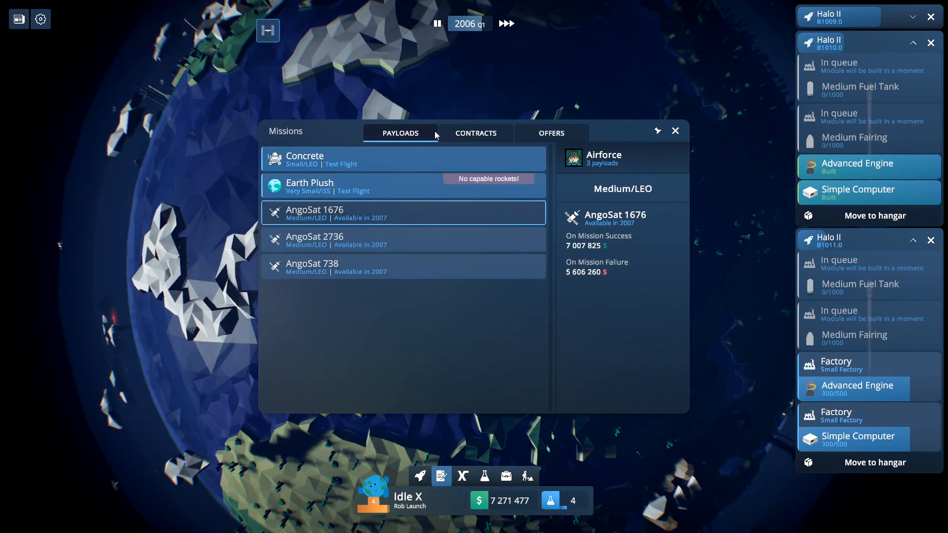
pyautogui.click(674, 131)
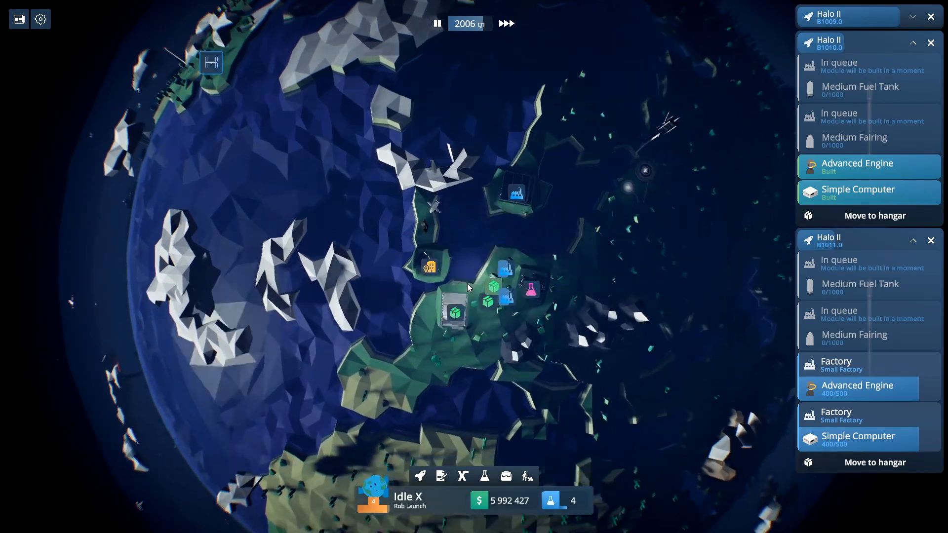
# Step: Glance at the office building, then submit an offer for the TwoWeb Medium/MEO contract
pyautogui.click(430, 265)
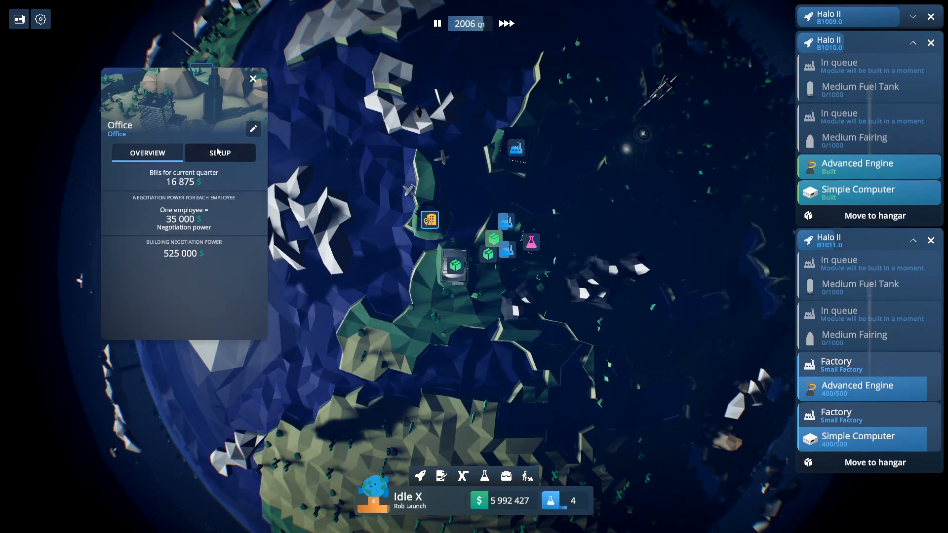
pyautogui.click(219, 152)
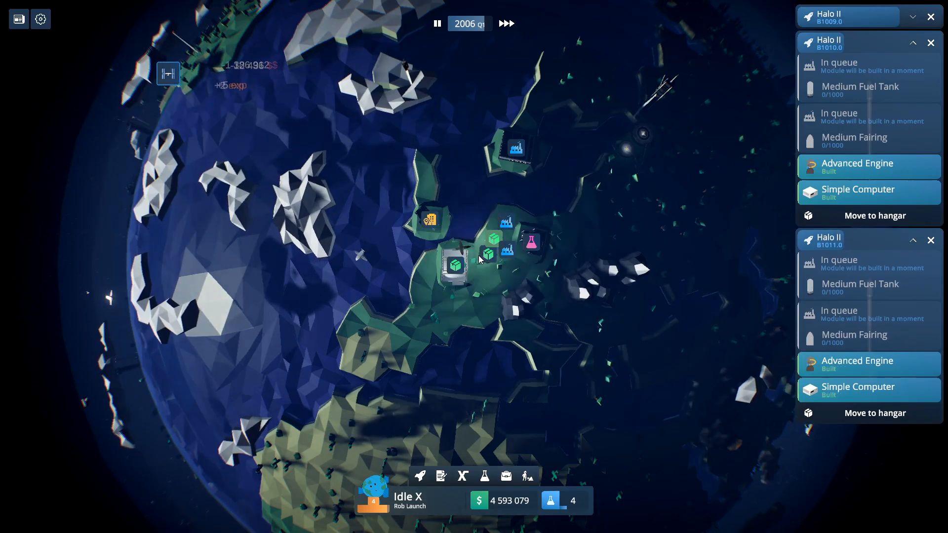
pyautogui.click(440, 475)
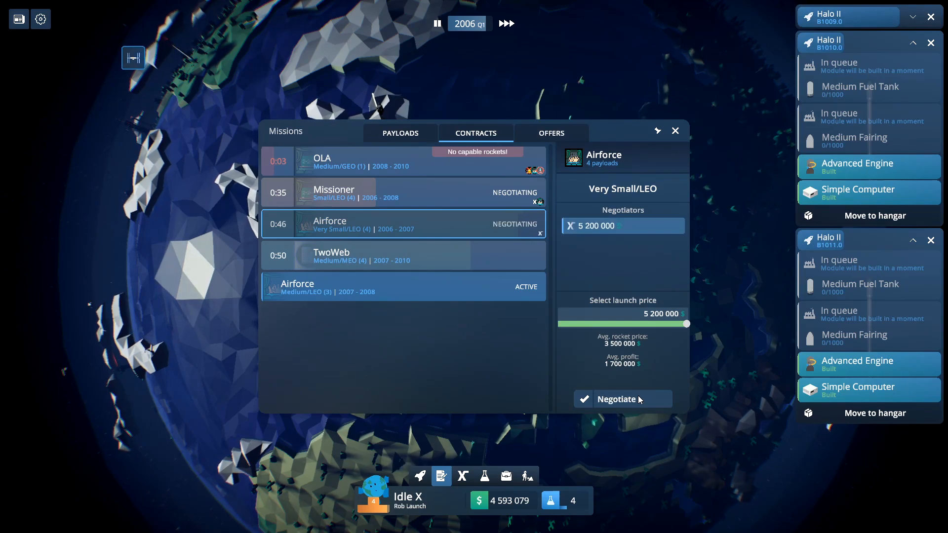
pyautogui.click(402, 254)
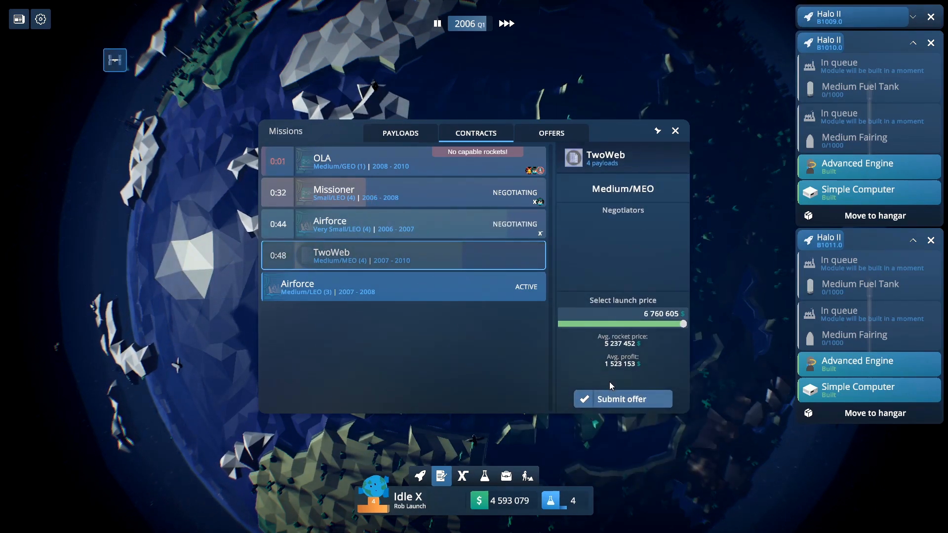
pyautogui.click(621, 399)
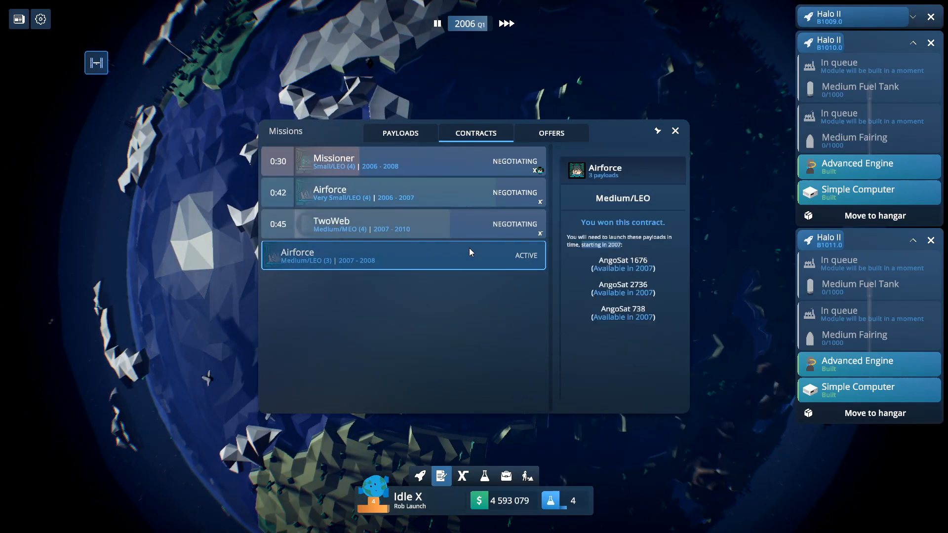
# Step: Review the TwoWeb negotiation, collapse the Halo II panels and close the missions overview
pyautogui.click(403, 193)
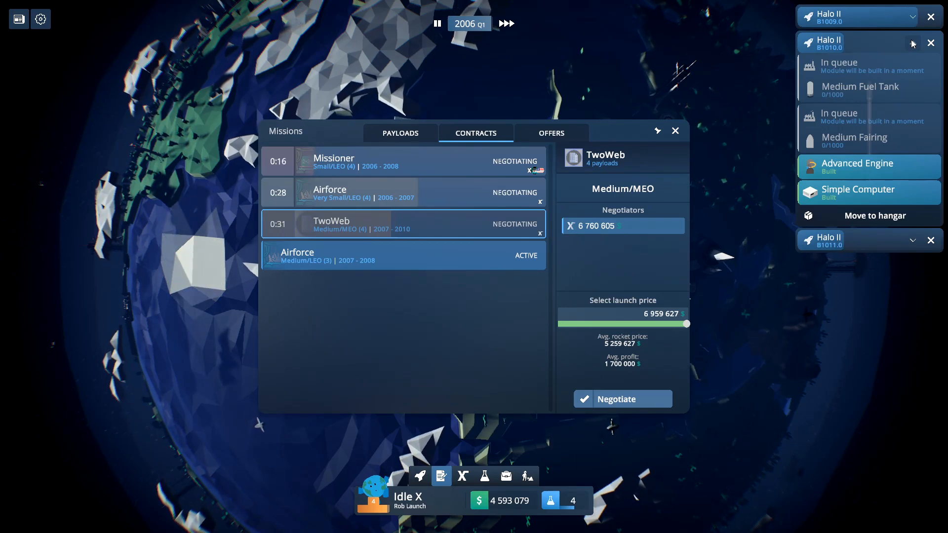
pyautogui.click(912, 43)
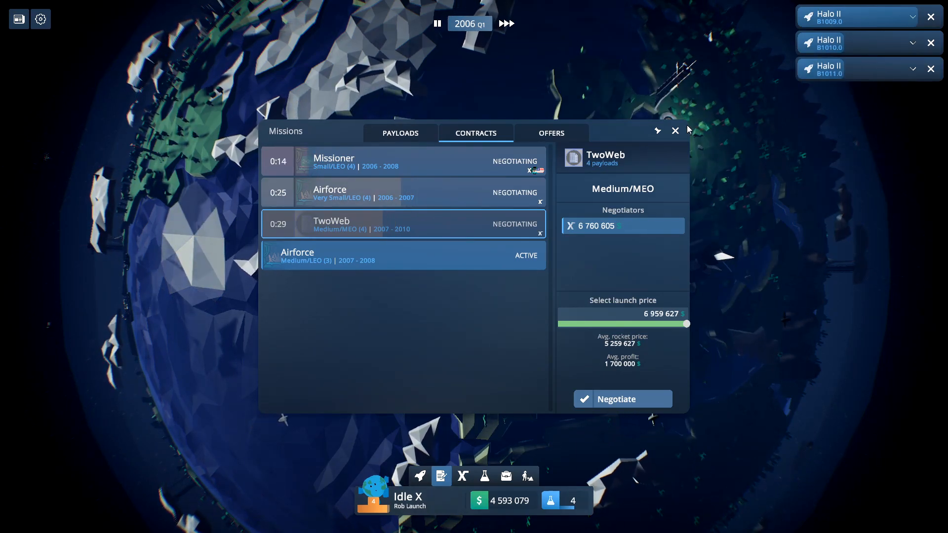
pyautogui.click(674, 130)
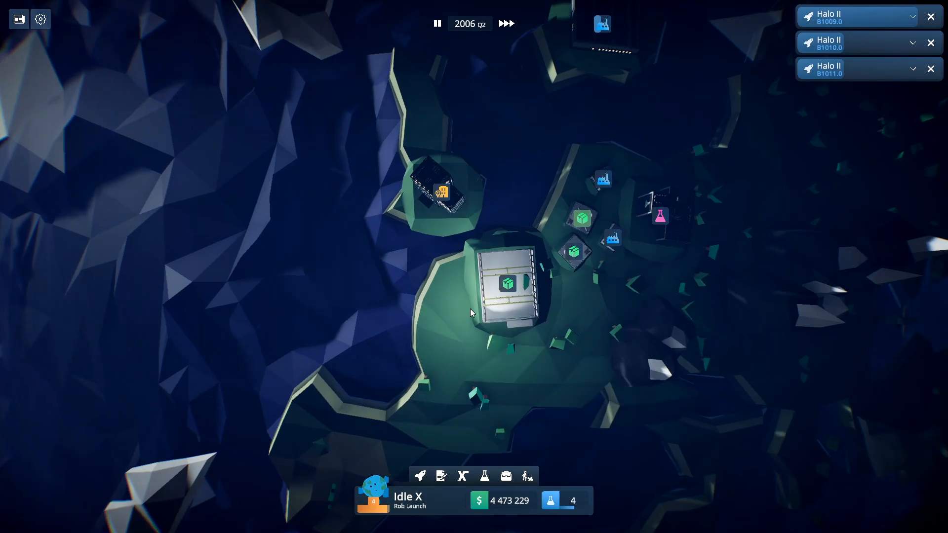
# Step: Prepare Halo II B1008.0 for launch from the Vehicles list
pyautogui.click(418, 476)
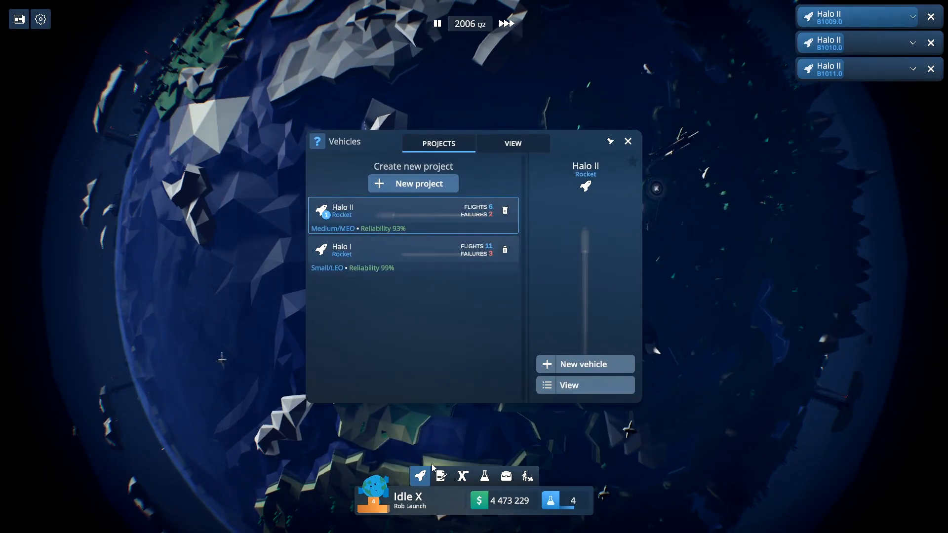
pyautogui.click(513, 143)
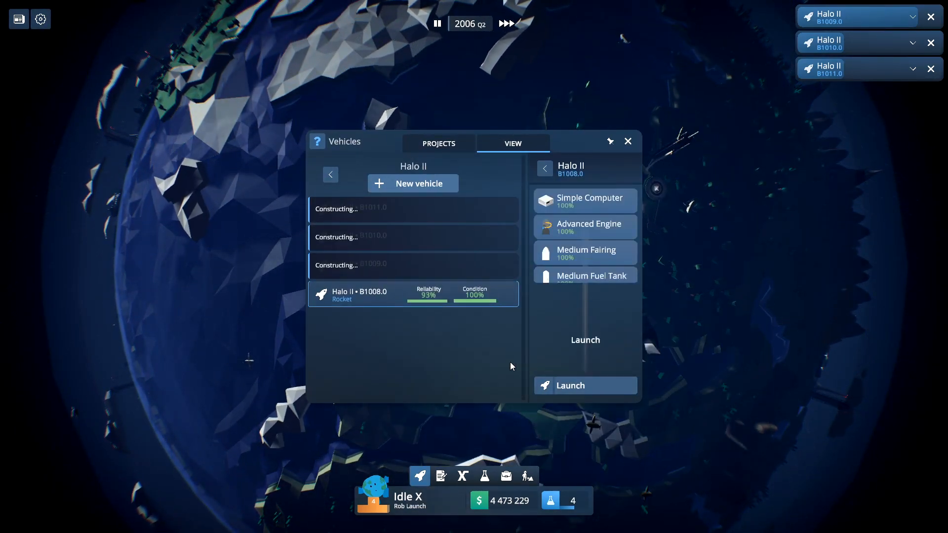
pyautogui.click(583, 385)
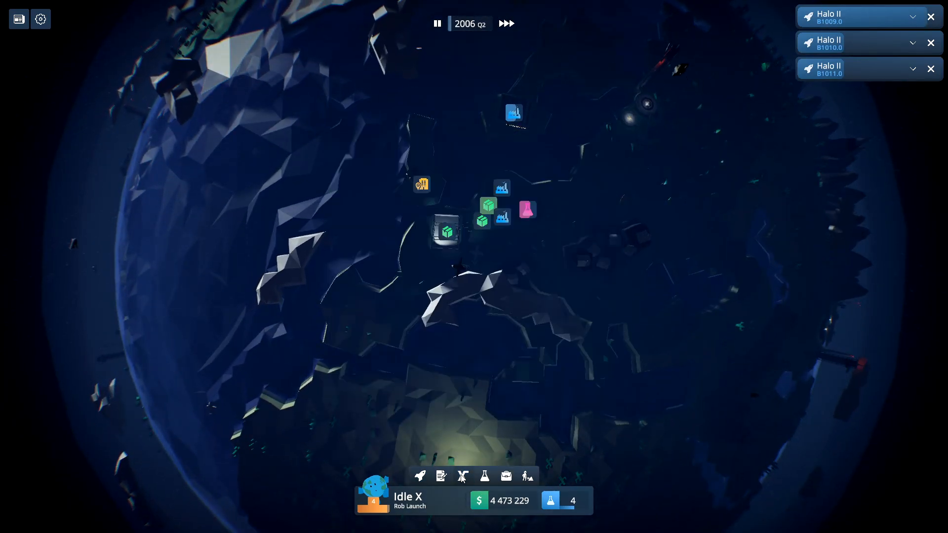
# Step: Load the Rohini 380 and Rohini 1419 payloads and launch the Halo II
pyautogui.click(440, 476)
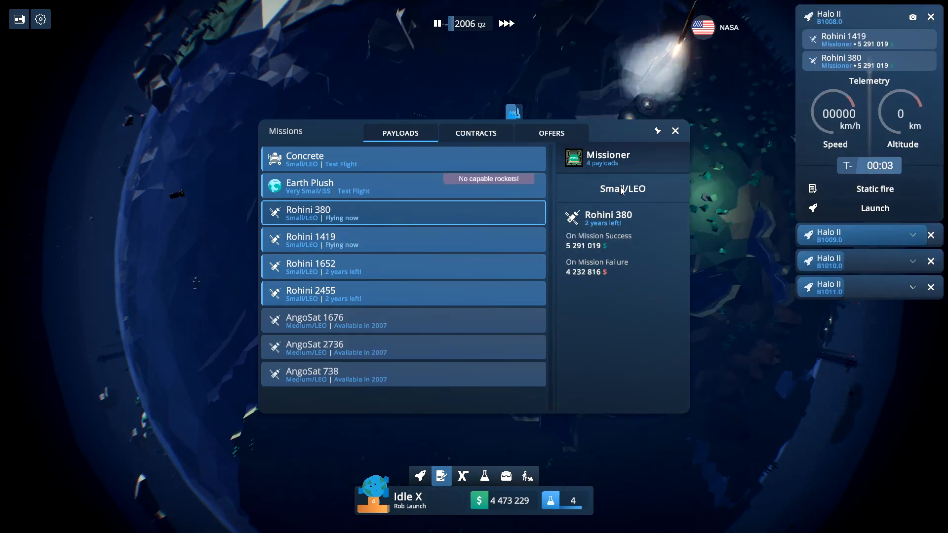
pyautogui.click(674, 130)
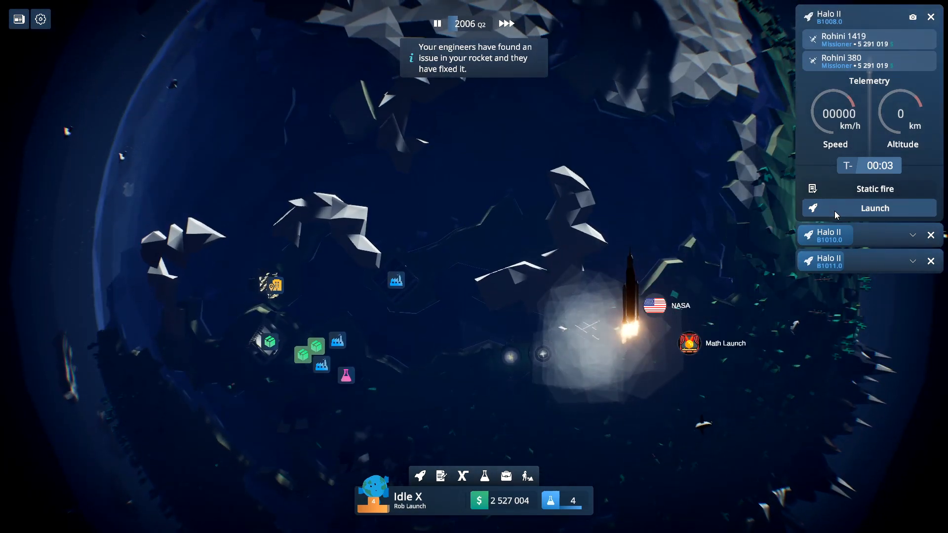
pyautogui.click(873, 208)
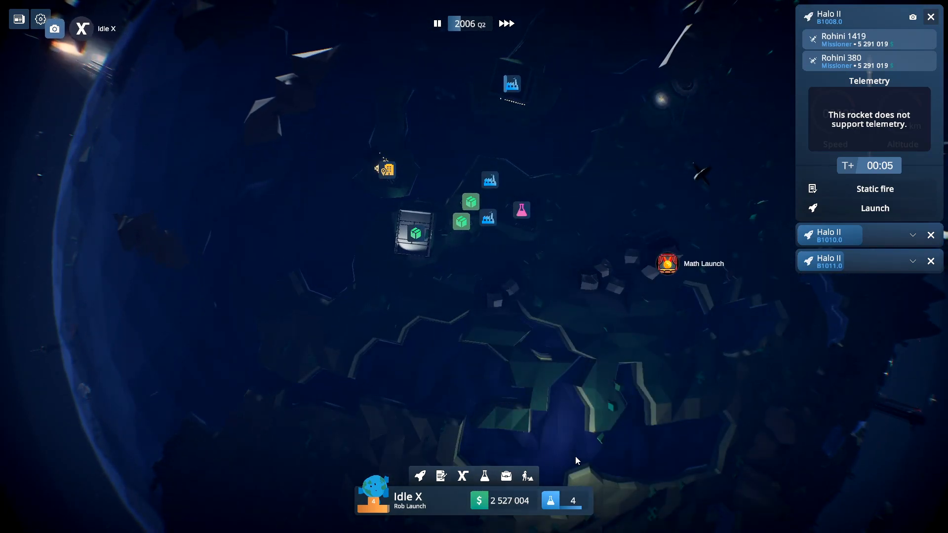
# Step: Review the ten-year finance summary in the Company window and close it
pyautogui.click(505, 476)
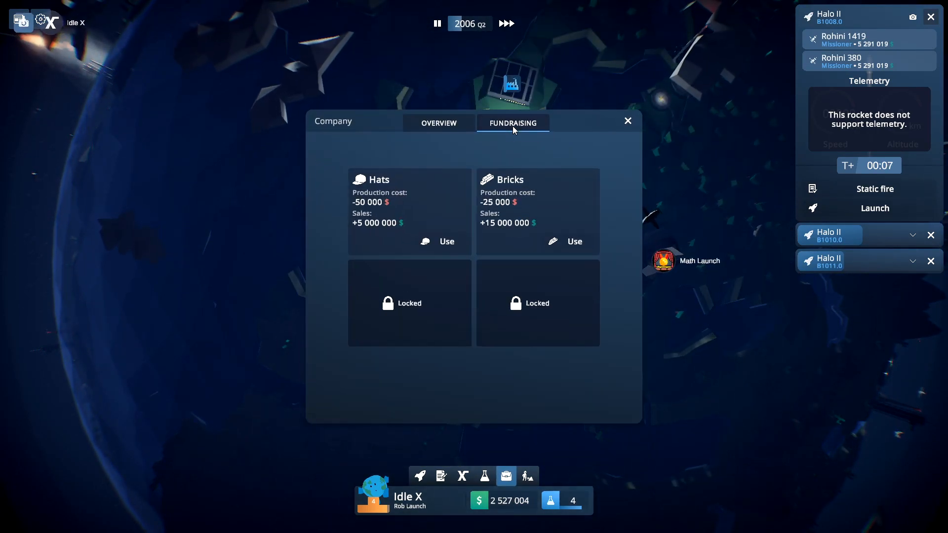
pyautogui.click(438, 123)
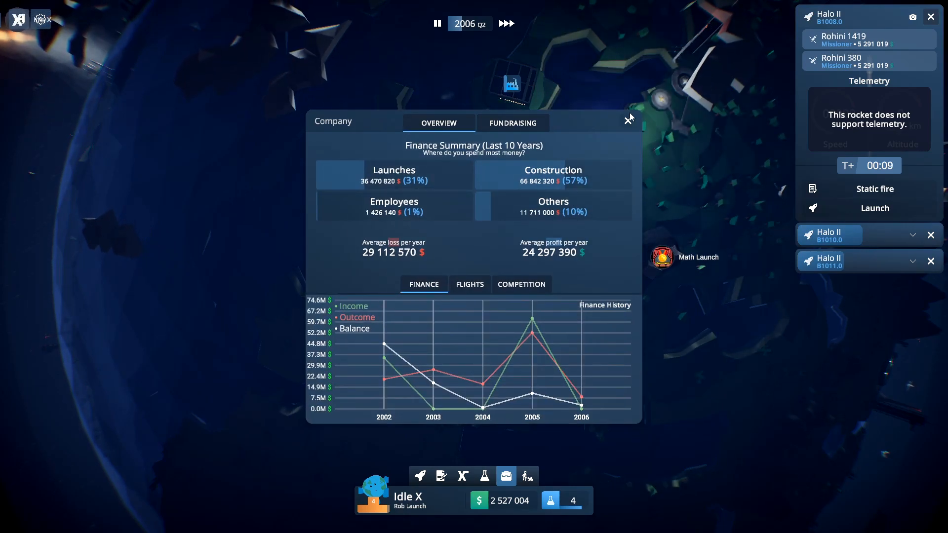
pyautogui.click(629, 119)
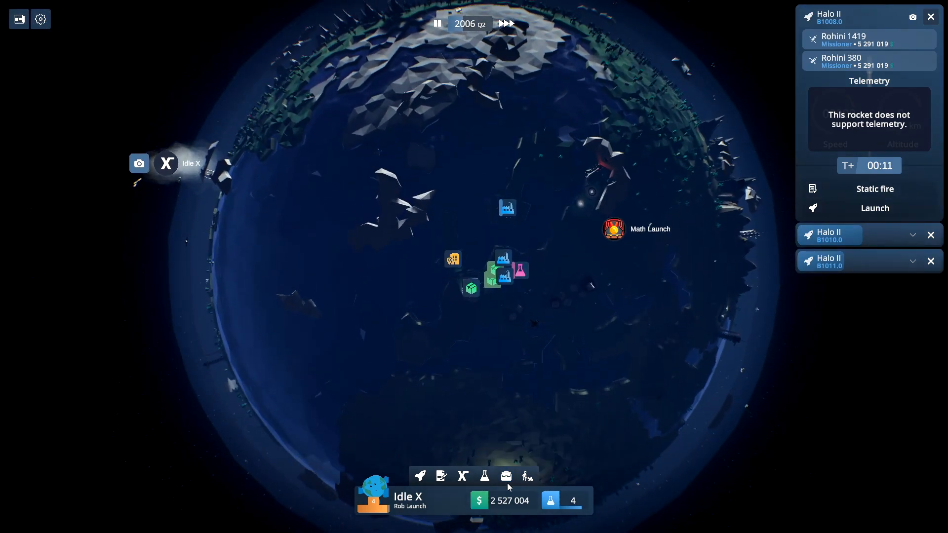
# Step: Dismiss the successful Mission #17 report and bring up the vehicles list
pyautogui.click(506, 476)
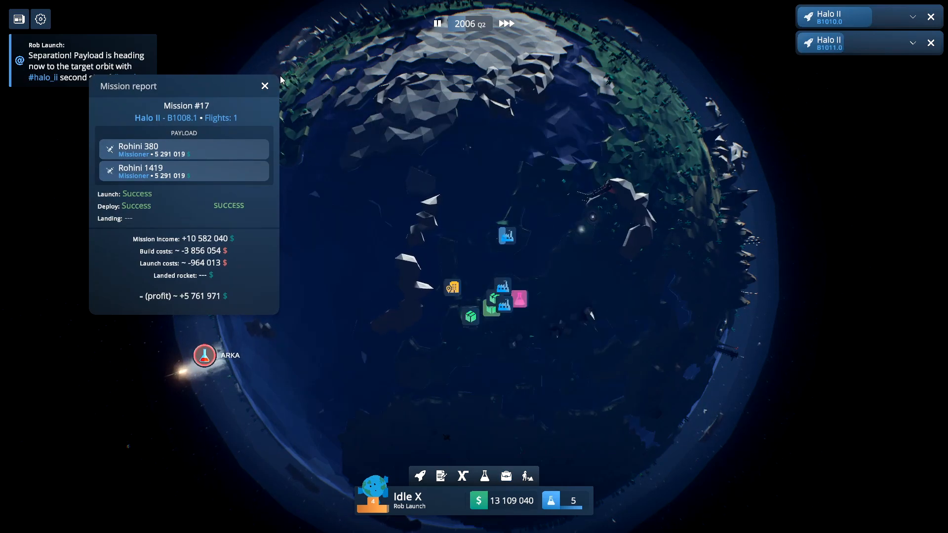
pyautogui.click(265, 86)
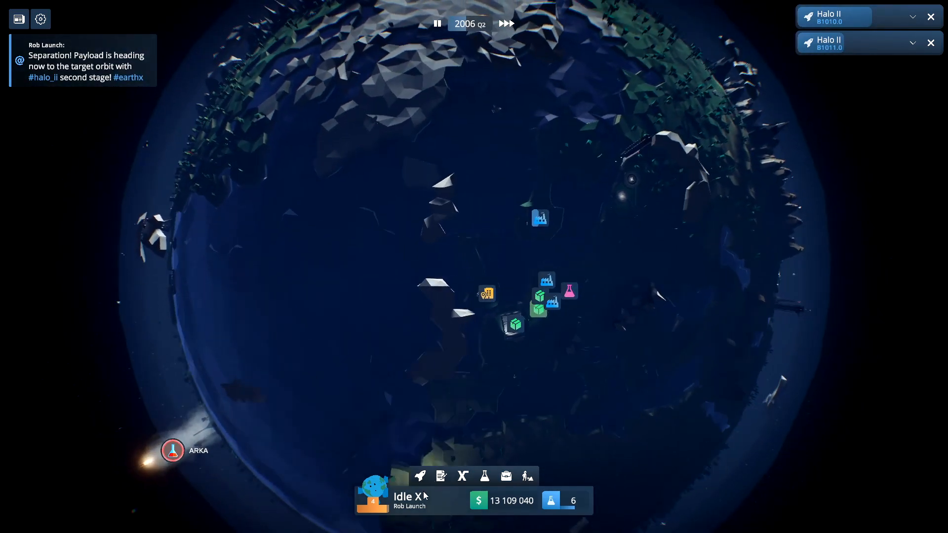
pyautogui.click(418, 475)
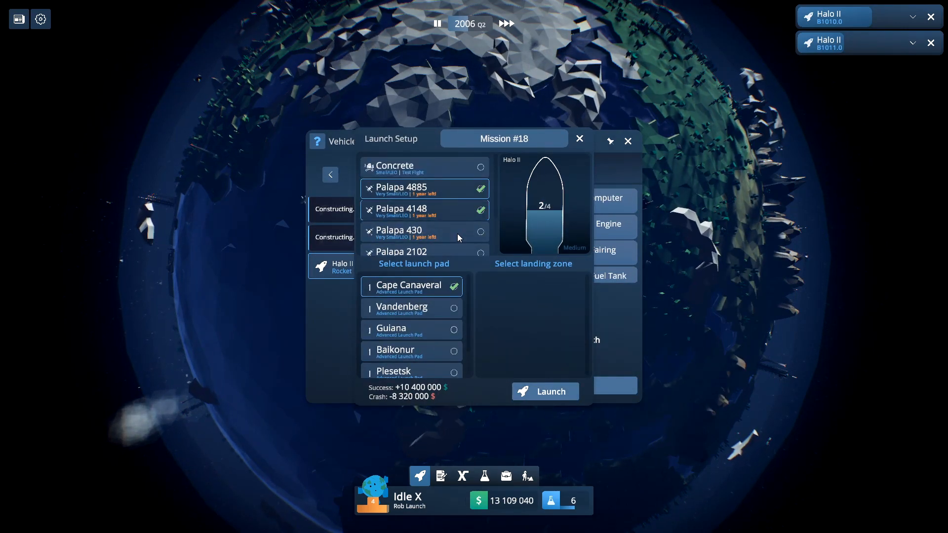
# Step: Add Palapa 430 to the launch, close the vehicles window and acknowledge the failed Mission #18
pyautogui.click(542, 390)
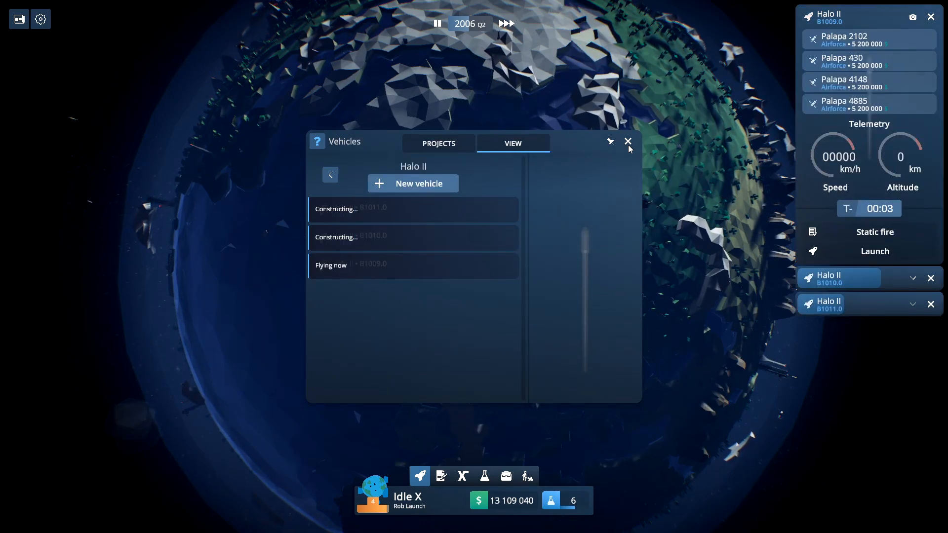
pyautogui.click(628, 141)
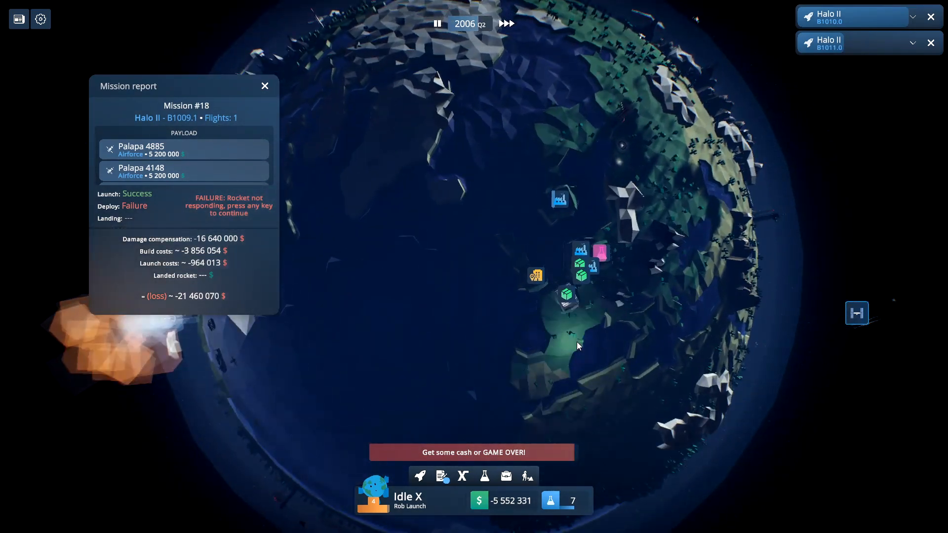
pyautogui.click(441, 476)
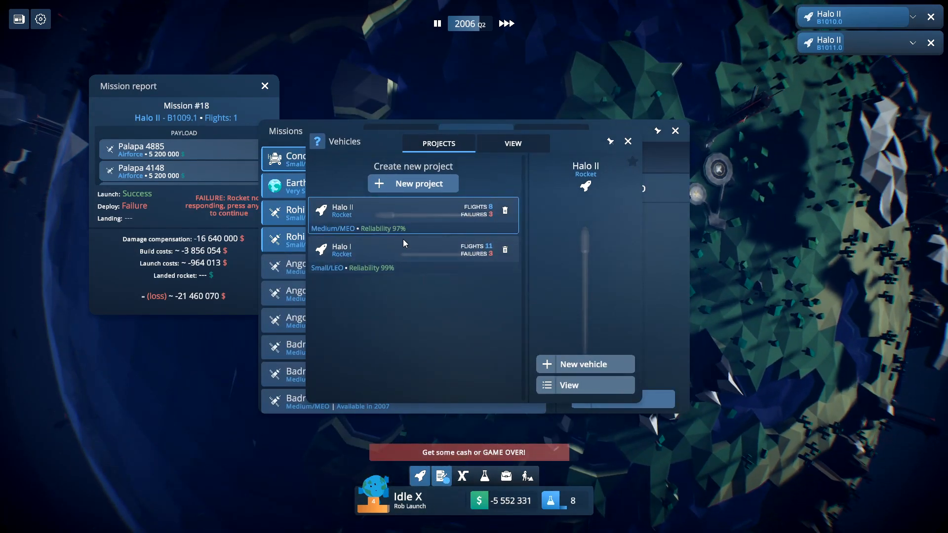
# Step: Close the vehicles and missions windows and dismiss the Mission #18 failure report
pyautogui.click(405, 250)
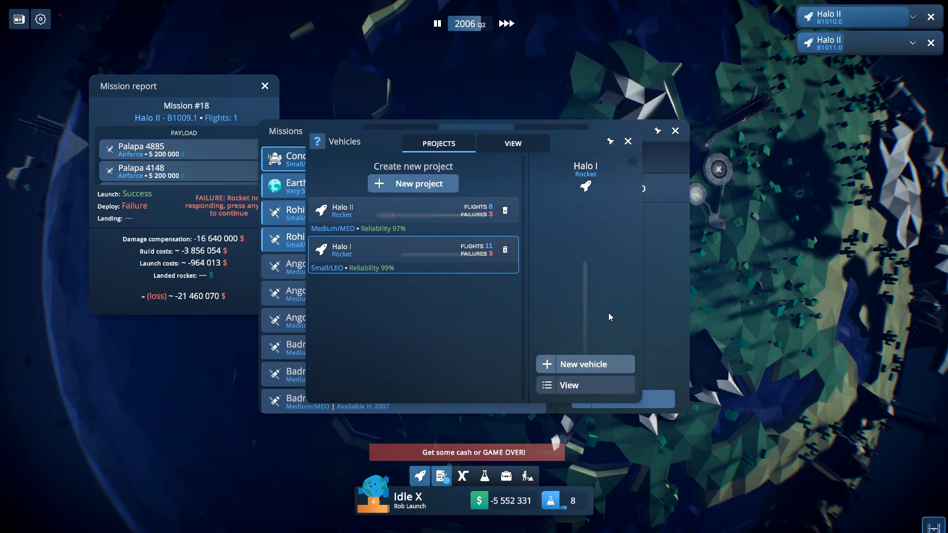
pyautogui.click(675, 130)
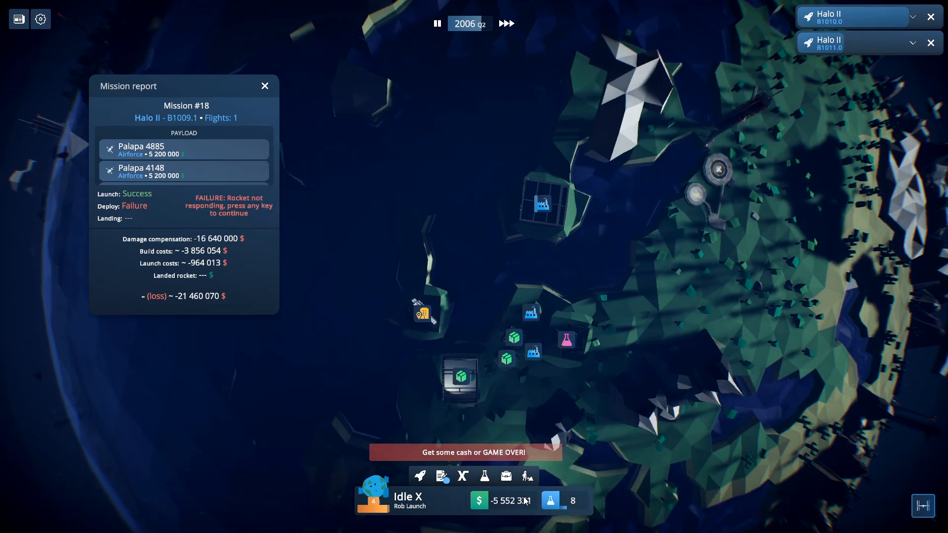
pyautogui.click(506, 475)
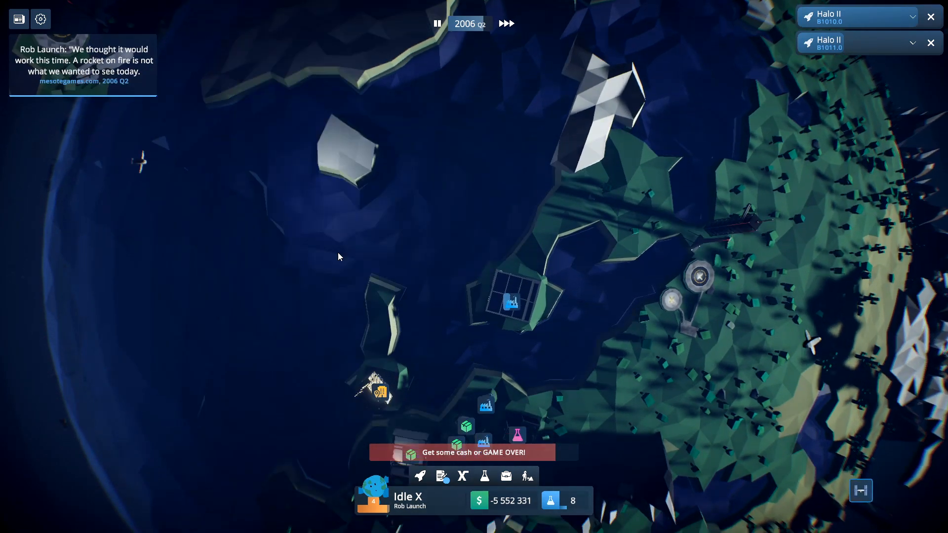
pyautogui.click(420, 477)
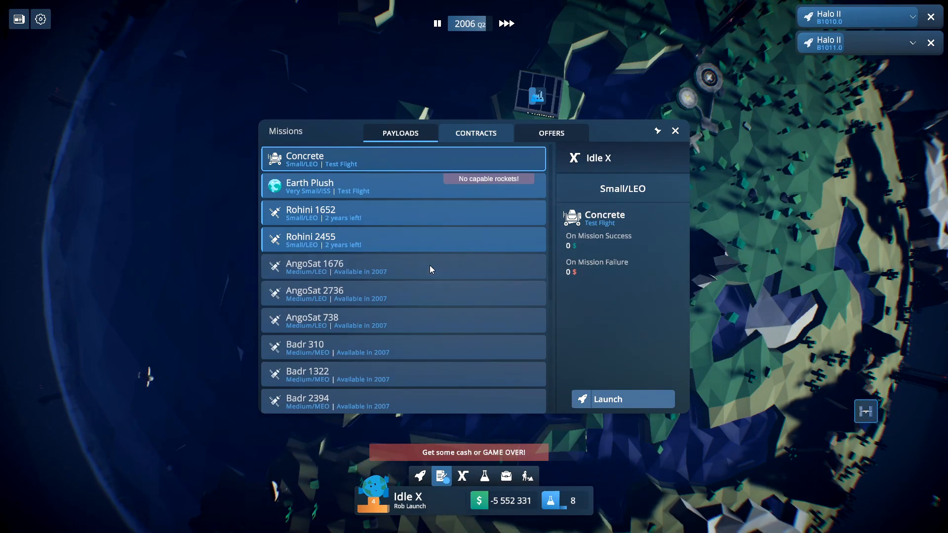
# Step: Reopen the missions list and glance at the contracts on offer before returning to payloads
pyautogui.click(403, 239)
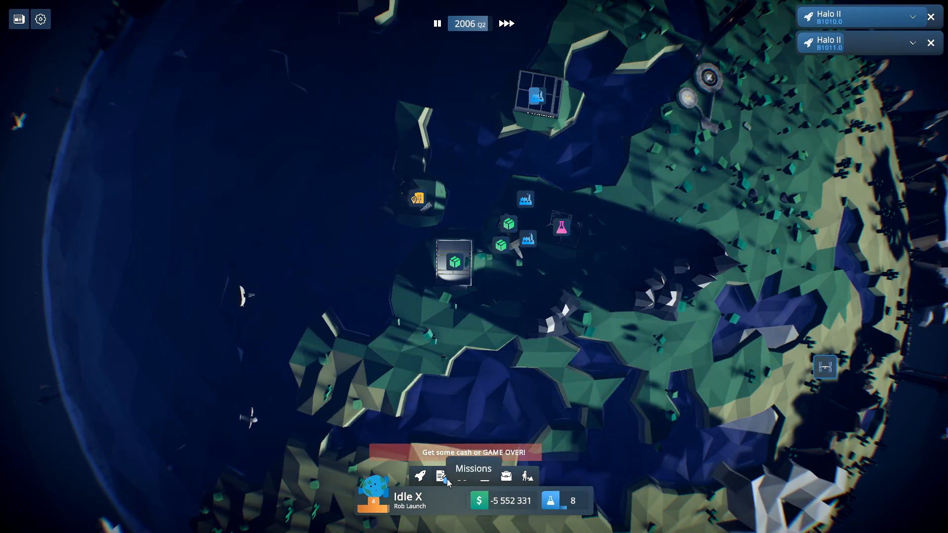
pyautogui.click(441, 475)
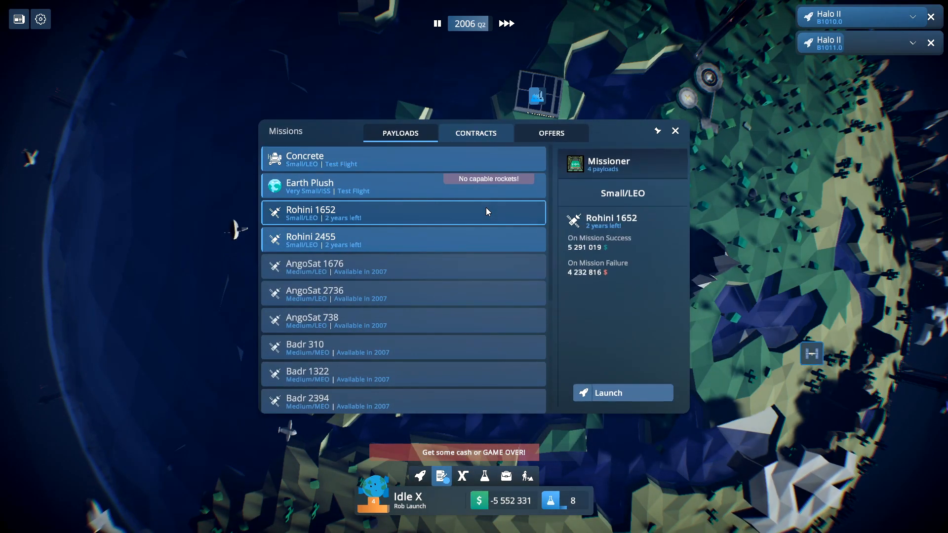
pyautogui.click(475, 133)
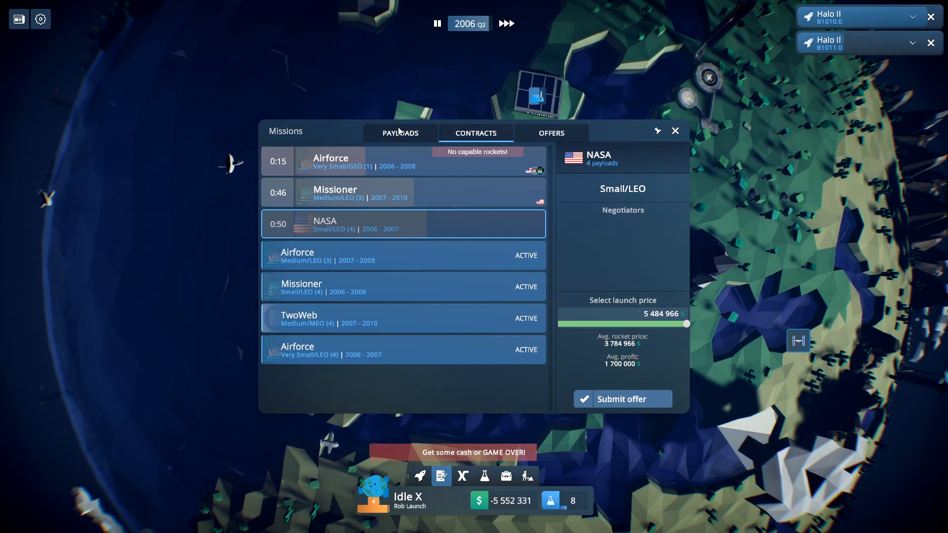
pyautogui.click(400, 133)
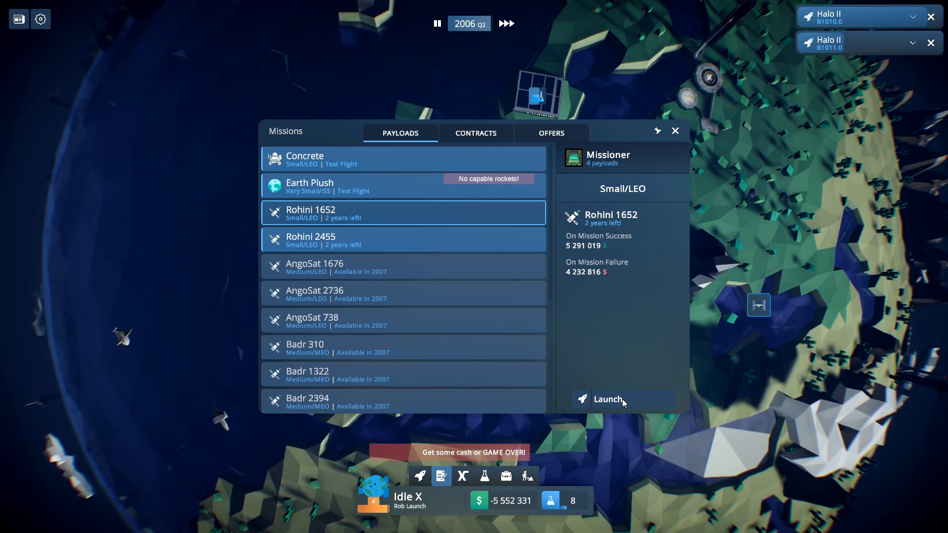
# Step: Launch the Rohini 1652 and 2455 payloads on Halo II and close the missions window
pyautogui.click(607, 398)
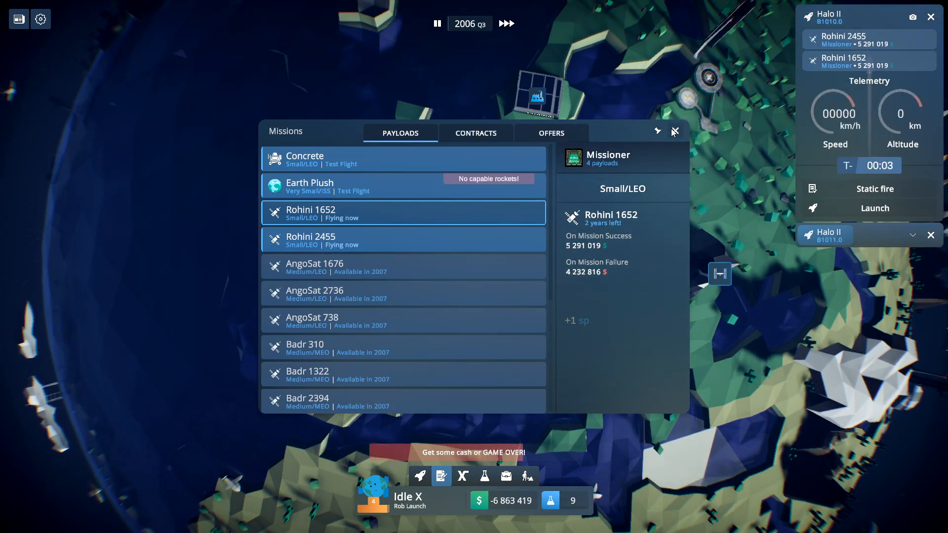
pyautogui.click(674, 131)
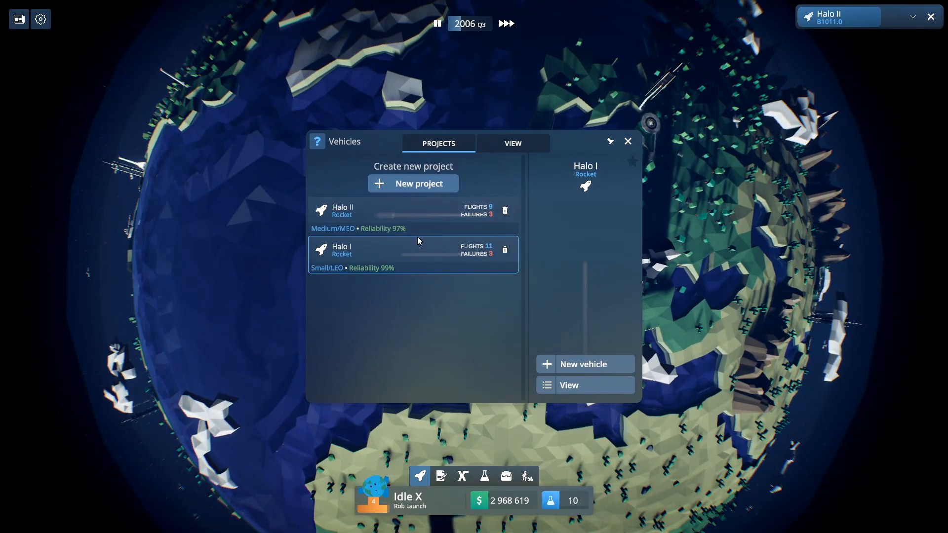
# Step: Close the vehicles window and browse the missions payload list
pyautogui.click(627, 141)
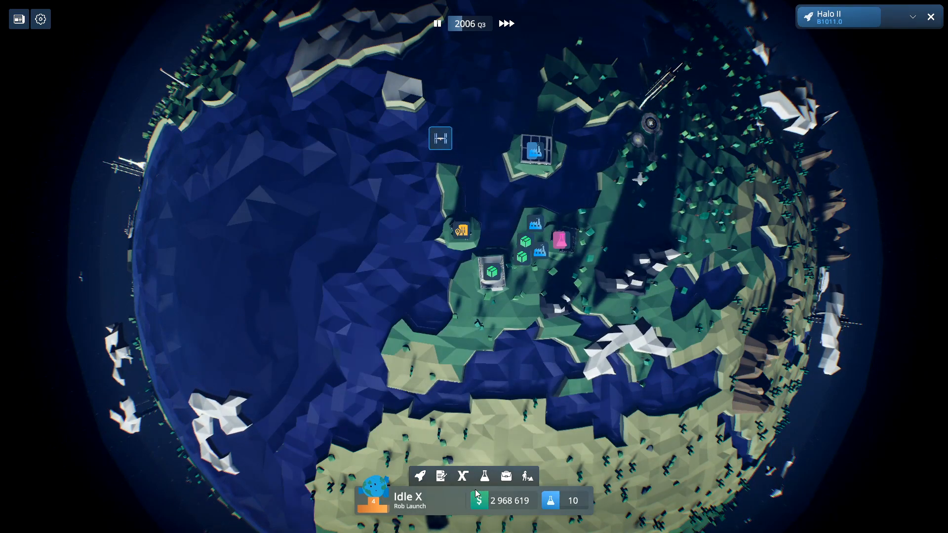
pyautogui.click(440, 476)
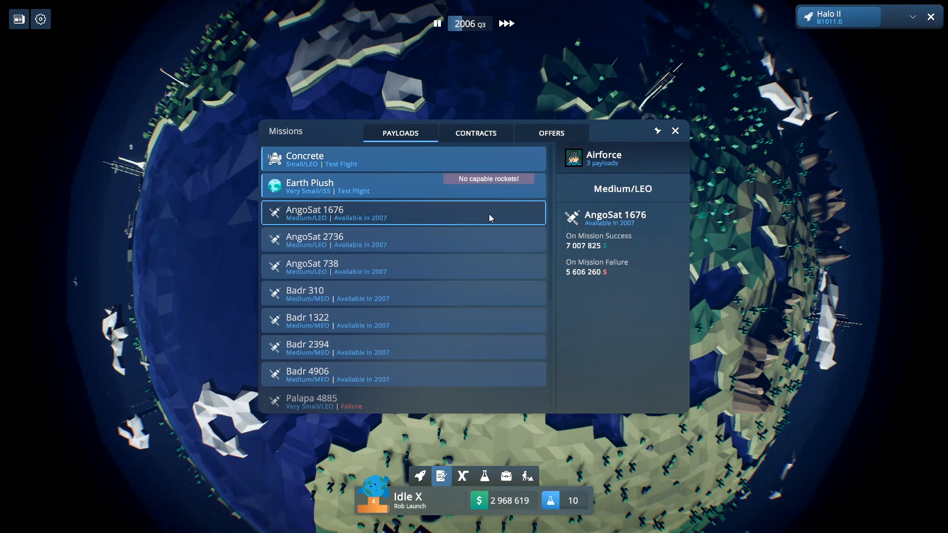
pyautogui.scroll(-3)
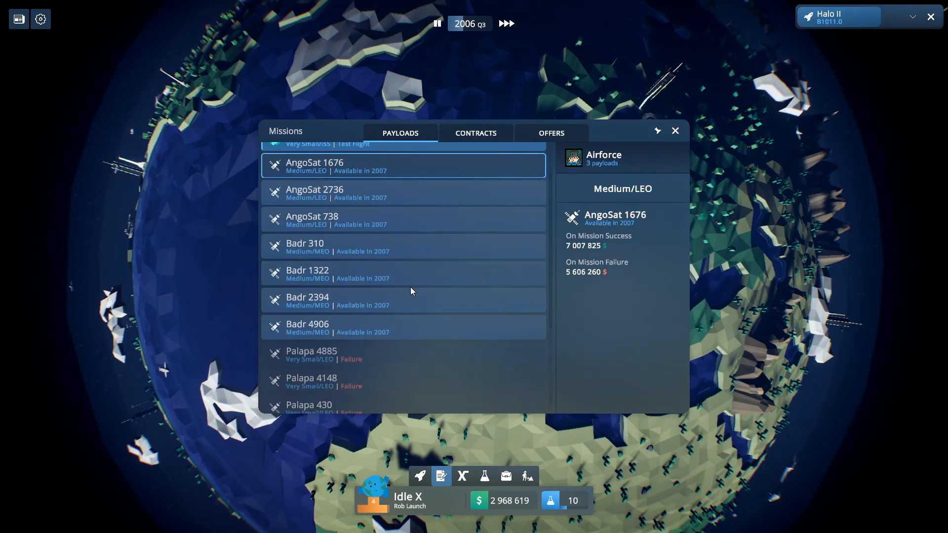
pyautogui.click(403, 247)
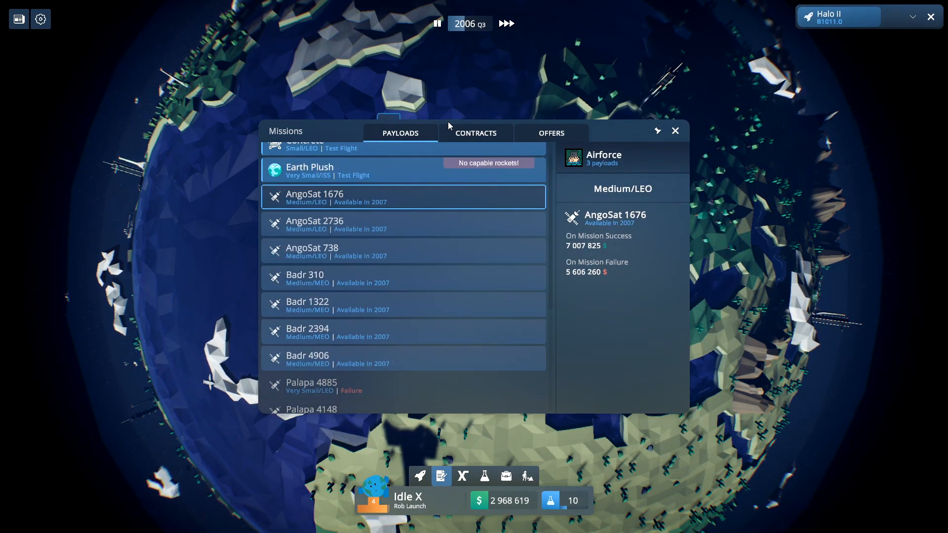
# Step: Review the Missioner Rohini and Airforce AngoSat contracts, then close the missions window
pyautogui.click(475, 133)
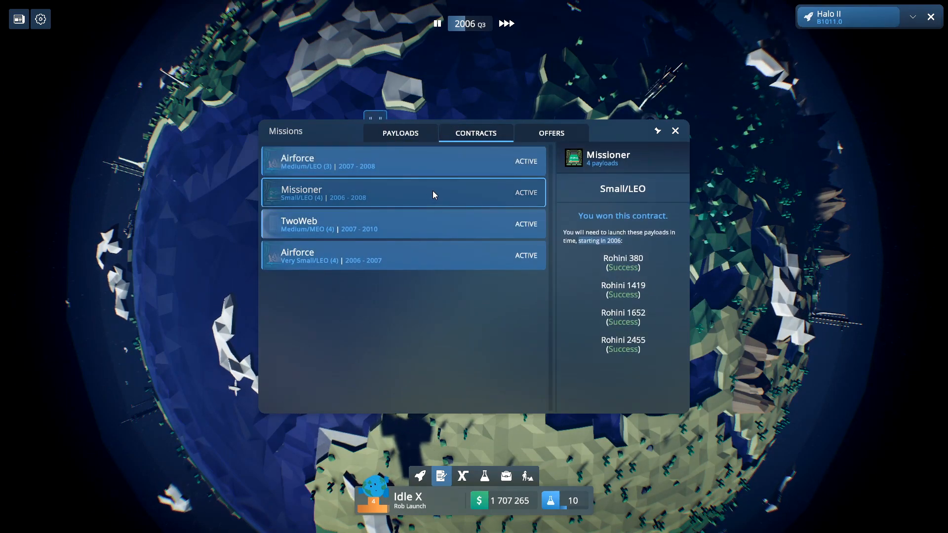
pyautogui.click(403, 160)
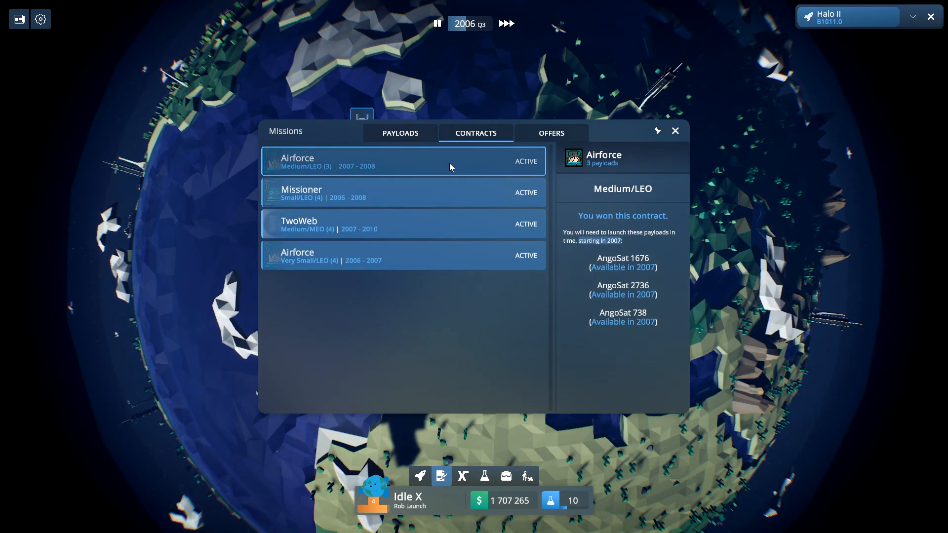
pyautogui.click(399, 133)
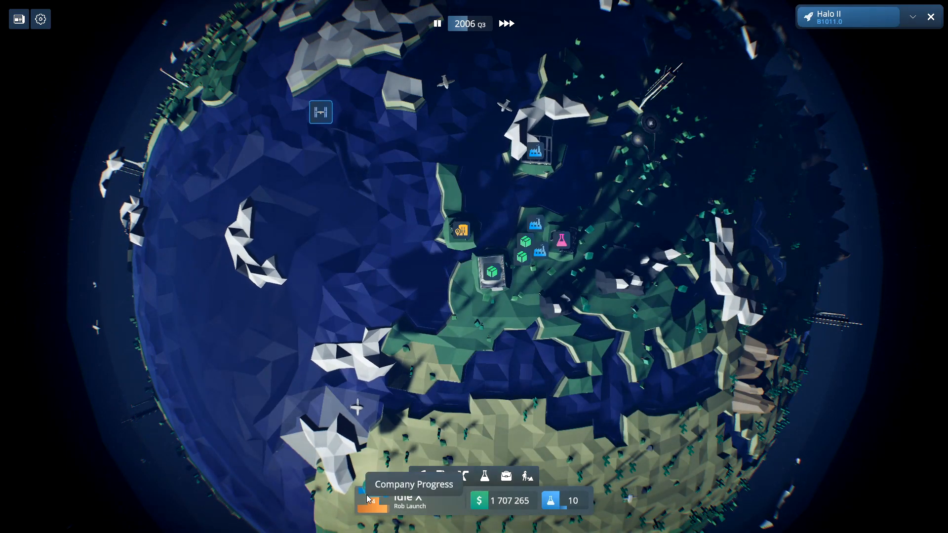
# Step: Review company progress and the level 5 unlockable modules
pyautogui.click(373, 500)
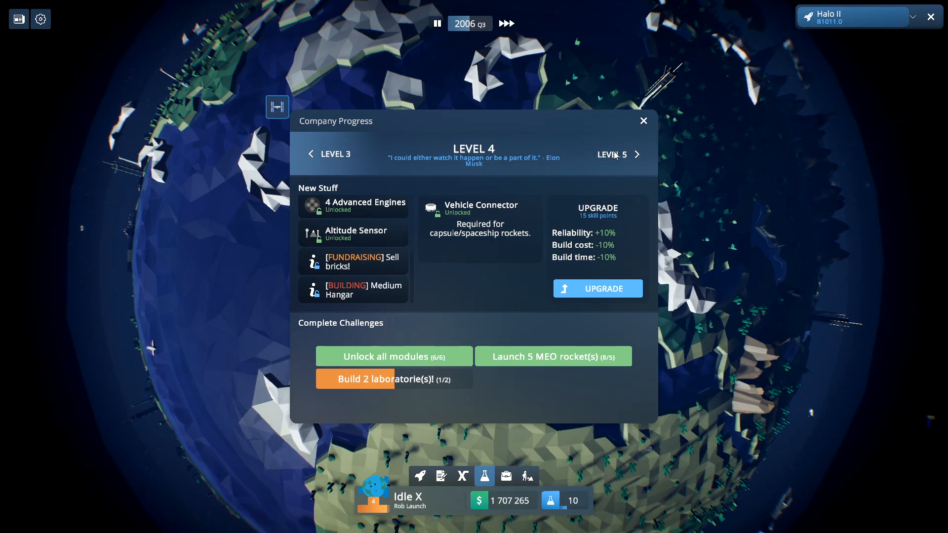
pyautogui.click(643, 121)
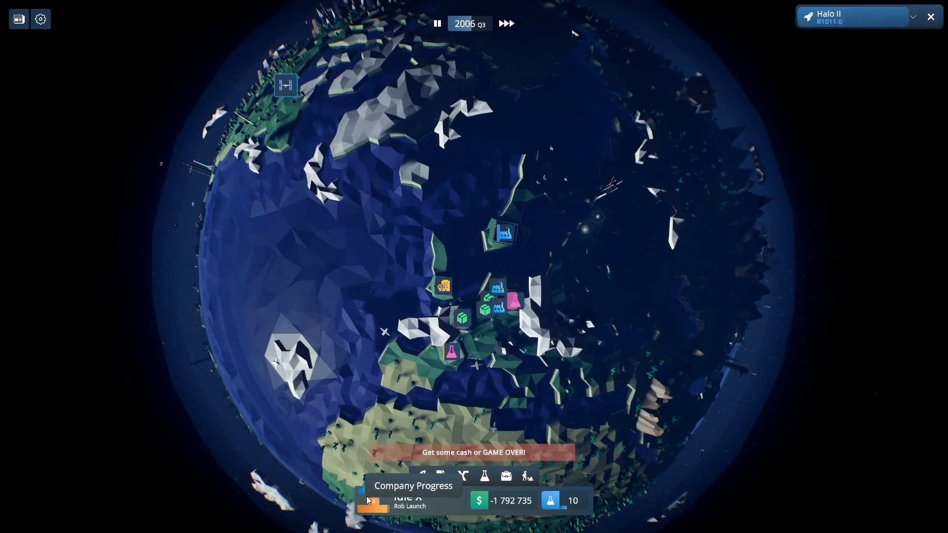
pyautogui.click(373, 501)
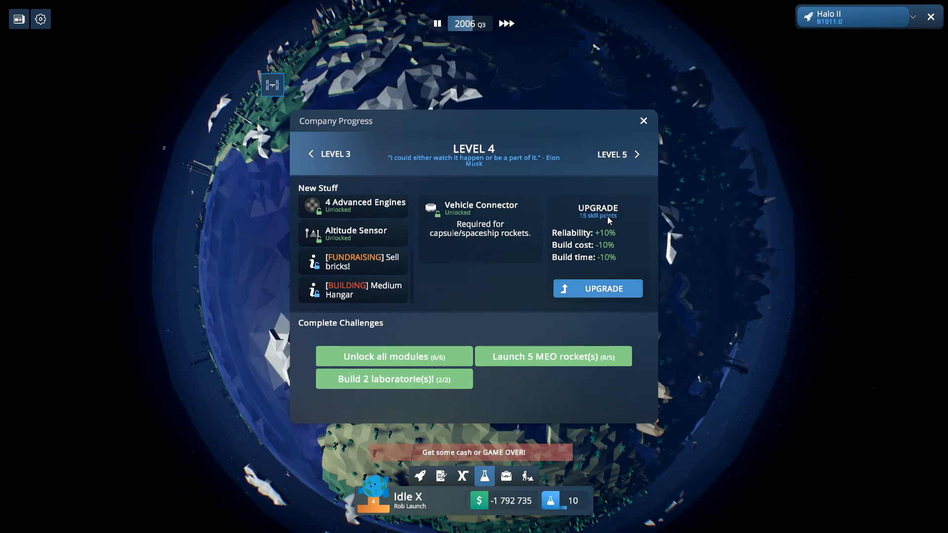
pyautogui.click(612, 154)
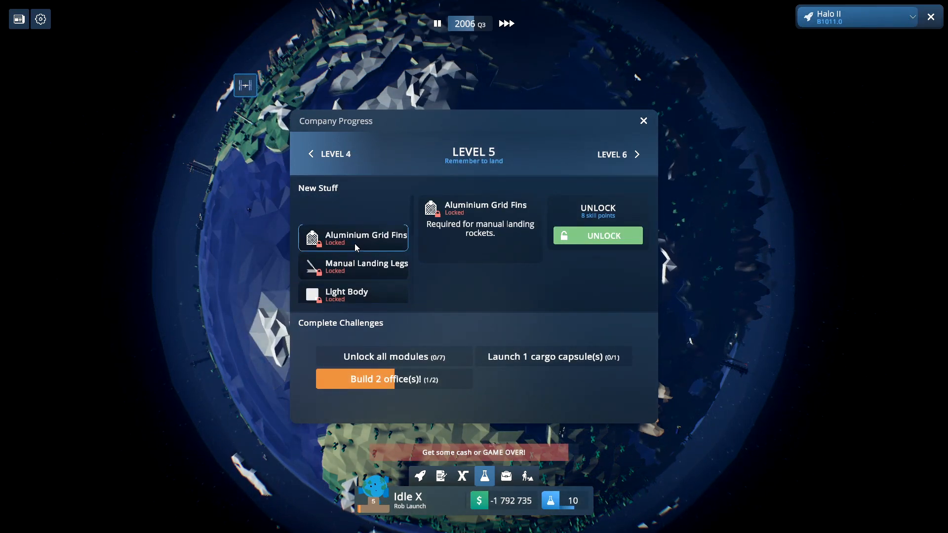
pyautogui.click(642, 121)
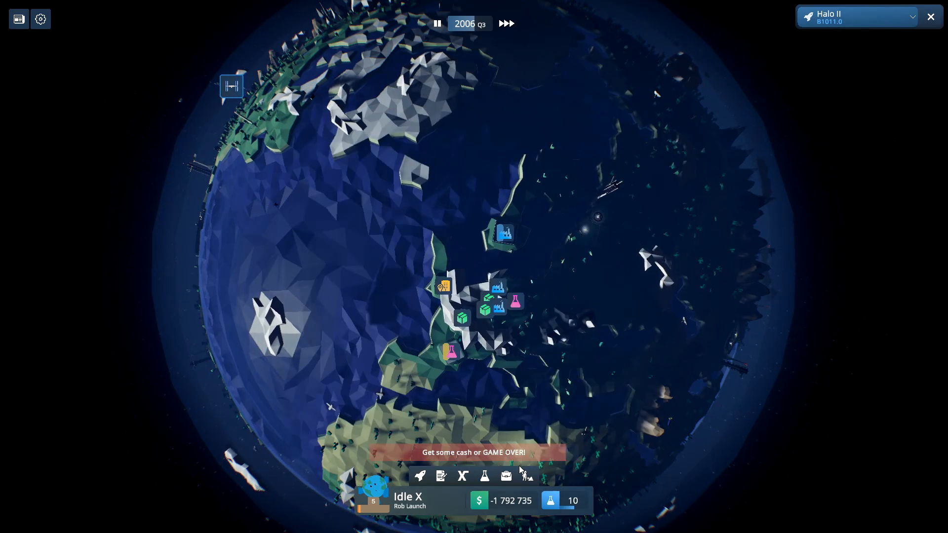
# Step: Unlock the Aluminium Grid Fins module for 8 skill points and check Manual Landing Legs
pyautogui.click(505, 477)
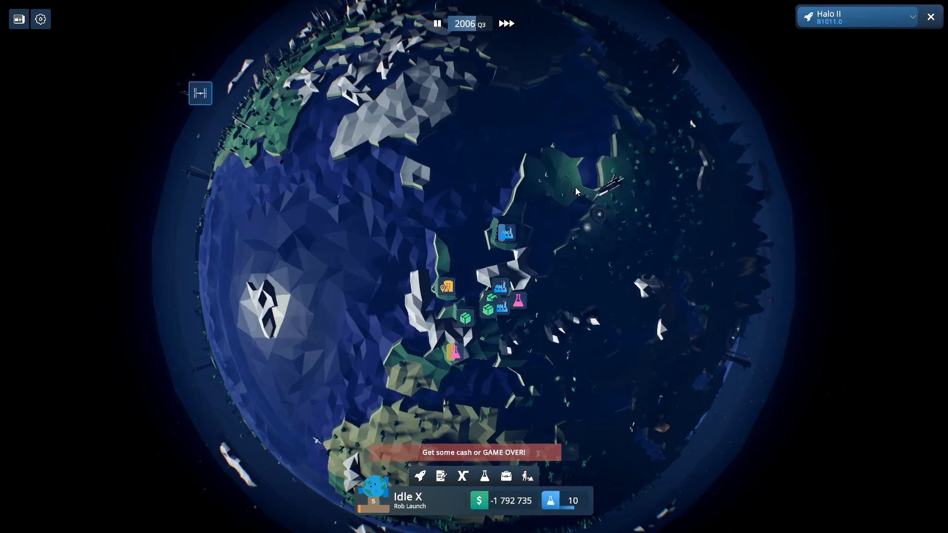
pyautogui.click(483, 475)
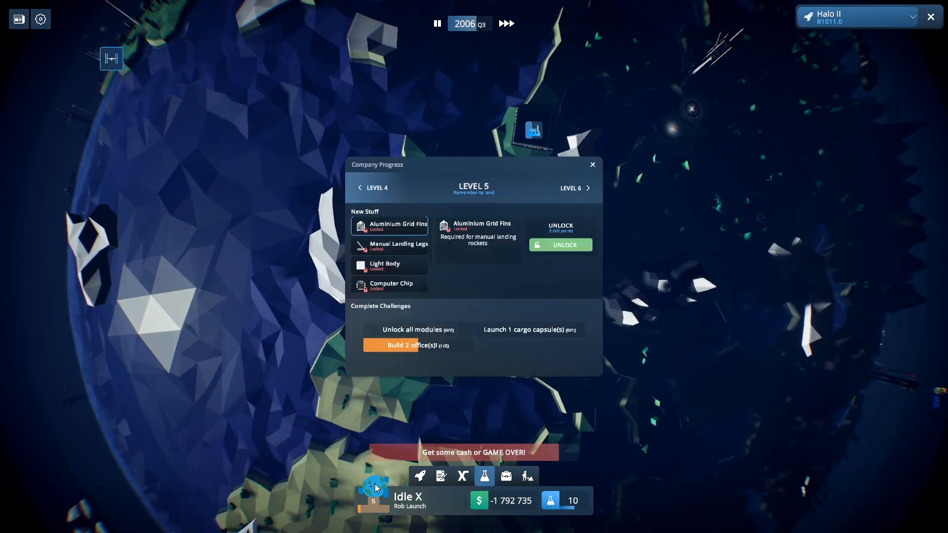
pyautogui.click(559, 244)
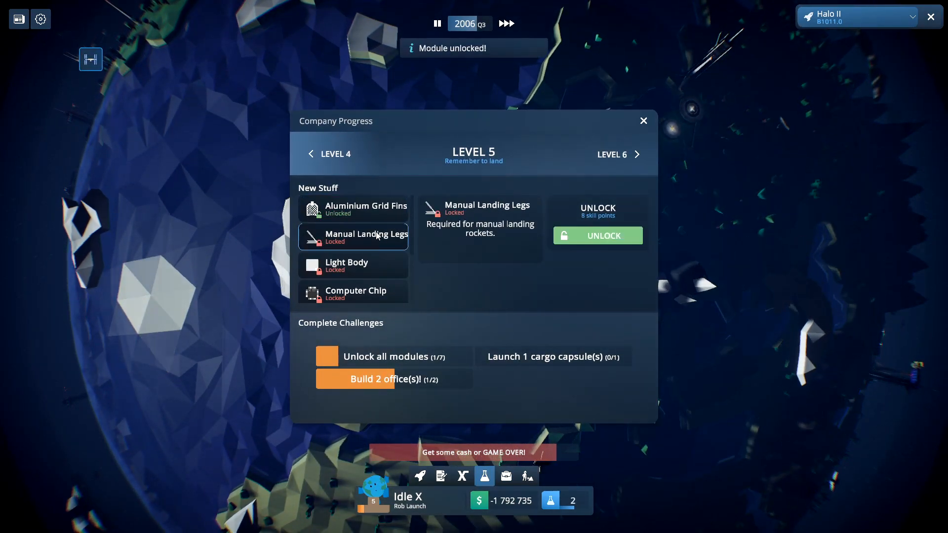
pyautogui.click(642, 121)
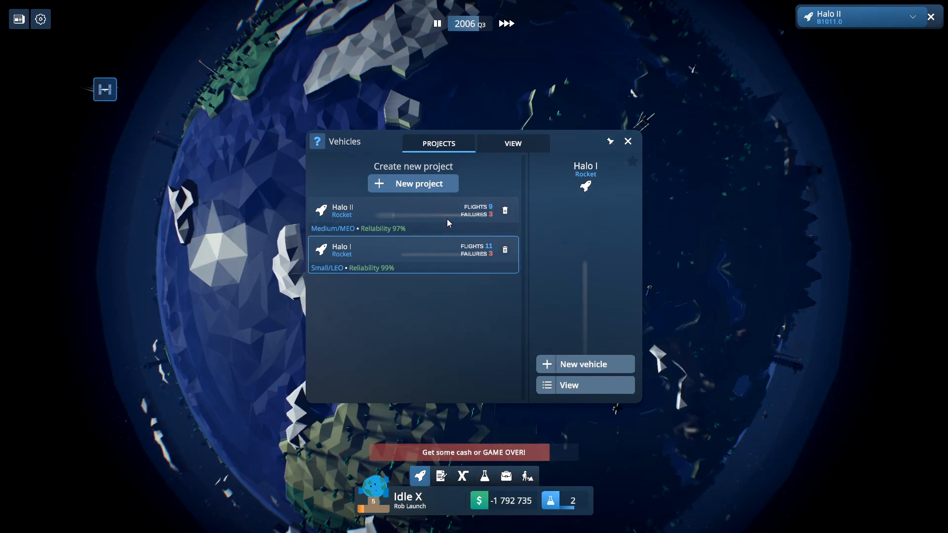
# Step: Submit a bid for the Missioner contract from the contracts on offer
pyautogui.click(412, 216)
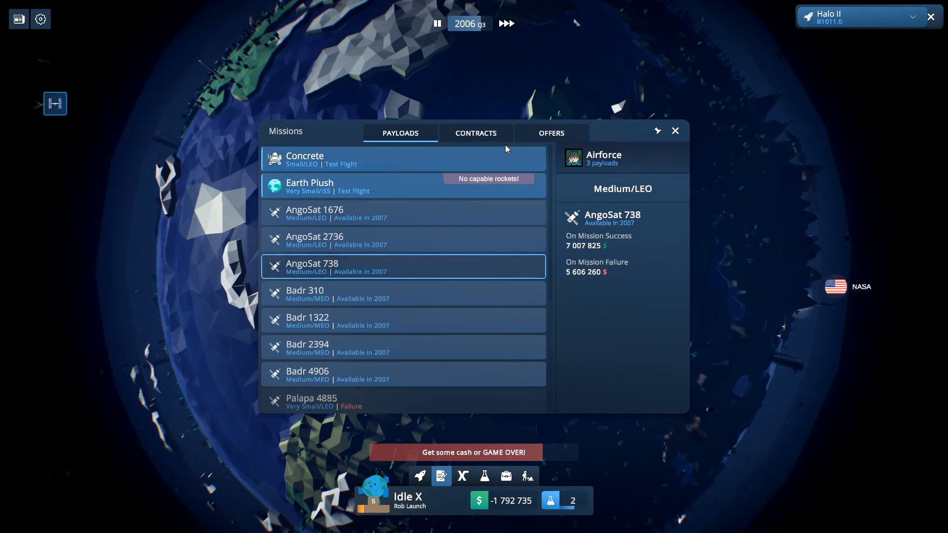
pyautogui.click(475, 133)
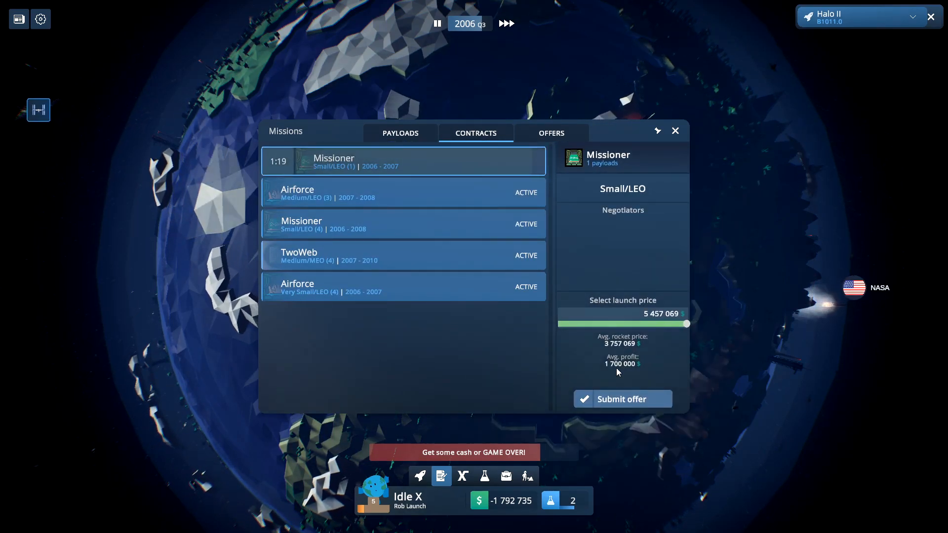
pyautogui.click(622, 399)
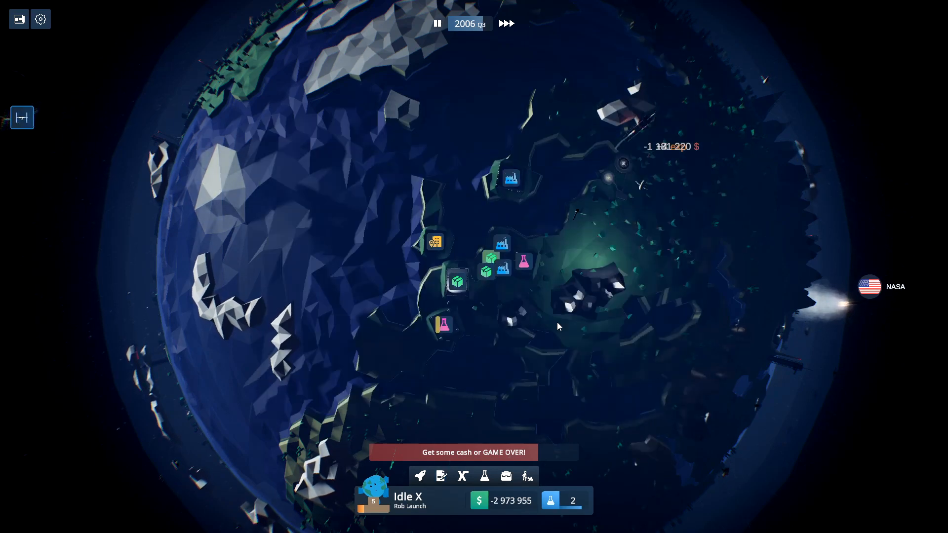
# Step: Start building a new Halo I rocket, B1012, from the vehicles overview
pyautogui.click(418, 476)
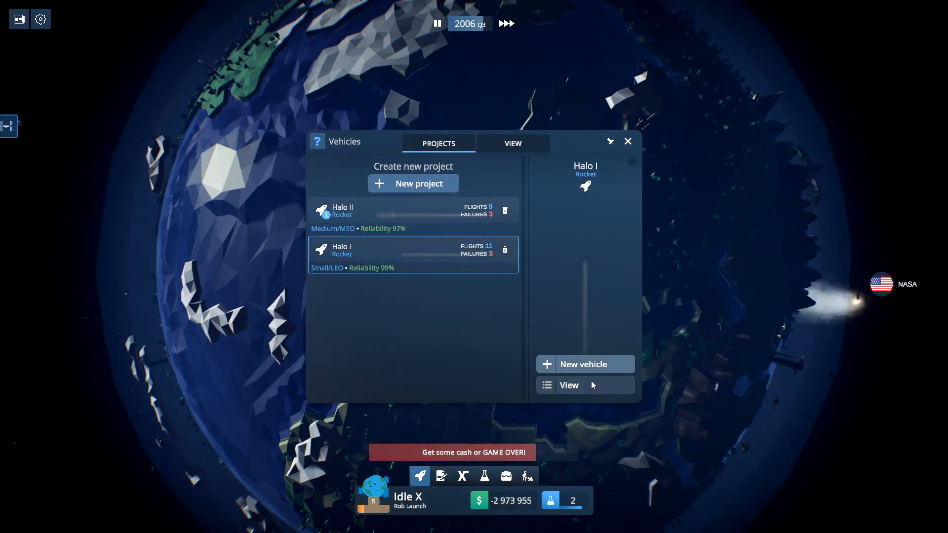
pyautogui.click(513, 143)
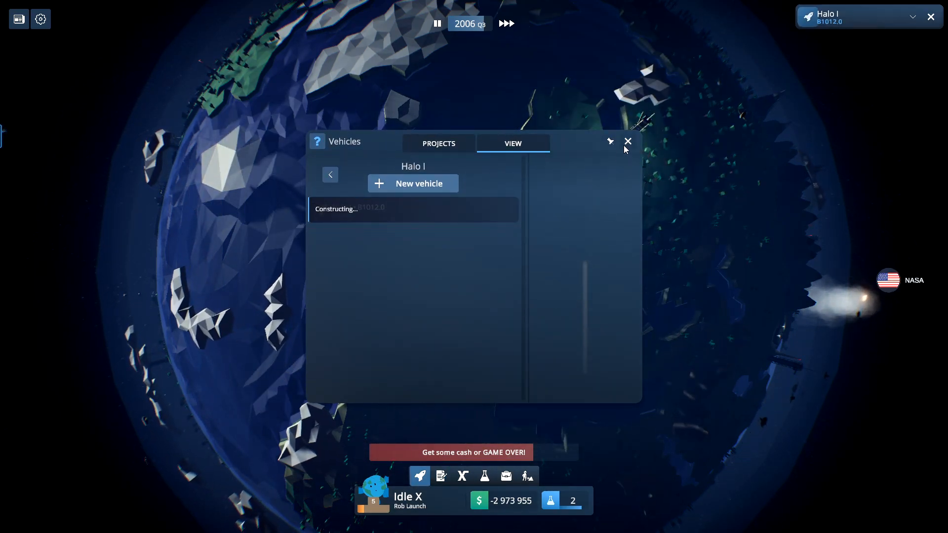
pyautogui.click(438, 143)
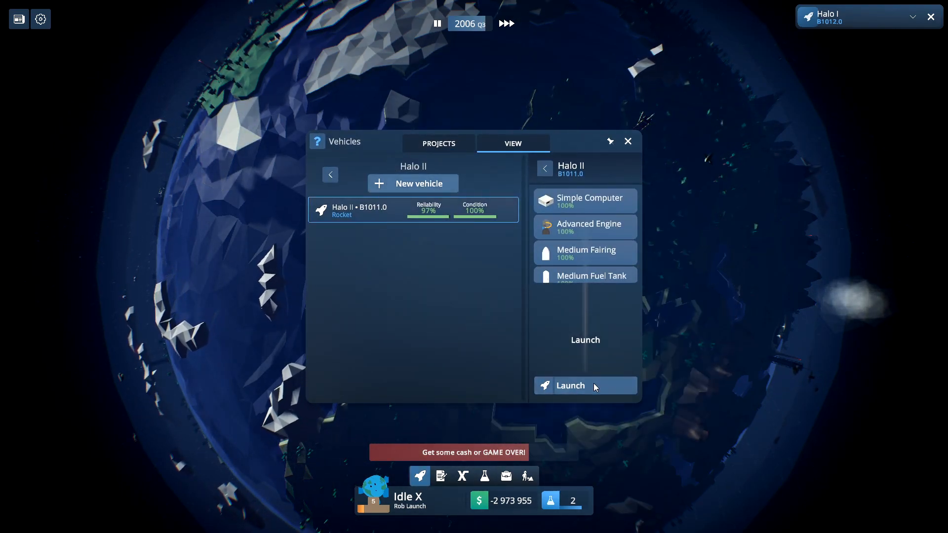
# Step: Start and cancel the Mission #20 launch setup for Halo II, then bring up the rocket projects list
pyautogui.click(569, 386)
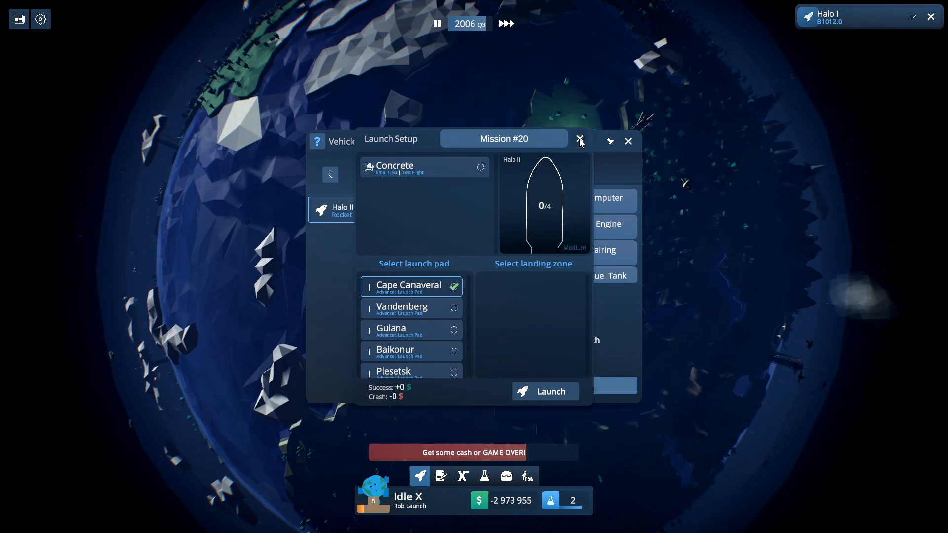
pyautogui.click(579, 141)
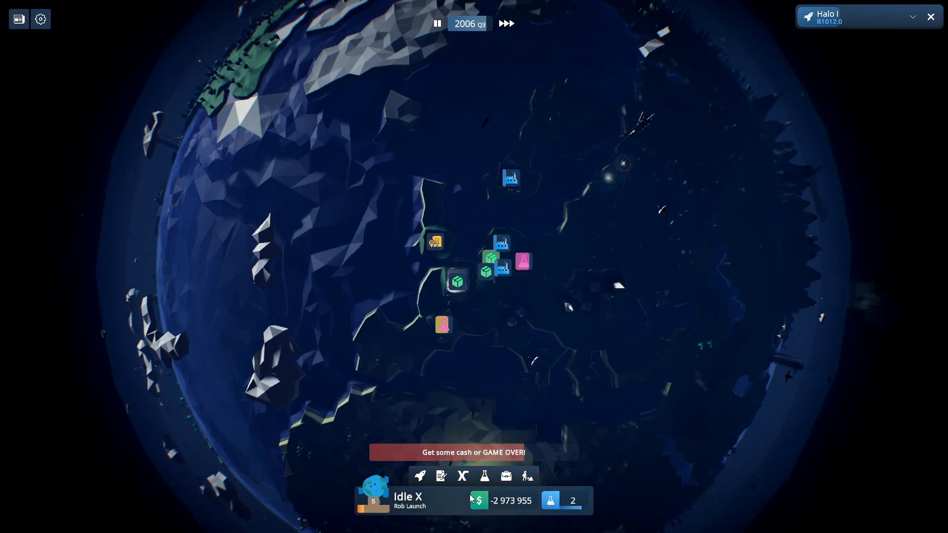
pyautogui.click(419, 475)
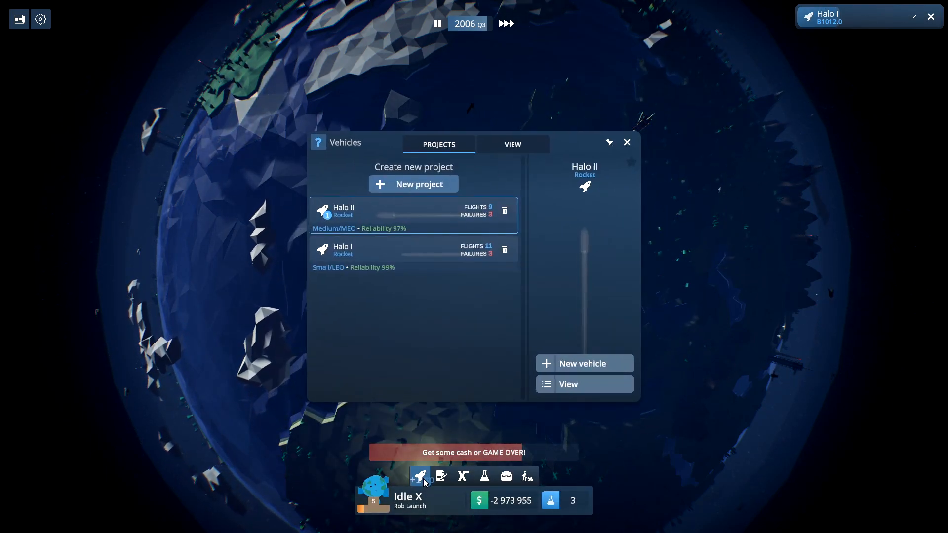
pyautogui.click(418, 476)
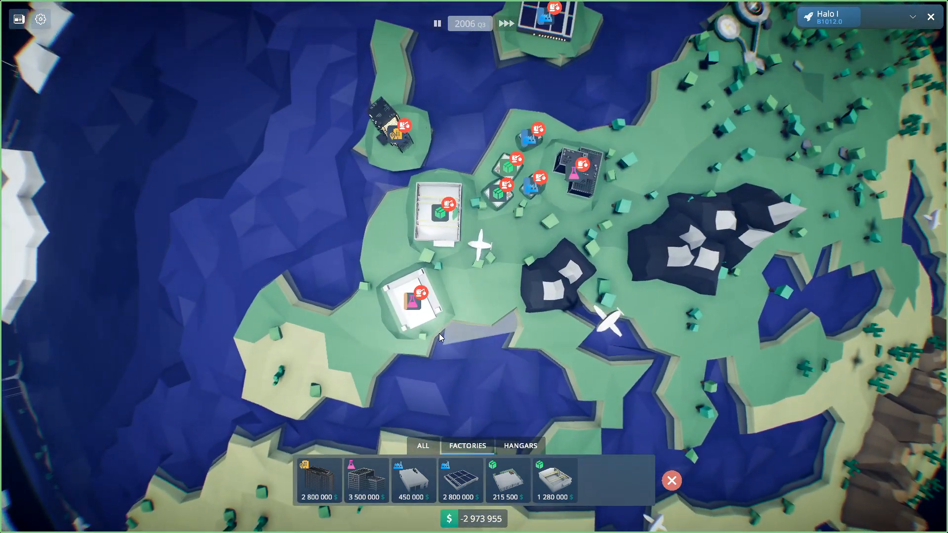
# Step: Leave the building menu without building and return to the base on the globe
pyautogui.click(671, 480)
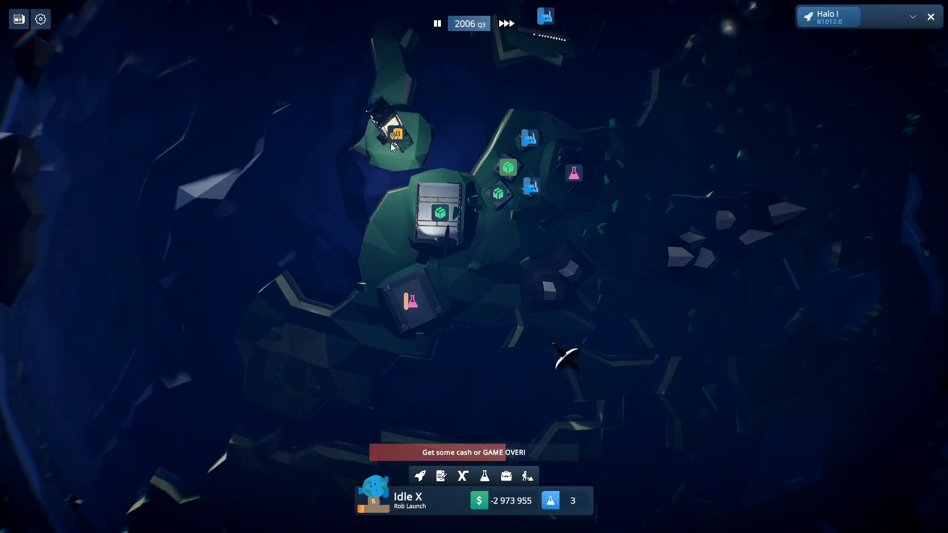
pyautogui.click(393, 130)
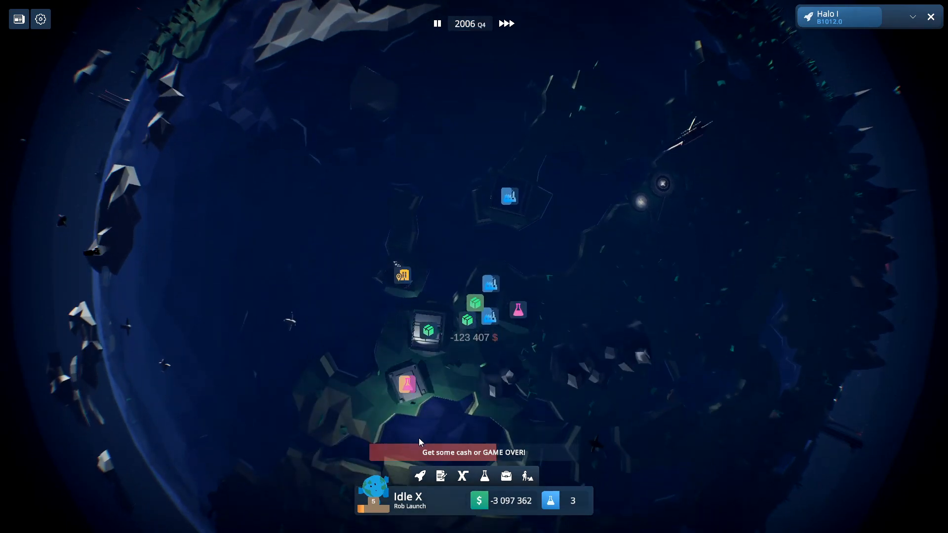
pyautogui.click(419, 476)
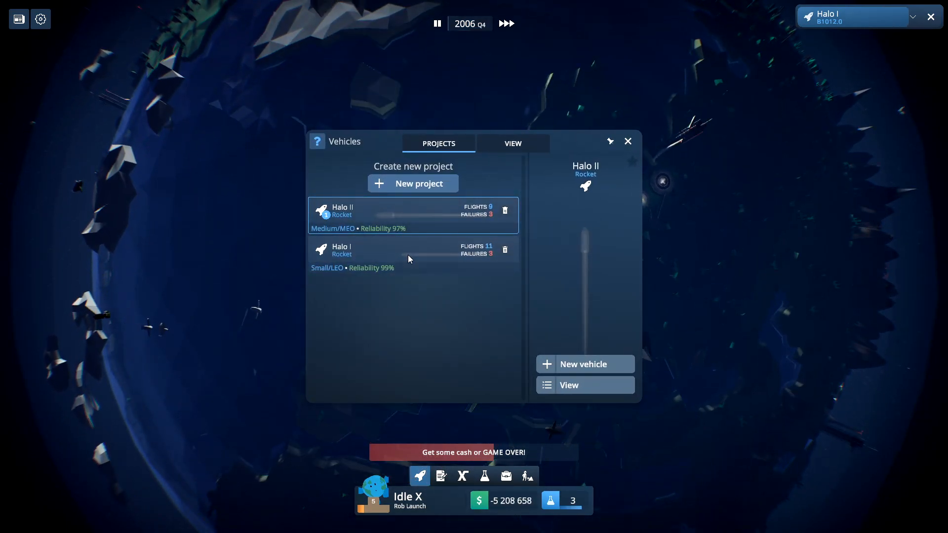
pyautogui.click(412, 253)
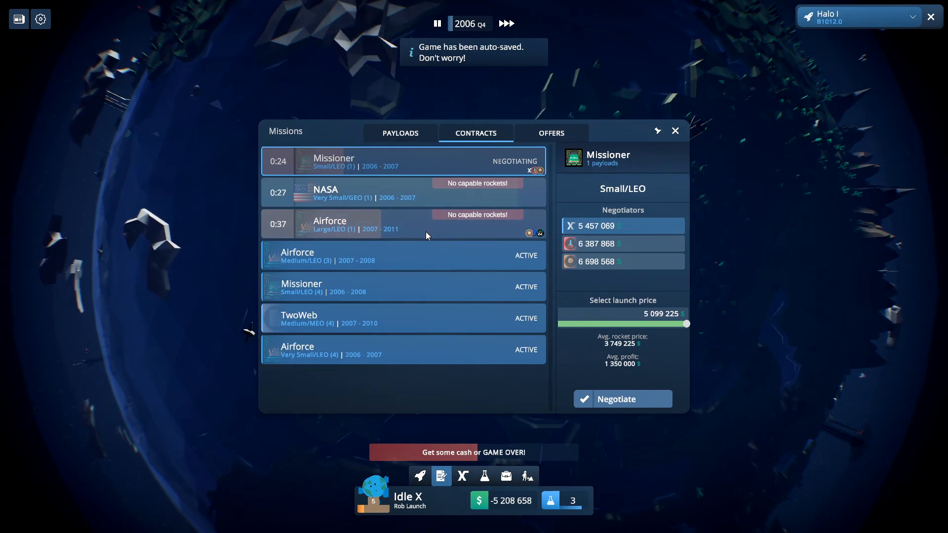
pyautogui.click(402, 319)
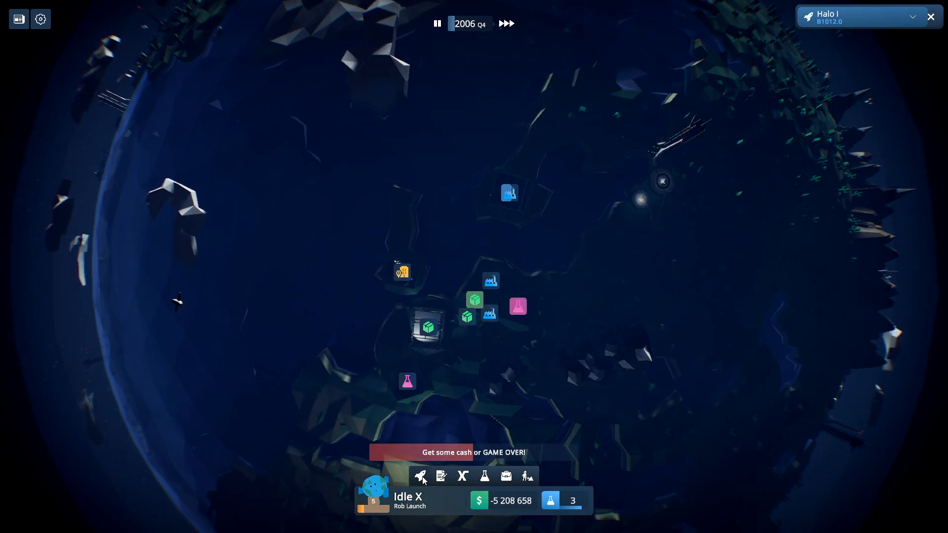
pyautogui.click(440, 476)
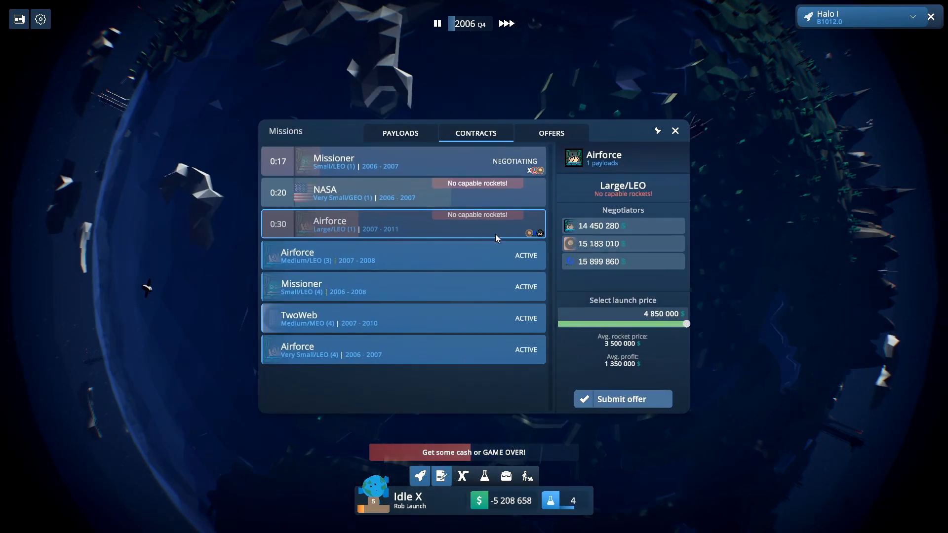
pyautogui.click(400, 133)
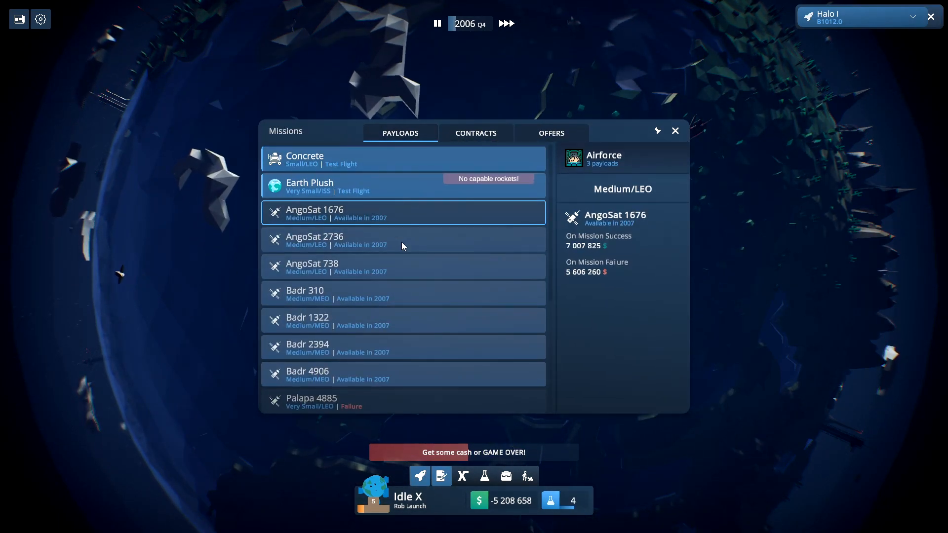
pyautogui.click(441, 476)
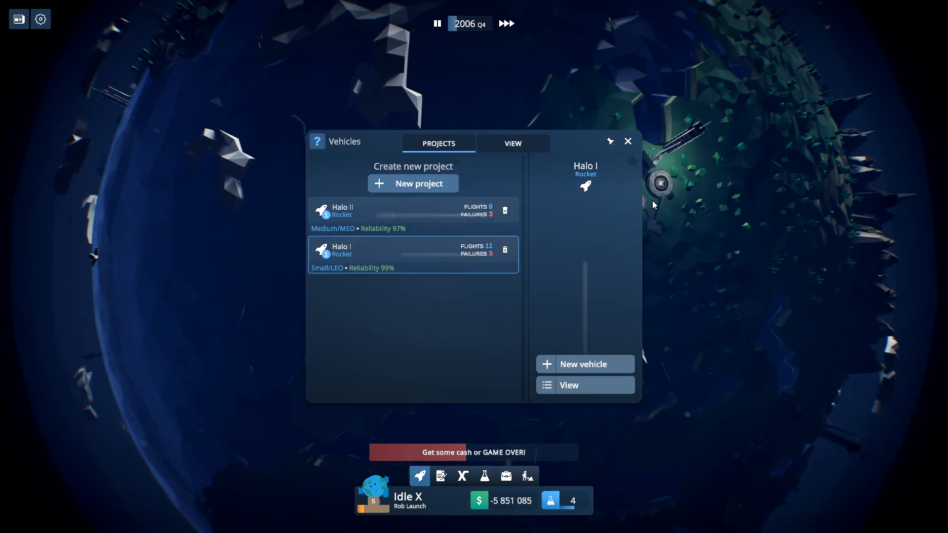
pyautogui.click(627, 141)
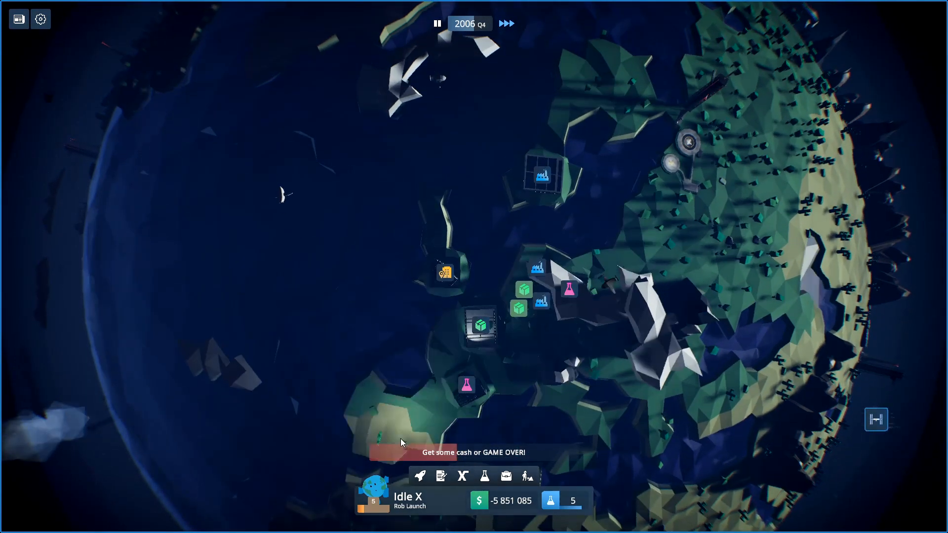
pyautogui.click(419, 477)
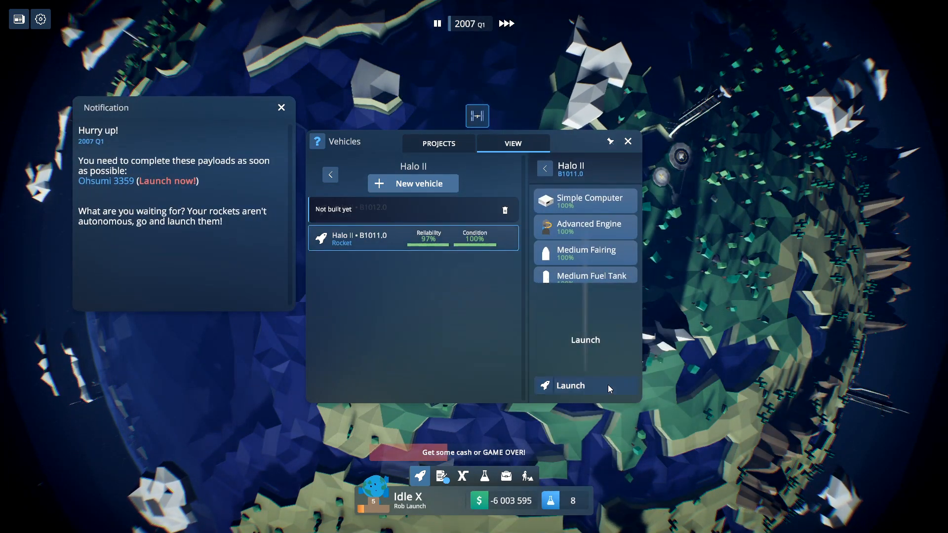
# Step: Launch Halo II B1011 with Ohsumi 3359 and start building two more Halo II rockets
pyautogui.click(569, 385)
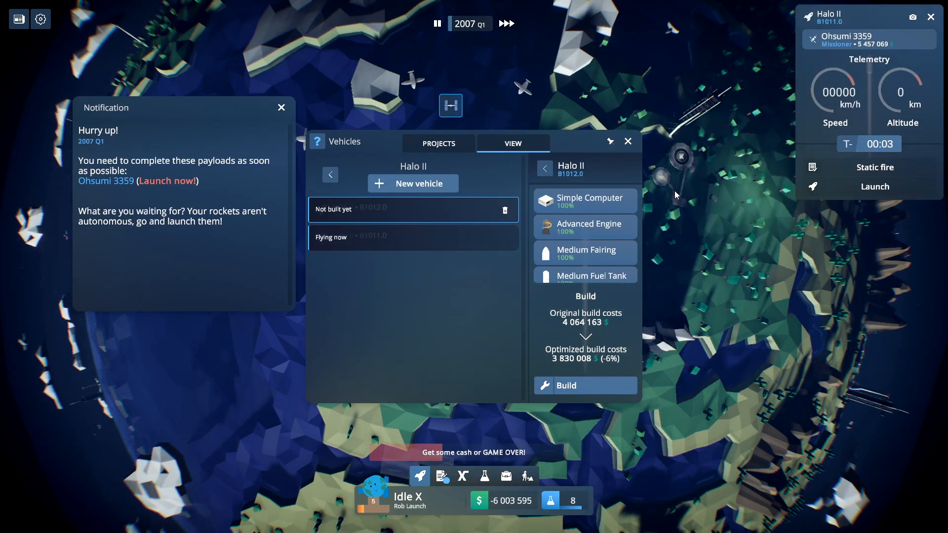
pyautogui.click(584, 385)
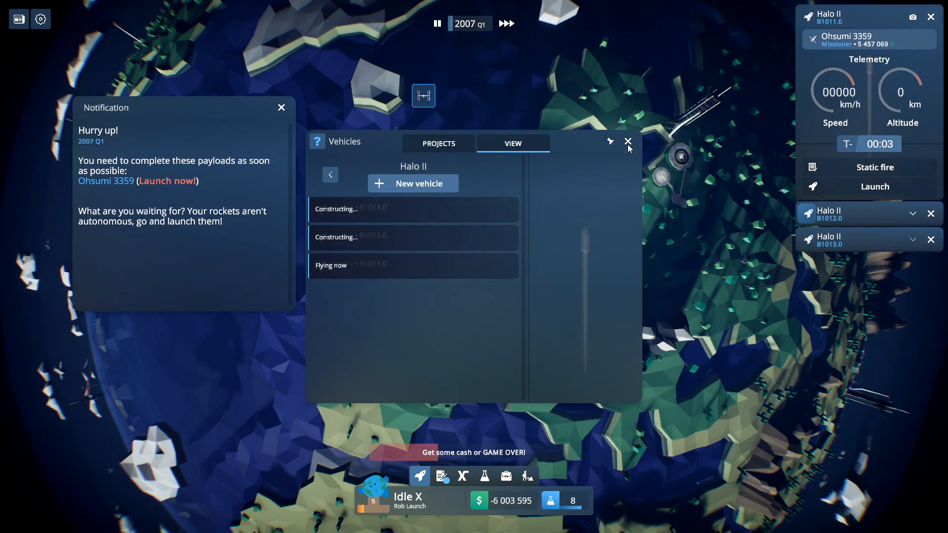
pyautogui.click(628, 142)
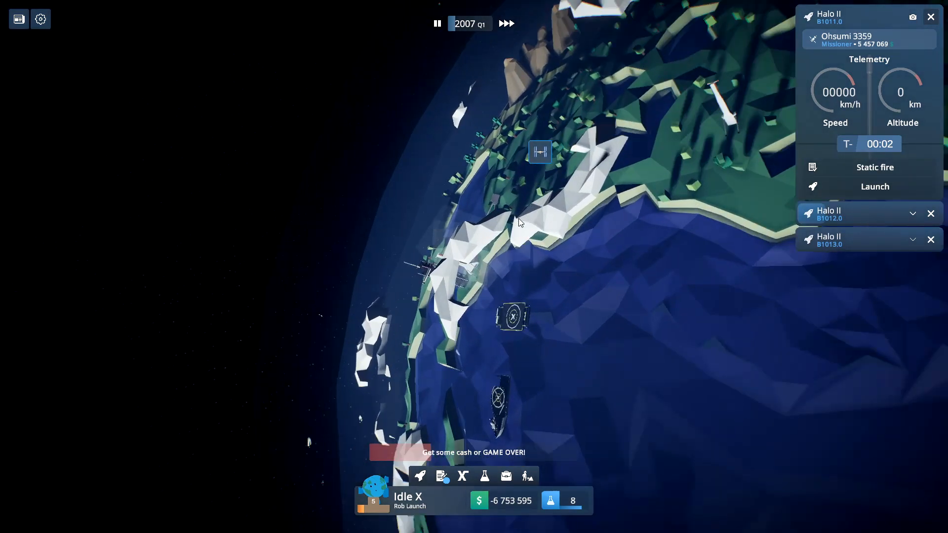
pyautogui.click(874, 186)
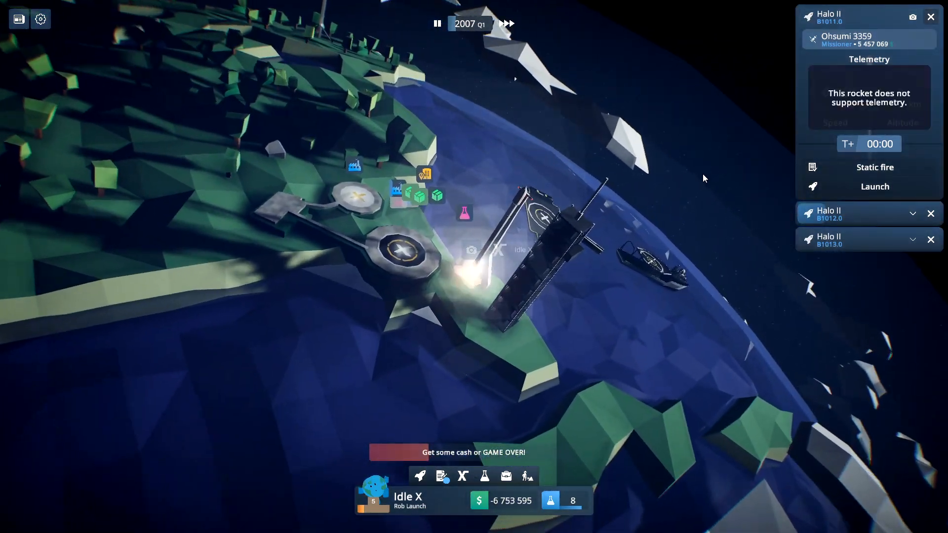
# Step: Check the won Airforce contract and the TwoWeb negotiation in the contracts list
pyautogui.click(442, 476)
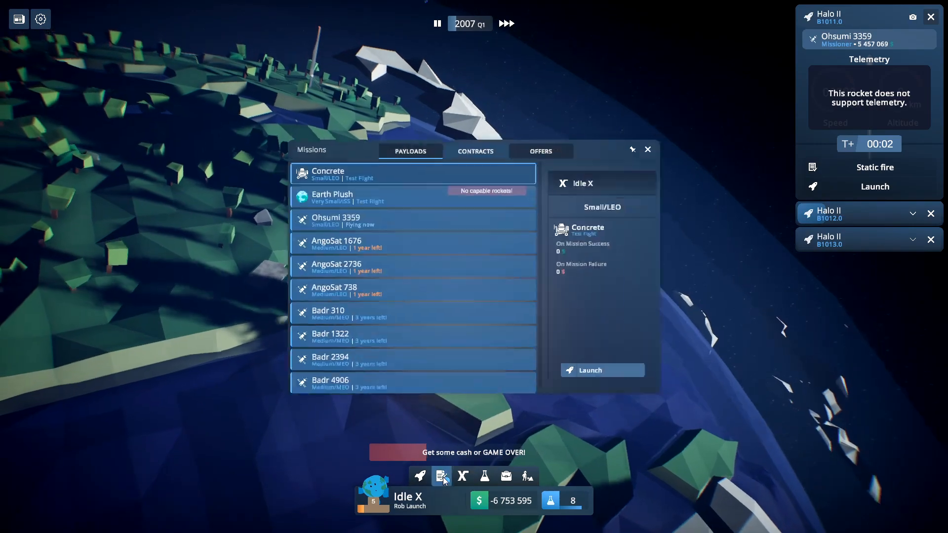
pyautogui.click(475, 151)
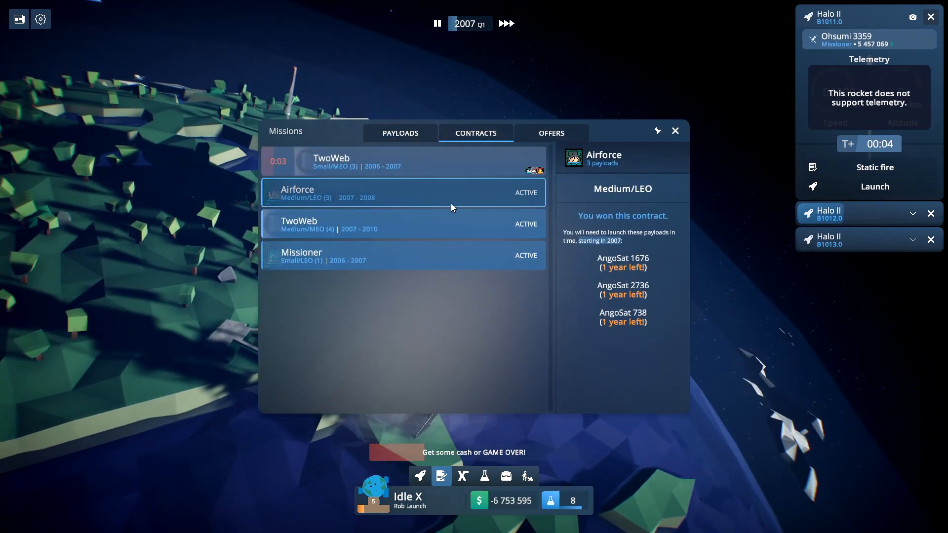
pyautogui.click(332, 161)
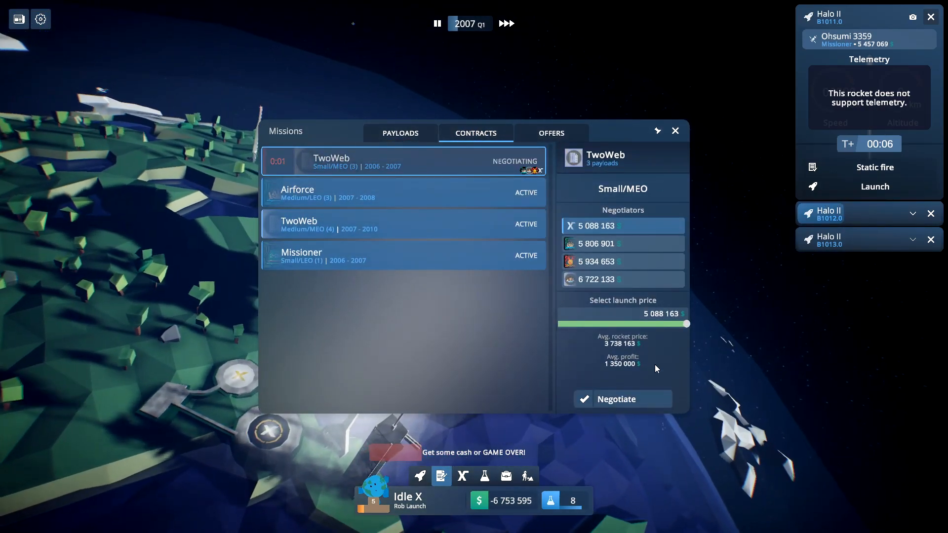
# Step: Unlock level 5 modules such as Manual Landing Legs in Company Progress
pyautogui.click(675, 131)
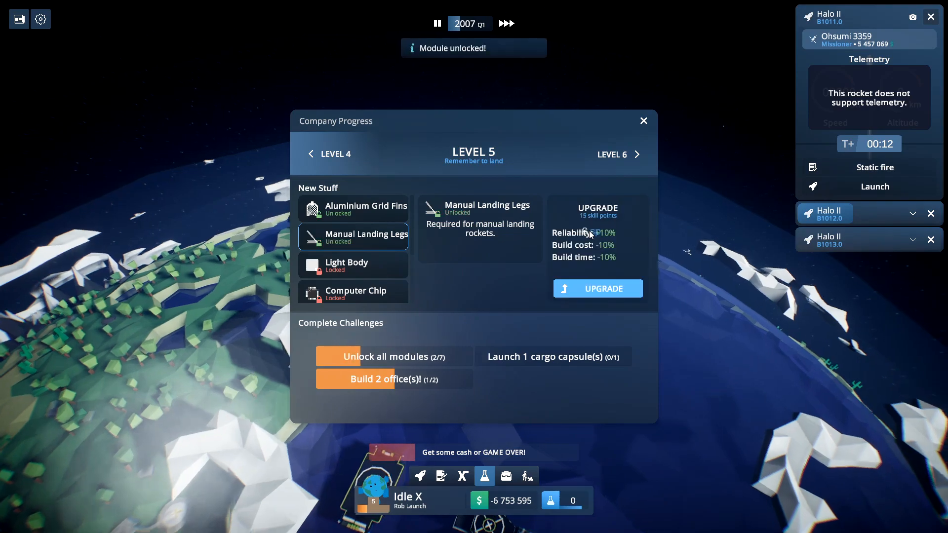
pyautogui.click(596, 288)
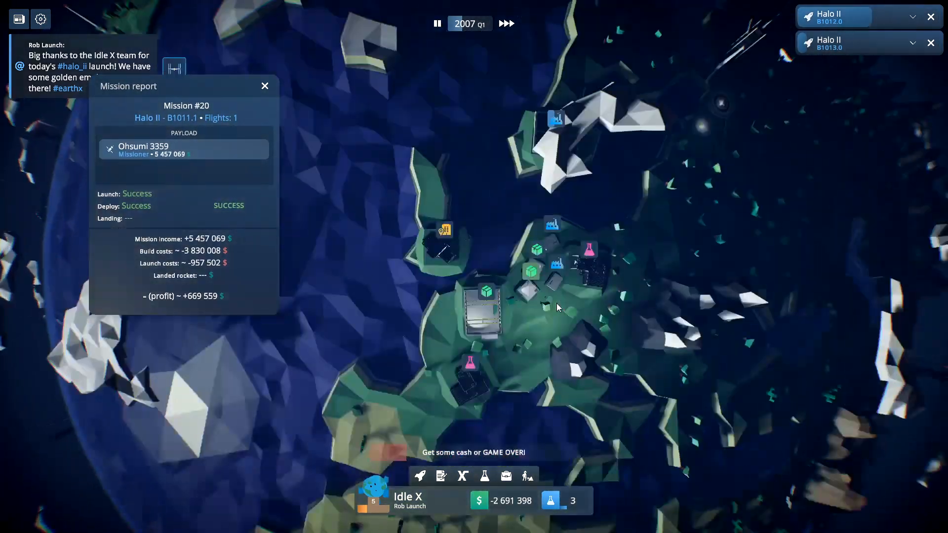
# Step: View the built Halo I B1012 rocket and dismiss the Mission #20 report
pyautogui.click(419, 476)
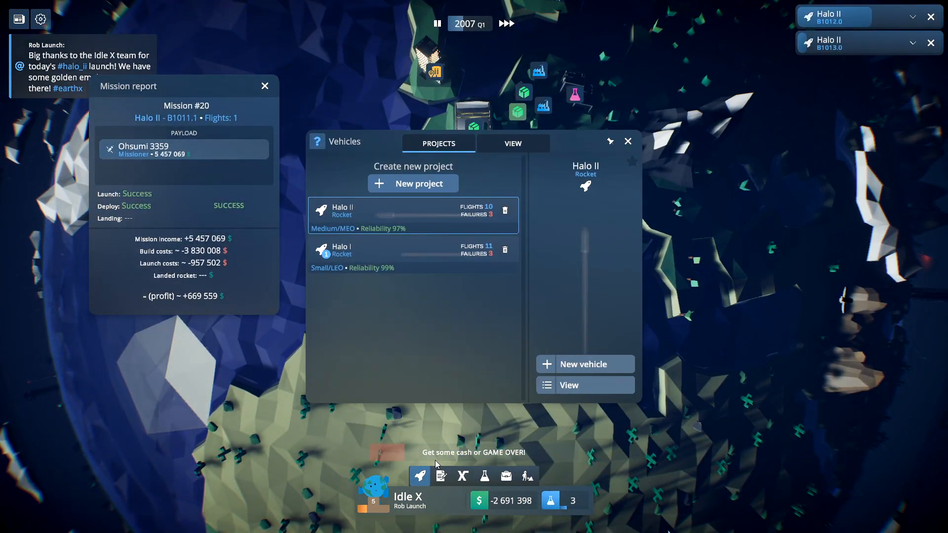
pyautogui.click(512, 143)
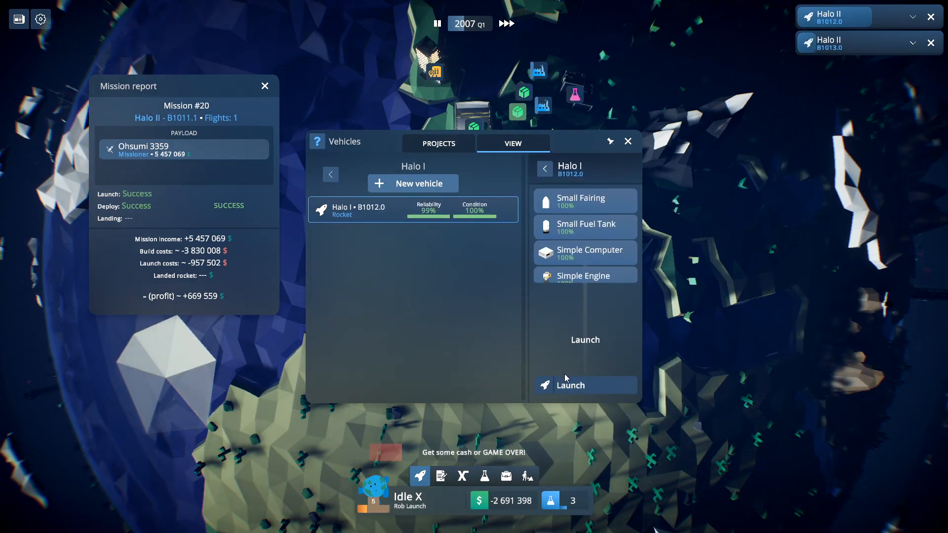
pyautogui.click(569, 385)
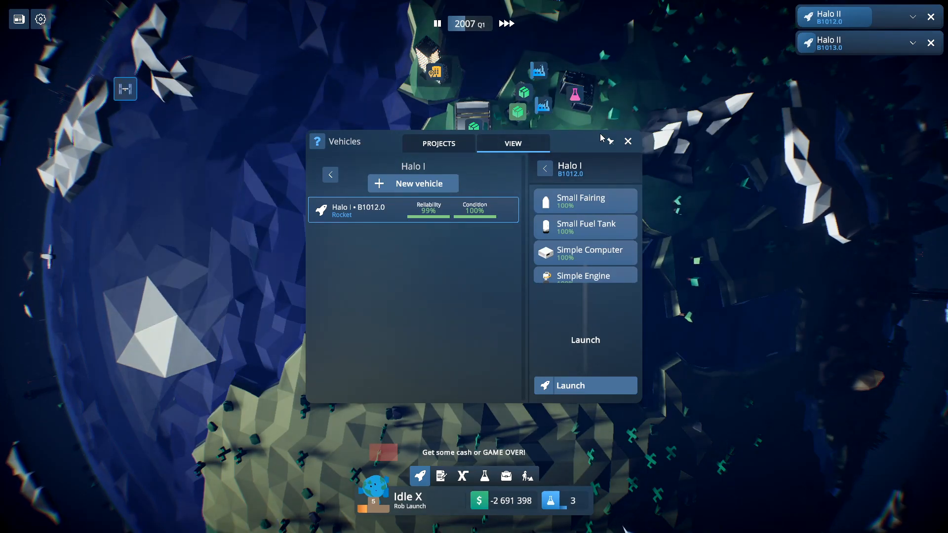
# Step: Review the finance summary and fundraising options, then close the Company window
pyautogui.click(506, 476)
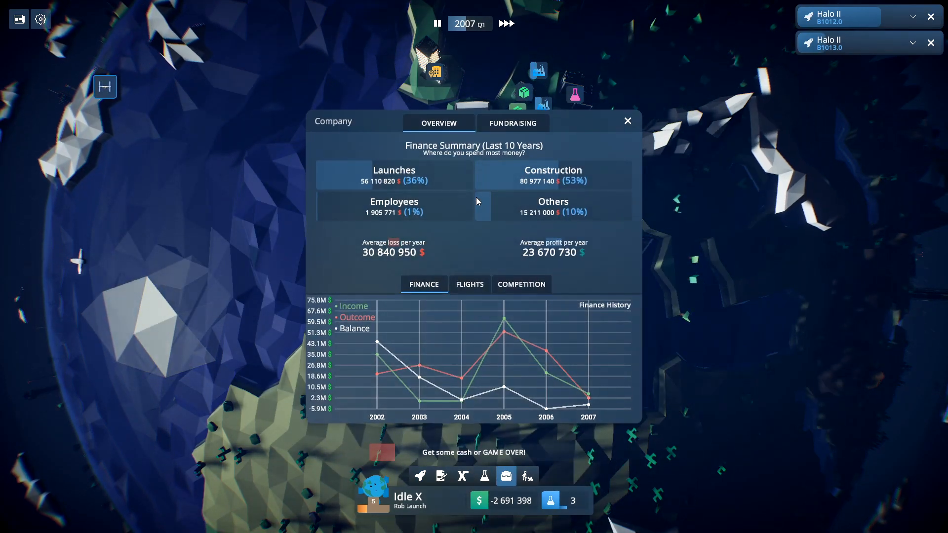
pyautogui.click(512, 123)
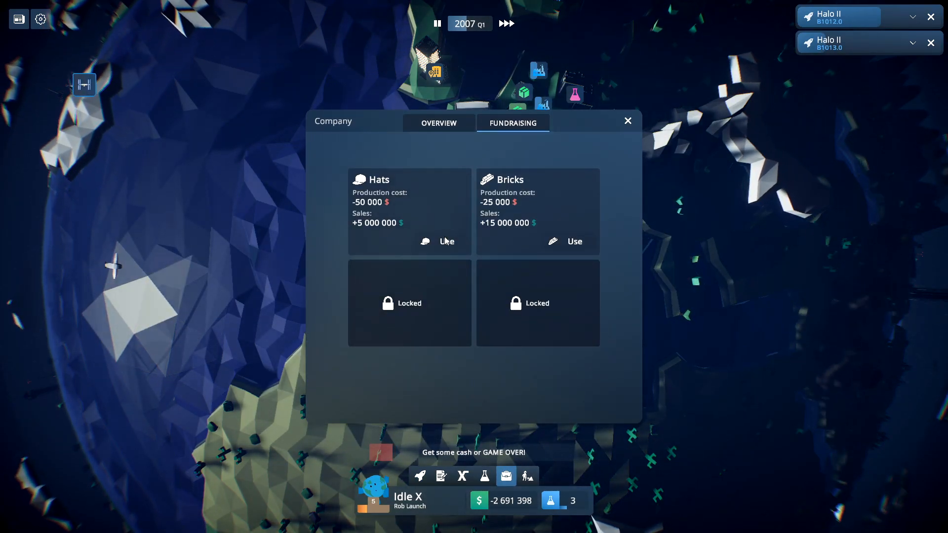
pyautogui.click(627, 121)
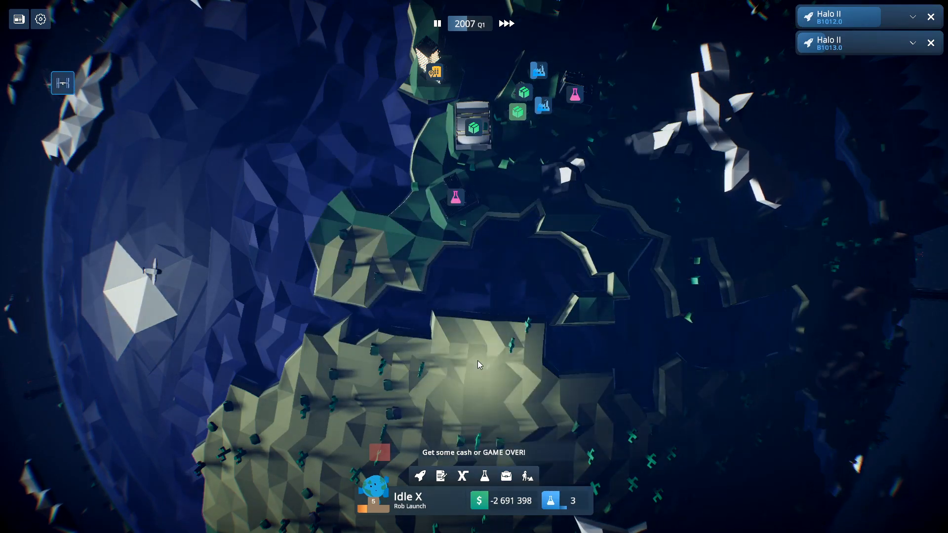